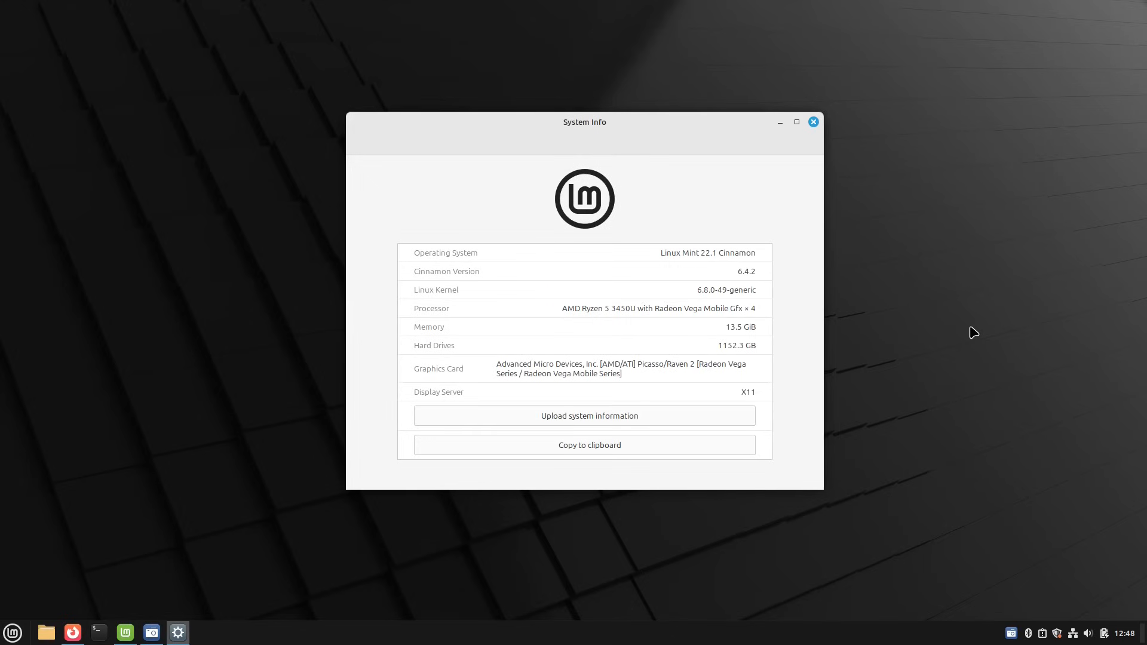
{"action": "mouse_move", "coordinate": [970, 271]}
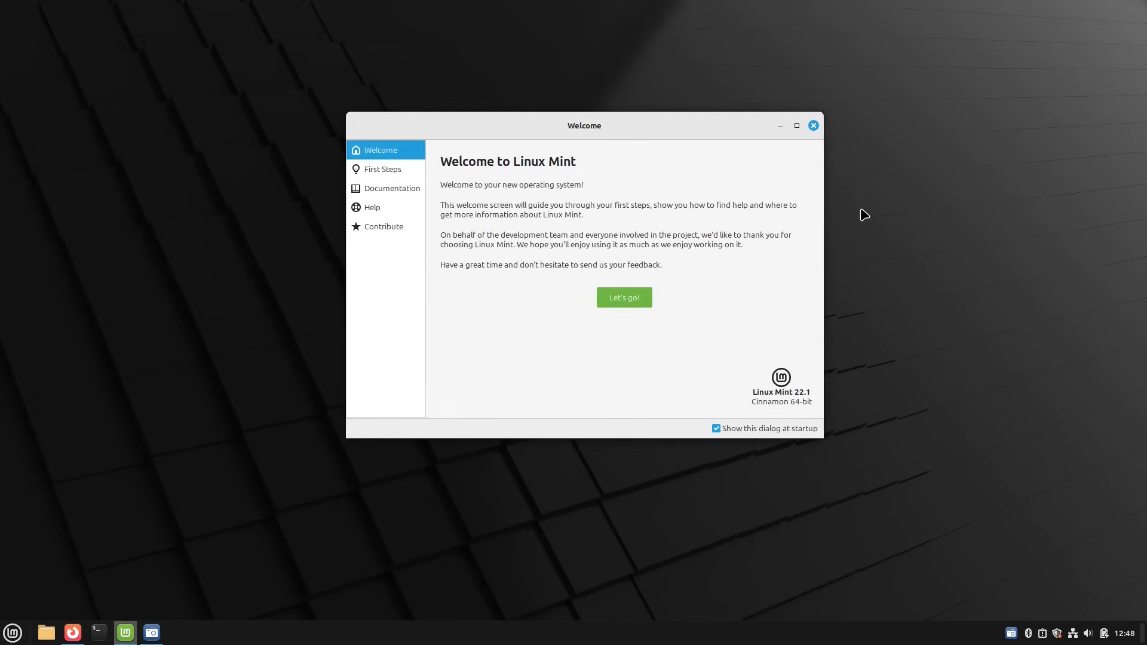
- Show the First Steps guide listing desktop colors, snapshots, drivers and update tools
{"action": "left_click", "coordinate": [382, 168]}
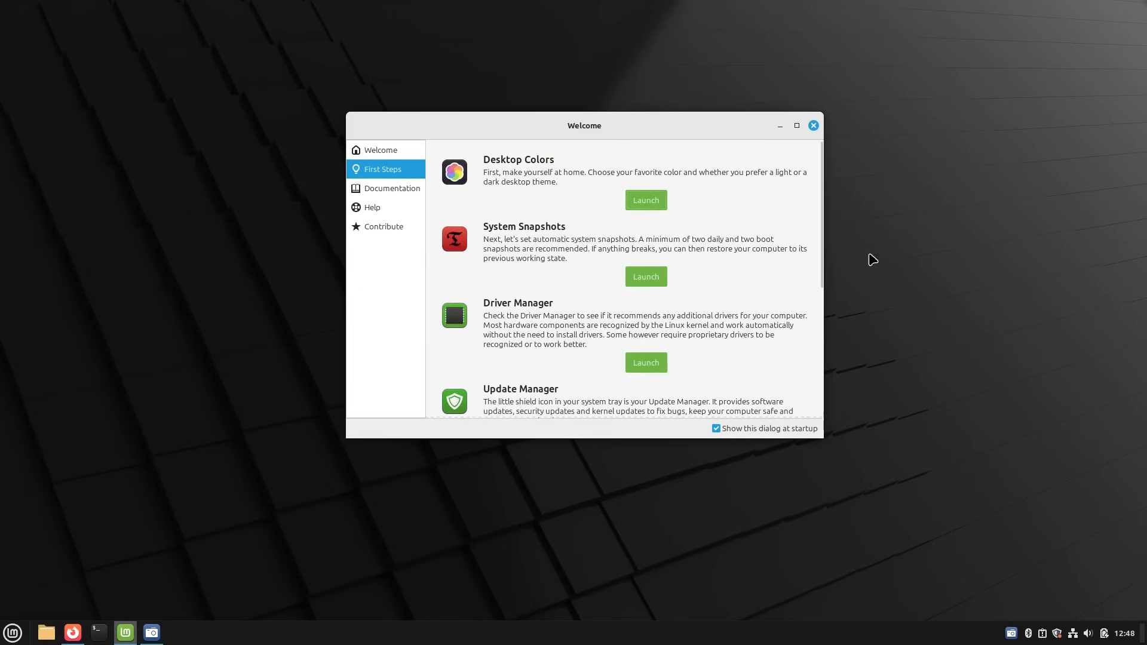
{"action": "mouse_move", "coordinate": [869, 293]}
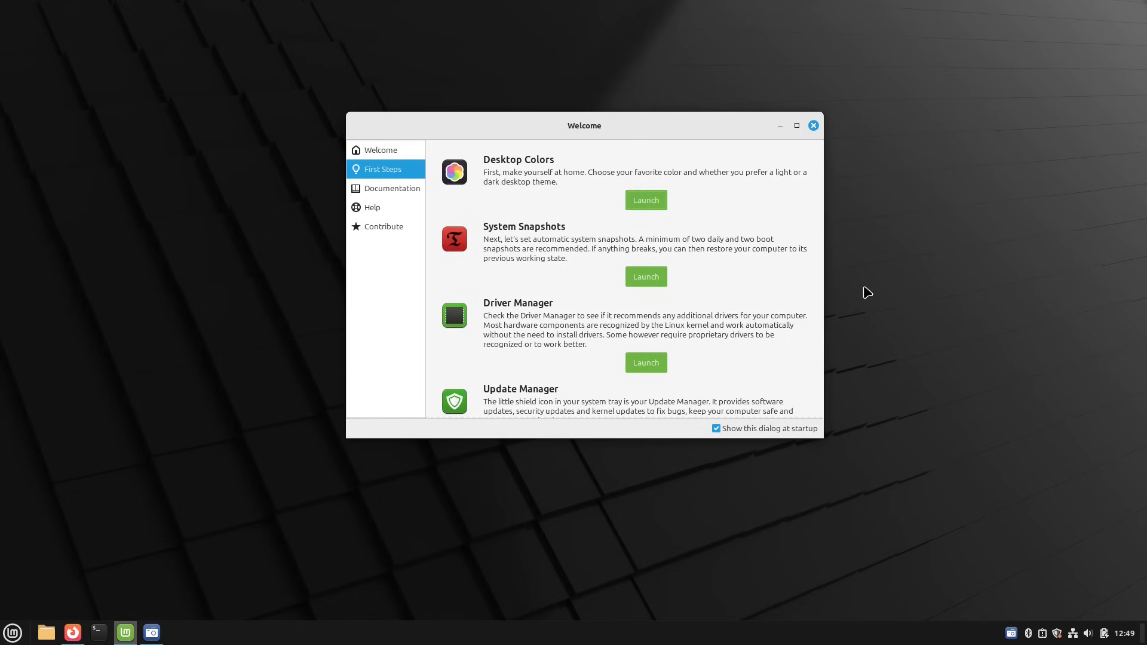
{"action": "mouse_move", "coordinate": [200, 567]}
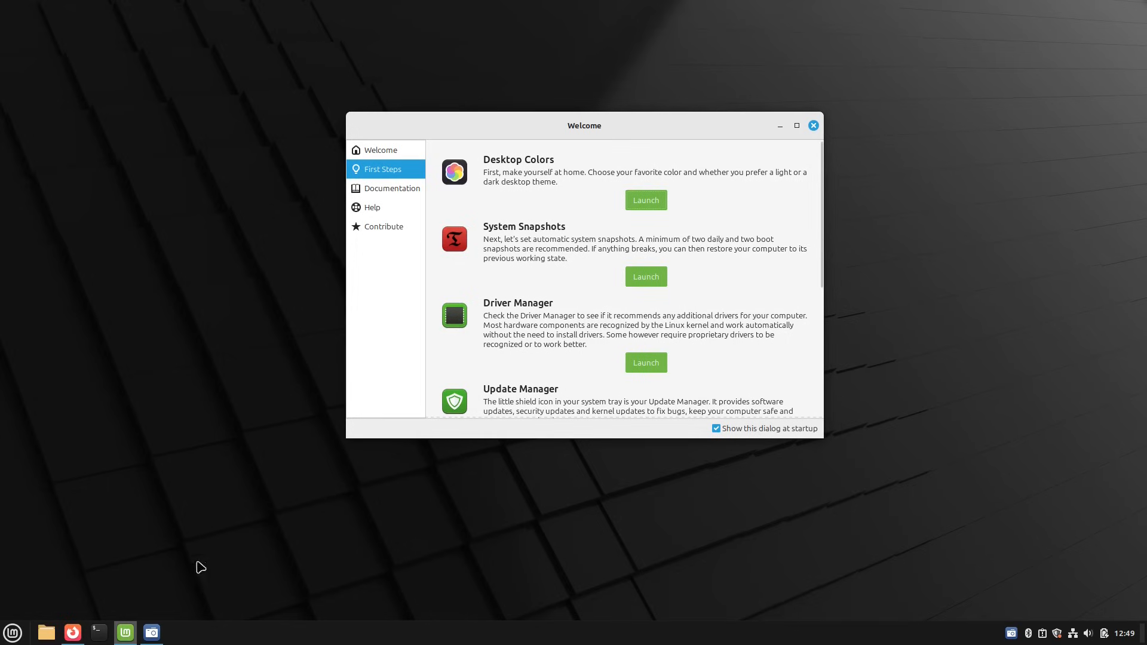
{"action": "left_click", "coordinate": [12, 632]}
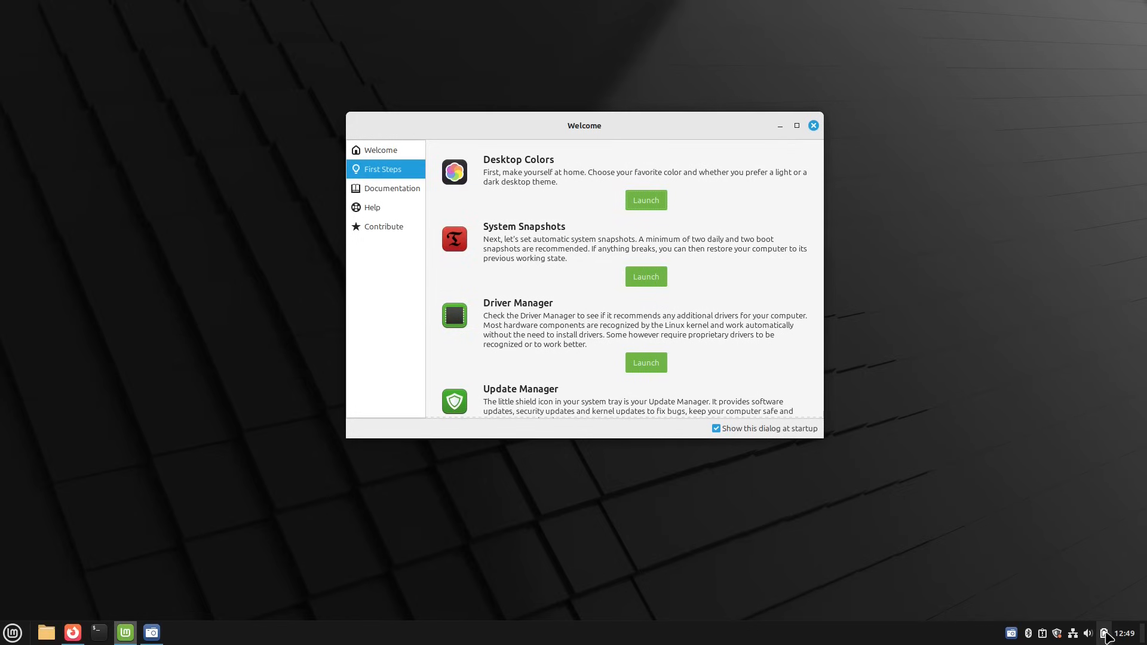
{"action": "left_click", "coordinate": [1123, 634]}
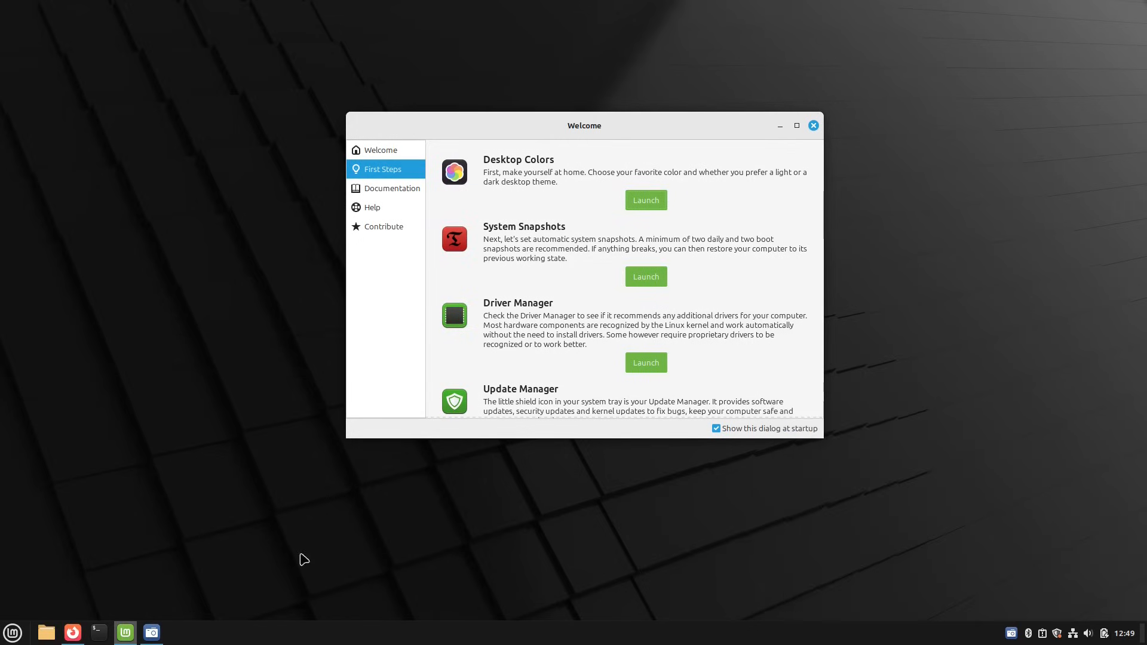
{"action": "mouse_move", "coordinate": [592, 458]}
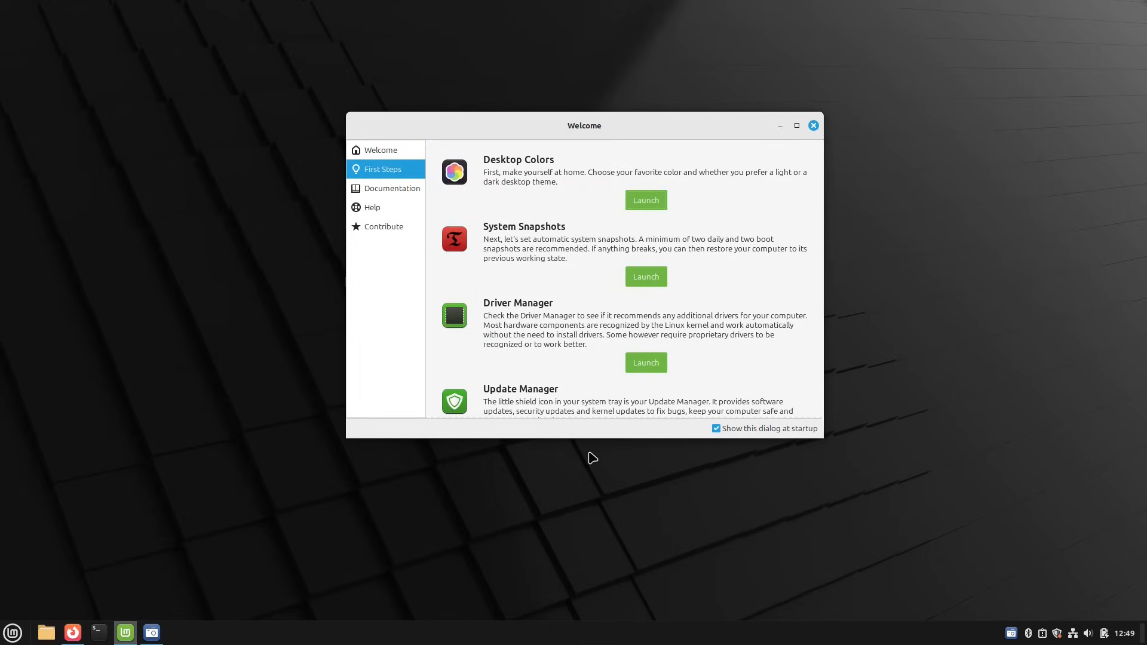
{"action": "mouse_move", "coordinate": [468, 429]}
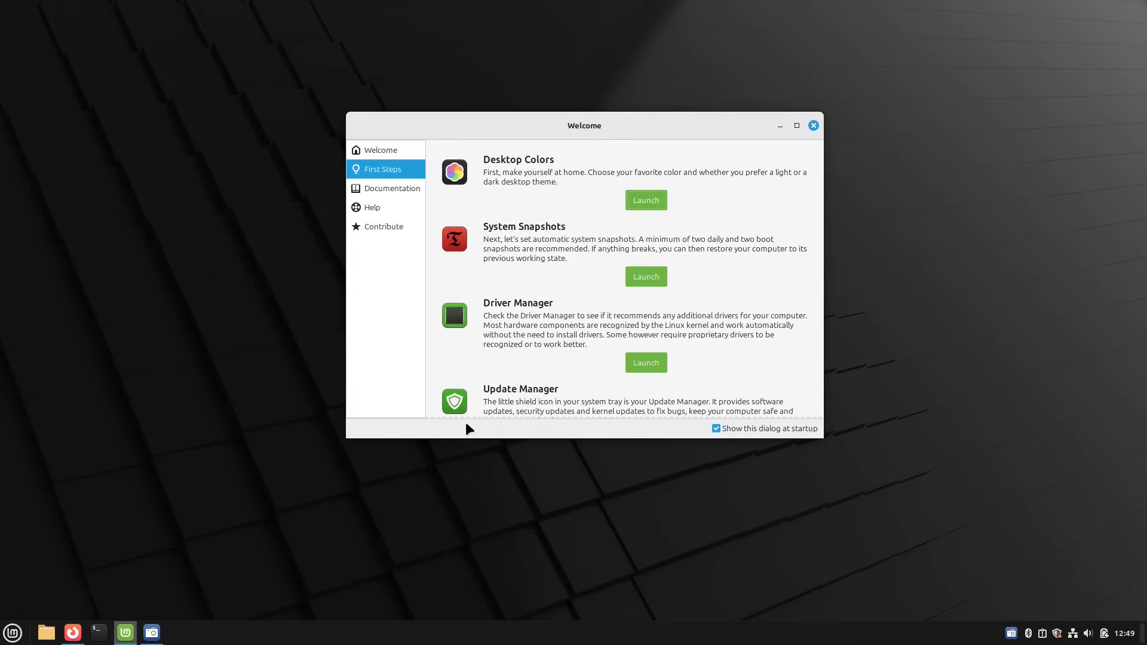
{"action": "mouse_move", "coordinate": [1083, 604]}
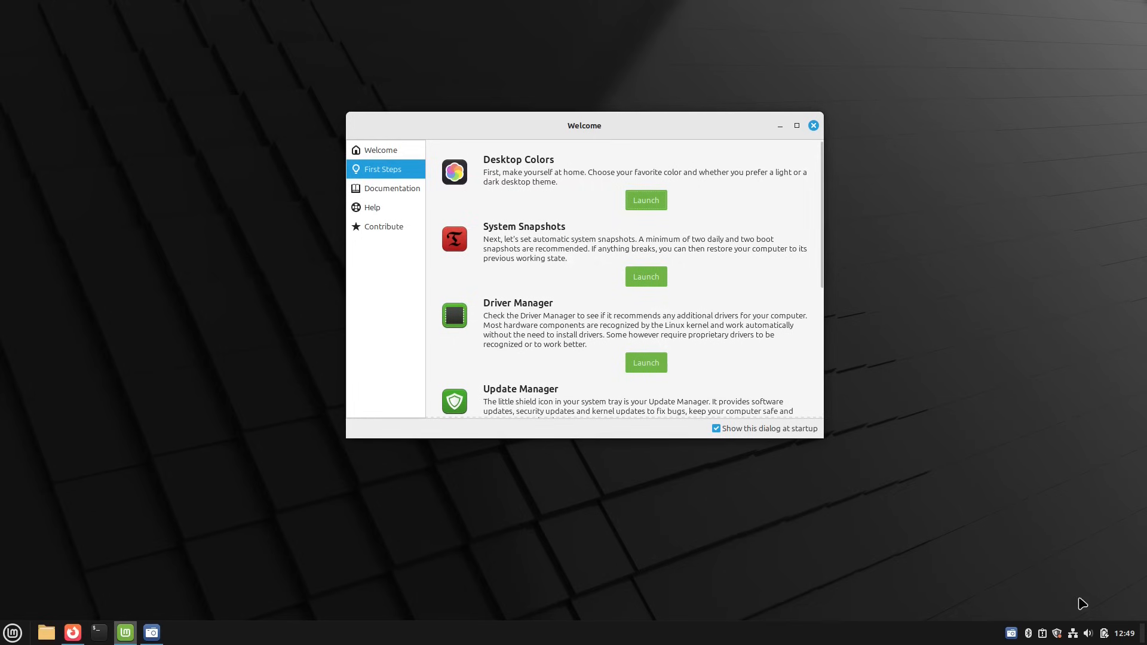
{"action": "left_click", "coordinate": [1072, 634]}
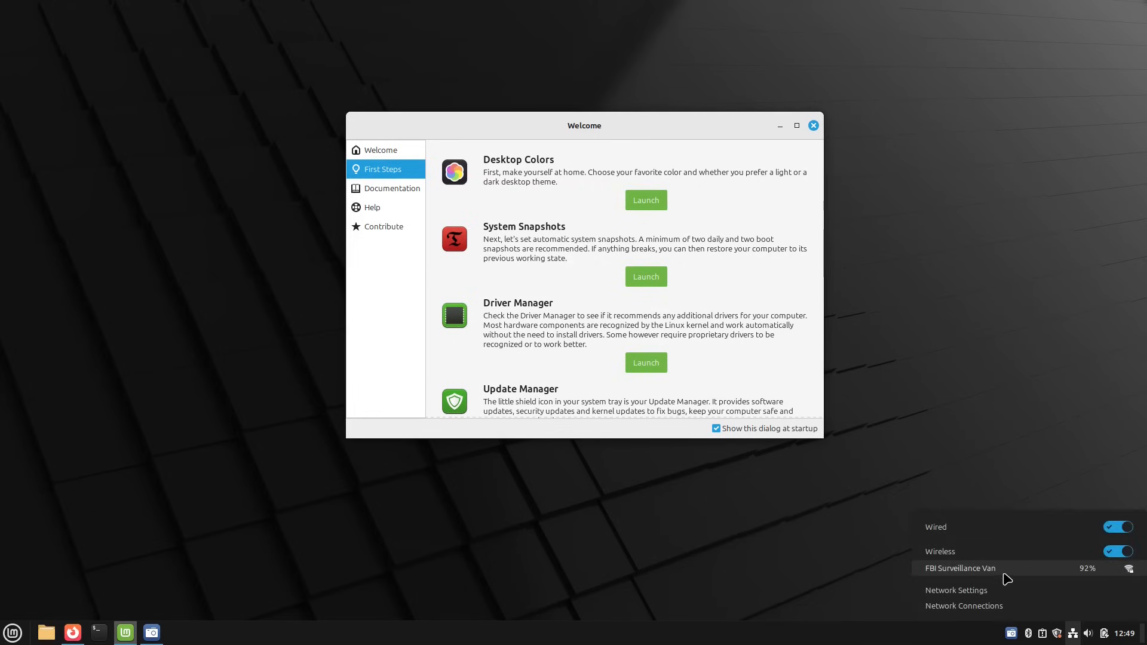
{"action": "left_click", "coordinate": [960, 568]}
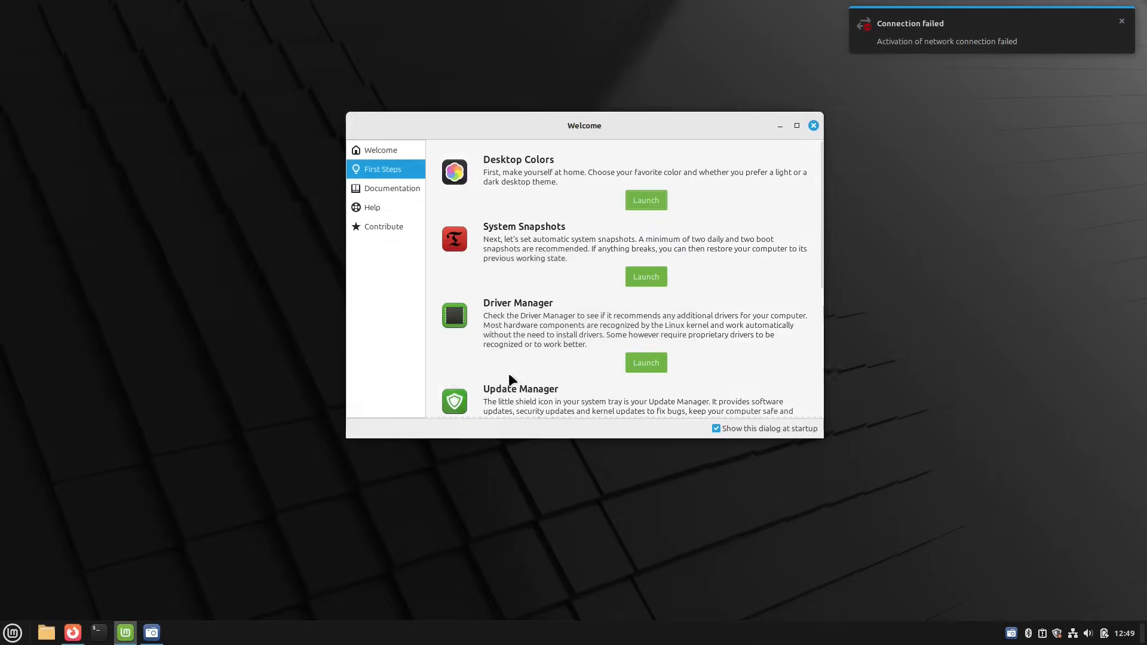
{"action": "left_click", "coordinate": [12, 632]}
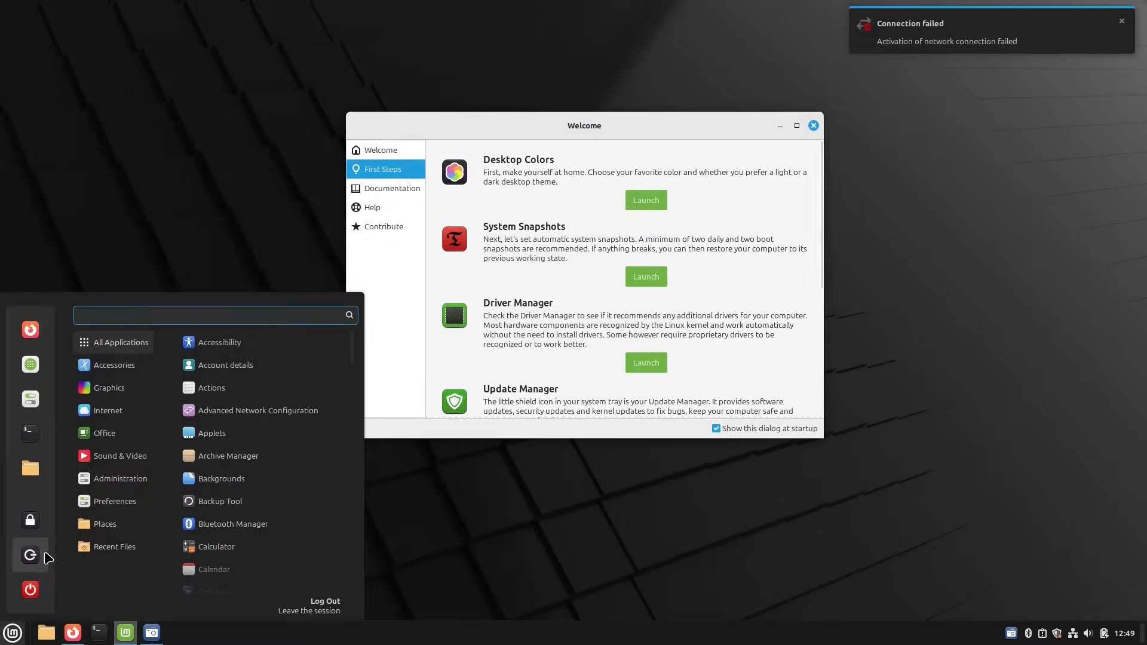
{"action": "left_click", "coordinate": [325, 601]}
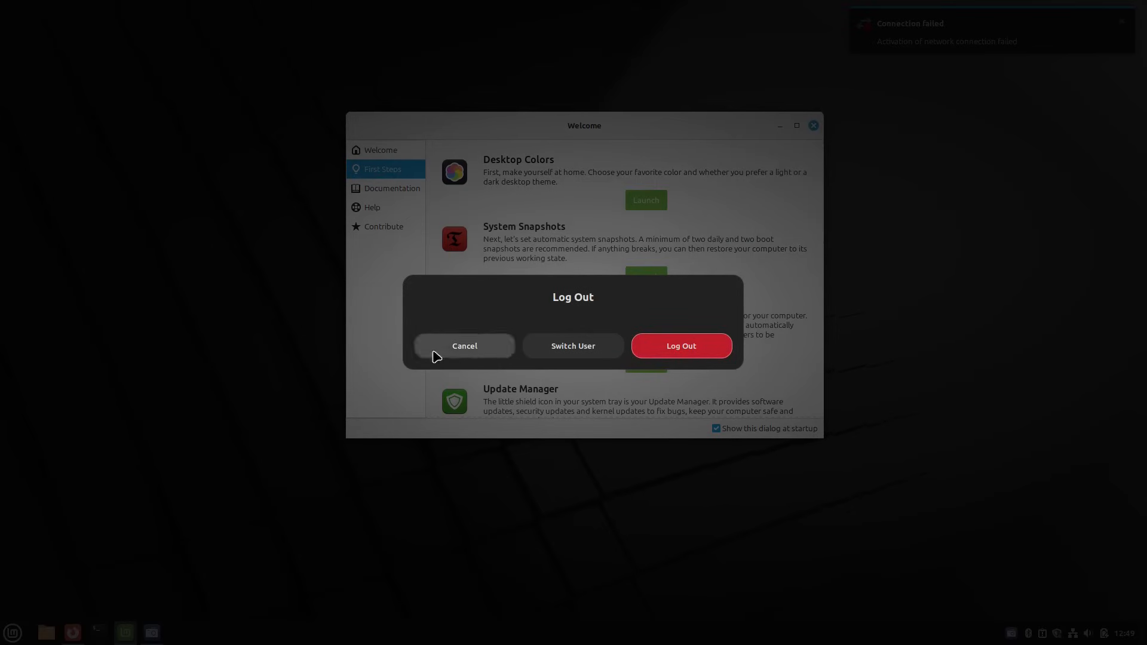
{"action": "mouse_move", "coordinate": [575, 335]}
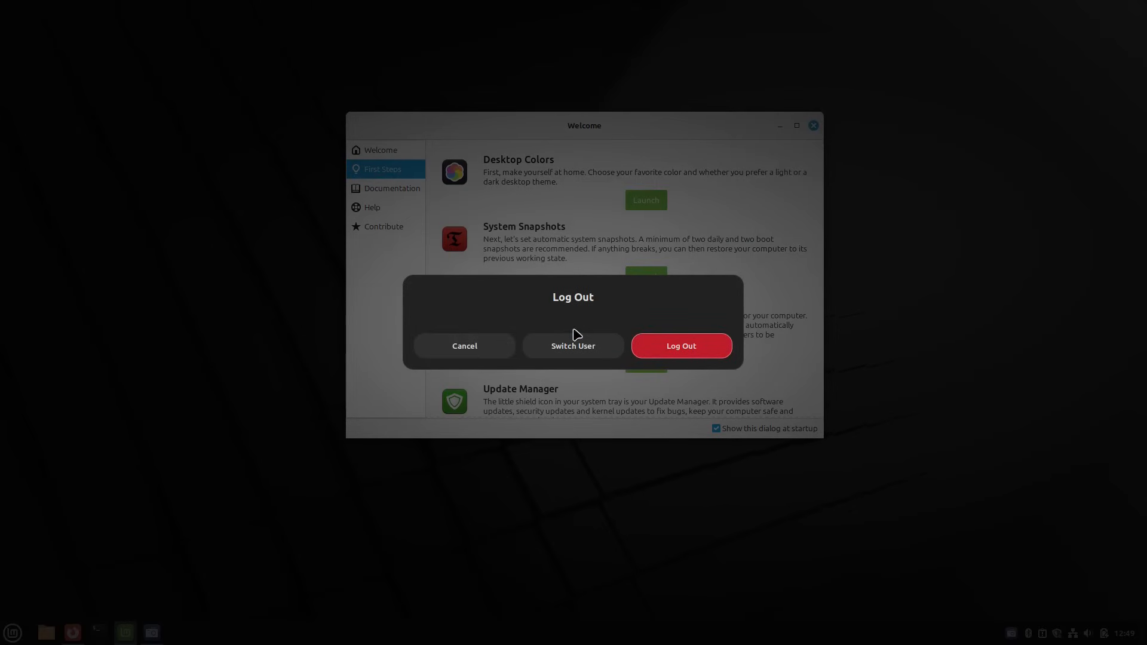
{"action": "left_click", "coordinate": [463, 345]}
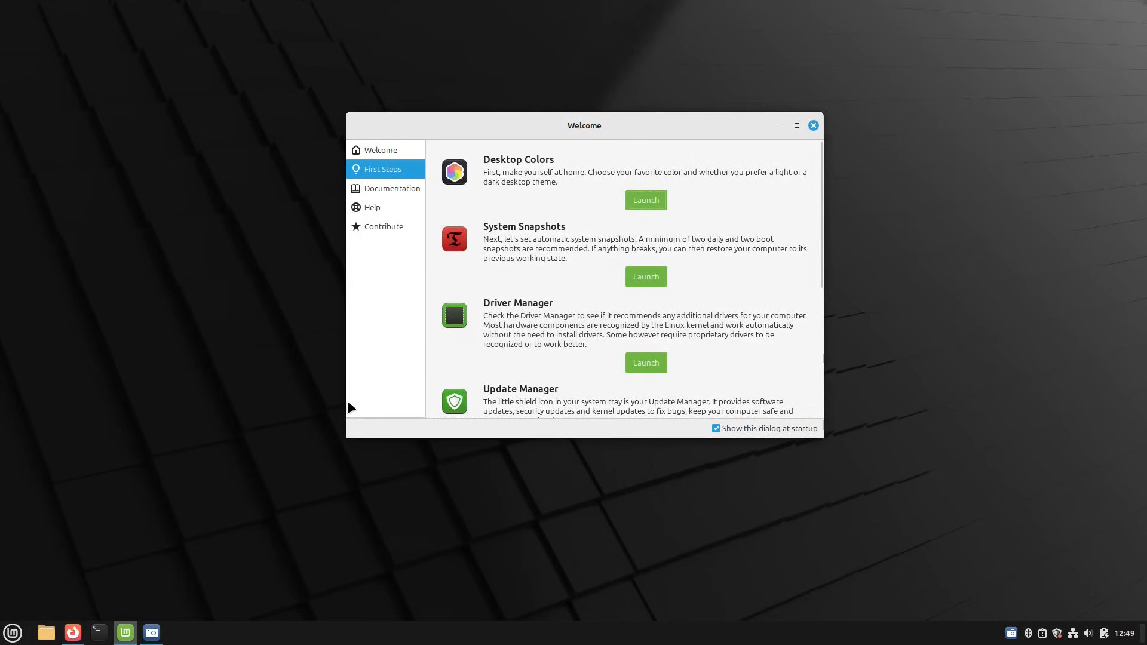
{"action": "mouse_move", "coordinate": [8, 628]}
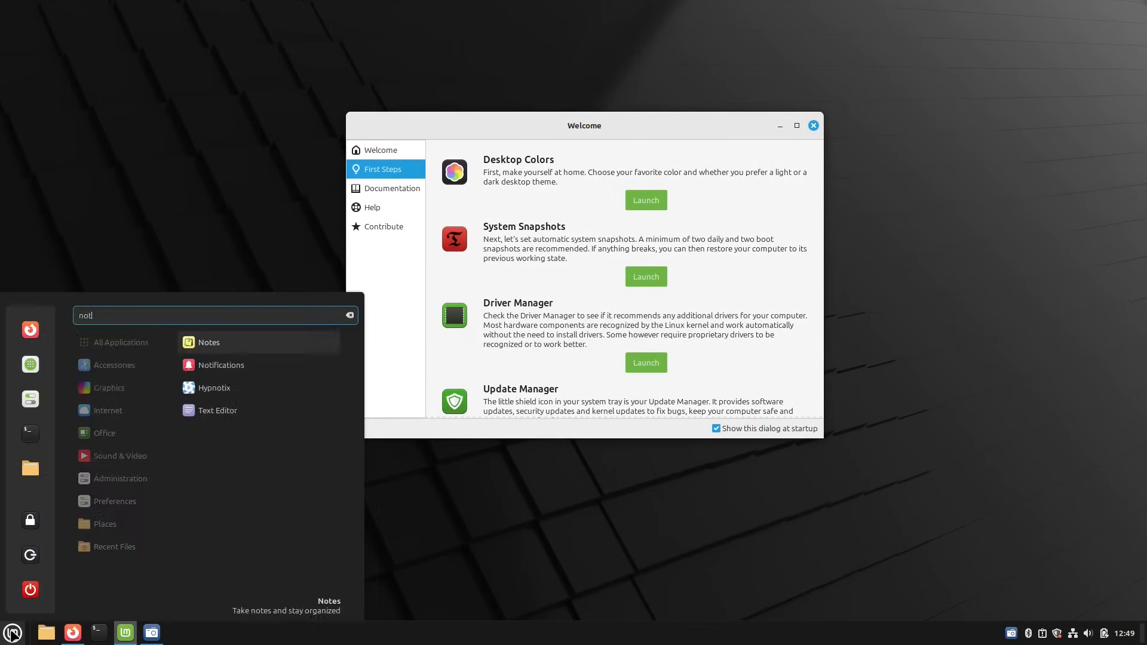
{"action": "left_click", "coordinate": [221, 366]}
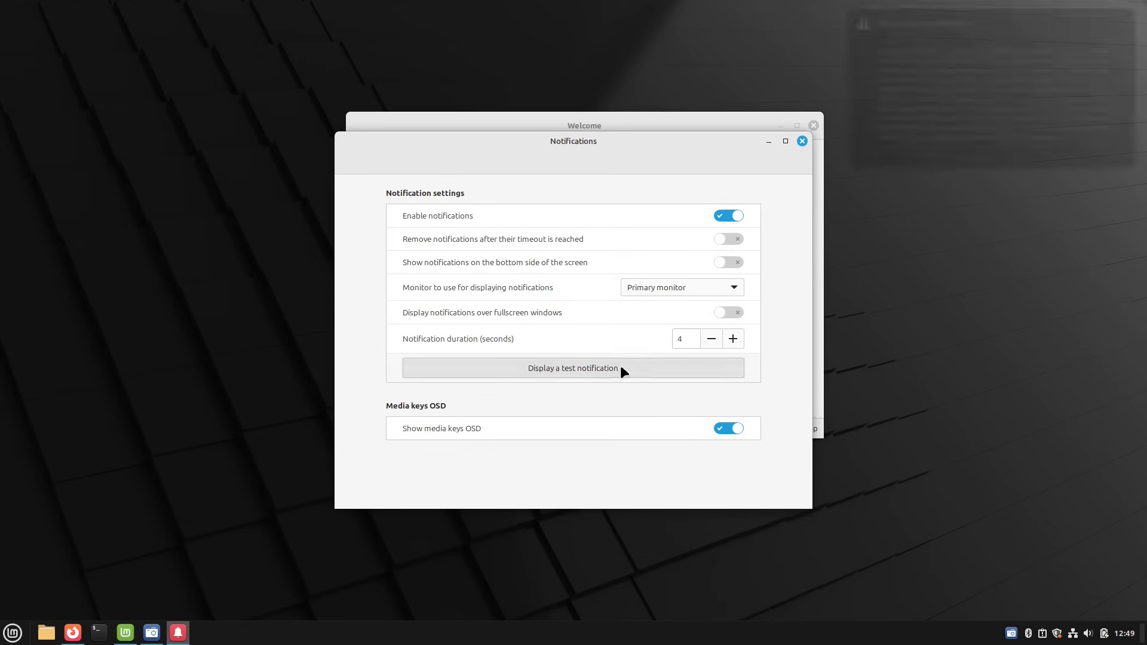
{"action": "left_click", "coordinate": [573, 369]}
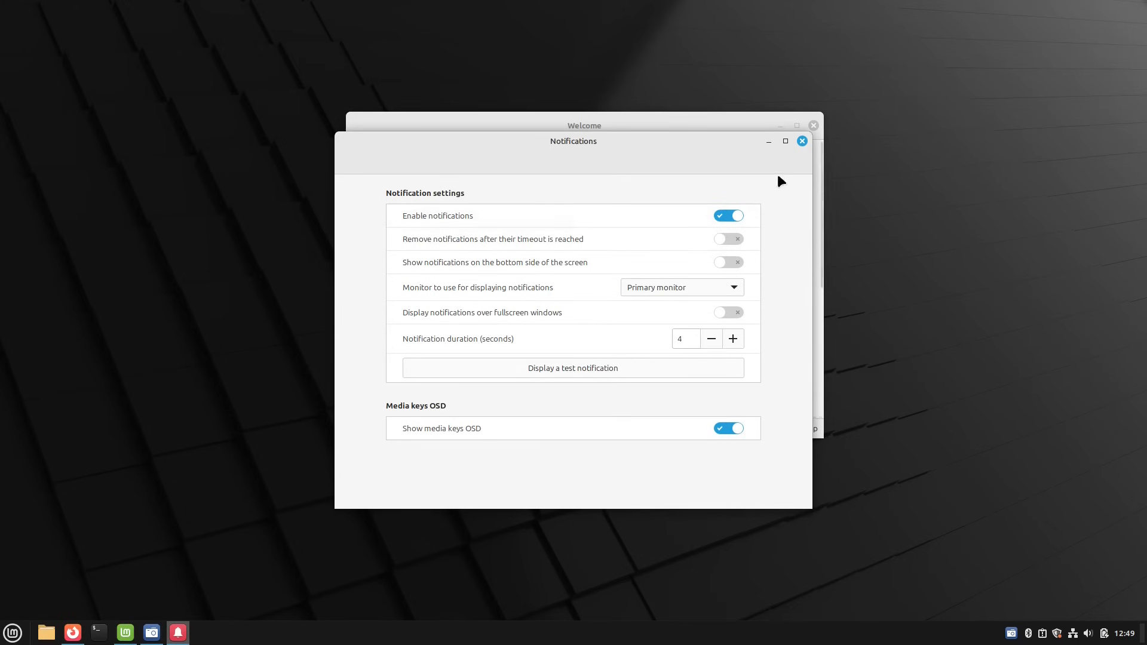
{"action": "left_click", "coordinate": [801, 141]}
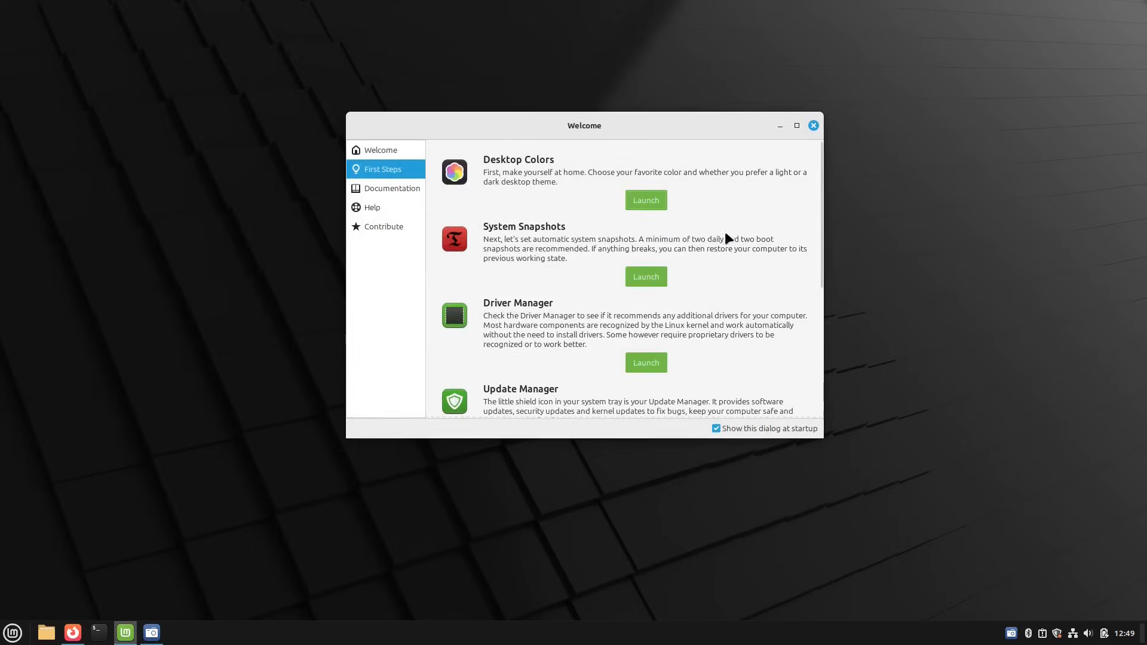
{"action": "mouse_move", "coordinate": [945, 252]}
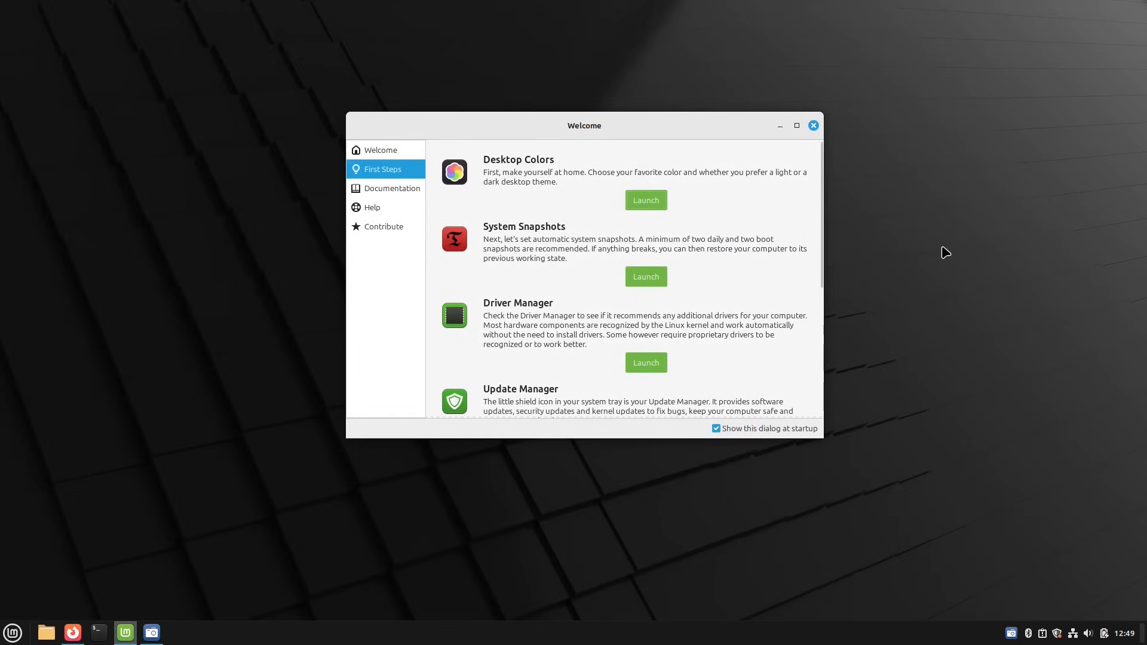
{"action": "mouse_move", "coordinate": [689, 214]}
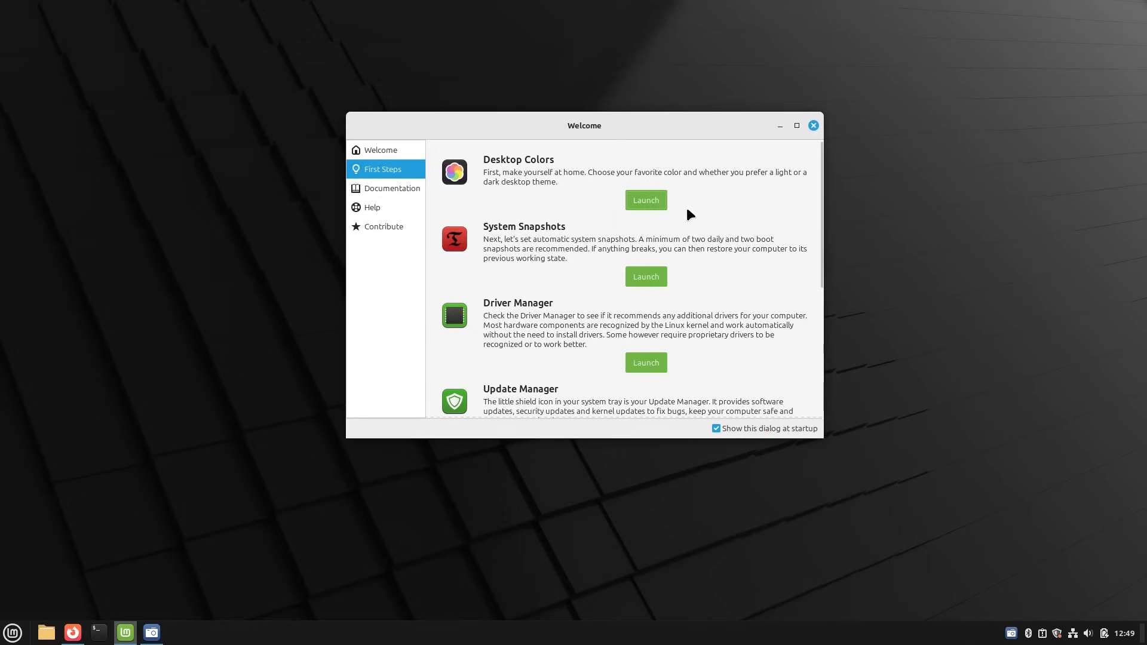
{"action": "mouse_move", "coordinate": [728, 262]}
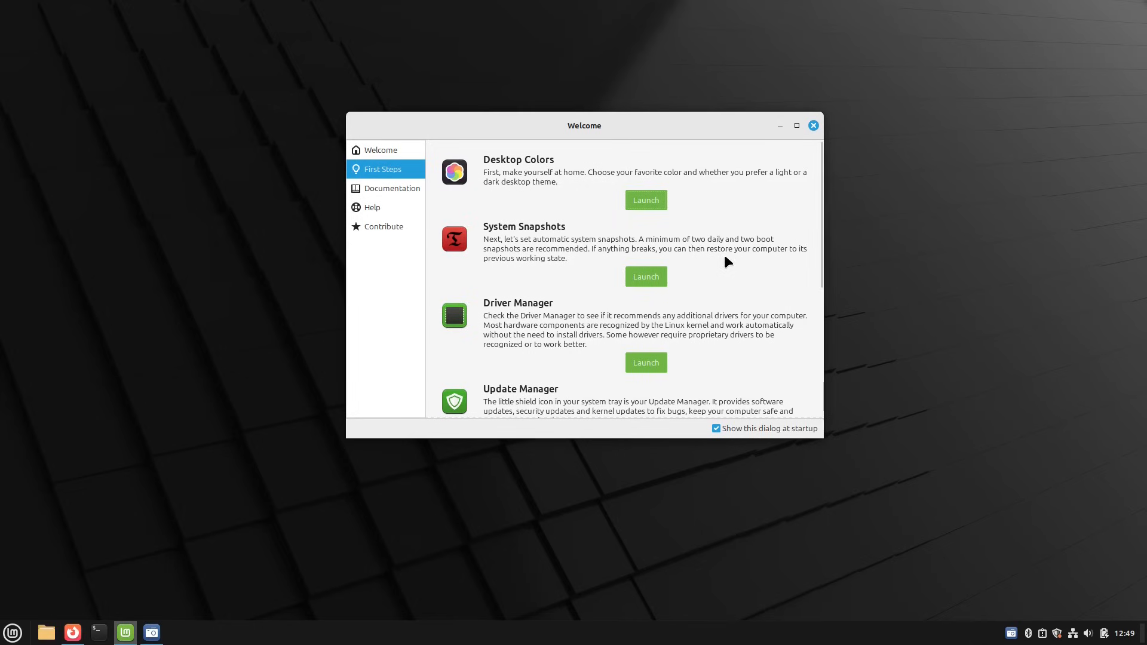
{"action": "mouse_move", "coordinate": [596, 205]}
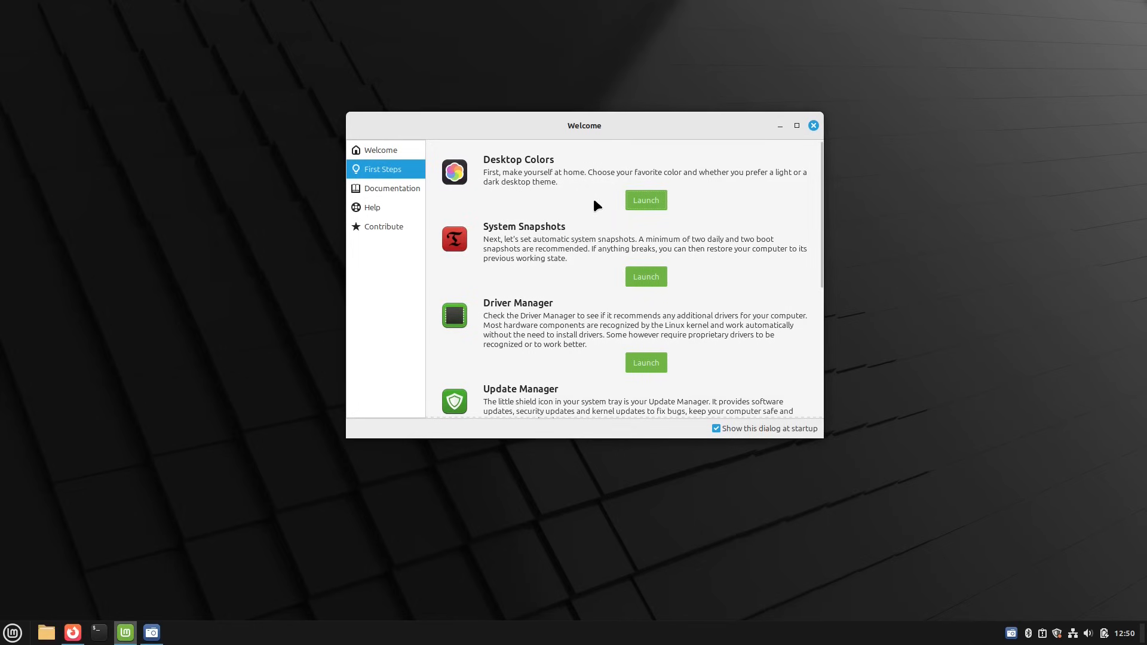
- Launch the desktop colors Themes tool and peek at its advanced settings
{"action": "left_click", "coordinate": [644, 200]}
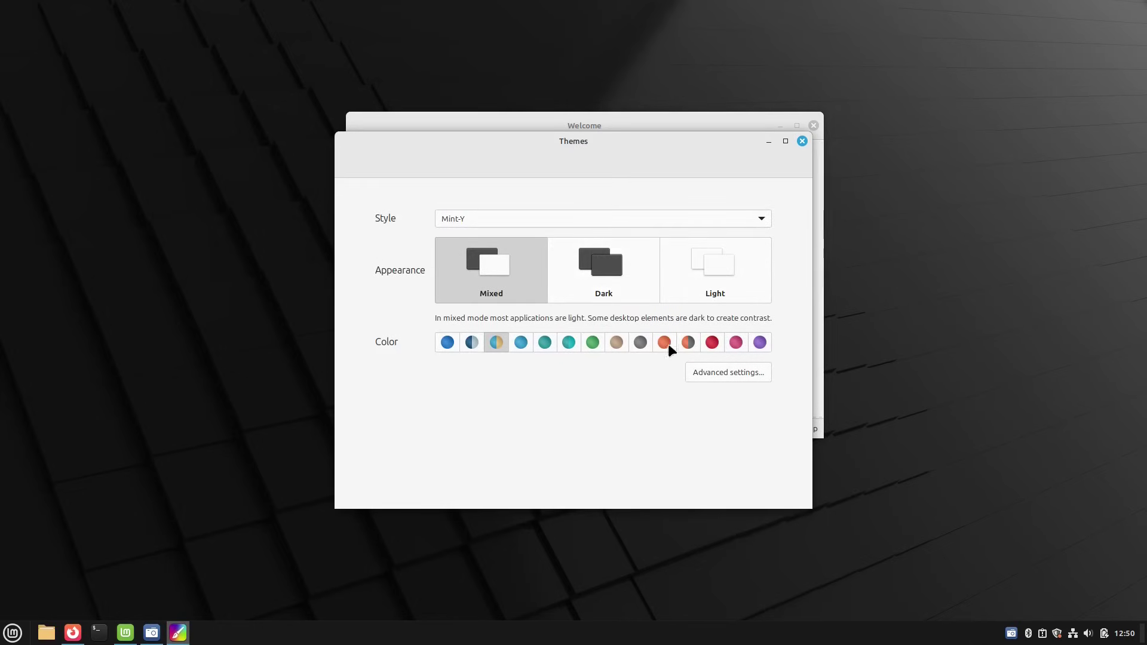
{"action": "mouse_move", "coordinate": [613, 358]}
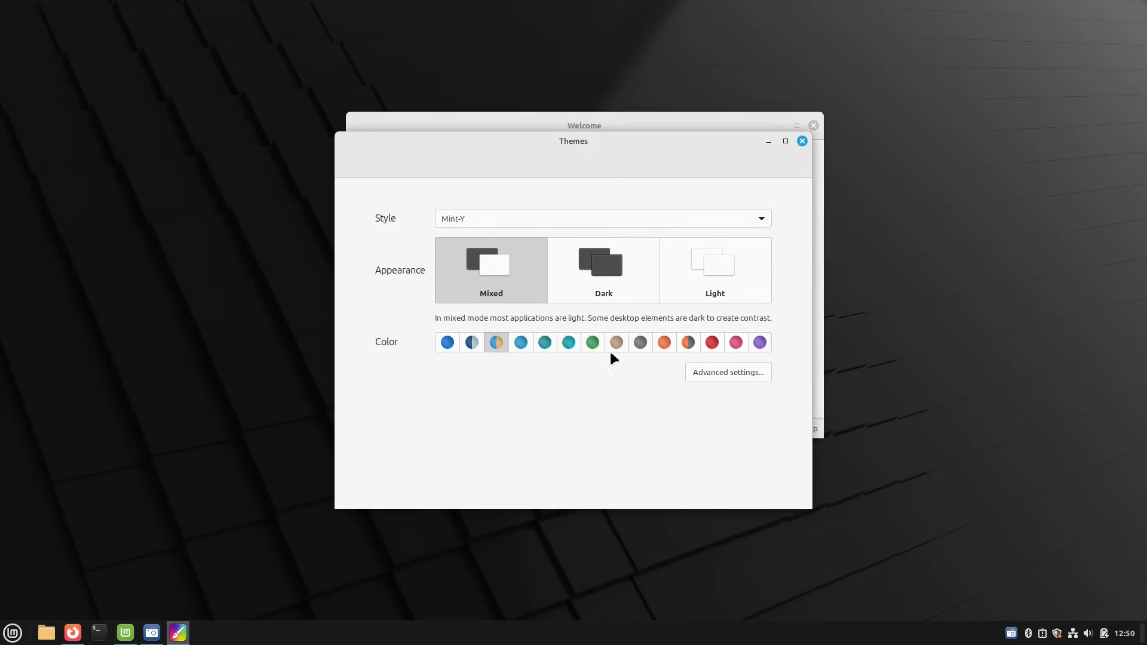
{"action": "mouse_move", "coordinate": [457, 366]}
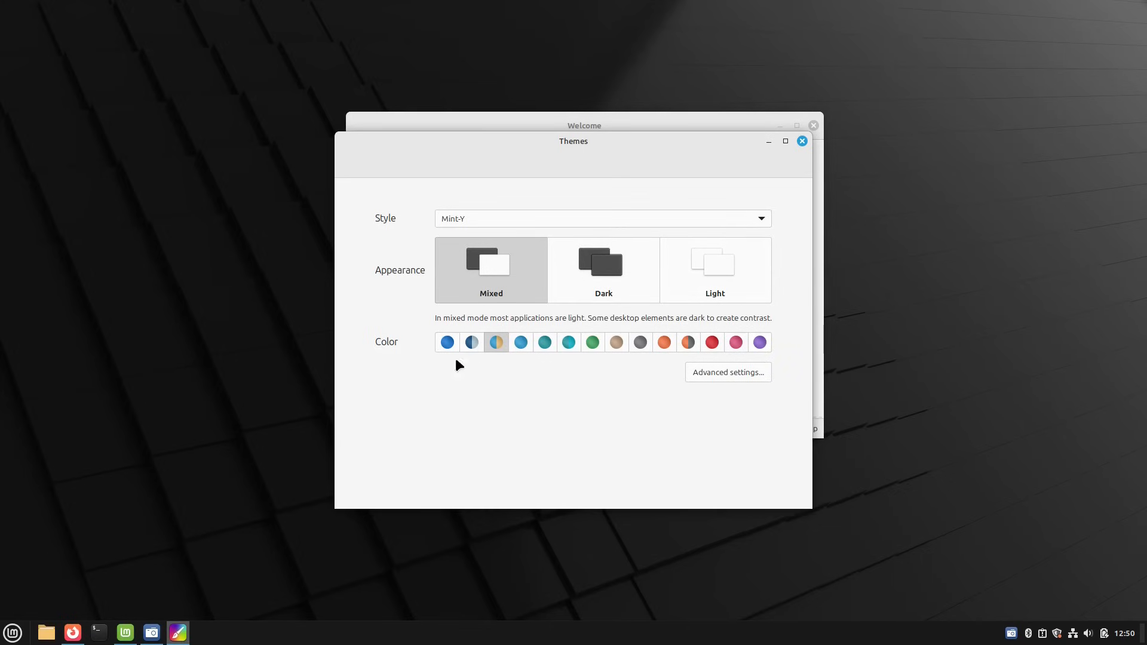
{"action": "left_click", "coordinate": [726, 371]}
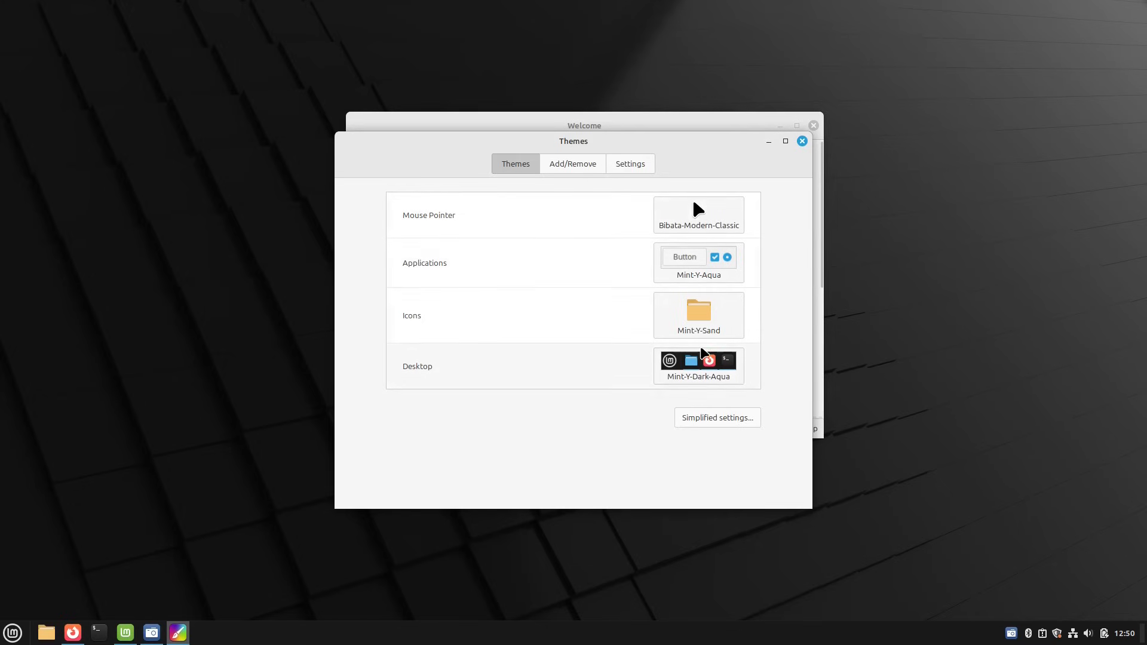
{"action": "left_click", "coordinate": [716, 417]}
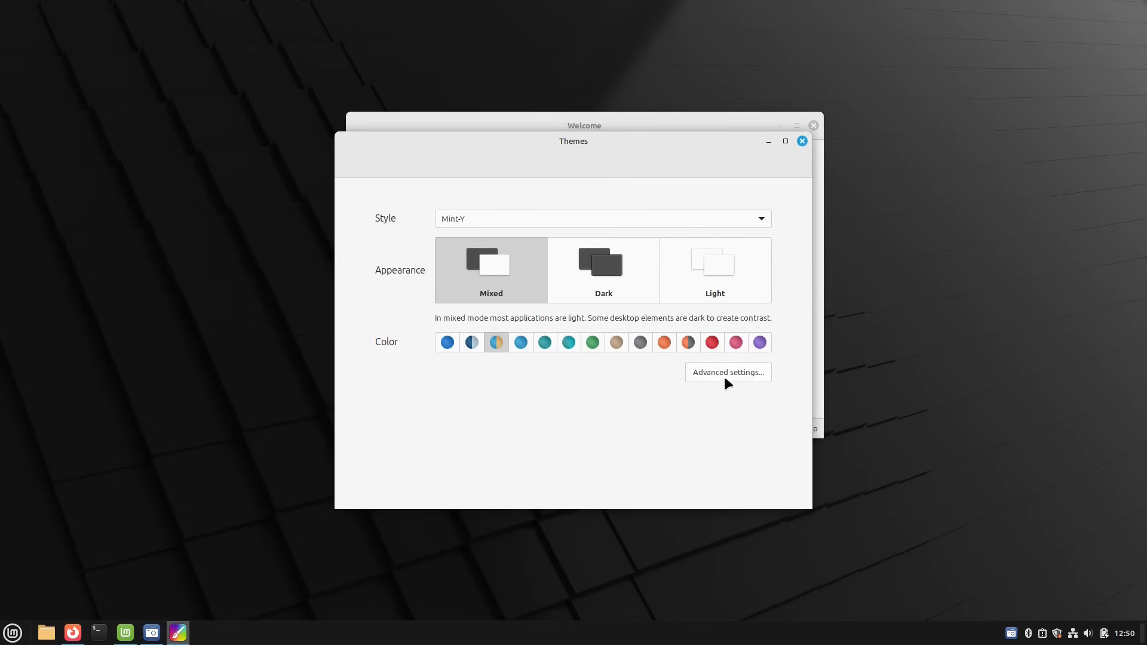
- Keep Mint-Y as the theme style and close the Themes window
{"action": "left_click", "coordinate": [601, 217]}
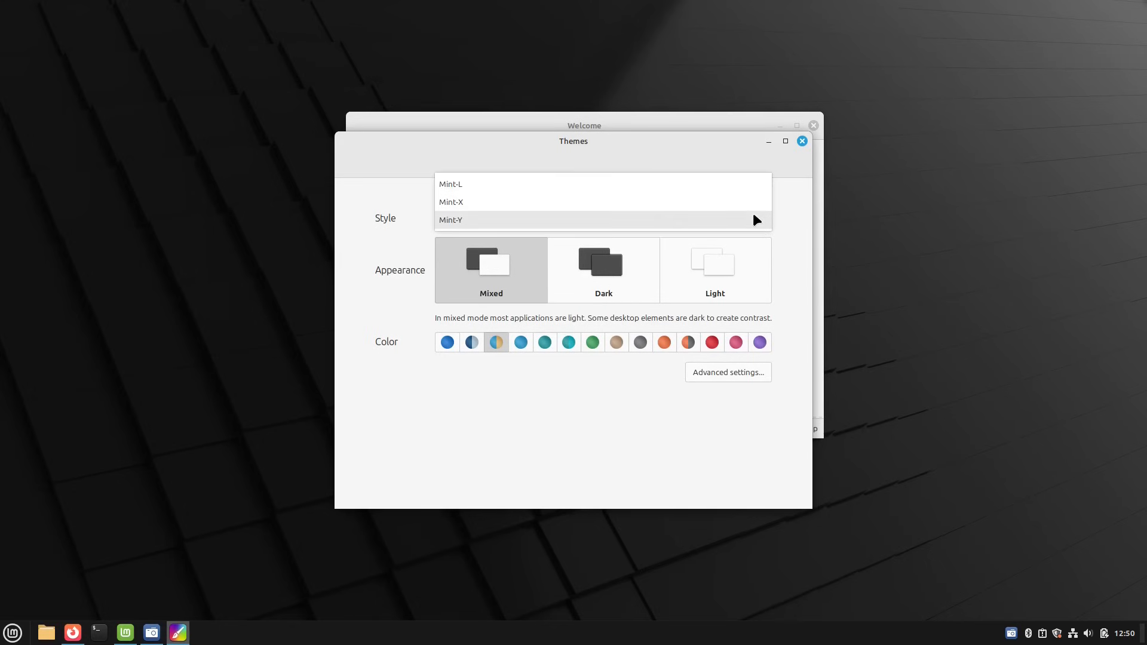
{"action": "left_click", "coordinate": [451, 220]}
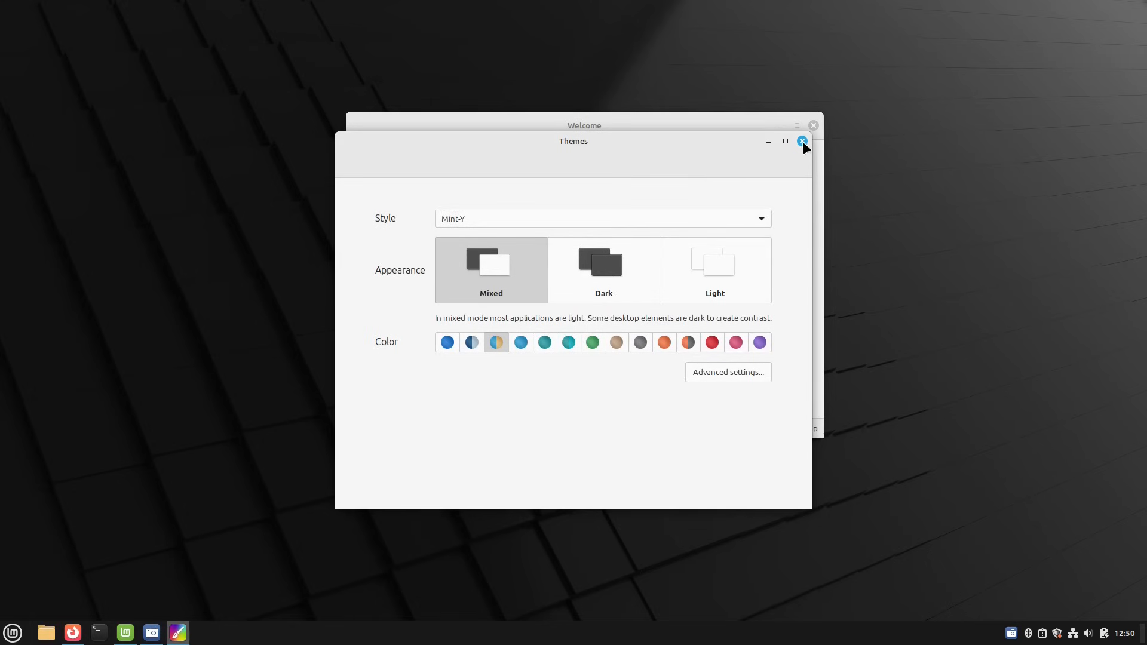
{"action": "left_click", "coordinate": [802, 141]}
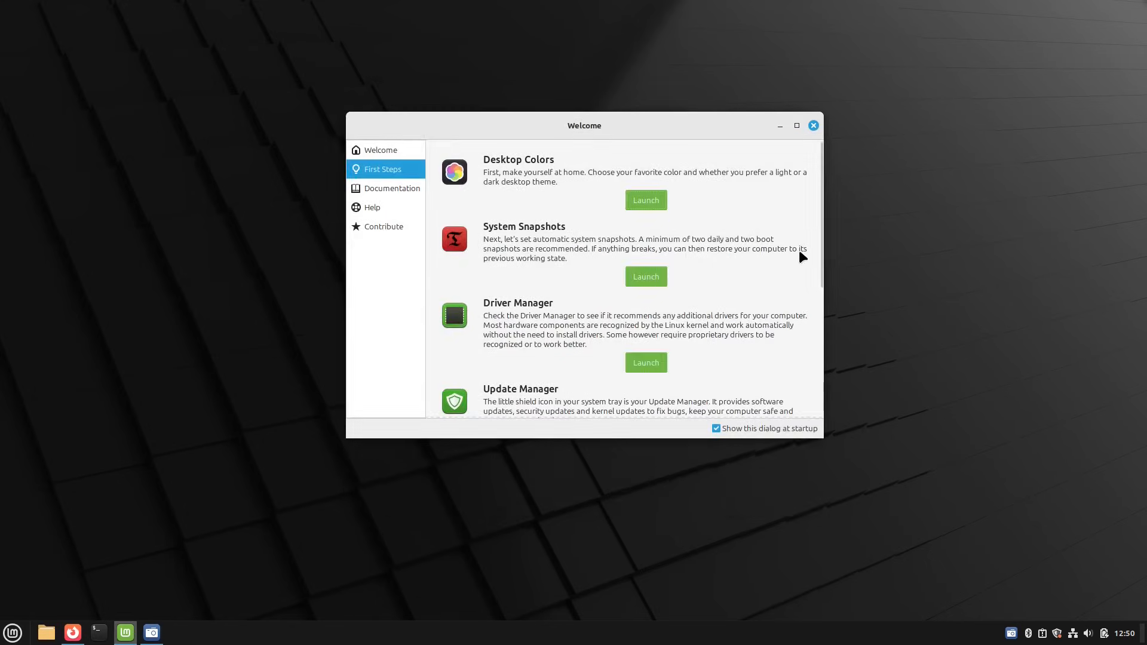
{"action": "mouse_move", "coordinate": [630, 235]}
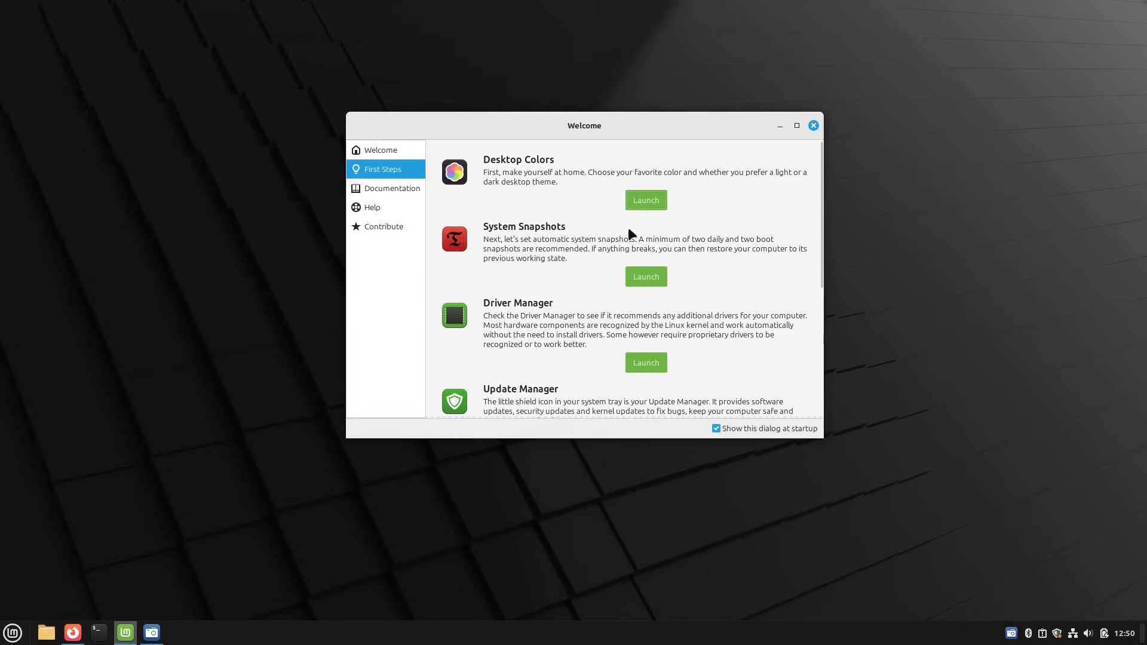
- Launch Update Manager from First Steps, then close it and the Welcome screen
{"action": "scroll", "scroll_direction": "down", "scroll_amount": 3}
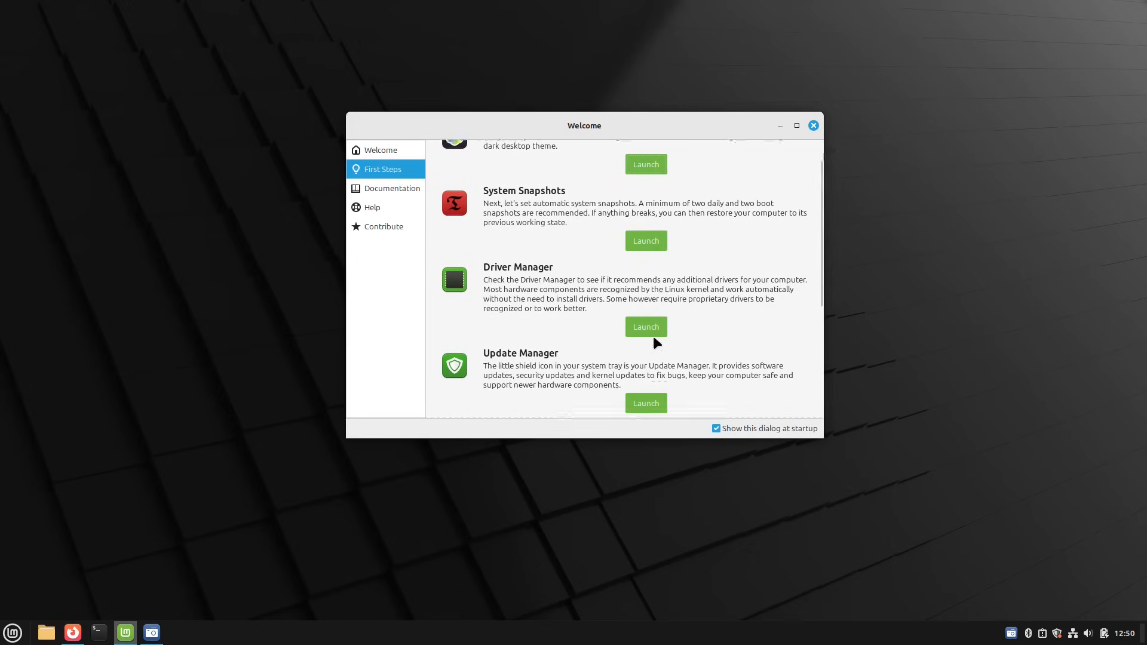
{"action": "scroll", "scroll_direction": "down", "scroll_amount": 3}
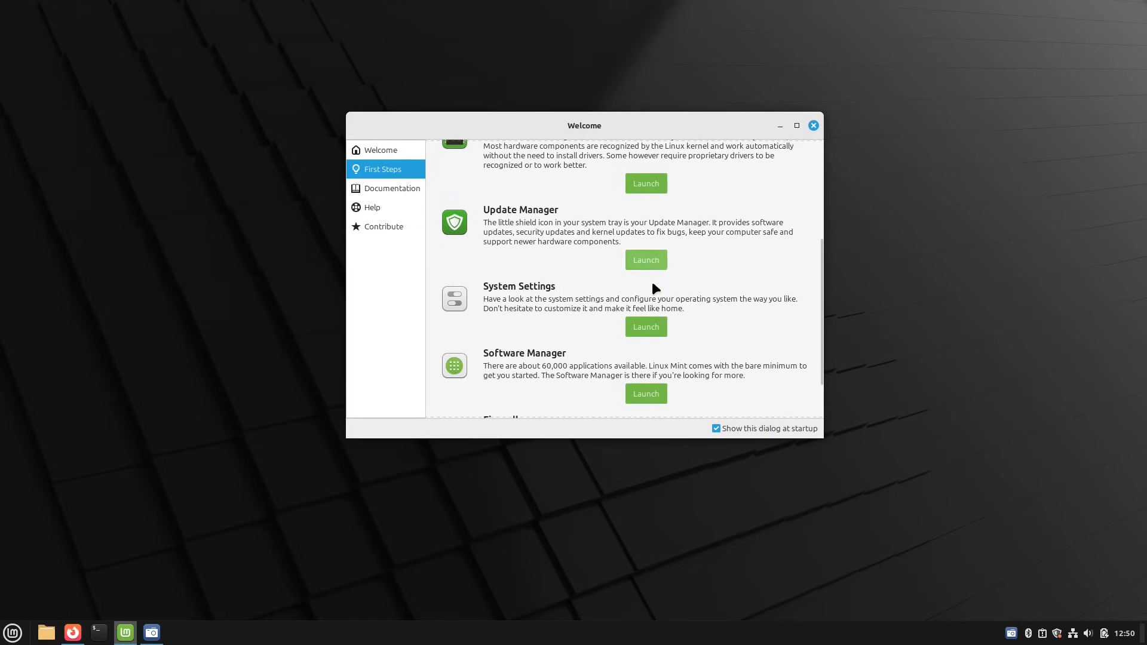
{"action": "mouse_move", "coordinate": [944, 552]}
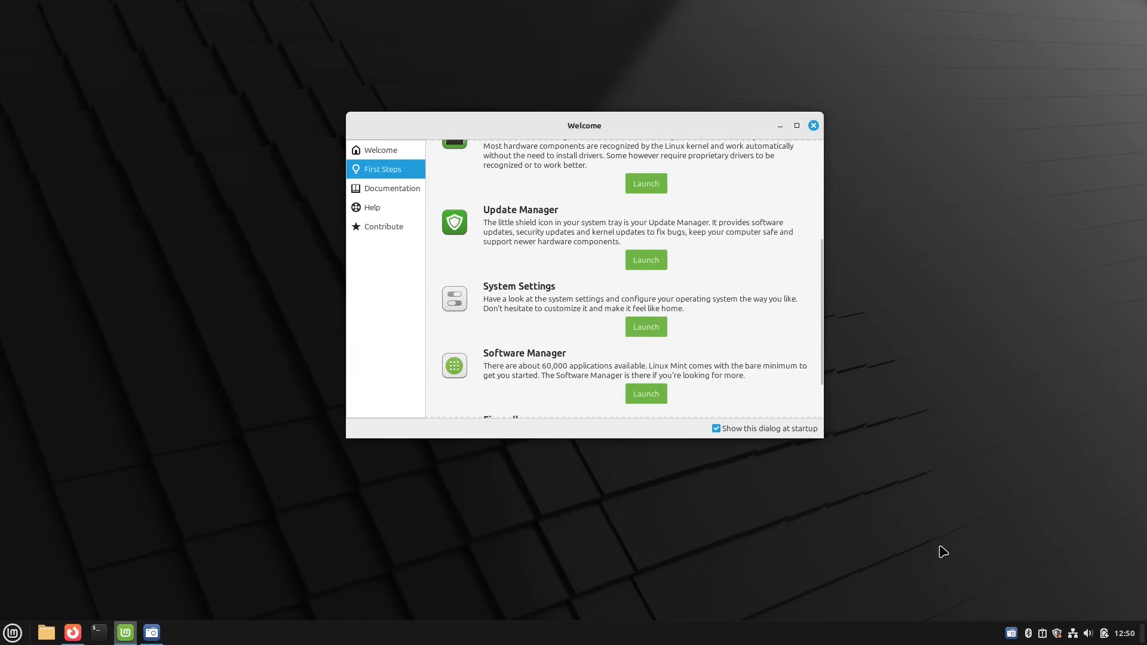
{"action": "left_click", "coordinate": [645, 260]}
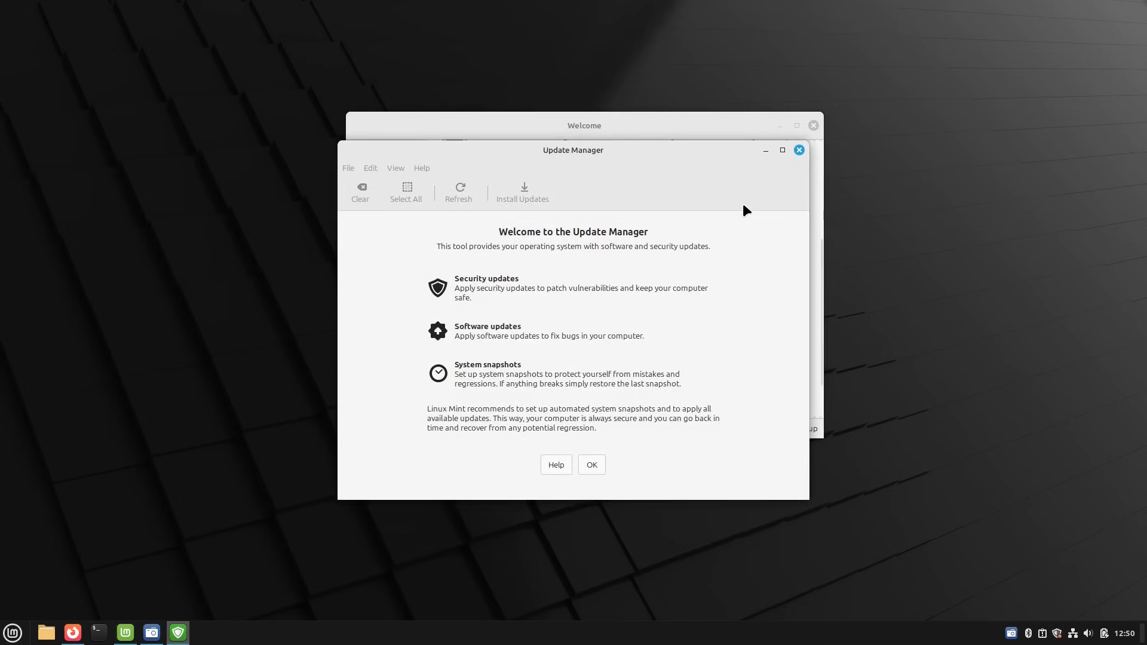
{"action": "mouse_move", "coordinate": [705, 161]}
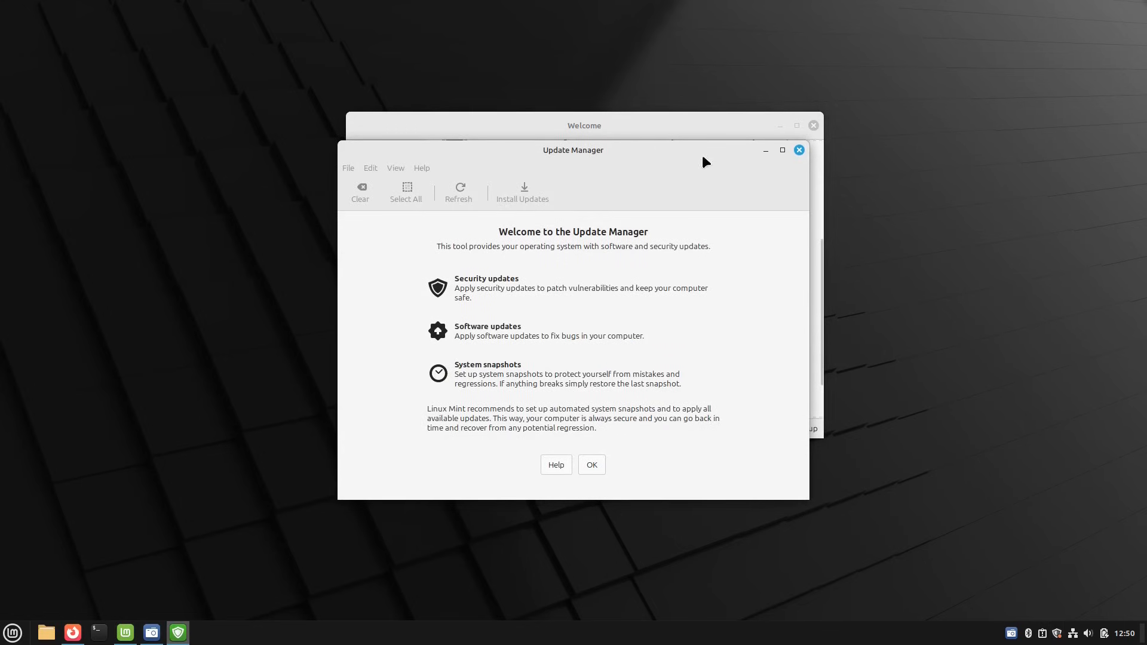
{"action": "mouse_move", "coordinate": [799, 151]}
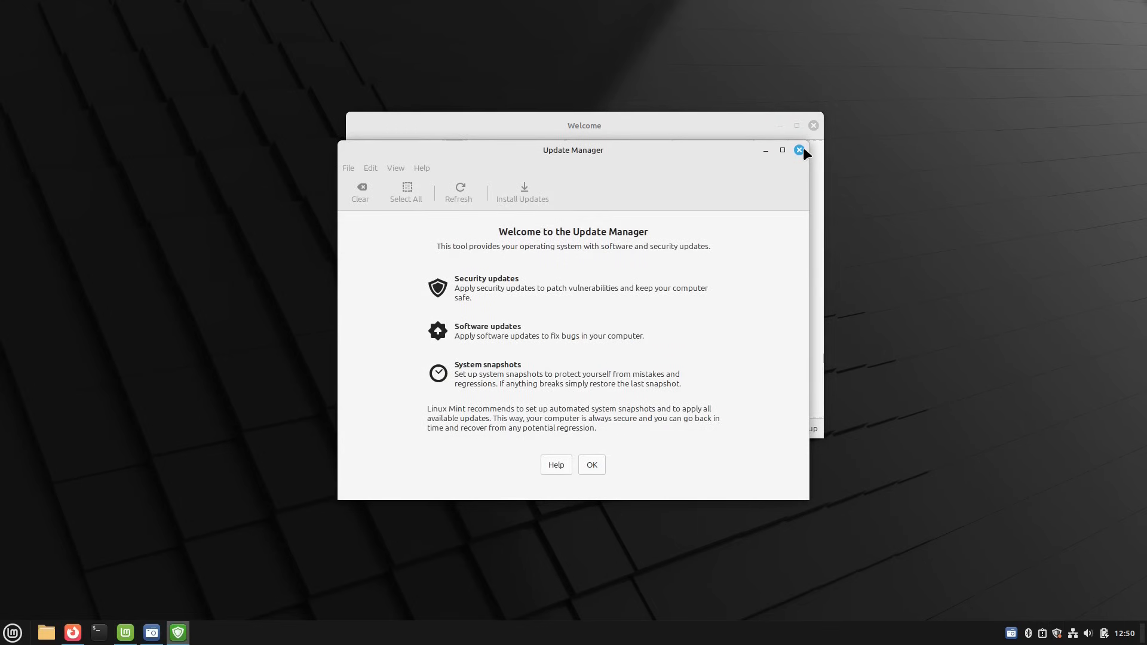
{"action": "left_click", "coordinate": [800, 151]}
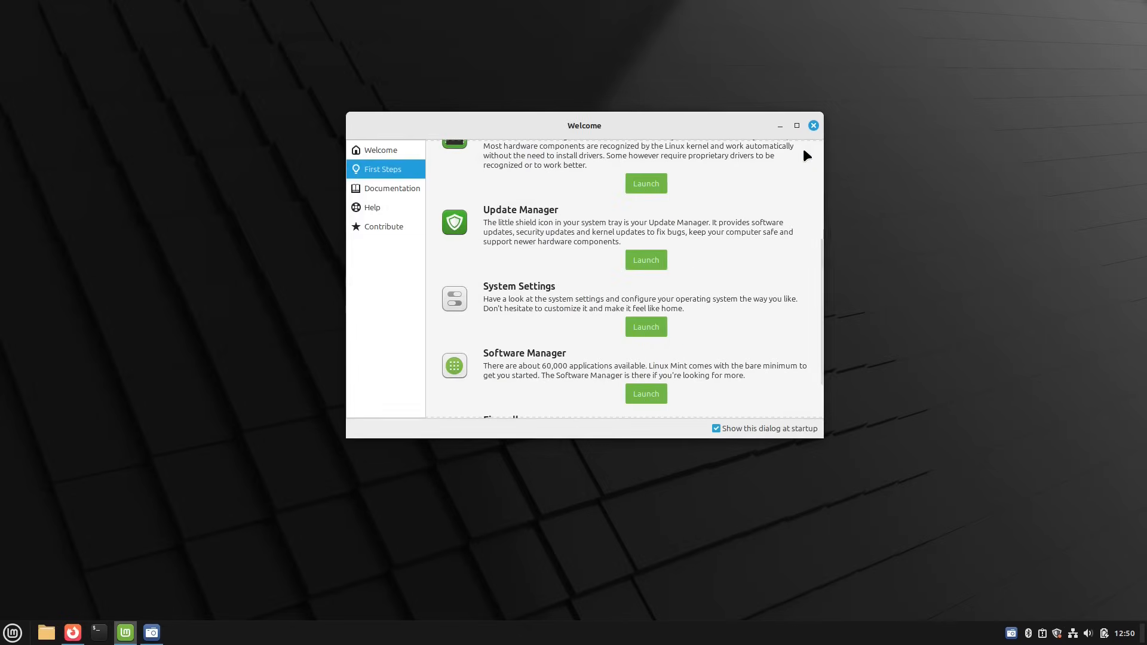
{"action": "mouse_move", "coordinate": [813, 126]}
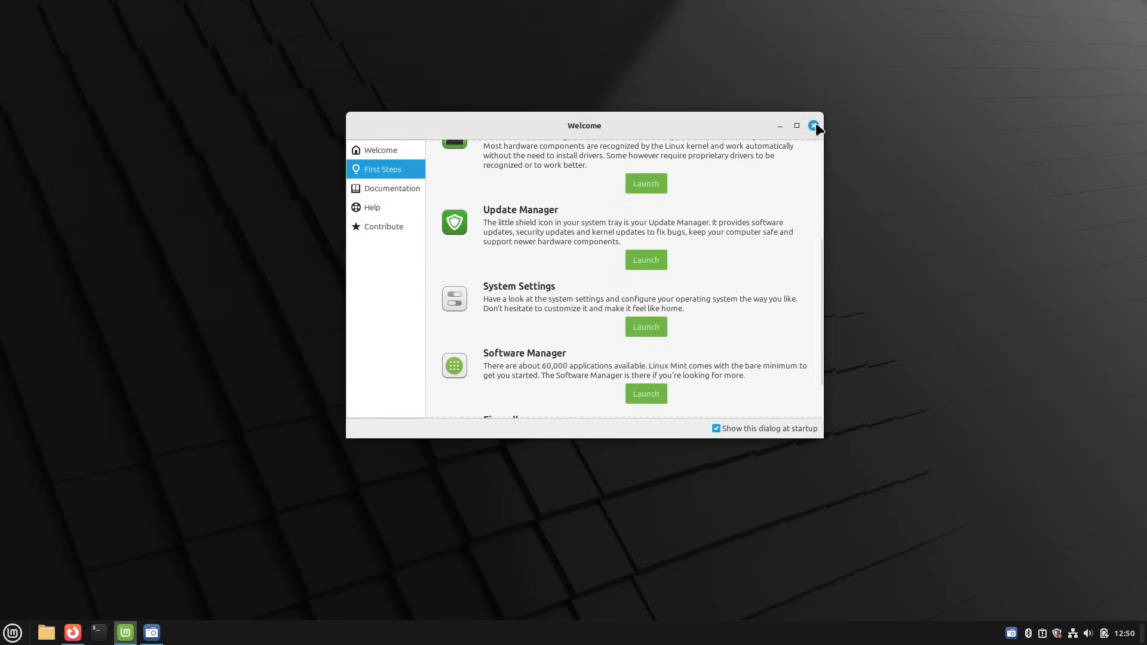
{"action": "left_click", "coordinate": [814, 126]}
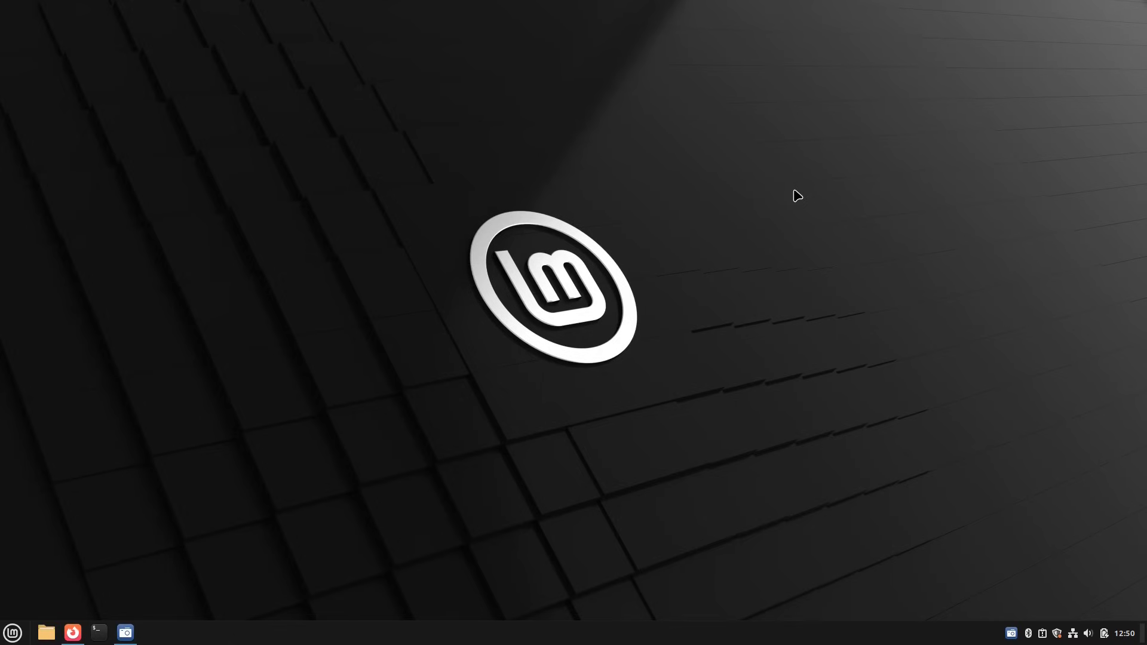
{"action": "mouse_move", "coordinate": [211, 498]}
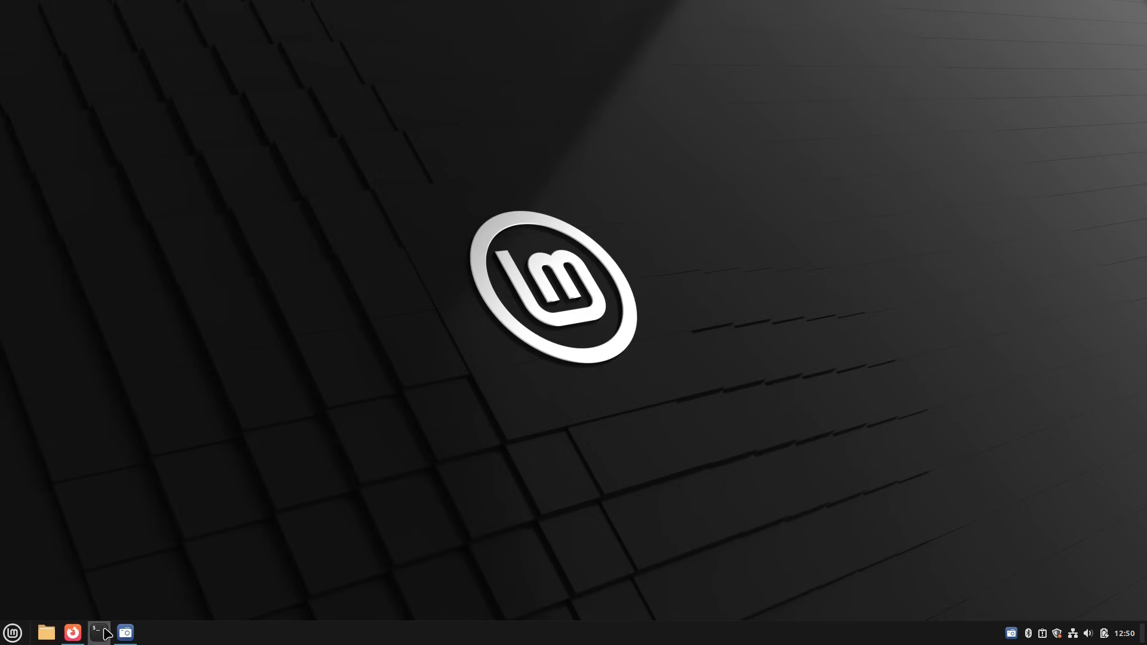
- Run 'sudo apt update' in a terminal, finding 50 upgradable packages, then exit
{"action": "left_click", "coordinate": [97, 633]}
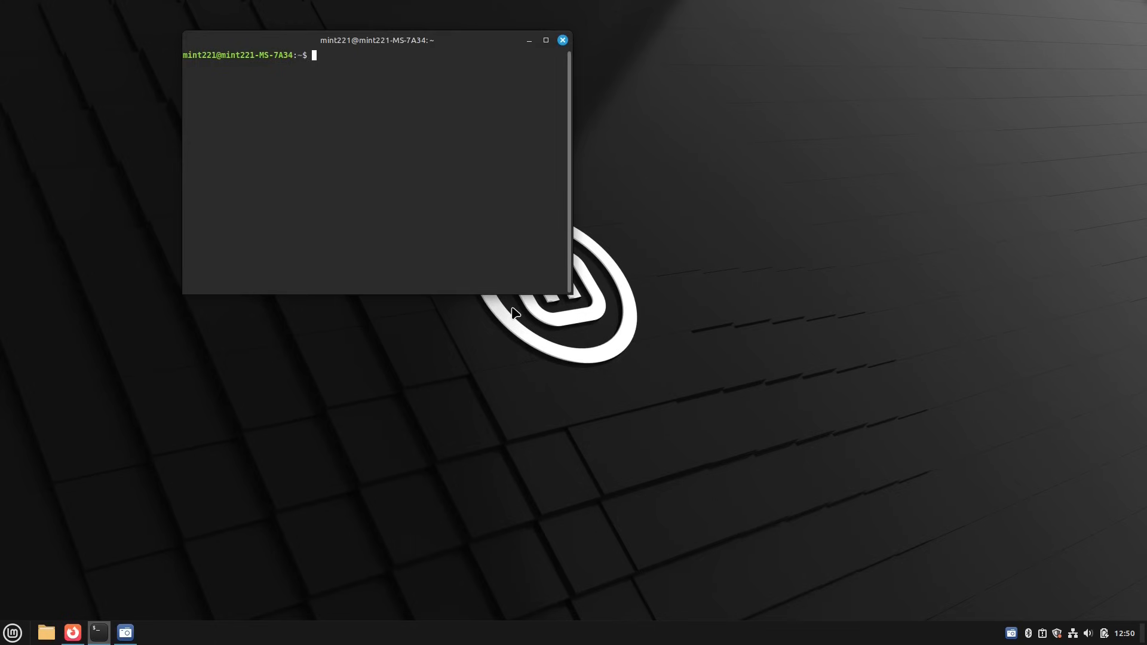
{"action": "type", "text": "sudo a"}
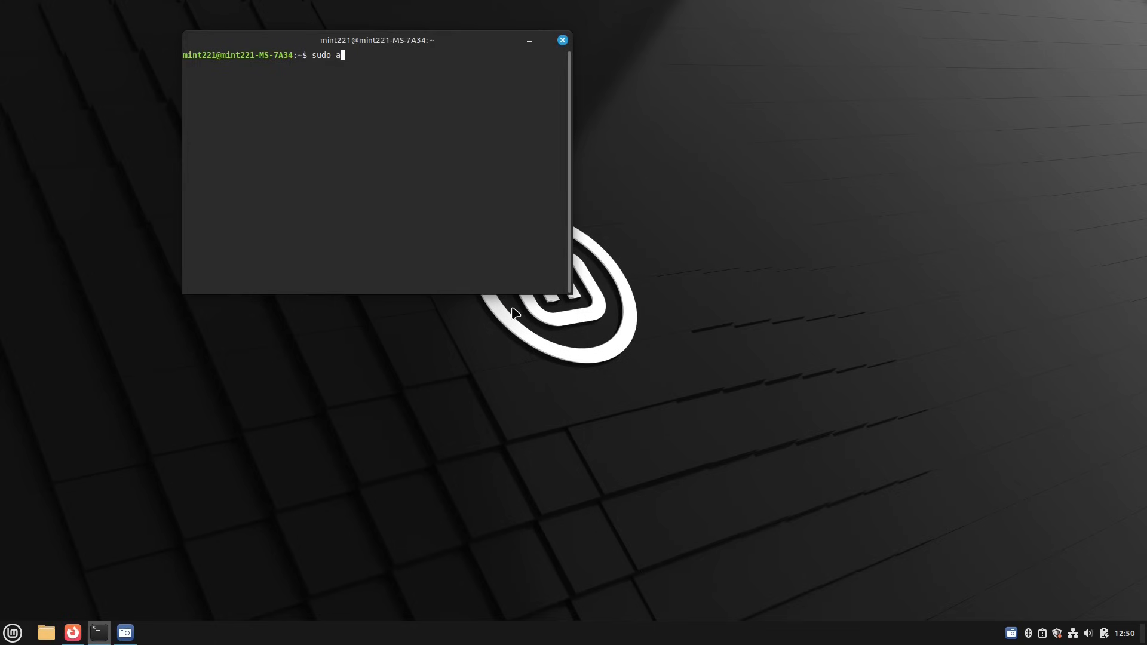
{"action": "key", "text": "Return"}
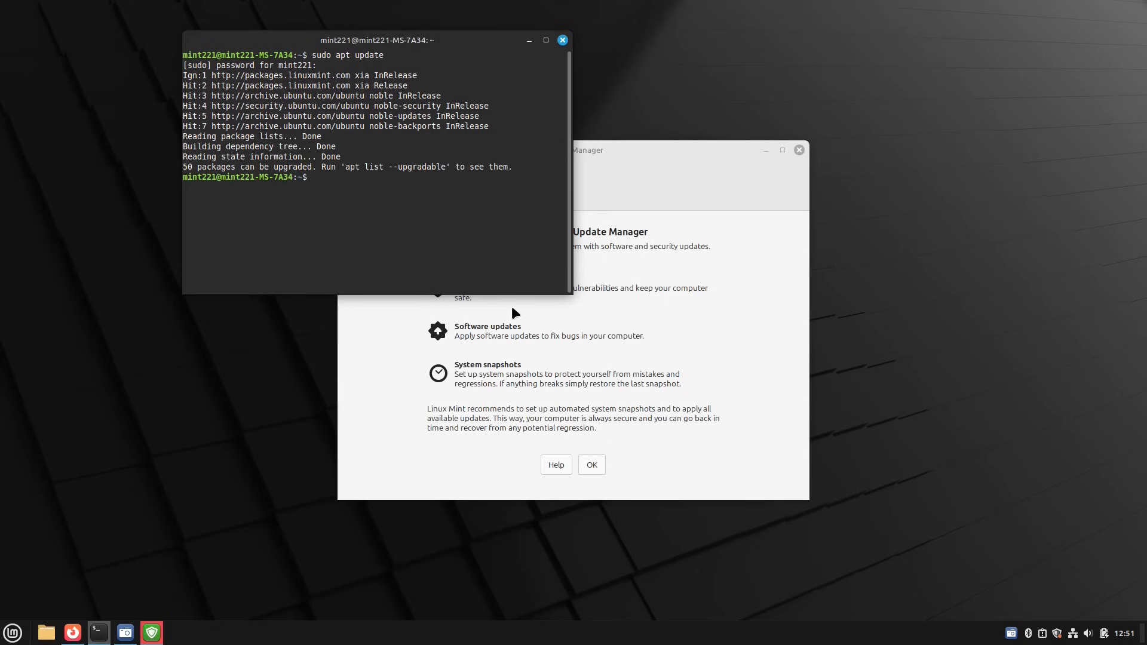
{"action": "type", "text": "exit"}
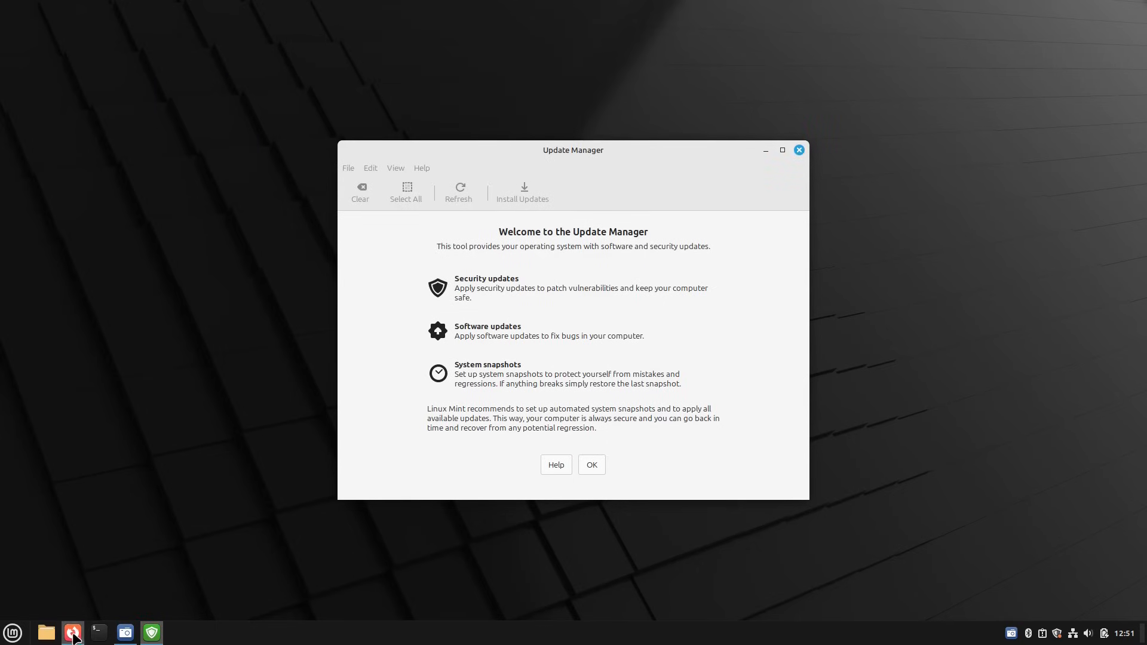
- Bring up the Linux Mint 22.1 New Features page in Firefox and search the menu for 'syn'
{"action": "left_click", "coordinate": [72, 633]}
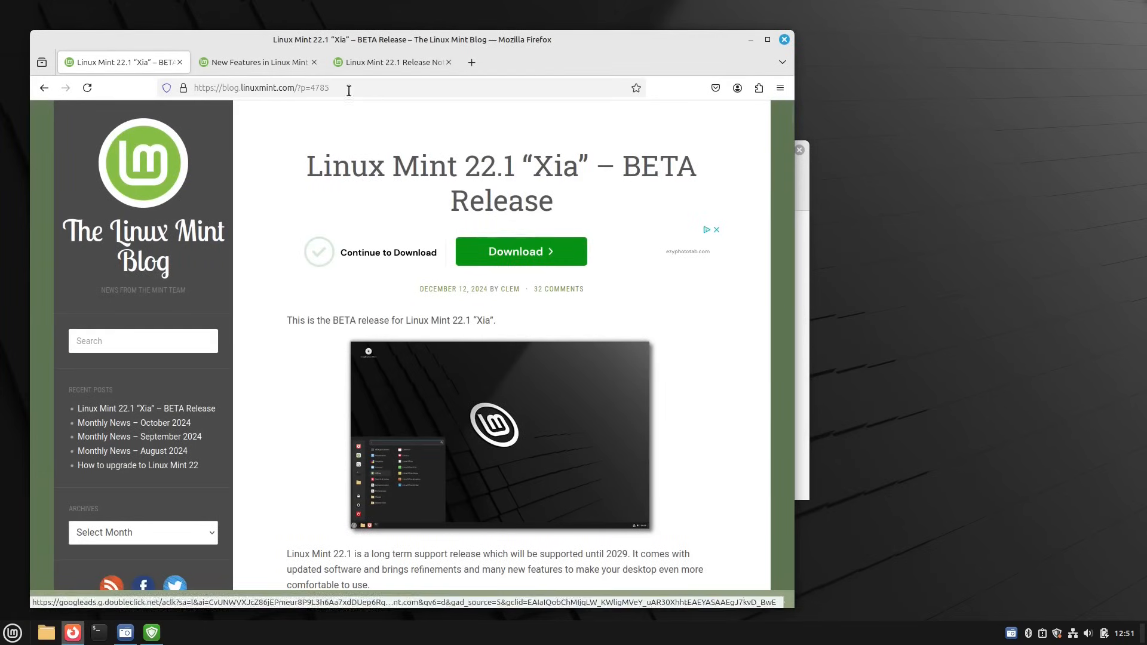
{"action": "left_click", "coordinate": [256, 61]}
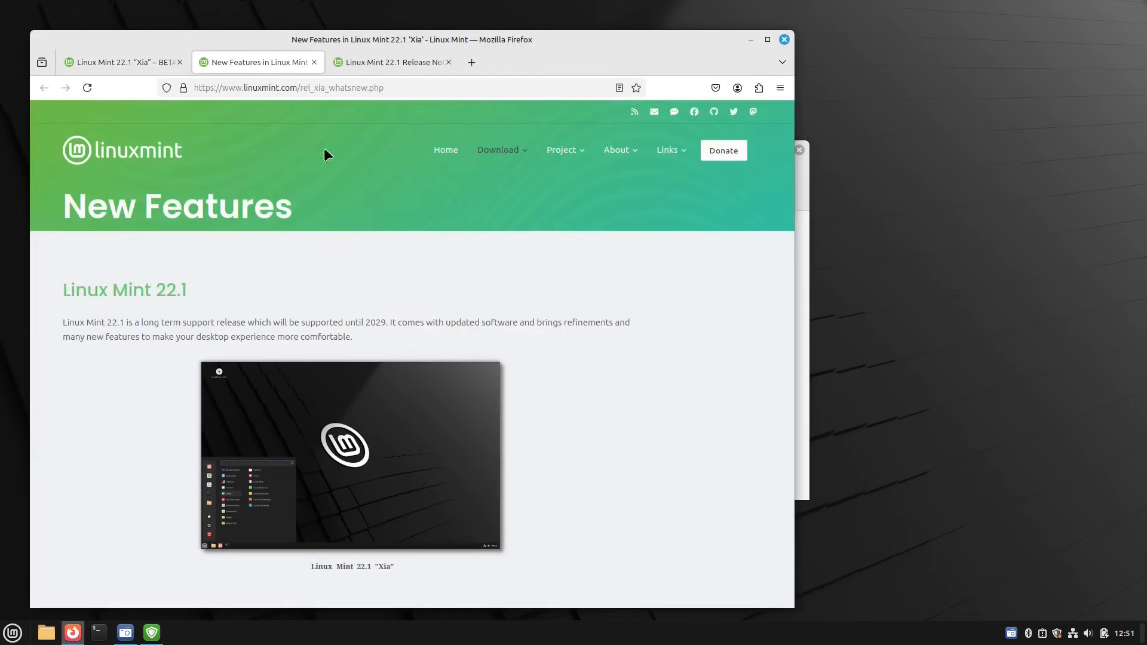
{"action": "scroll", "scroll_direction": "down", "scroll_amount": 3}
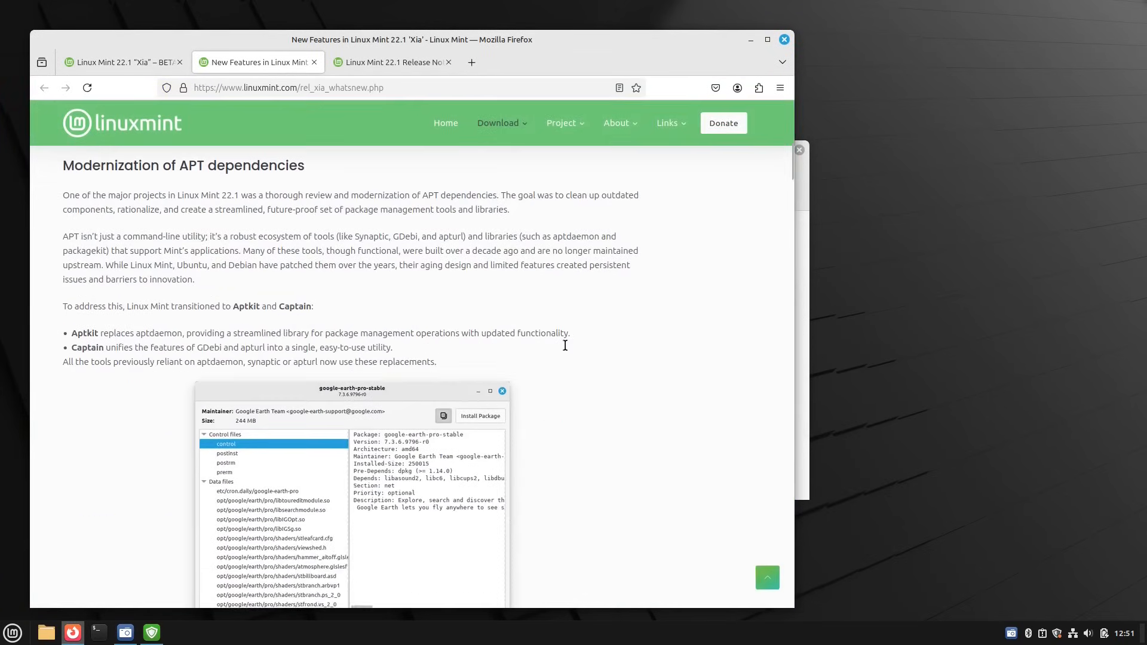
{"action": "mouse_move", "coordinate": [569, 351]}
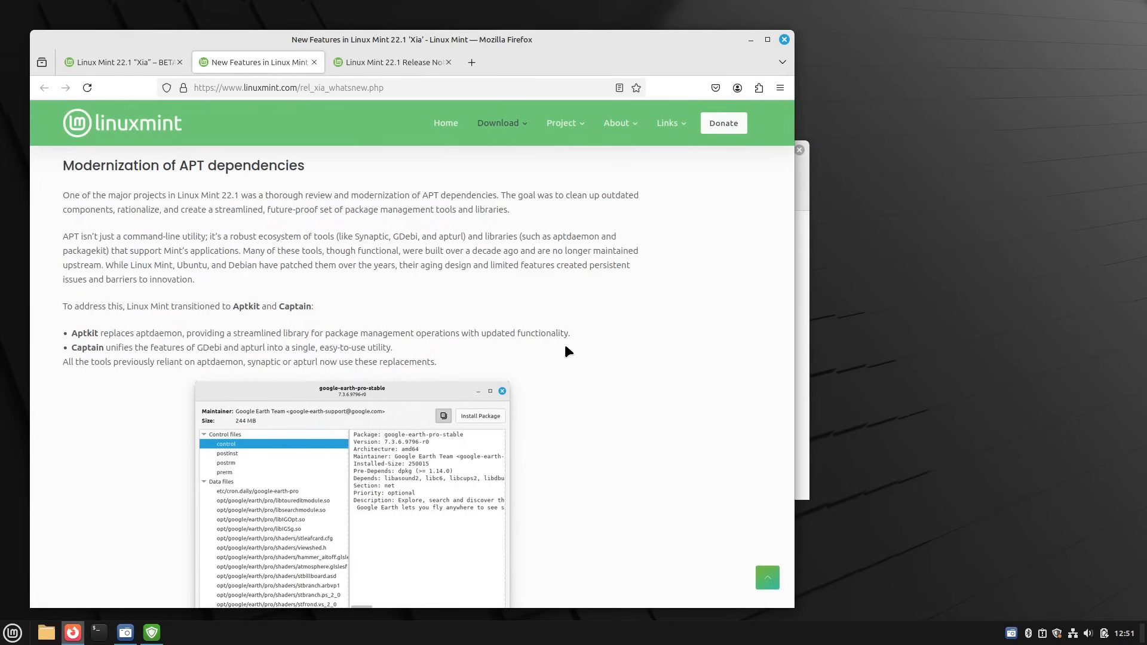
{"action": "left_click", "coordinate": [12, 632]}
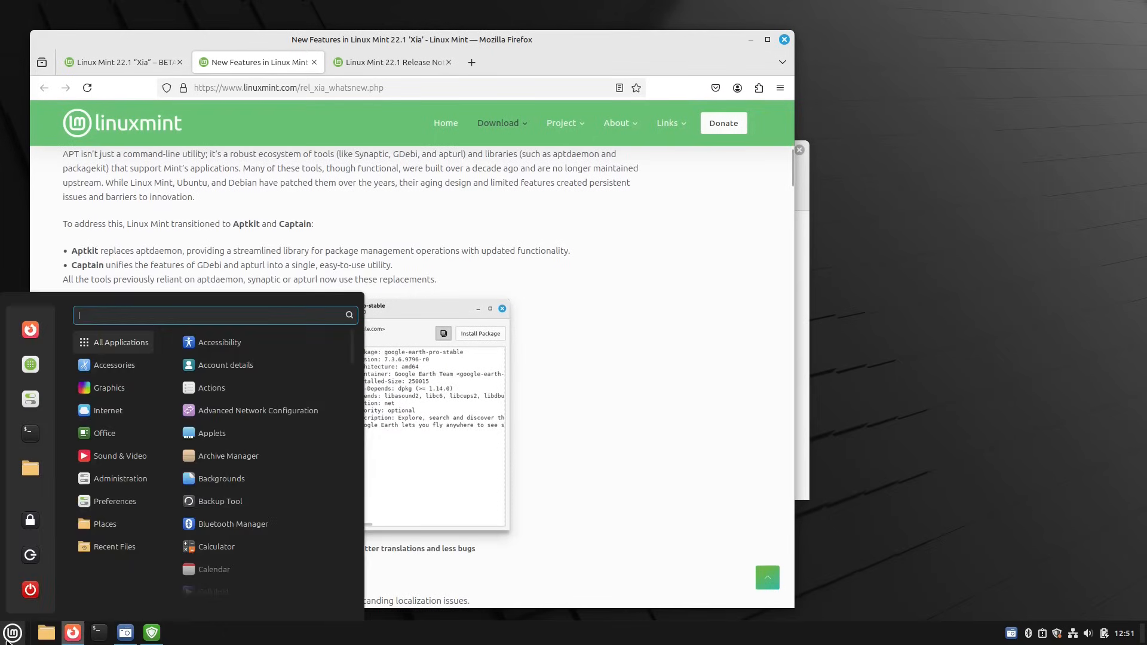
{"action": "type", "text": "syn"}
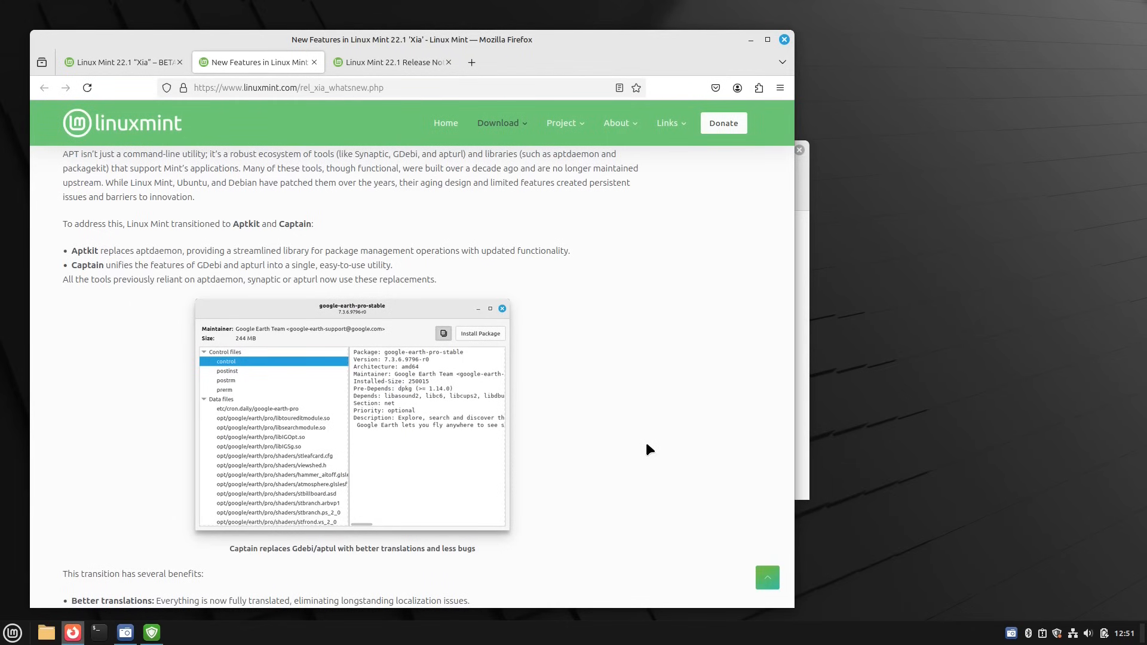
{"action": "mouse_move", "coordinate": [653, 425]}
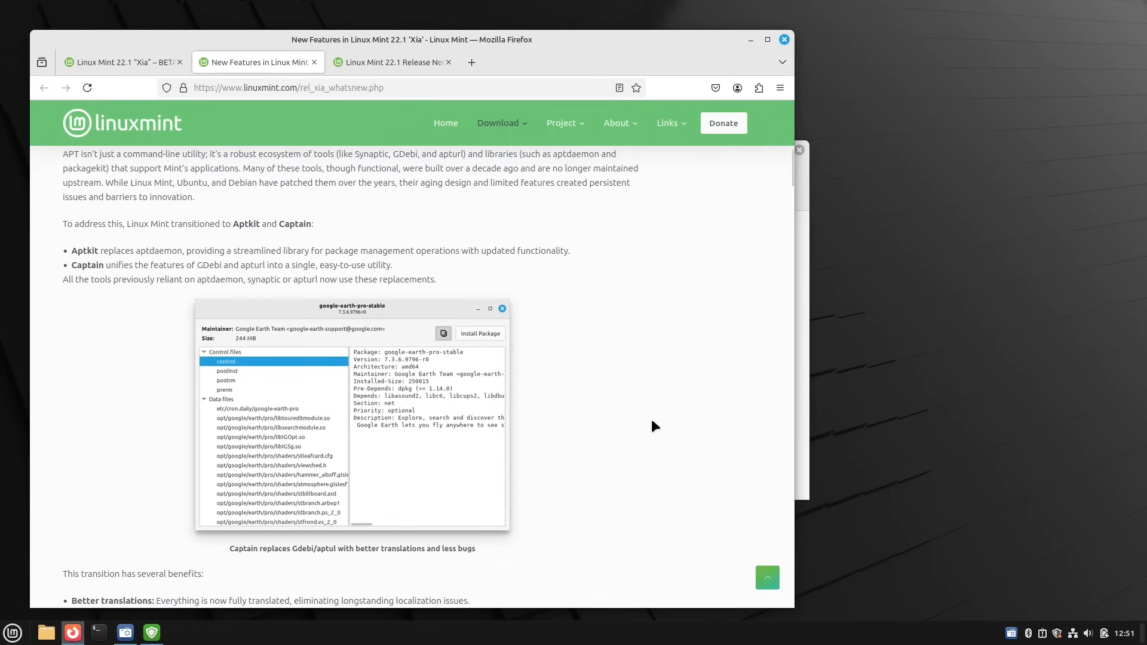
- Scroll the What's New page past APT modernization down to Power Modes
{"action": "scroll", "scroll_direction": "down", "scroll_amount": 3}
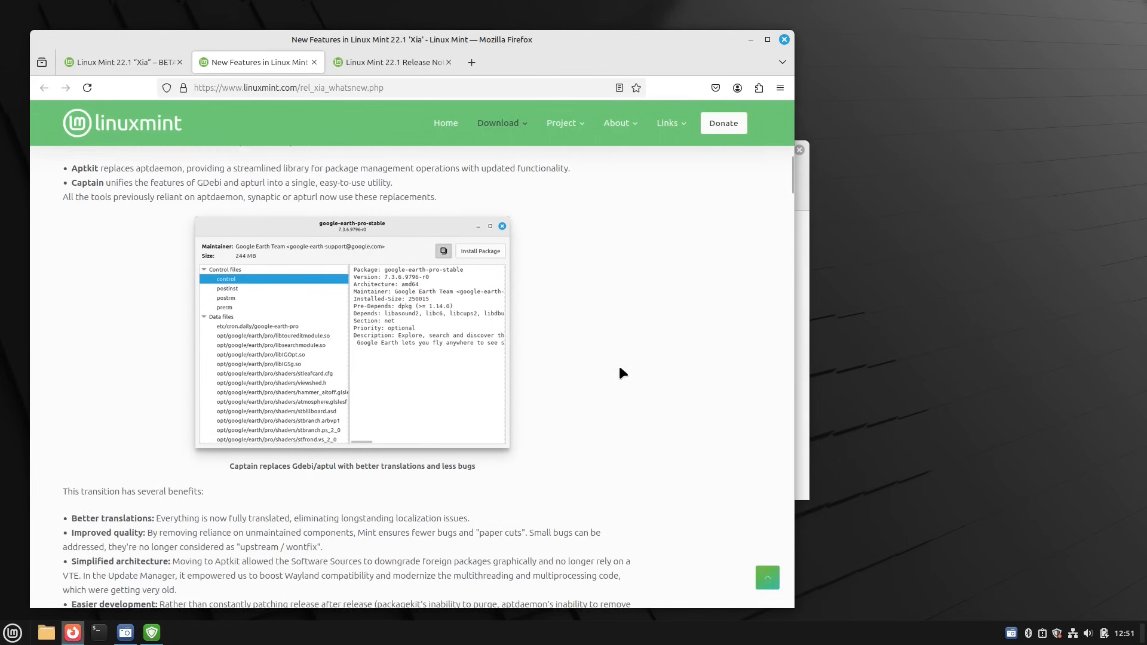
{"action": "scroll", "scroll_direction": "down", "scroll_amount": 3}
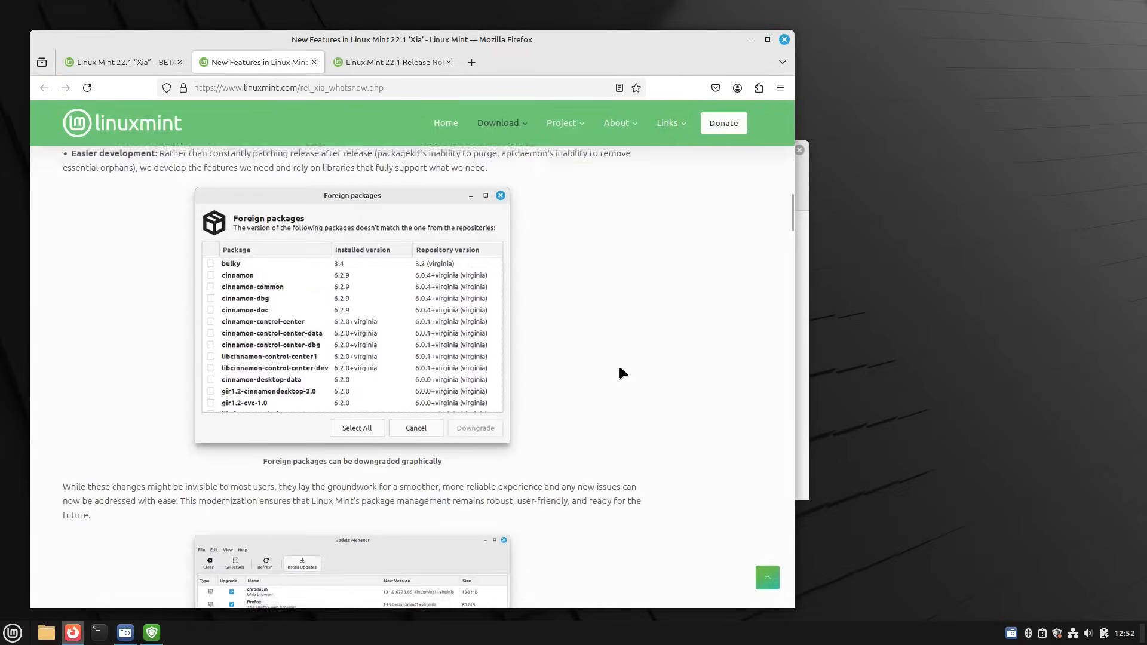
{"action": "scroll", "scroll_direction": "down", "scroll_amount": 3}
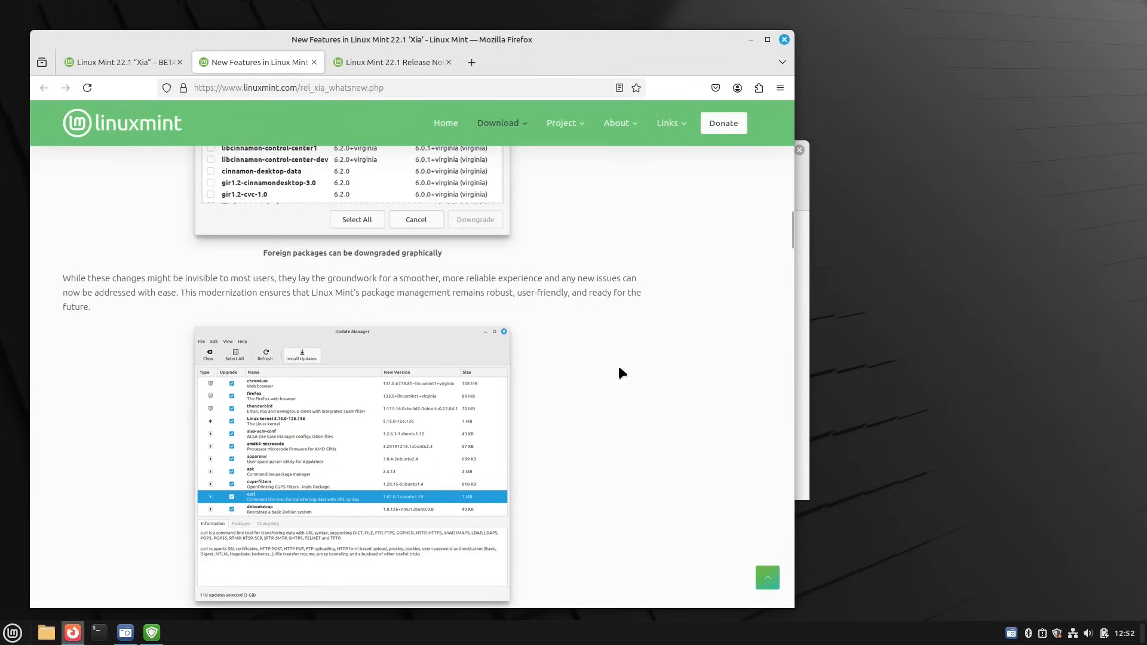
{"action": "scroll", "scroll_direction": "down", "scroll_amount": 3}
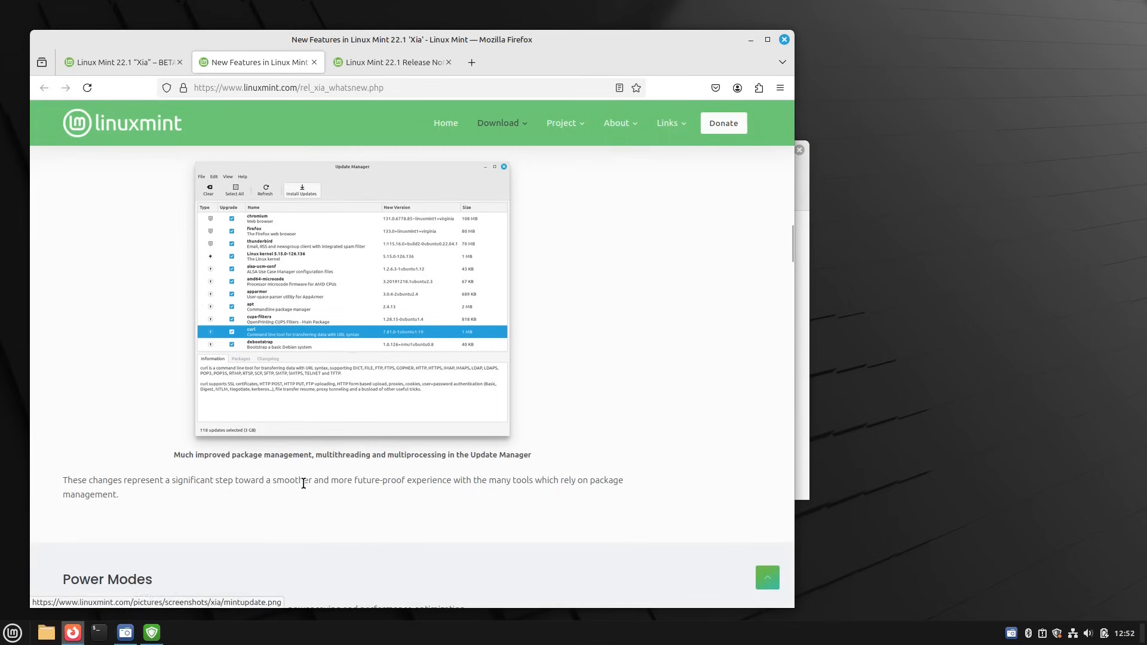
{"action": "mouse_move", "coordinate": [512, 525]}
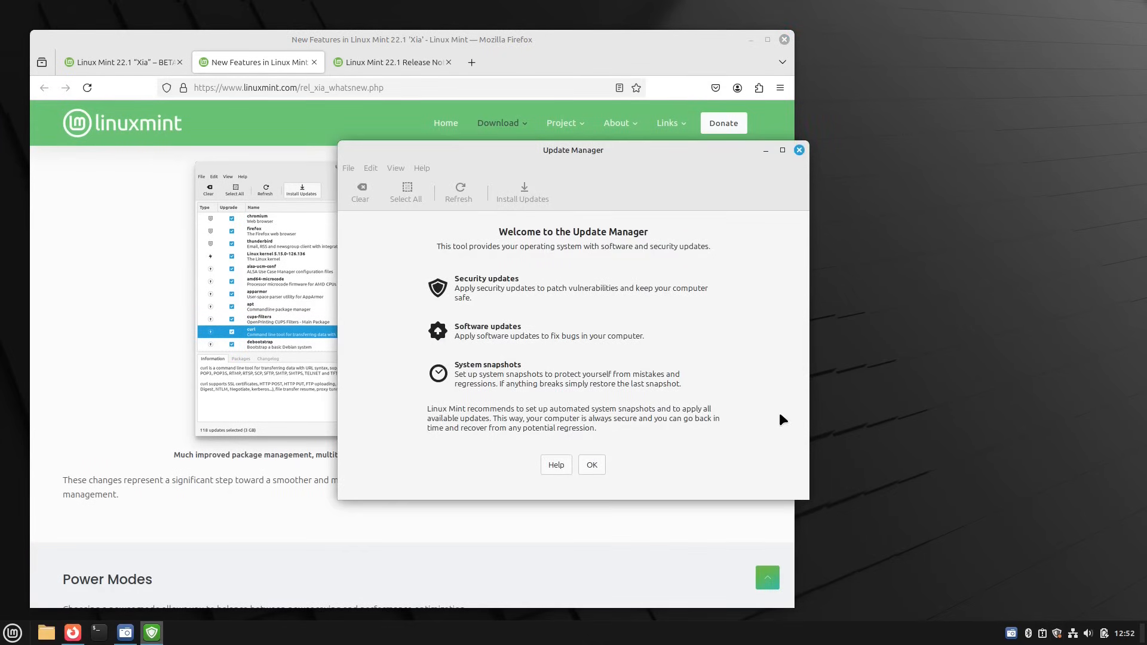
- Dismiss the Update Manager welcome, accept a local mirror and authenticate into Software Sources
{"action": "left_click", "coordinate": [591, 465]}
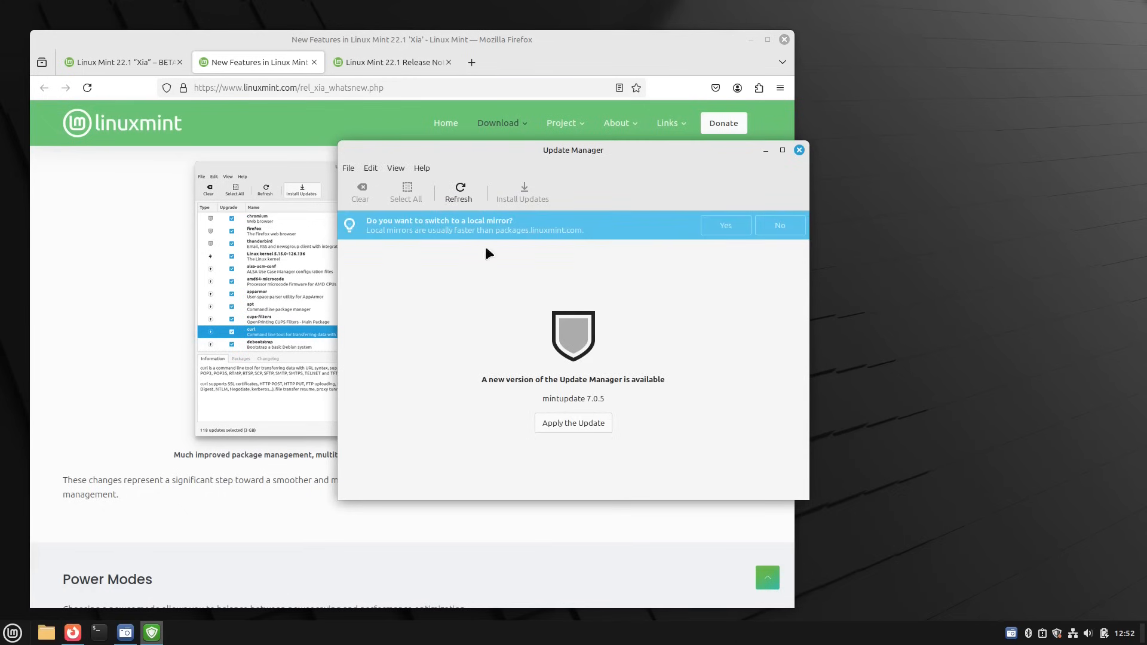
{"action": "left_click", "coordinate": [724, 225]}
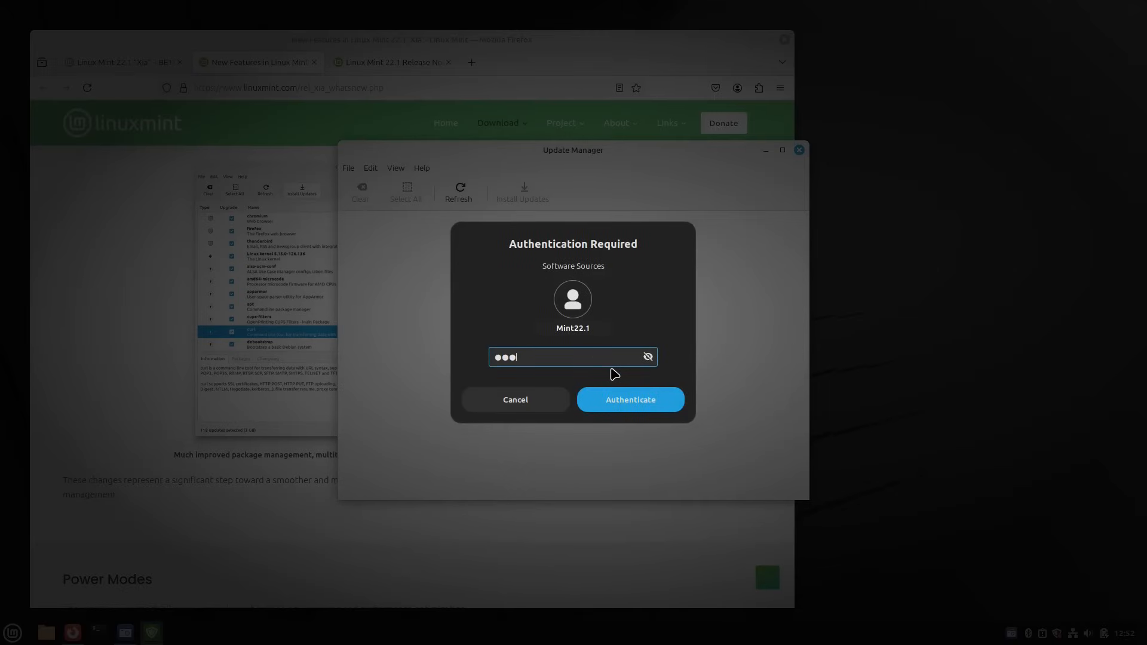
{"action": "left_click", "coordinate": [630, 400]}
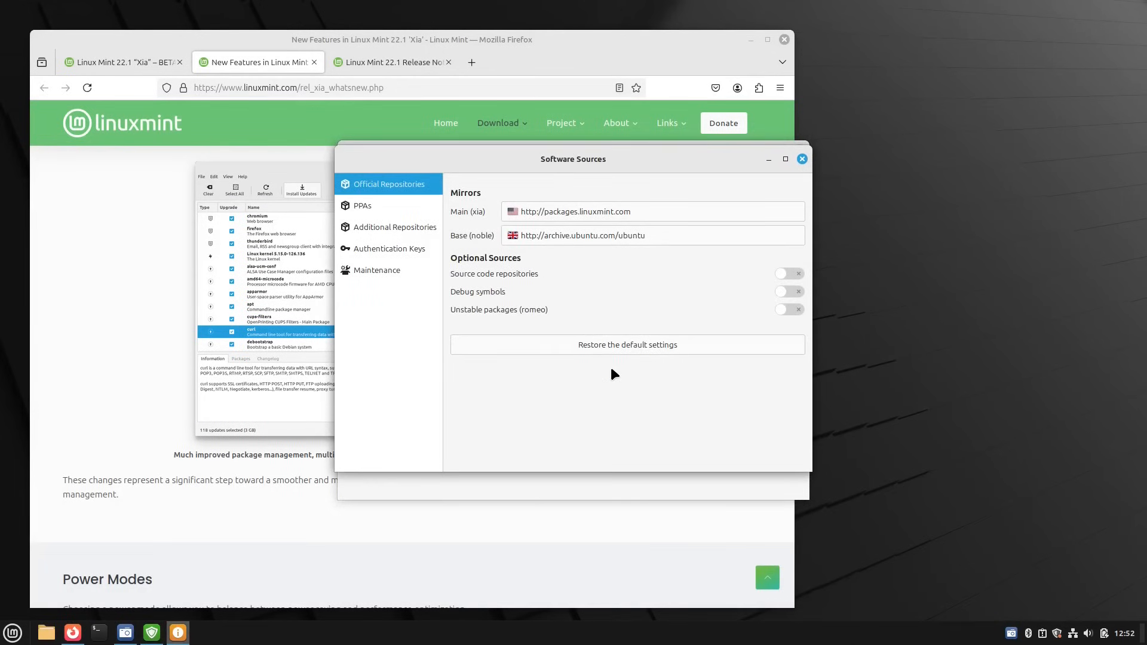
{"action": "mouse_move", "coordinate": [778, 220]}
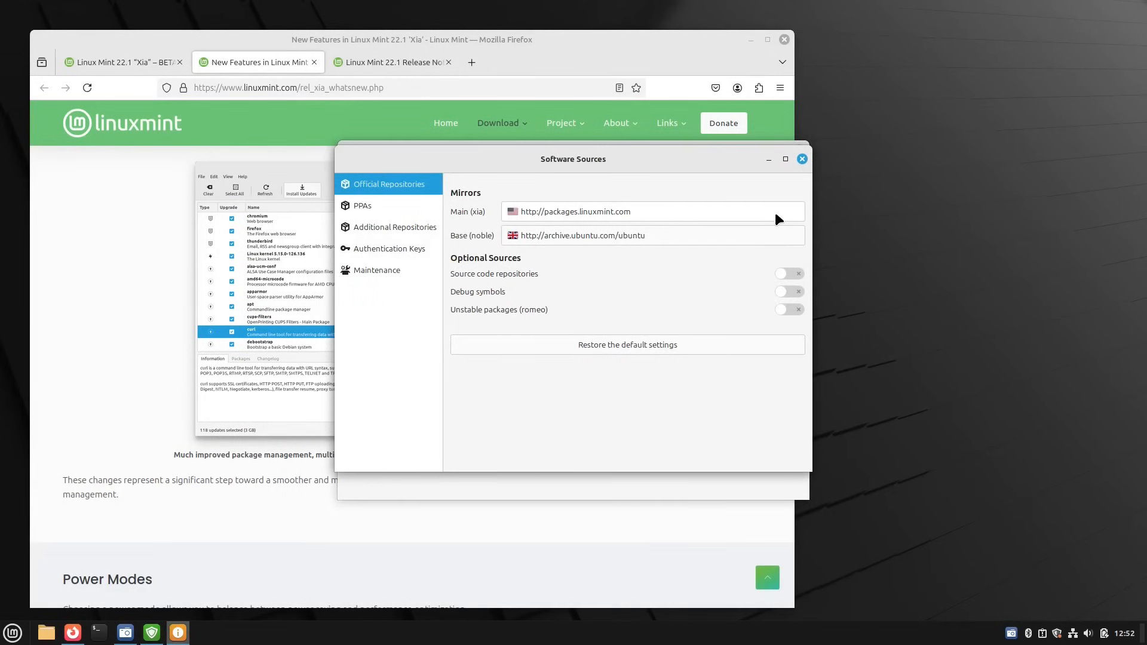
{"action": "mouse_move", "coordinate": [759, 253]}
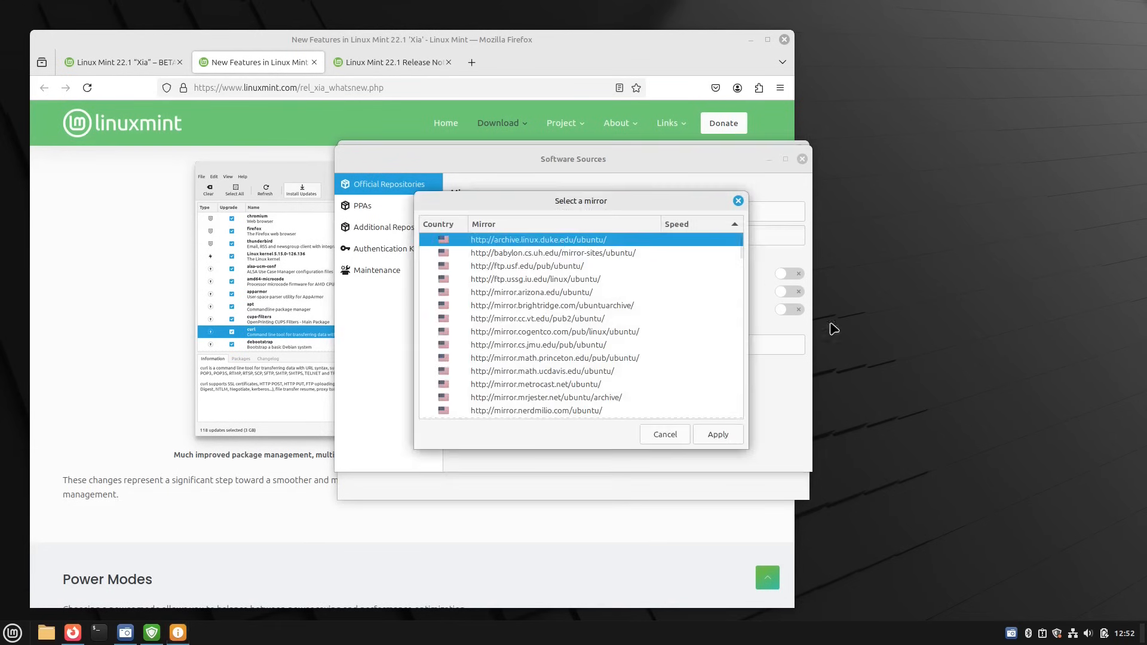
{"action": "mouse_move", "coordinate": [592, 233]}
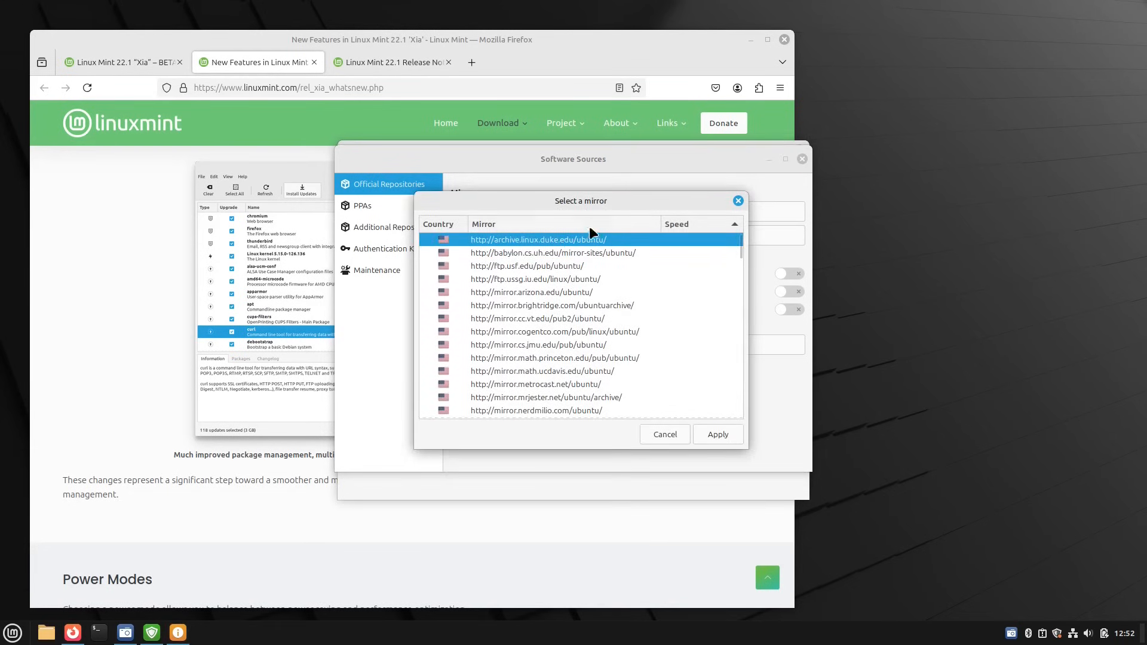
{"action": "mouse_move", "coordinate": [703, 338]}
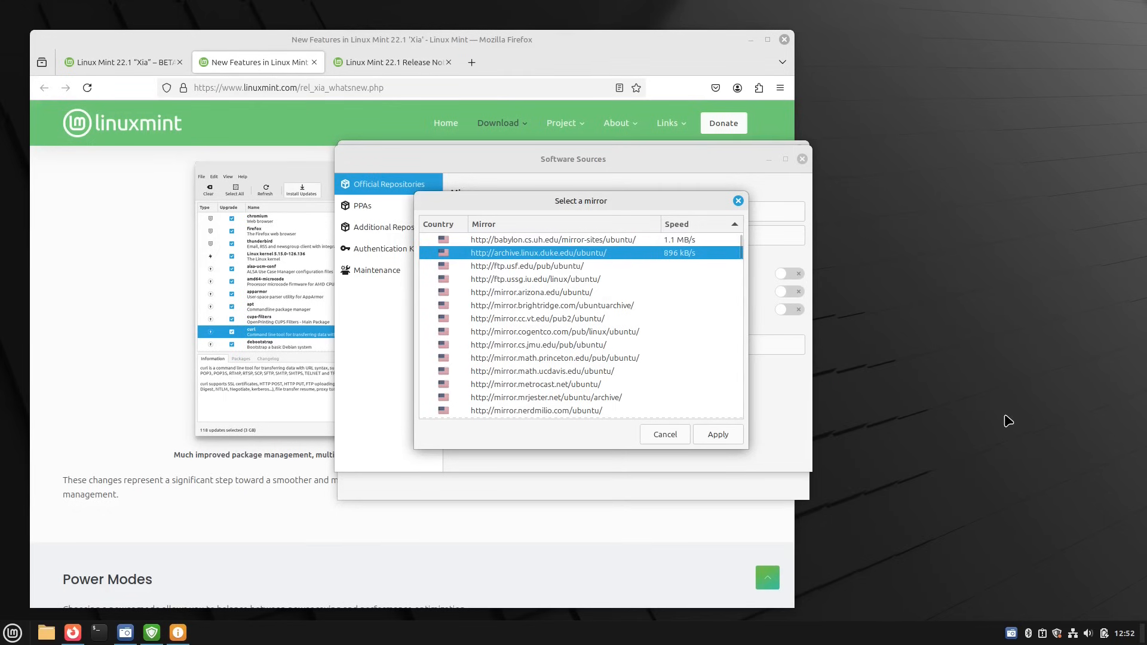
{"action": "mouse_move", "coordinate": [550, 271]}
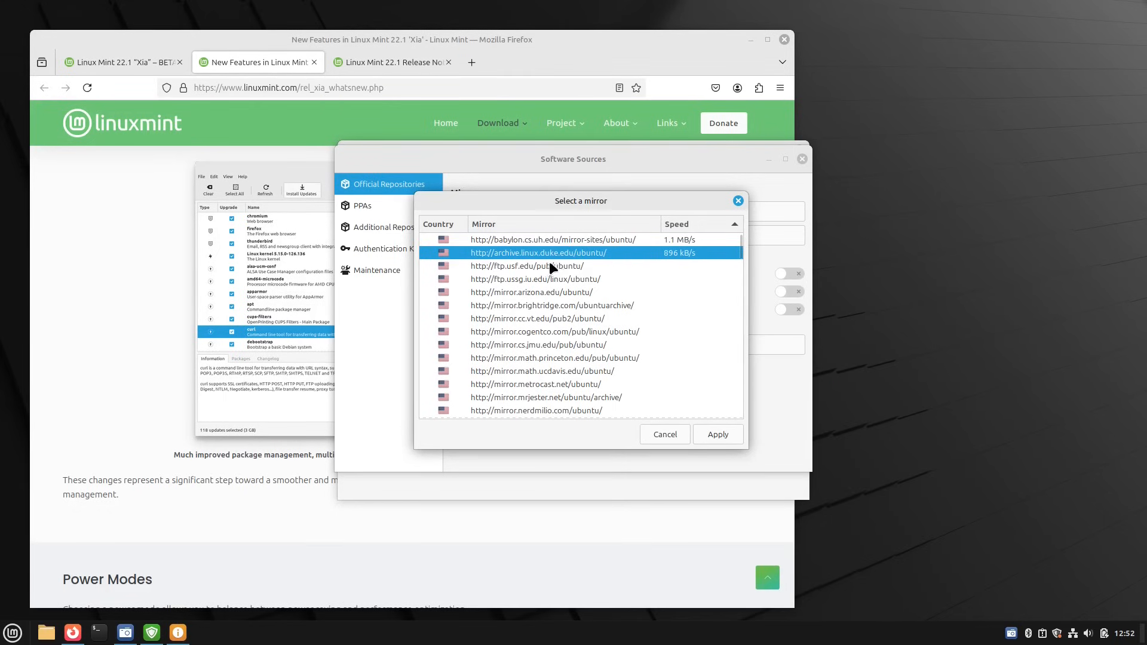
{"action": "mouse_move", "coordinate": [593, 252]}
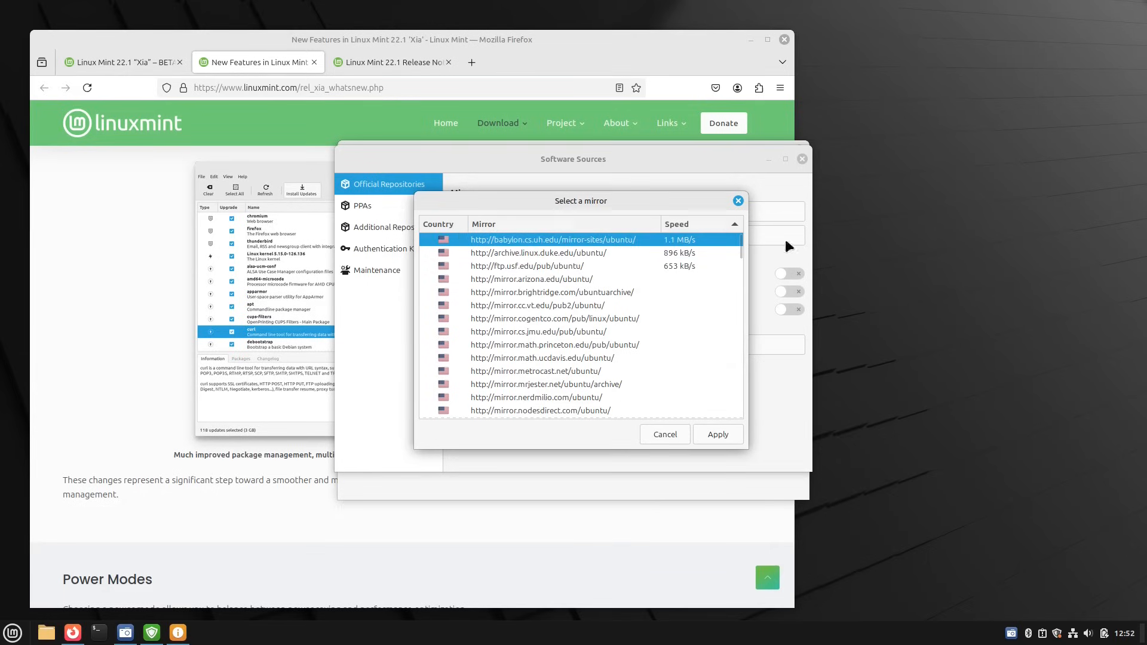
- Apply babylon.cs.uh.edu as the base mirror and refresh the APT cache
{"action": "left_click", "coordinate": [717, 434]}
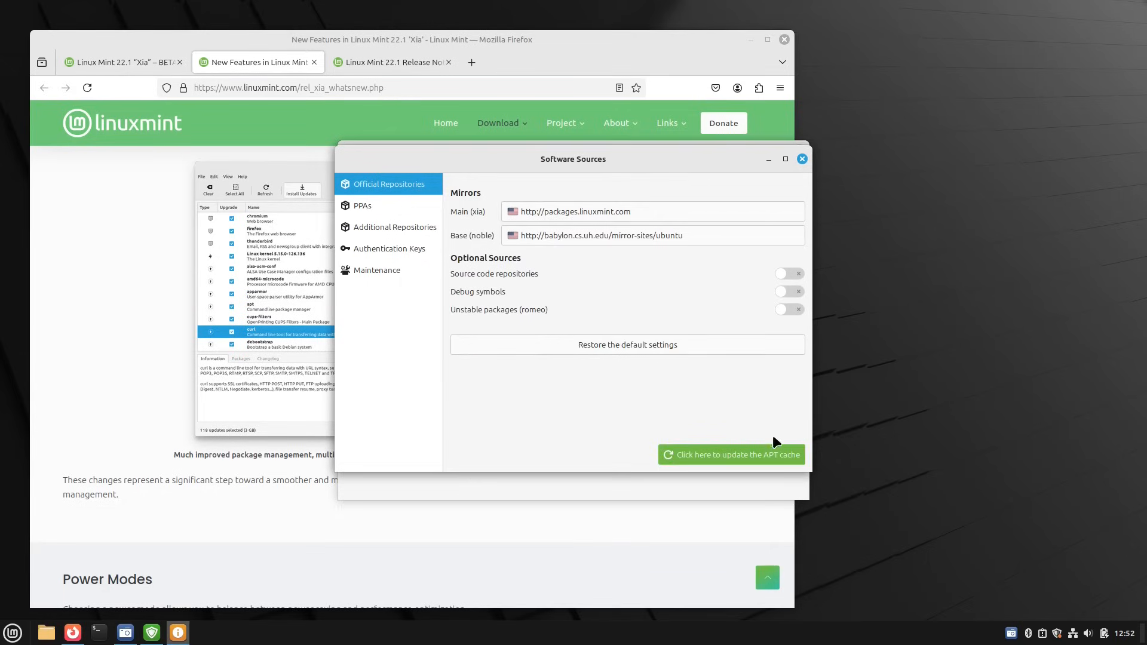
{"action": "left_click", "coordinate": [730, 455]}
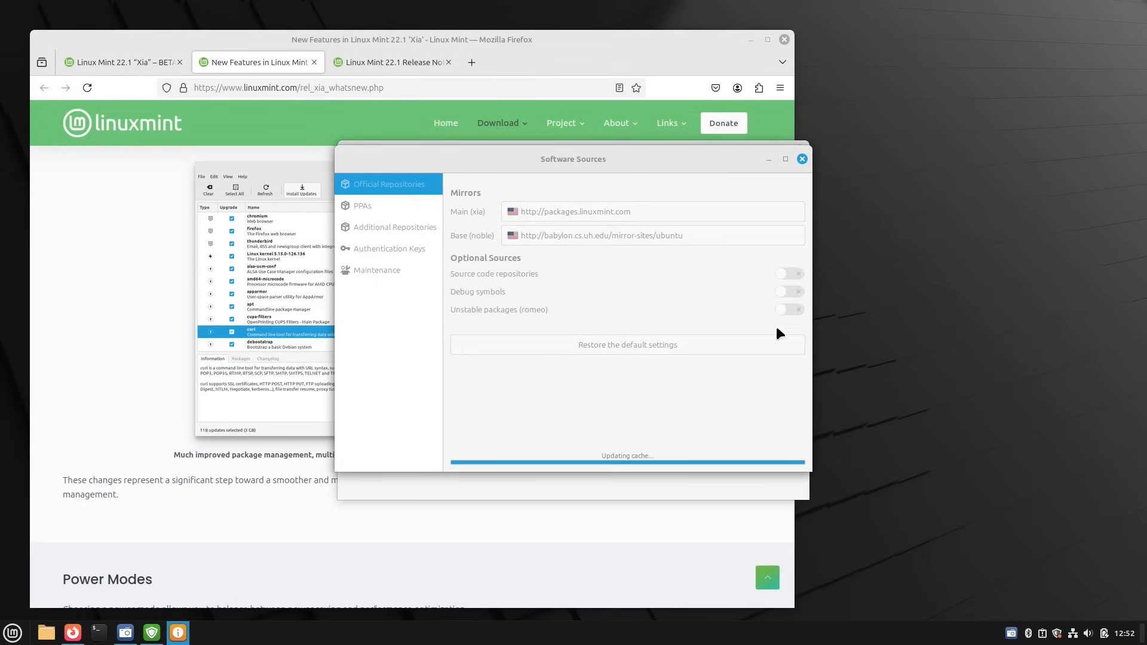
{"action": "mouse_move", "coordinate": [654, 180]}
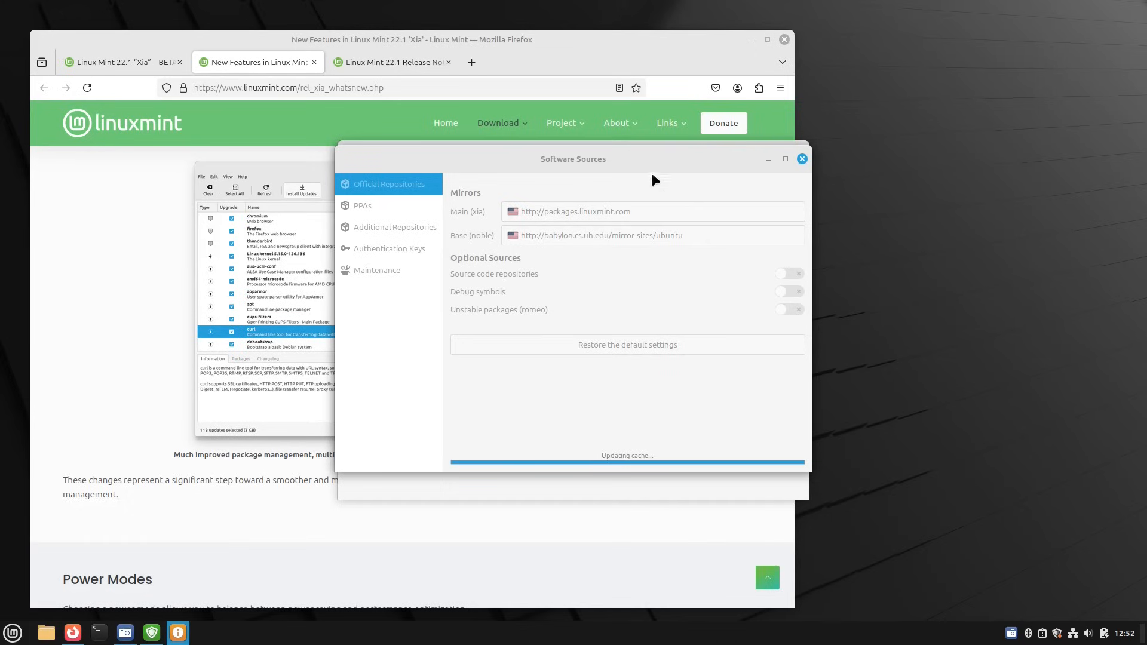
{"action": "mouse_move", "coordinate": [687, 156]}
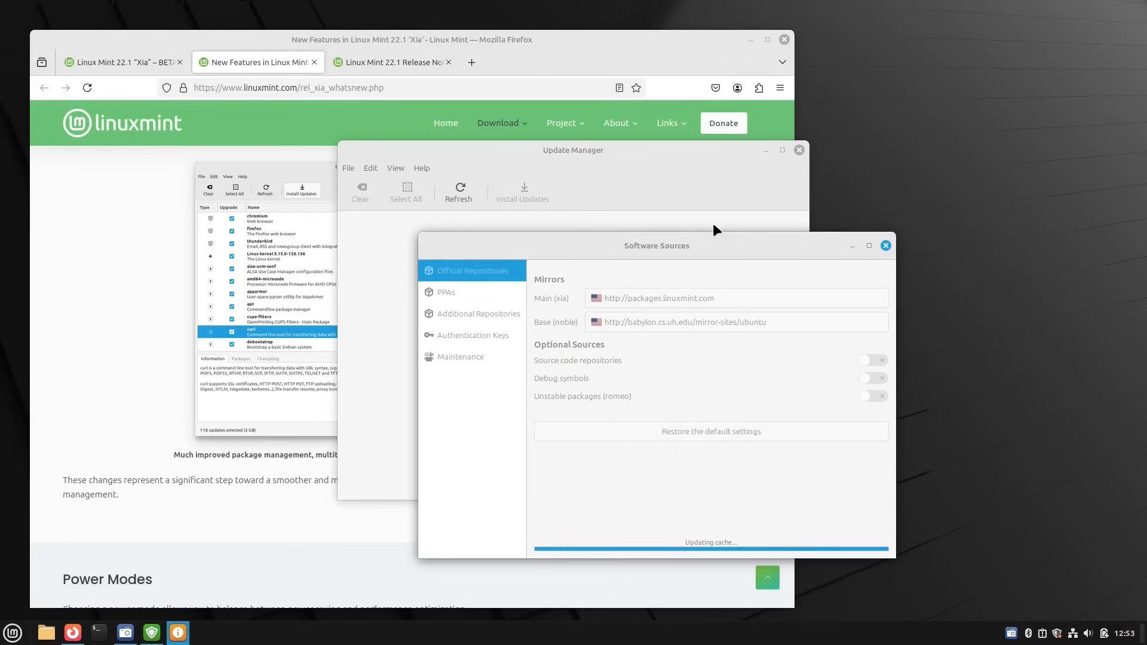
{"action": "mouse_move", "coordinate": [697, 174]}
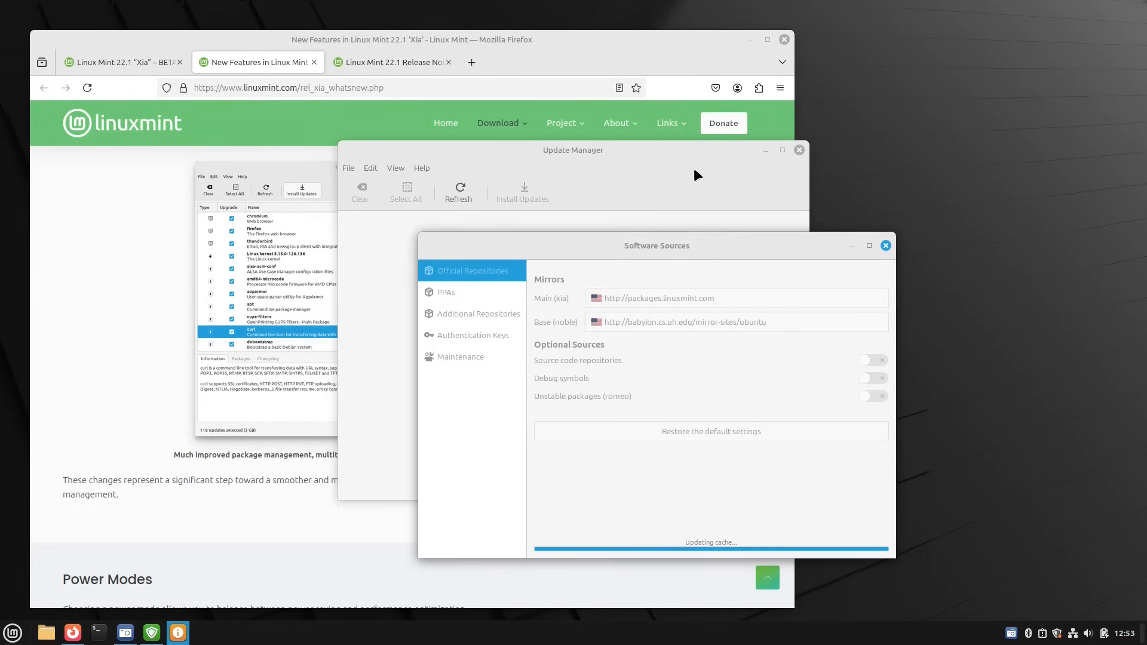
{"action": "mouse_move", "coordinate": [652, 274]}
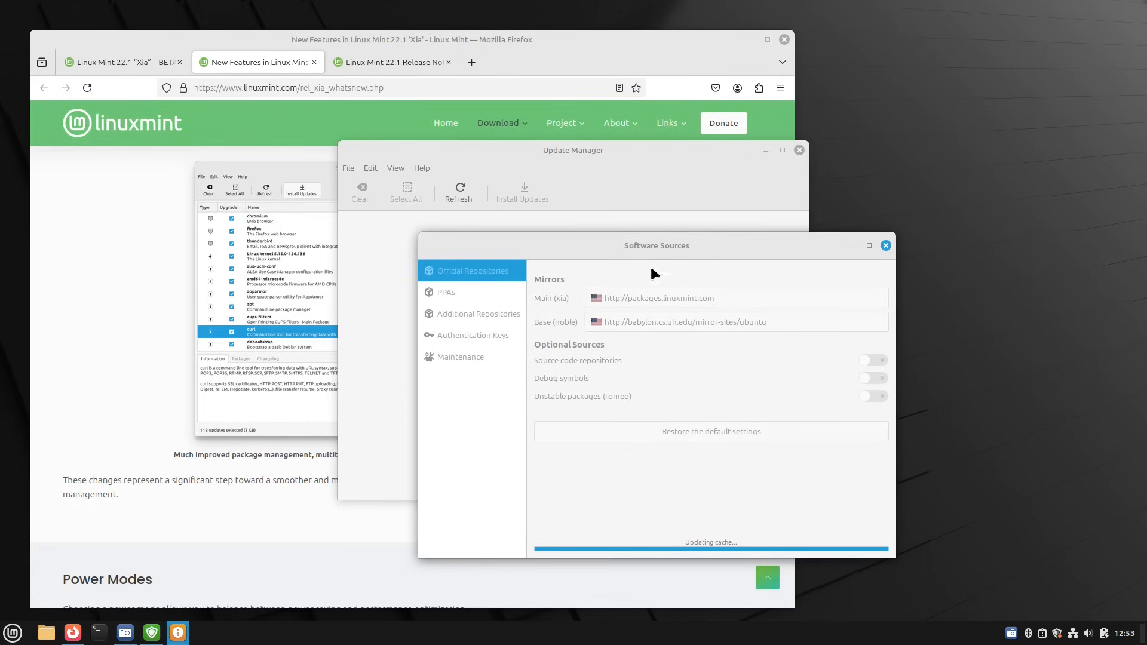
{"action": "mouse_move", "coordinate": [621, 122]}
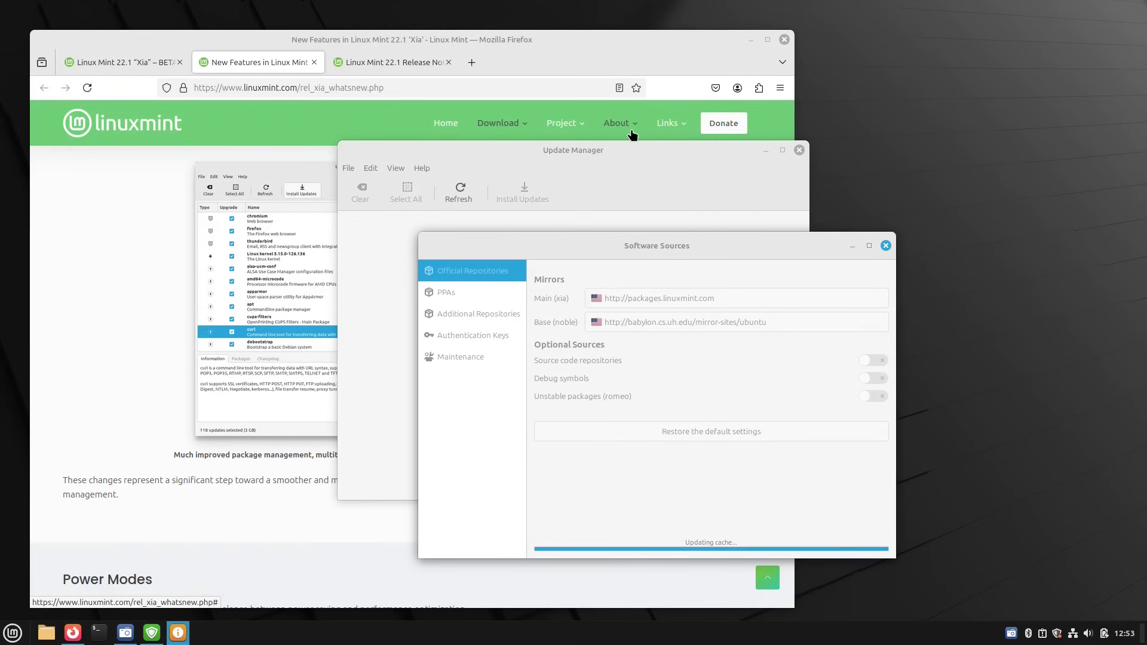
{"action": "mouse_move", "coordinate": [680, 208]}
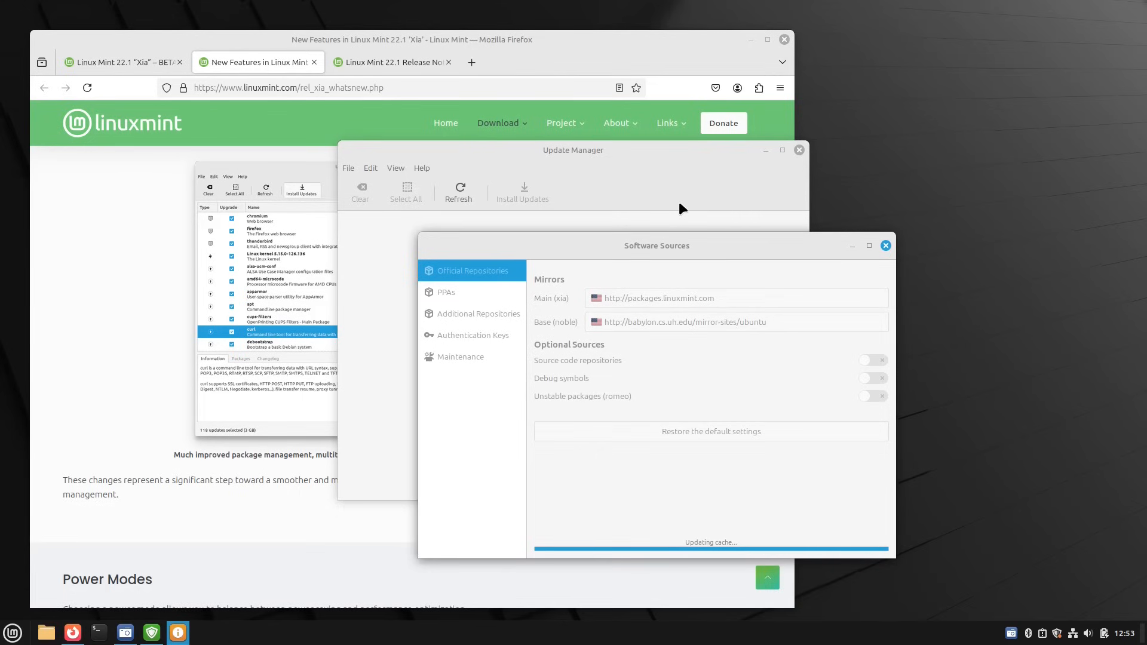
{"action": "mouse_move", "coordinate": [501, 258]}
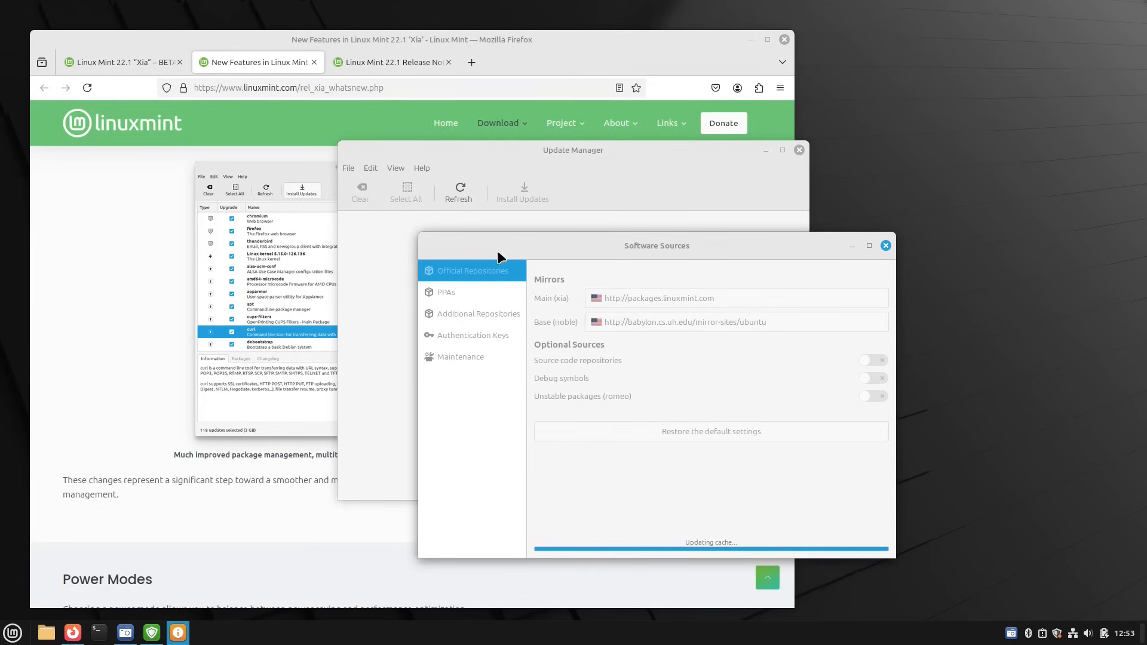
- Find Night Light via the applications menu and reach its settings through System Settings
{"action": "left_click", "coordinate": [12, 632]}
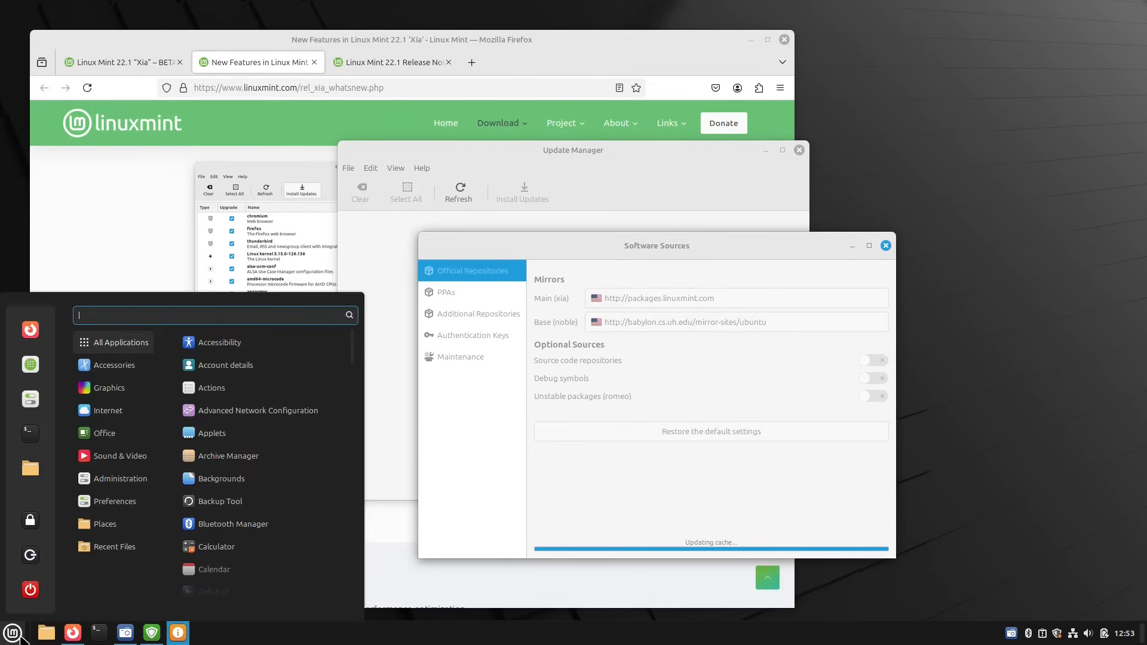
{"action": "type", "text": "nit"}
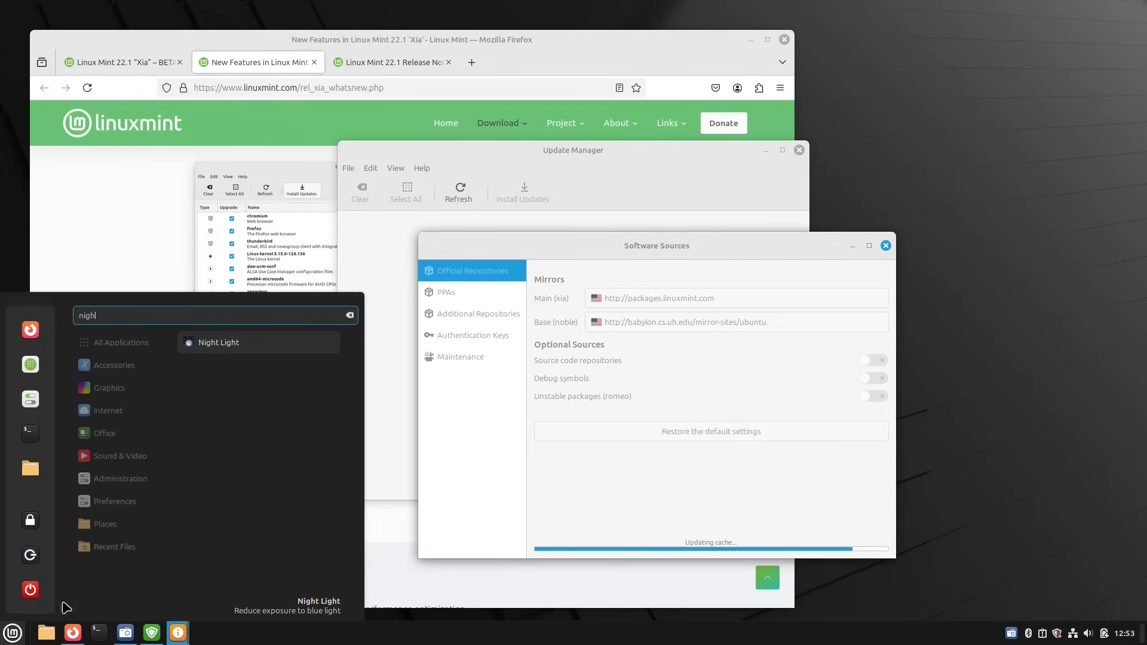
{"action": "key", "text": "BackSpace"}
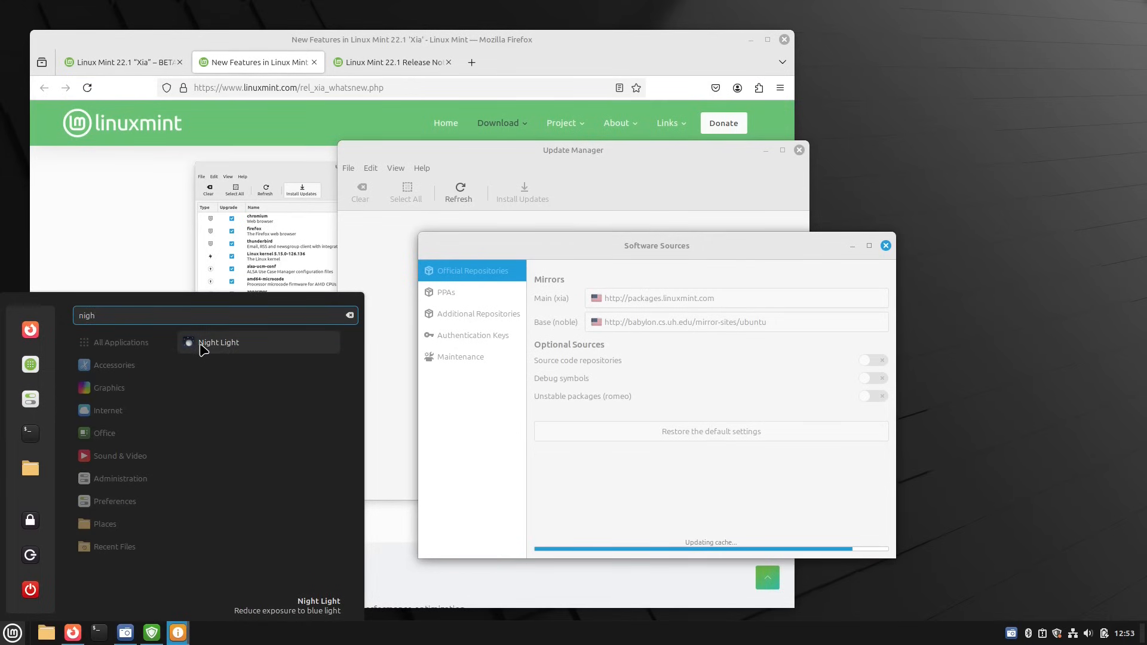
{"action": "left_click", "coordinate": [219, 343]}
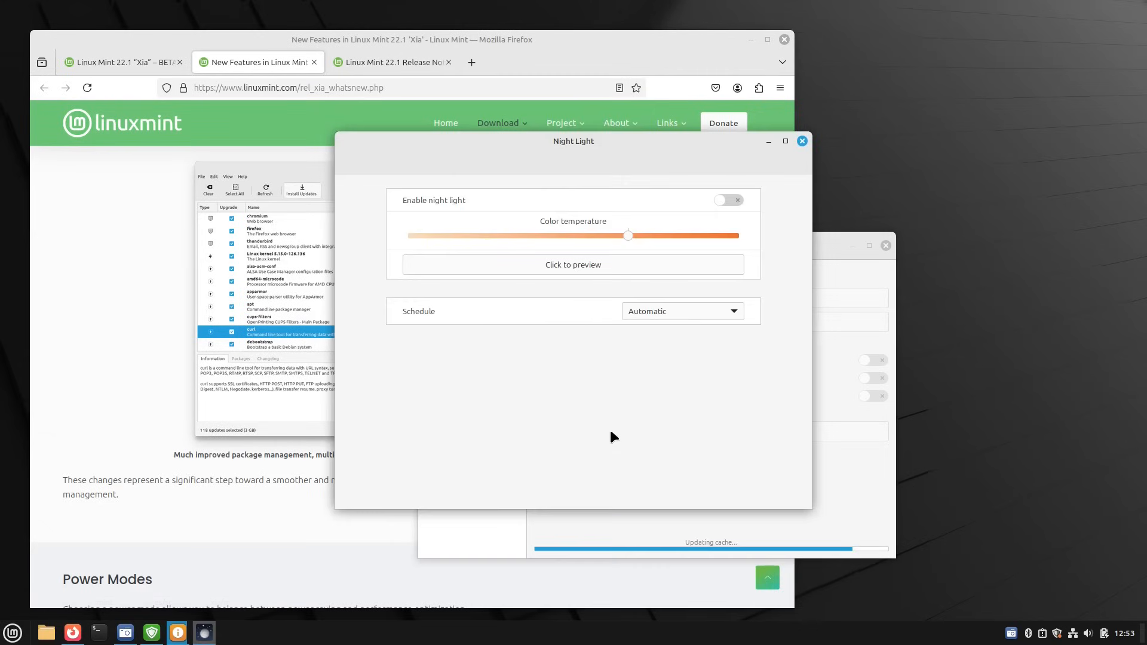
{"action": "left_click", "coordinate": [12, 632]}
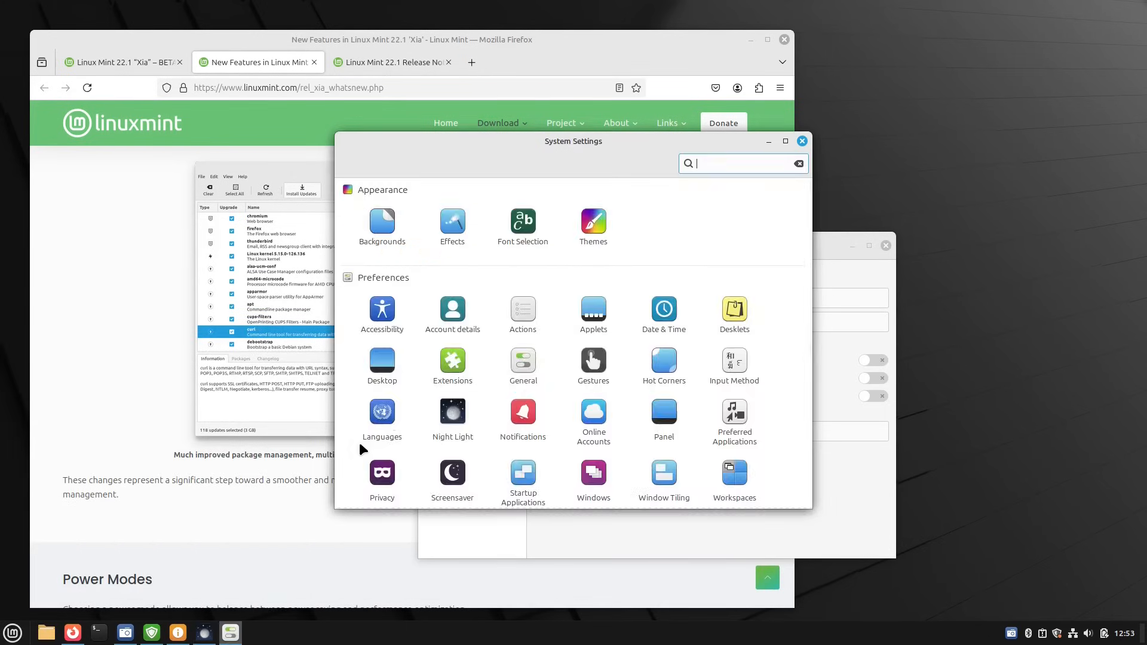
{"action": "mouse_move", "coordinate": [561, 384]}
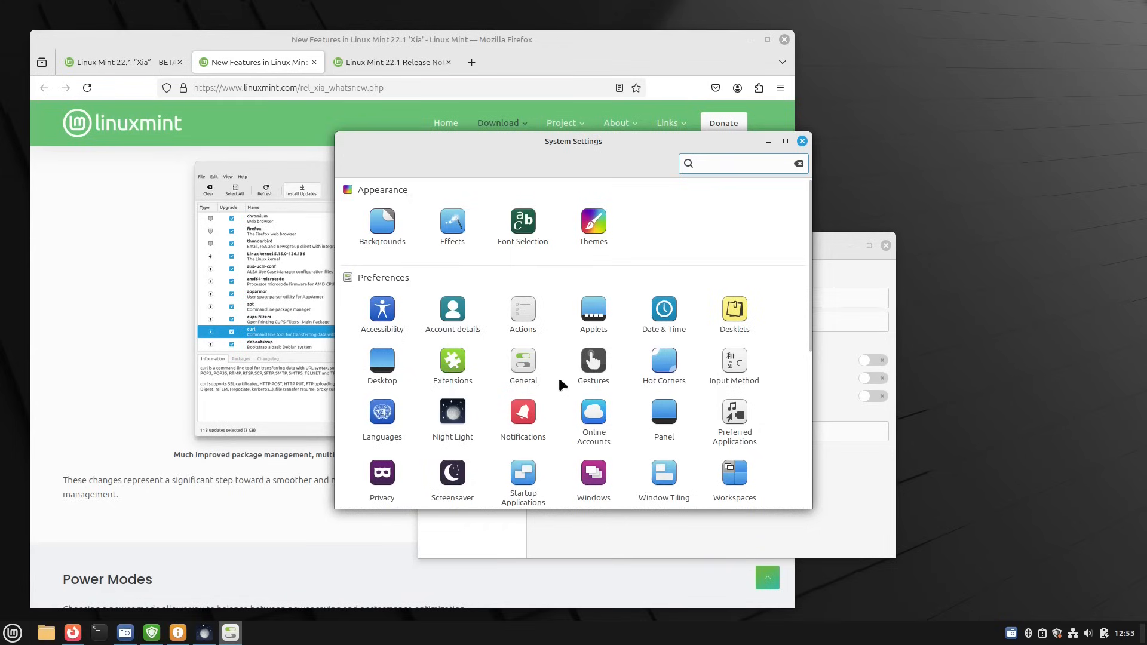
{"action": "mouse_move", "coordinate": [592, 341]}
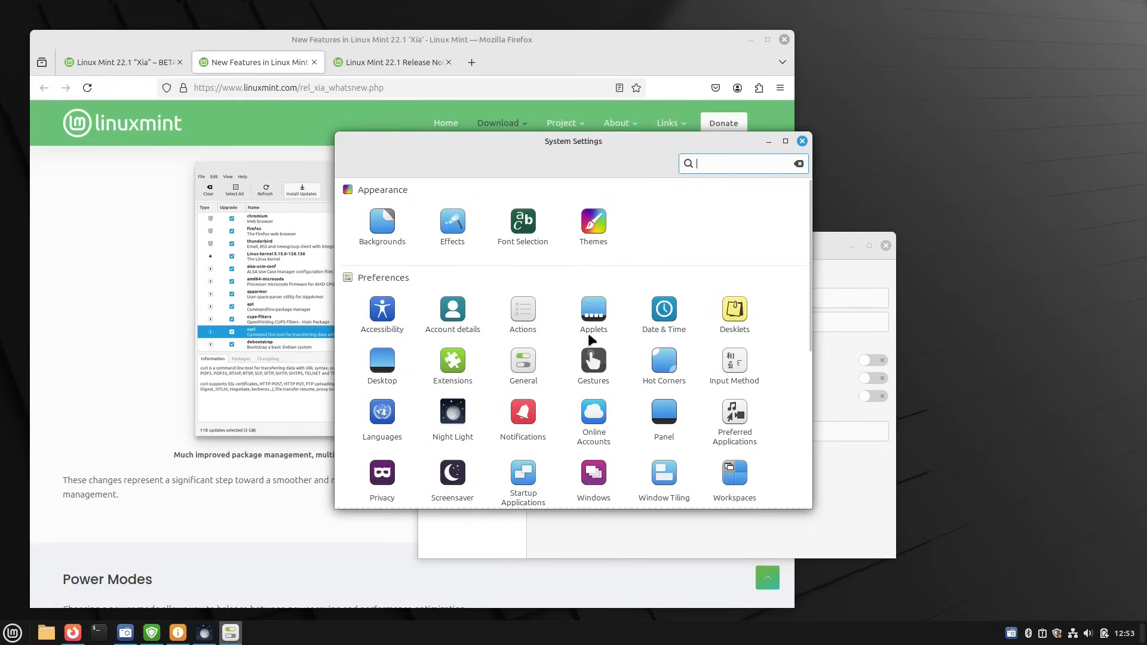
{"action": "left_click", "coordinate": [452, 414]}
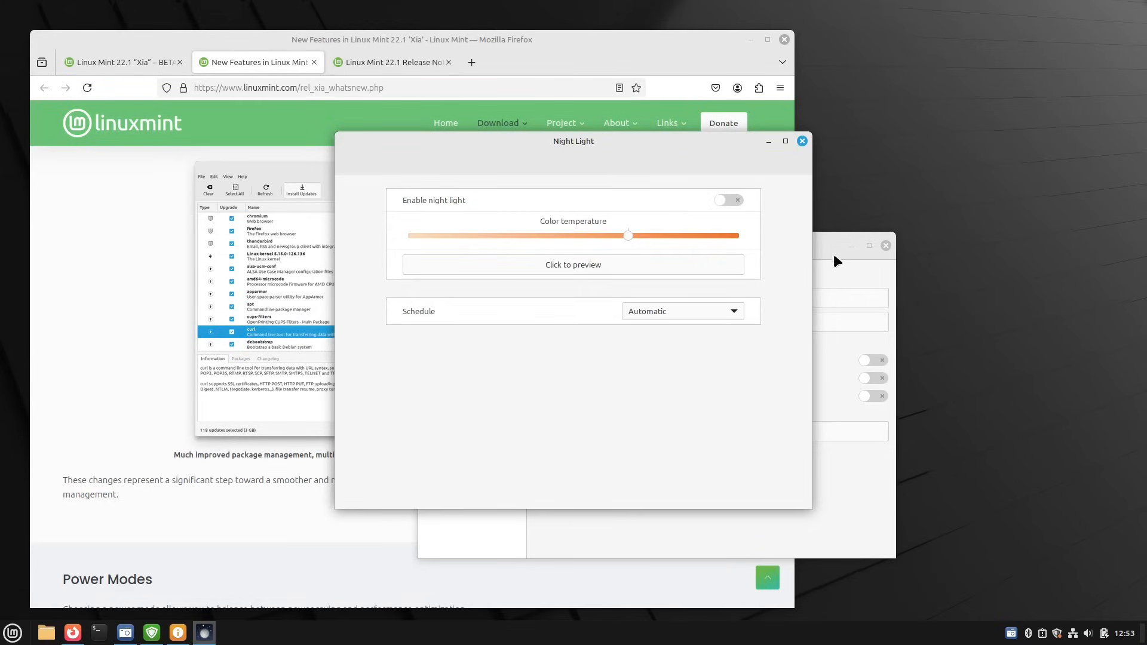
{"action": "mouse_move", "coordinate": [745, 258]}
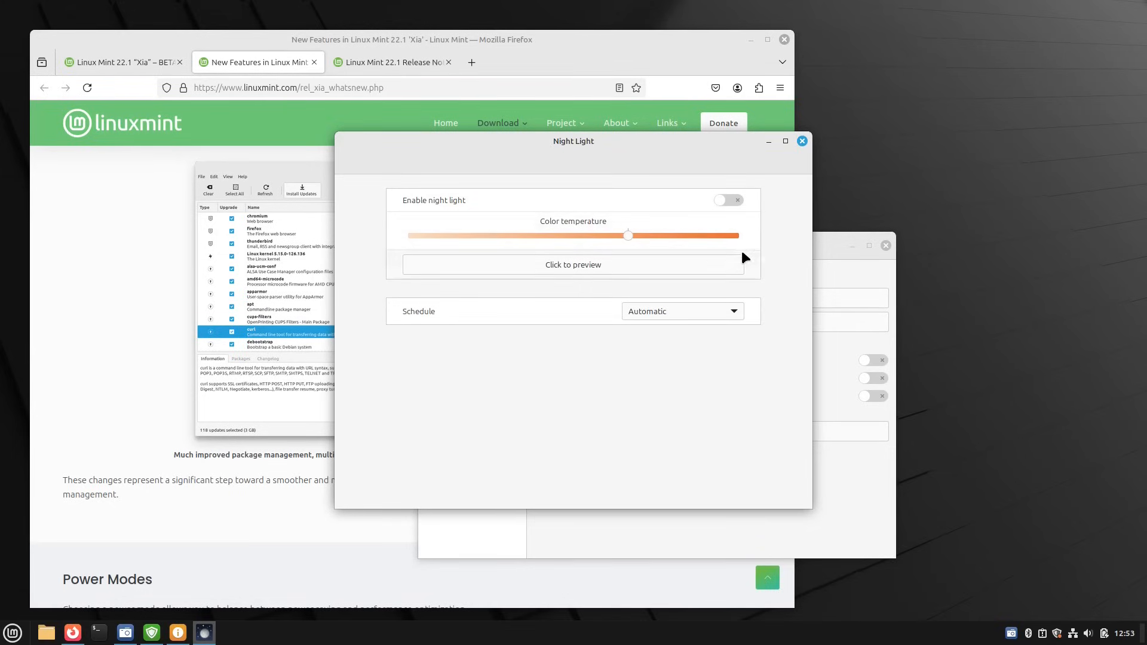
{"action": "mouse_move", "coordinate": [603, 269]}
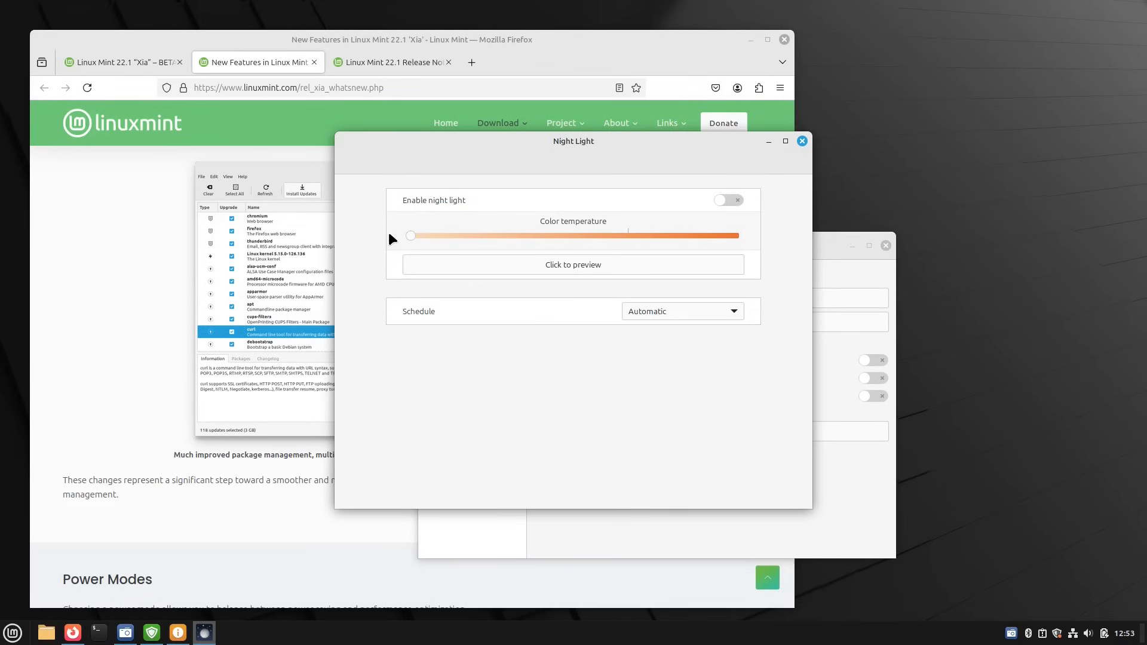
{"action": "mouse_move", "coordinate": [417, 249]}
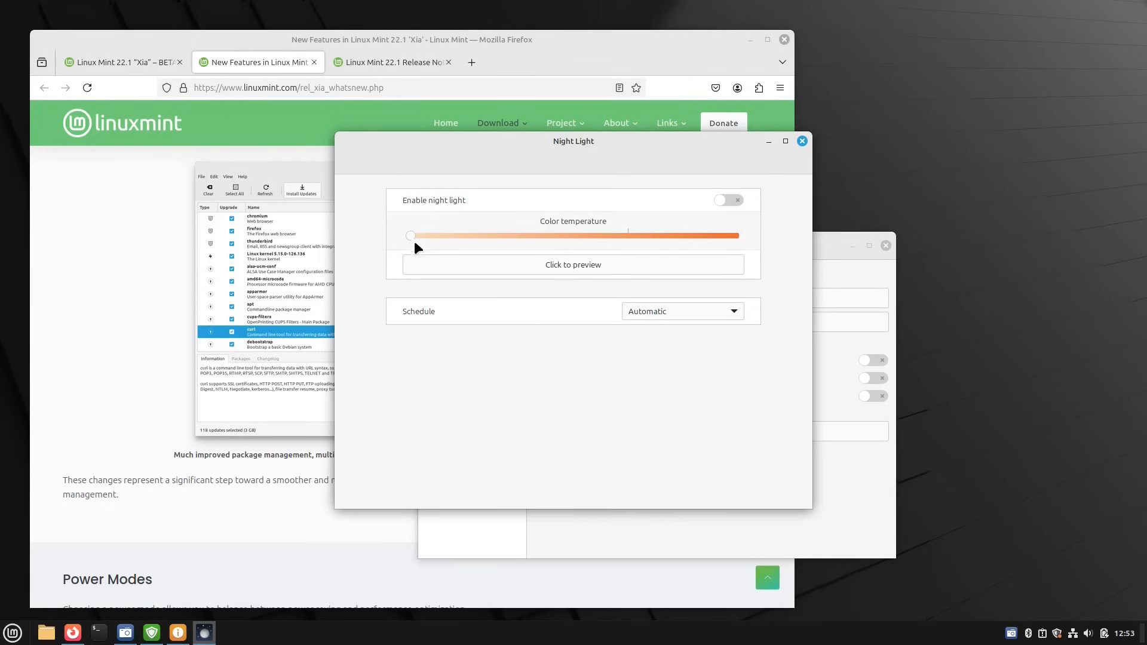
{"action": "mouse_move", "coordinate": [415, 240]}
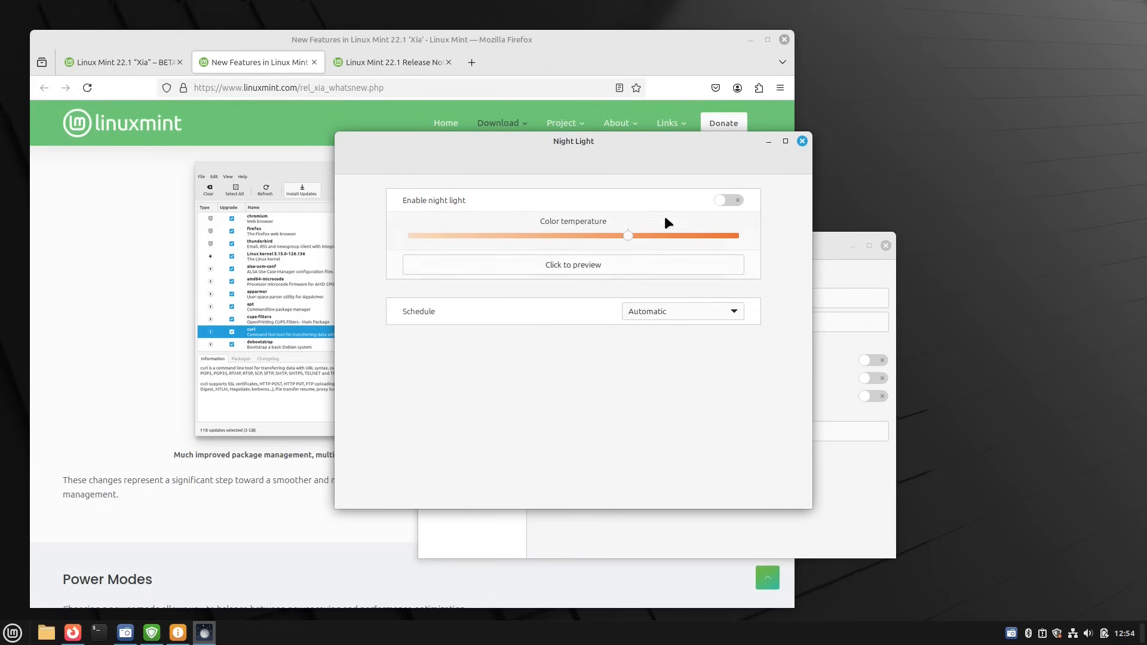
{"action": "mouse_move", "coordinate": [714, 311]}
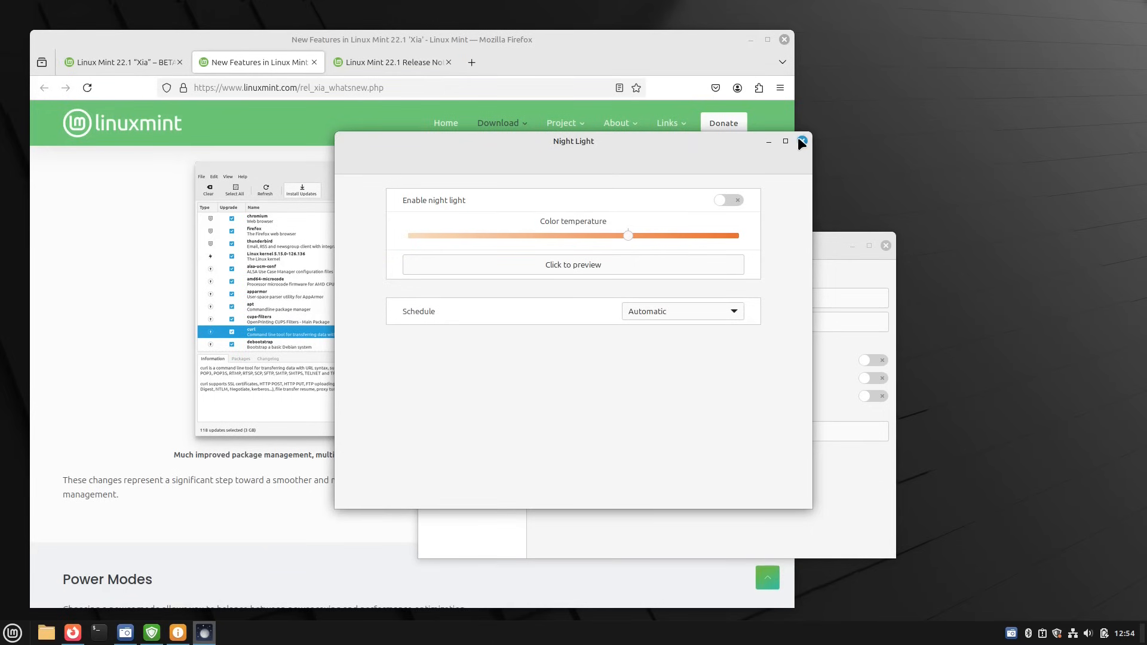
- Close Night Light and install the mintupdate 7.0.5 self-update, authenticating with the password
{"action": "left_click", "coordinate": [801, 143]}
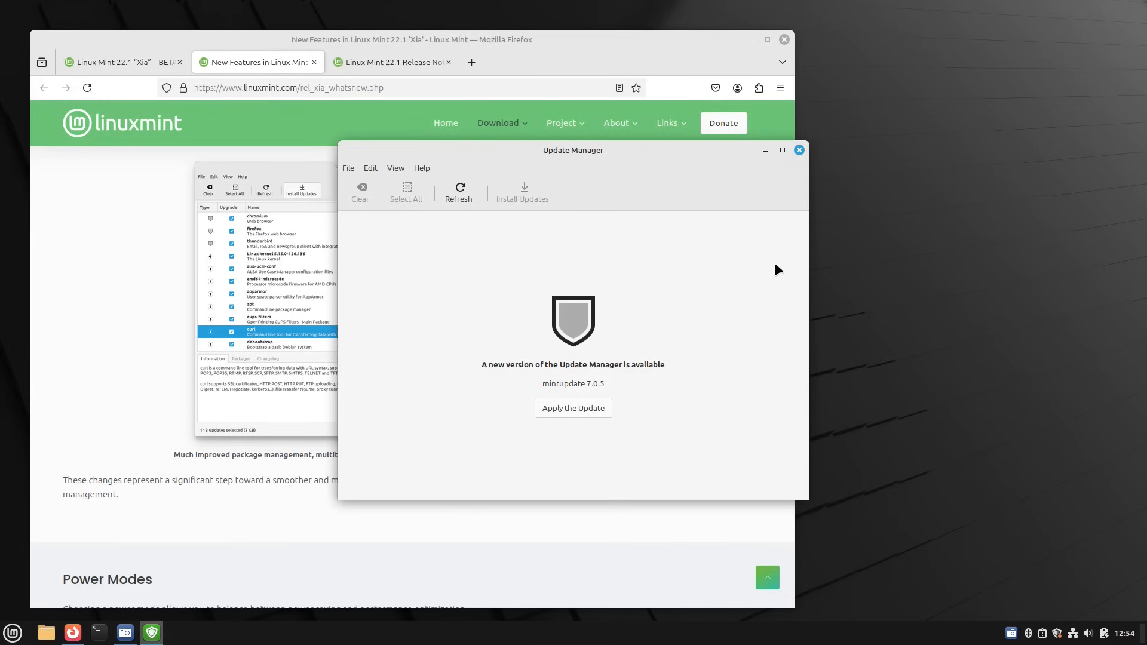
{"action": "left_click", "coordinate": [573, 408]}
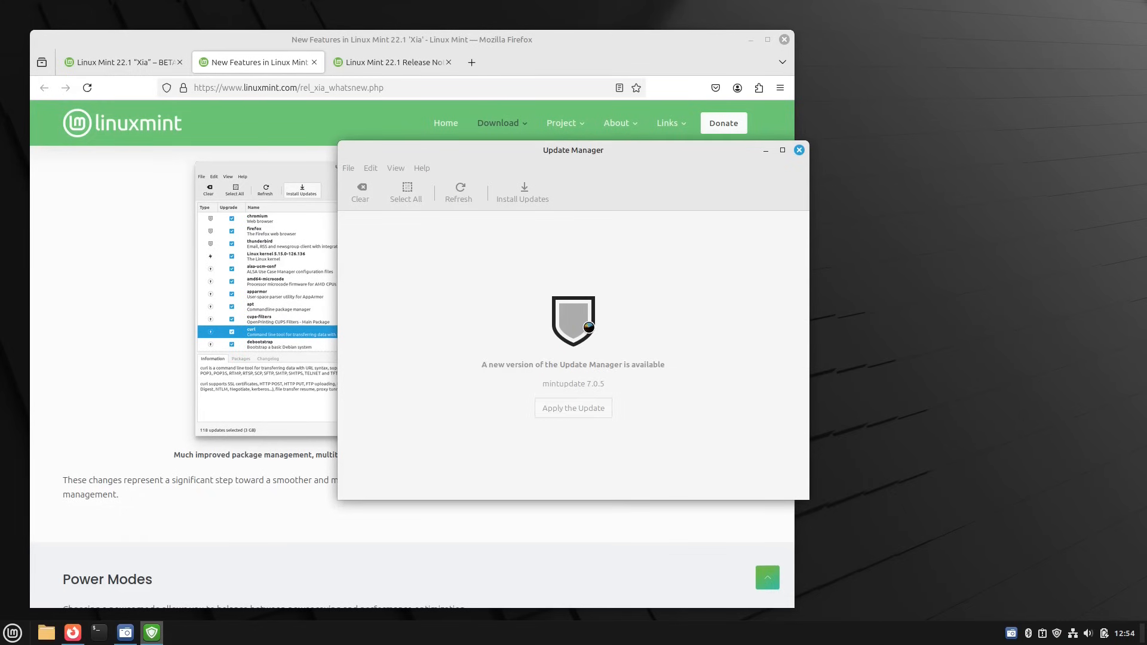
{"action": "left_click", "coordinate": [573, 408]}
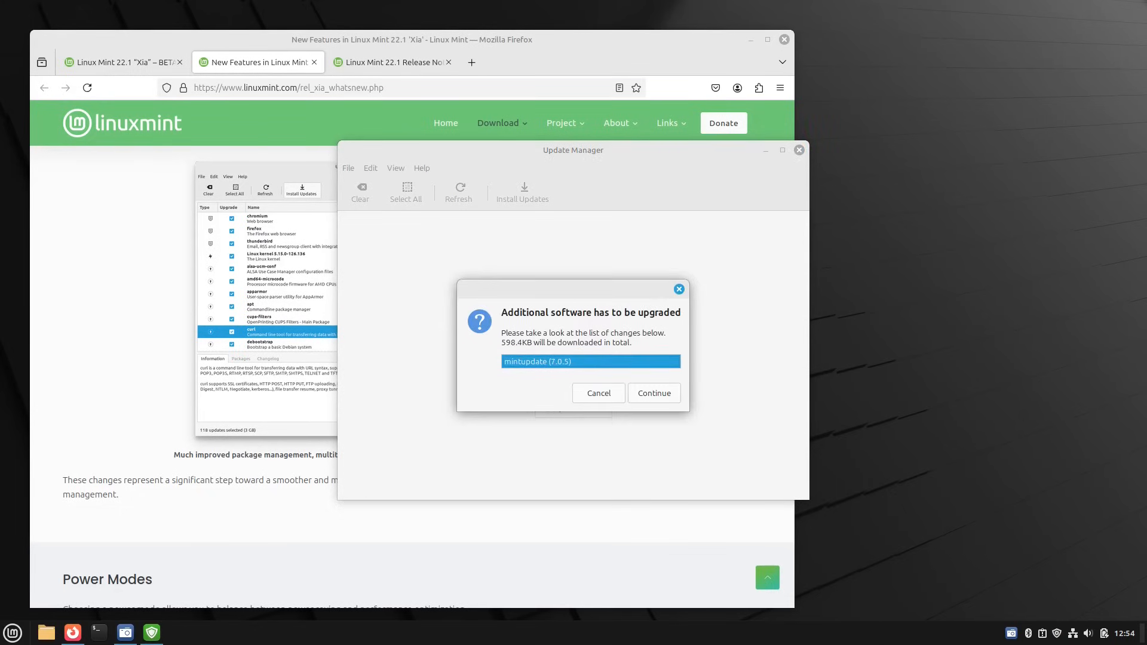
{"action": "left_click", "coordinate": [652, 393]}
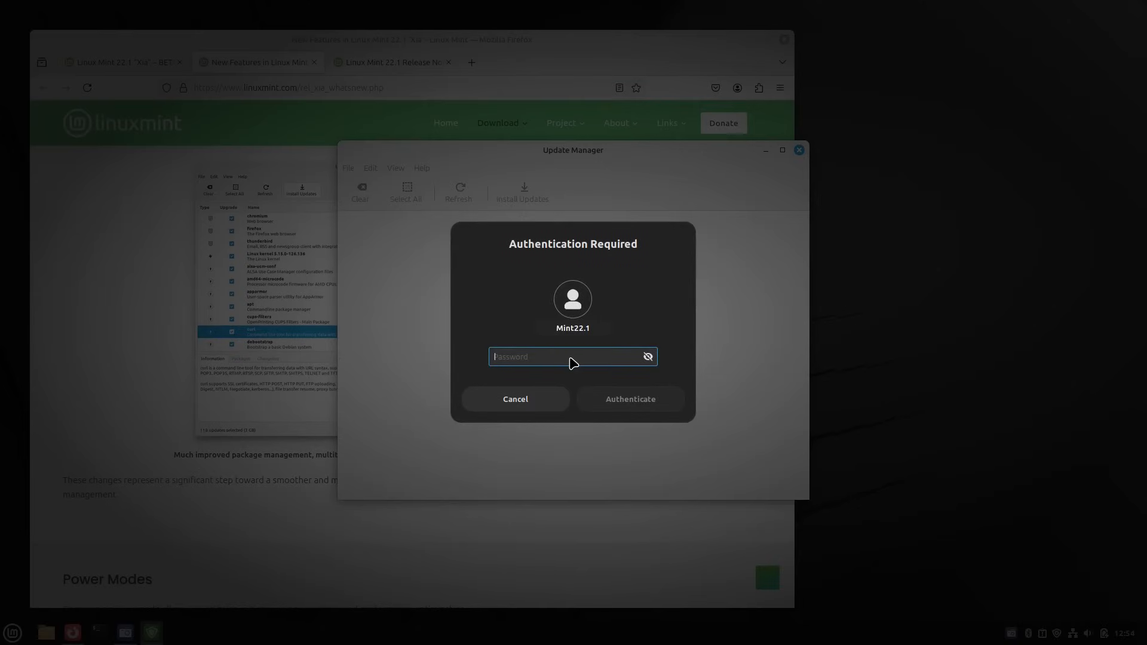
{"action": "type", "text": "password"}
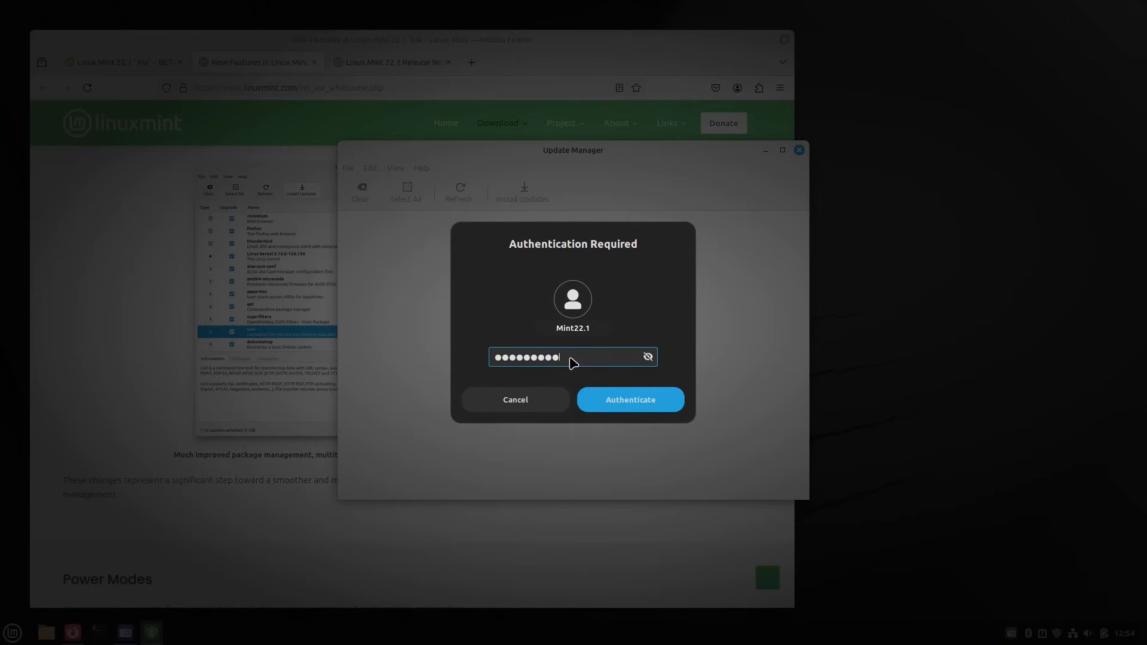
{"action": "left_click", "coordinate": [630, 399]}
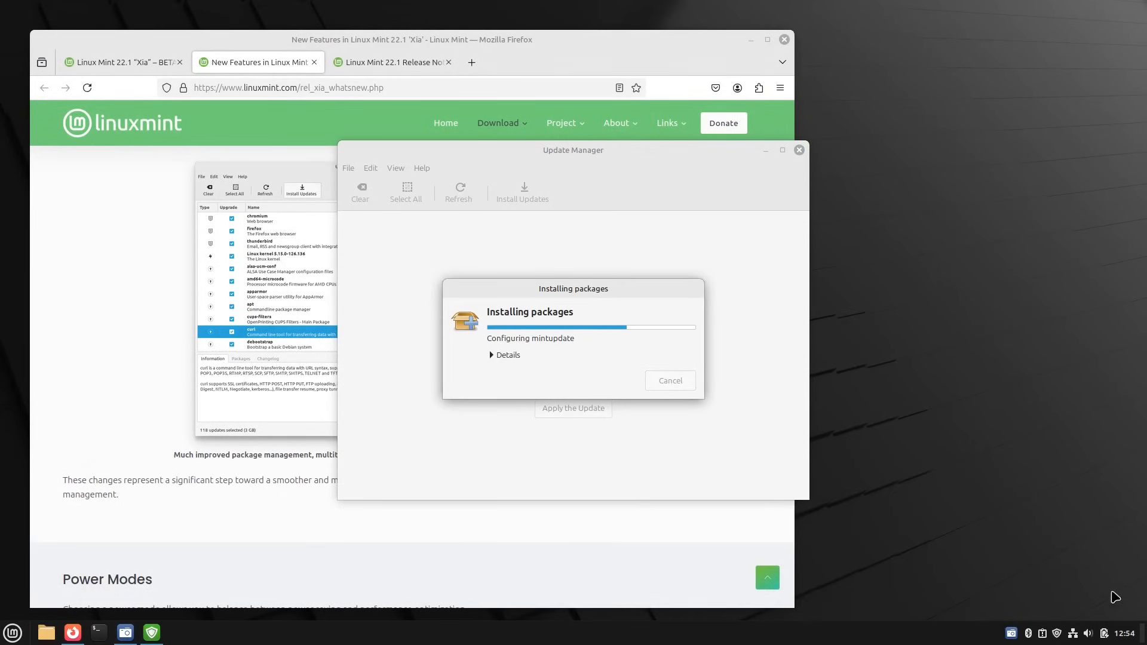
{"action": "left_click", "coordinate": [1088, 633]}
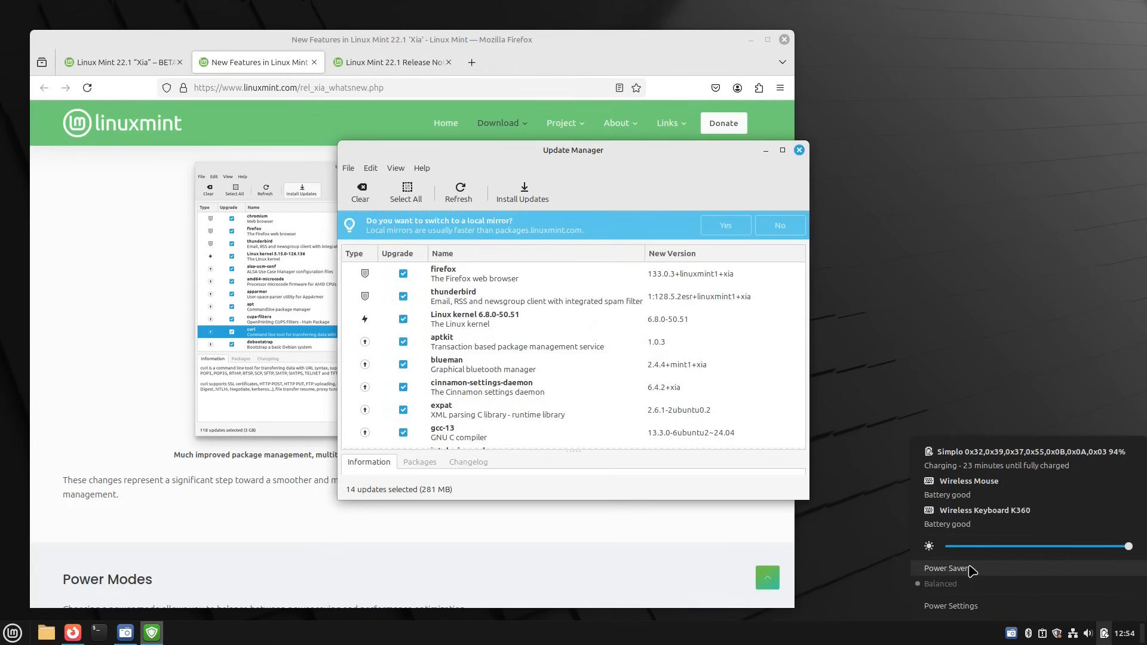
{"action": "mouse_move", "coordinate": [971, 591]}
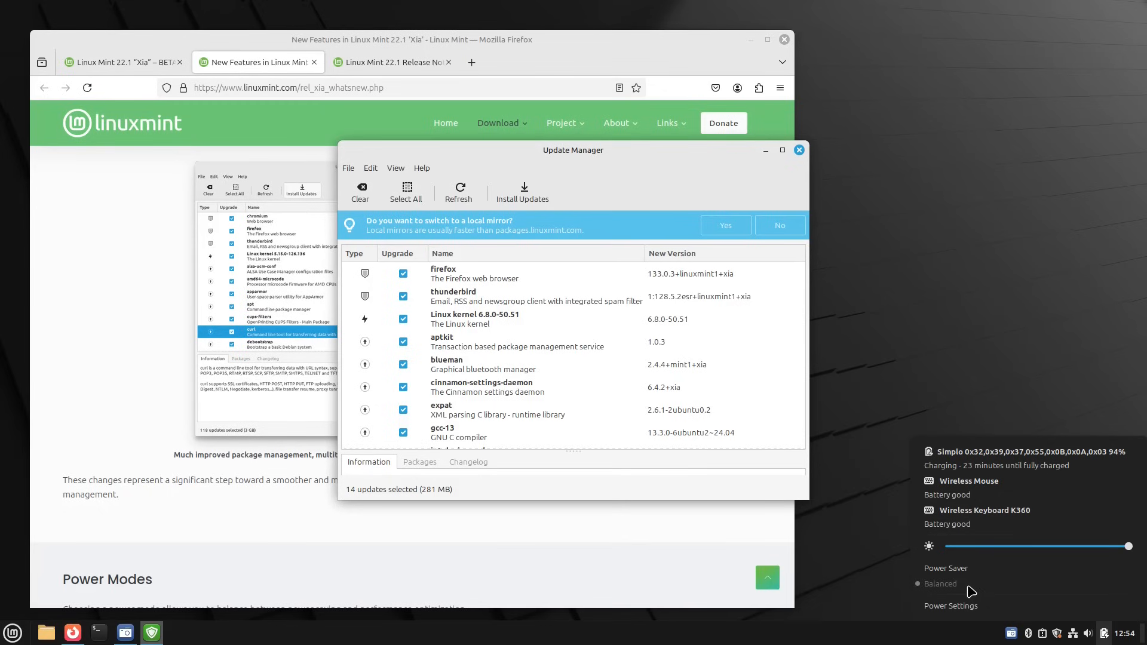
{"action": "mouse_move", "coordinate": [986, 558]}
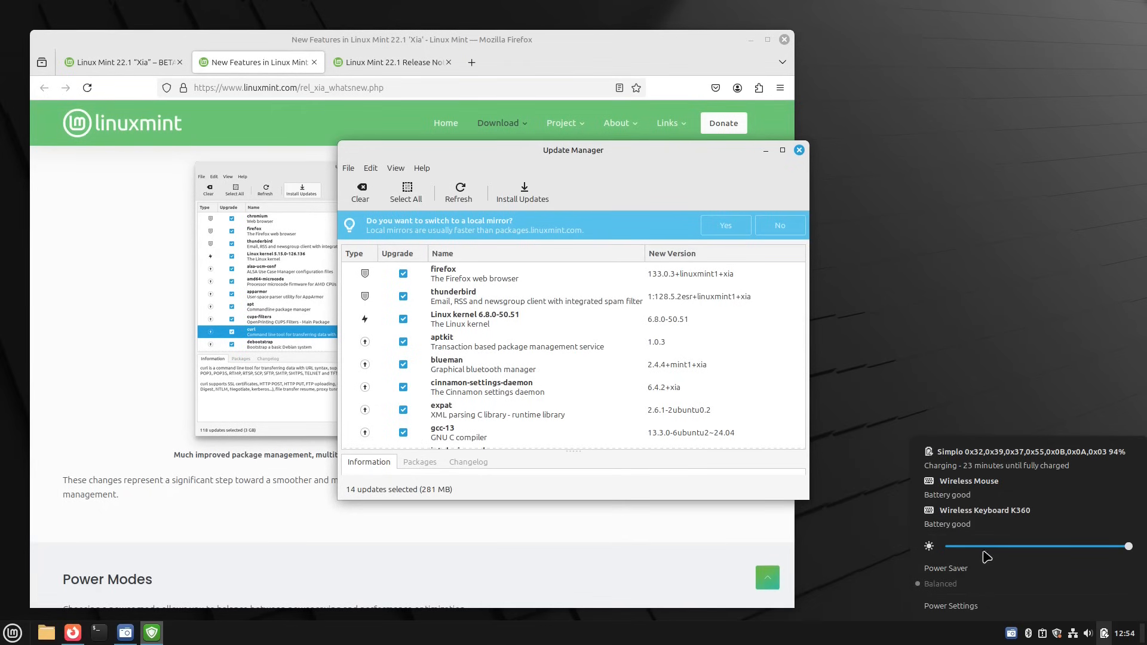
{"action": "mouse_move", "coordinate": [1033, 569]}
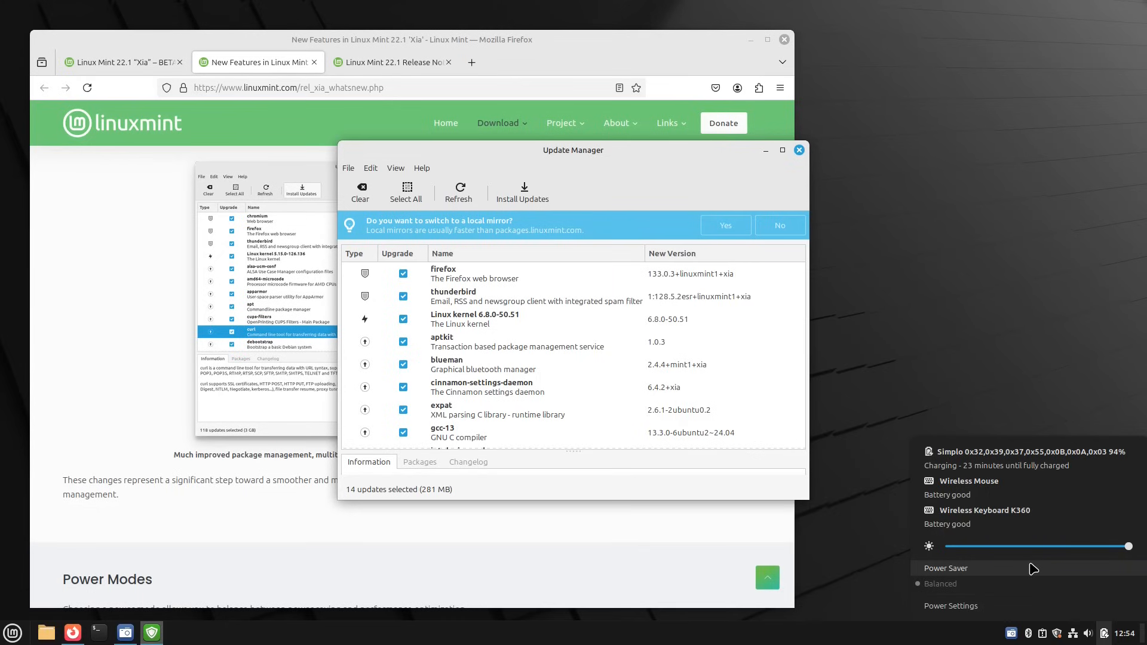
{"action": "mouse_move", "coordinate": [1065, 576]}
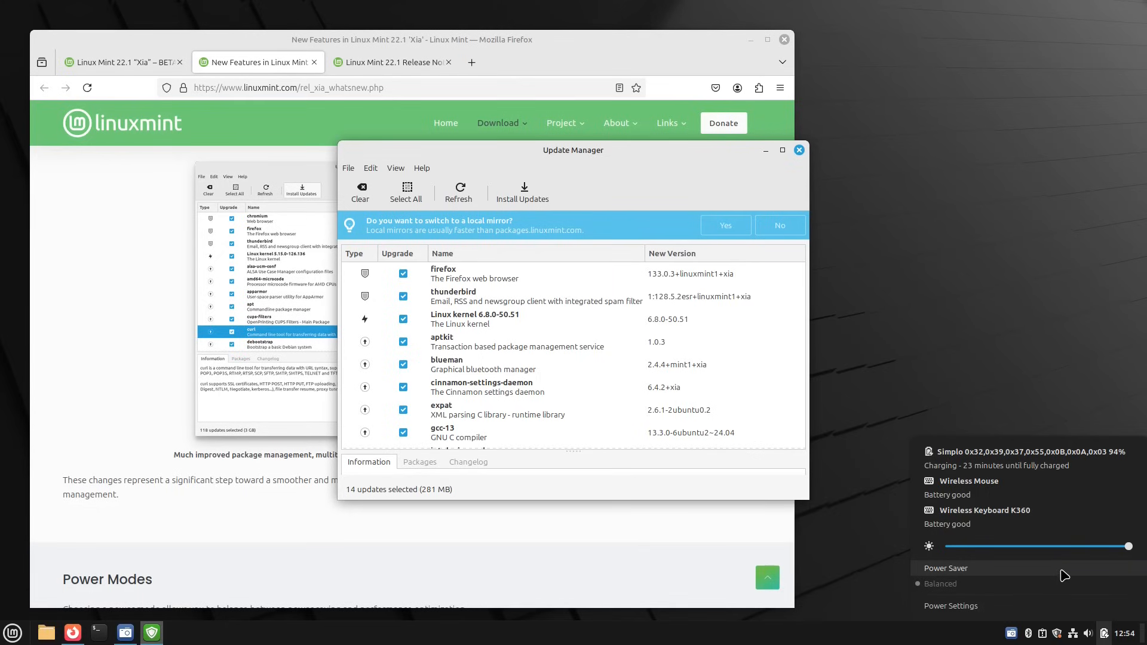
{"action": "mouse_move", "coordinate": [1052, 576]}
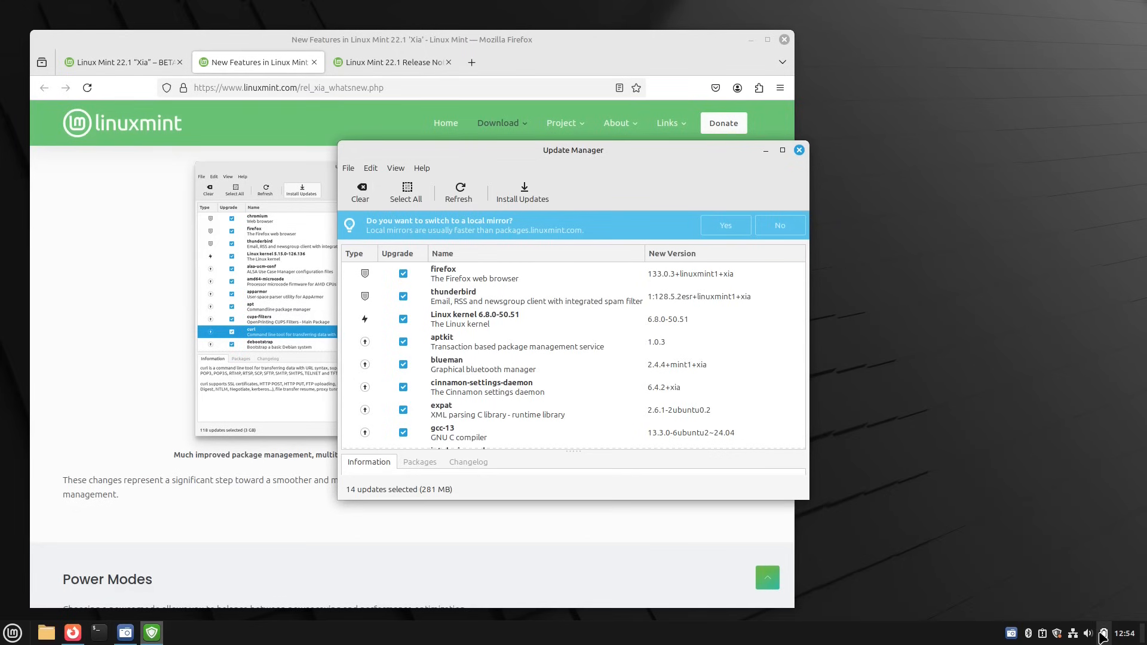
- Reopen the power applet panel showing 94% battery, brightness and power modes
{"action": "left_click", "coordinate": [1090, 634]}
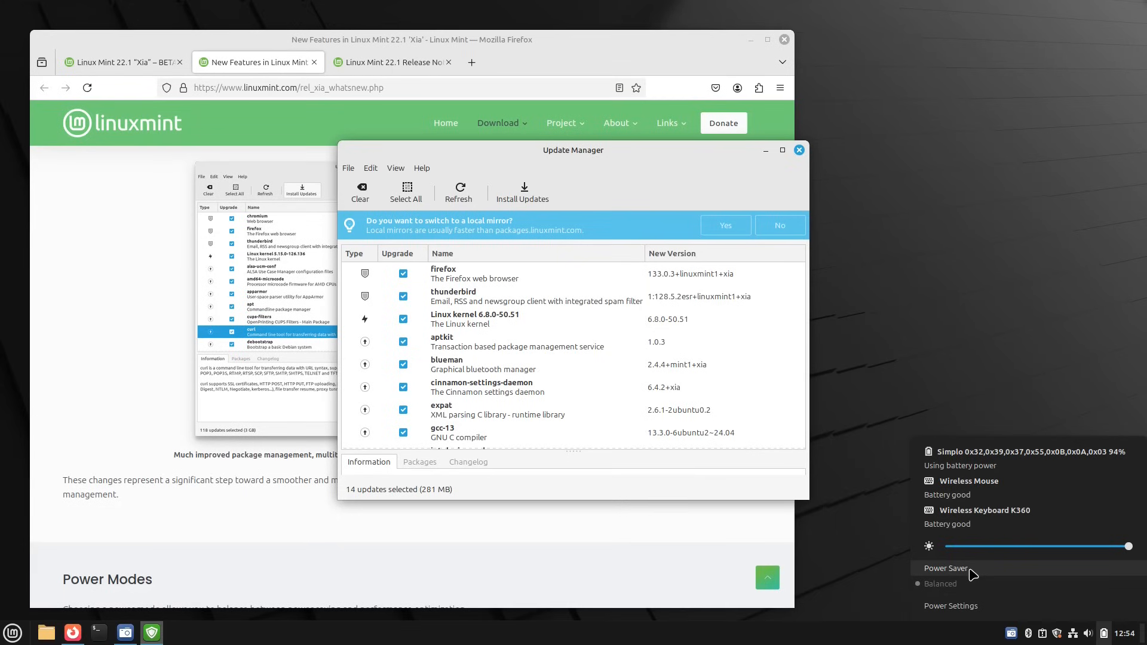
{"action": "mouse_move", "coordinate": [996, 363]}
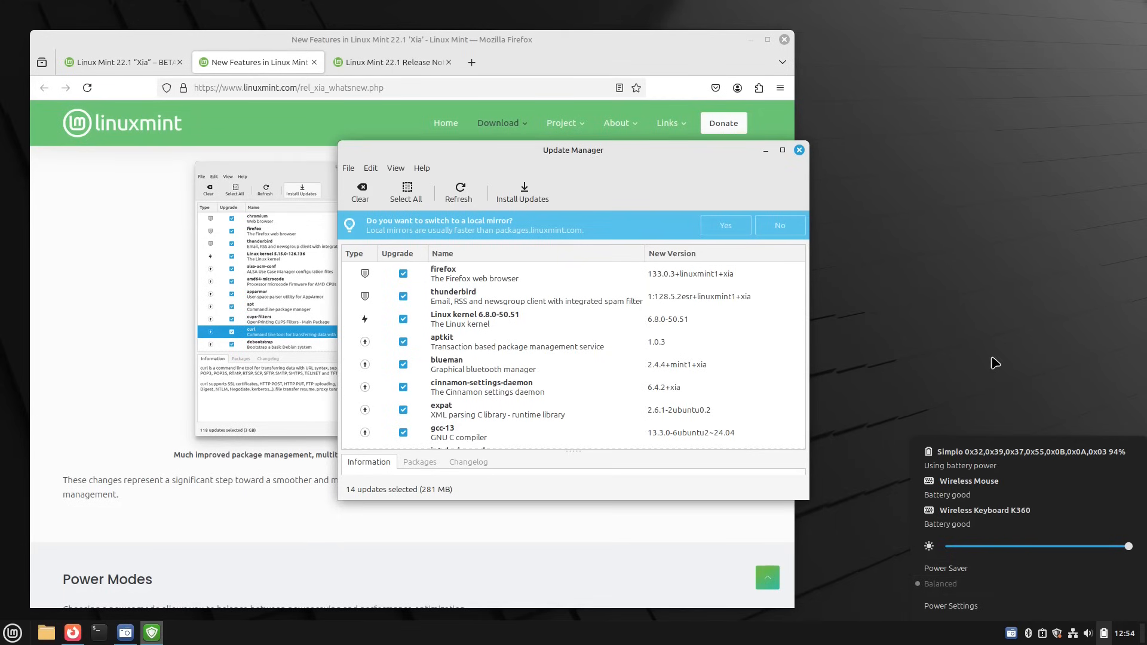
{"action": "left_click", "coordinate": [940, 458]}
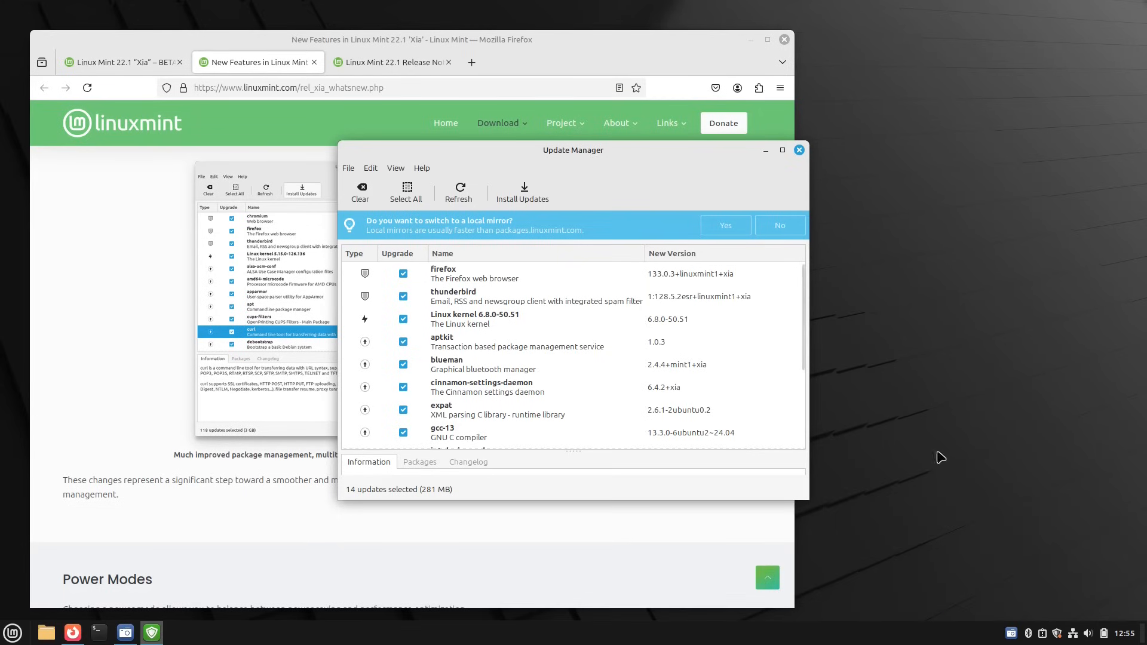
{"action": "left_click", "coordinate": [1090, 634]}
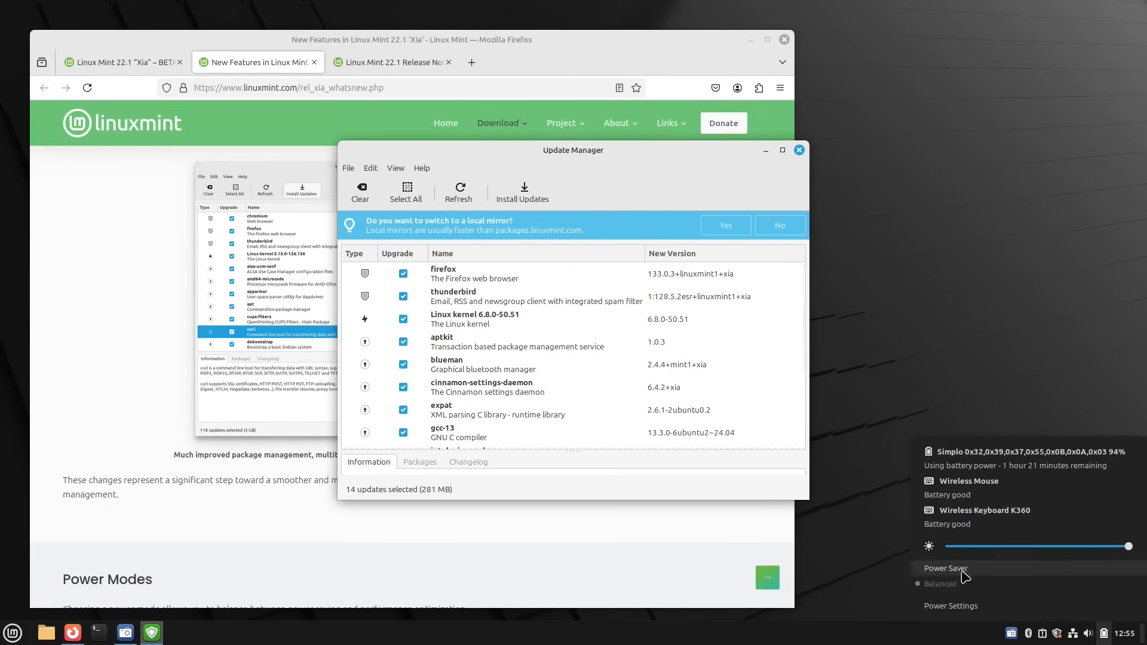
{"action": "left_click", "coordinate": [946, 567]}
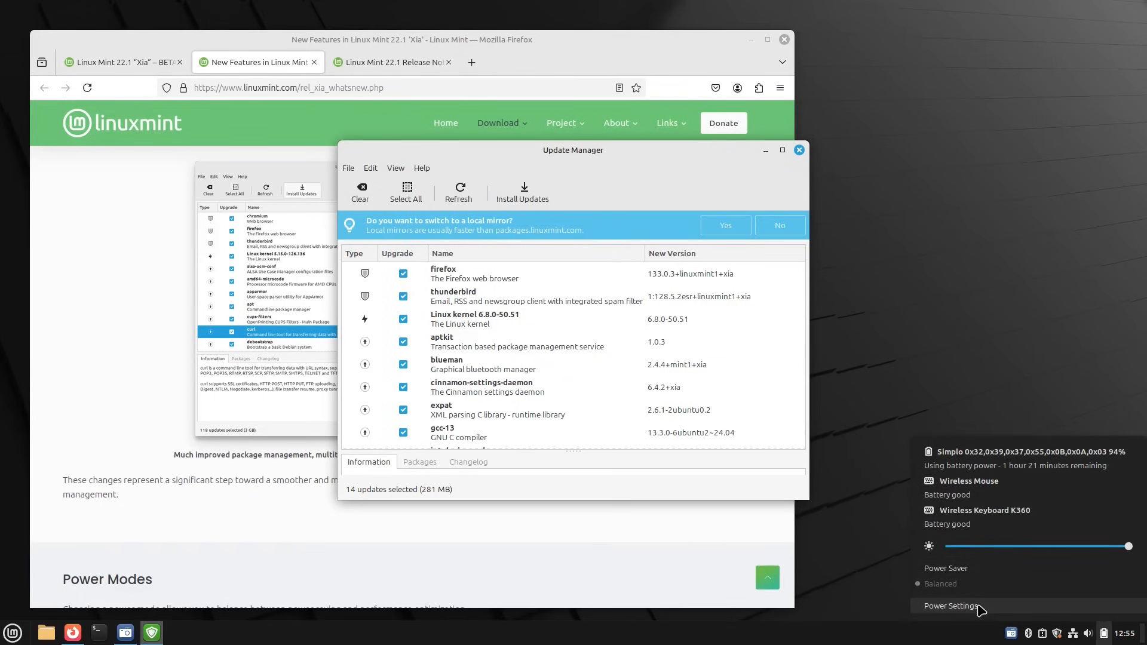
{"action": "mouse_move", "coordinate": [960, 609]}
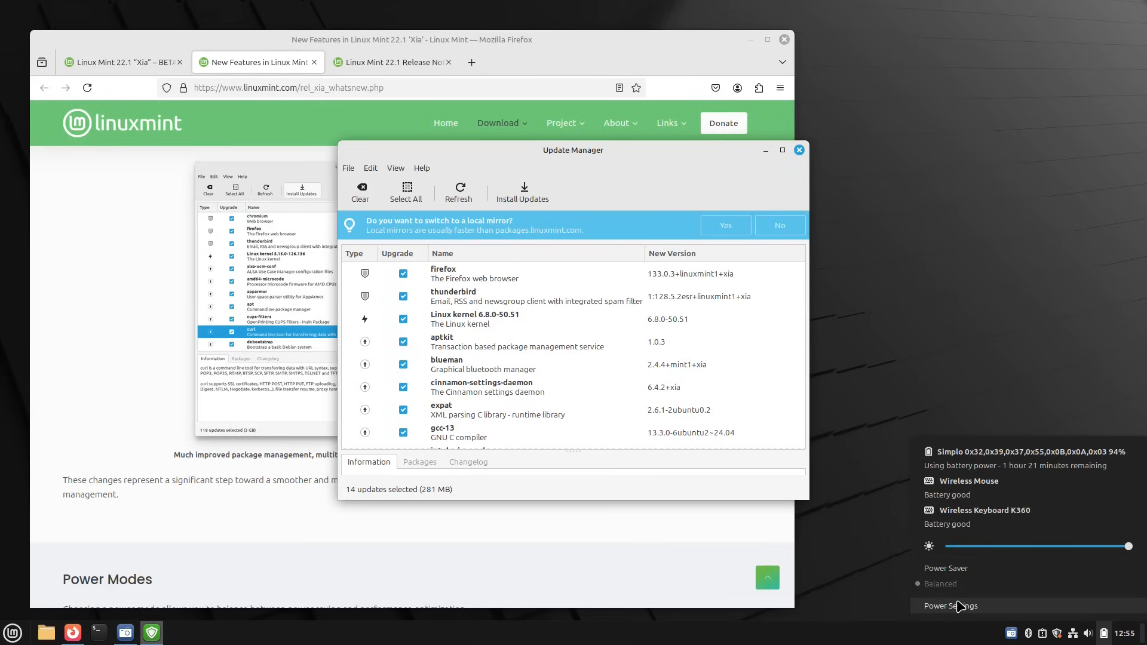
- Bring up Power Management settings and look through its Brightness and Batteries tabs, returning to Power
{"action": "left_click", "coordinate": [950, 606]}
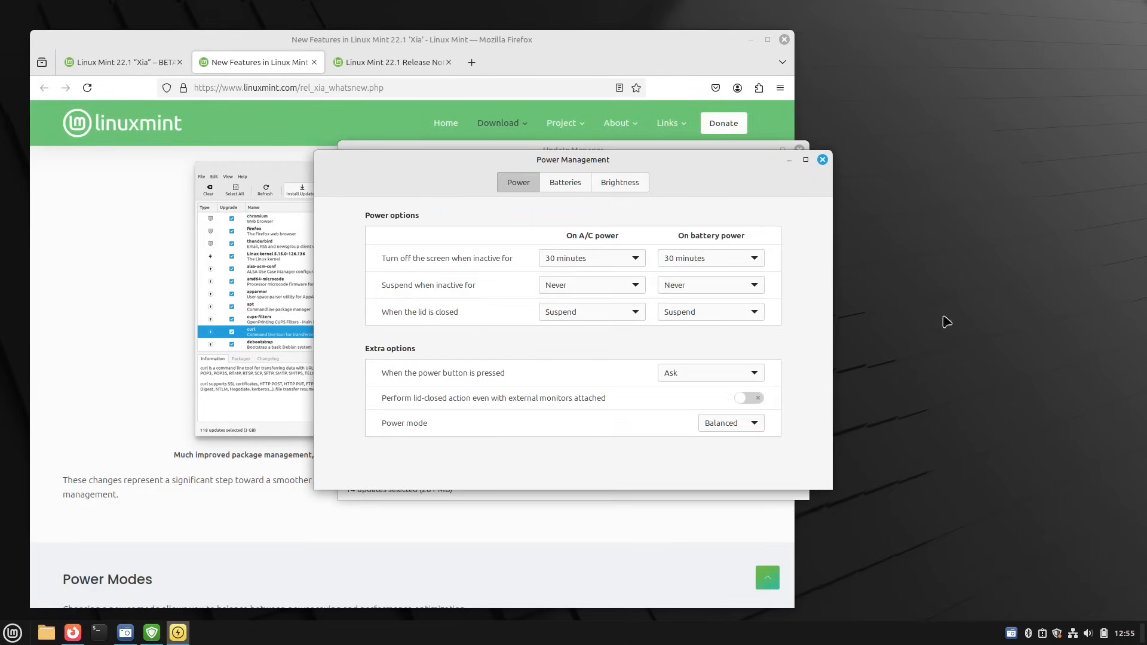
{"action": "left_click", "coordinate": [564, 182]}
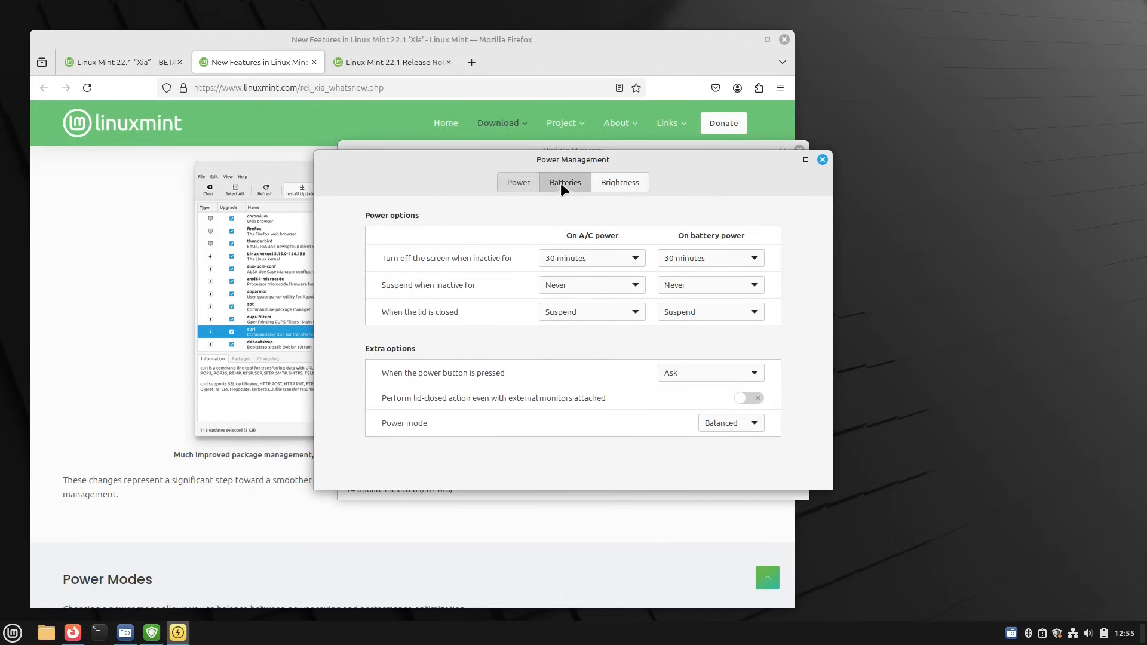
{"action": "left_click", "coordinate": [619, 181]}
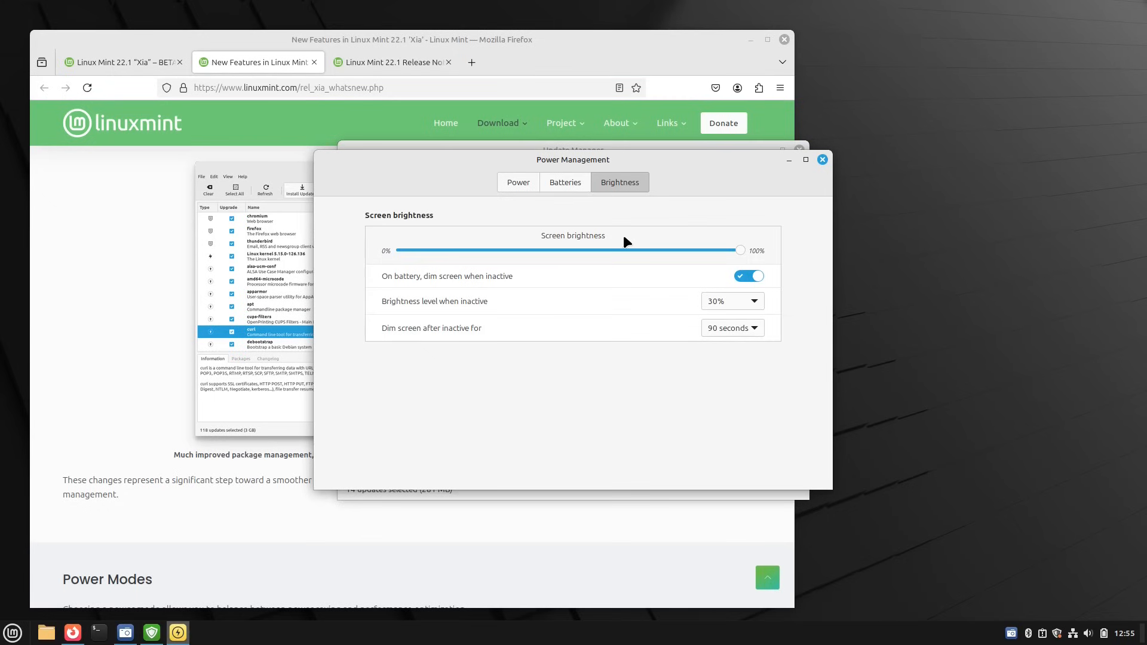
{"action": "mouse_move", "coordinate": [564, 182]}
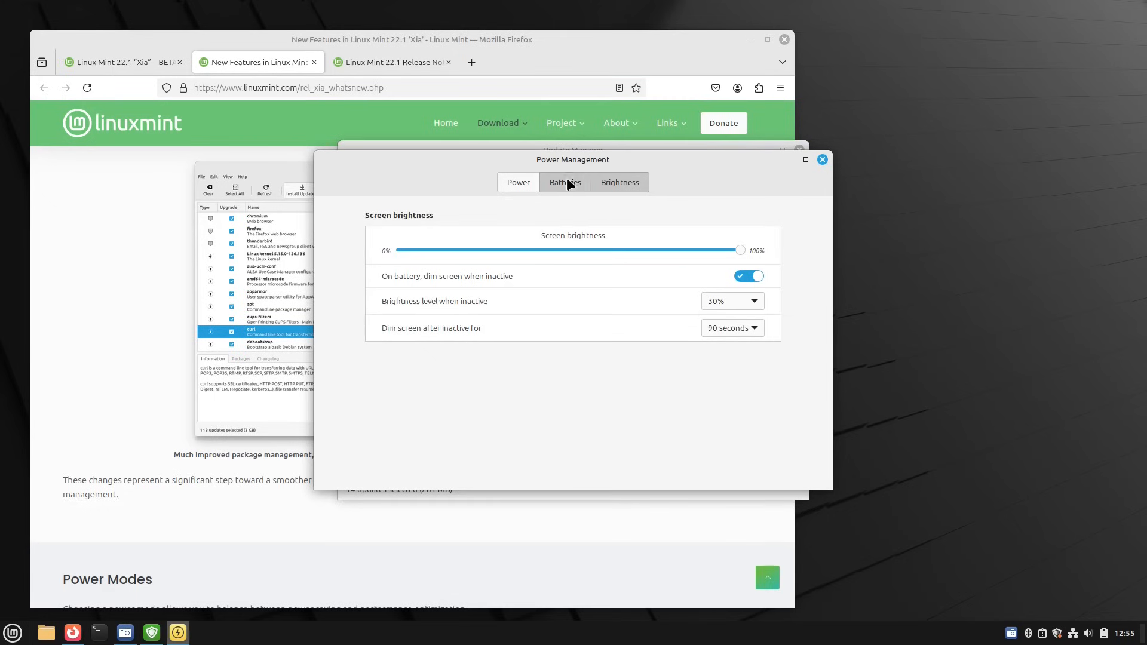
{"action": "left_click", "coordinate": [565, 182]}
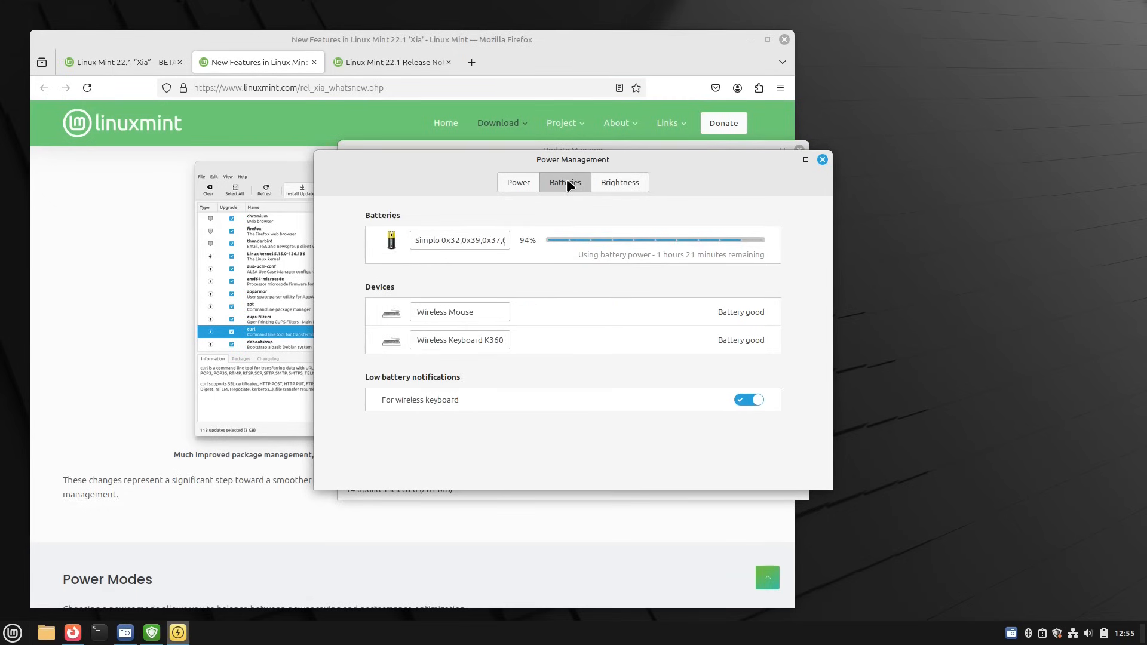
{"action": "left_click", "coordinate": [518, 181]}
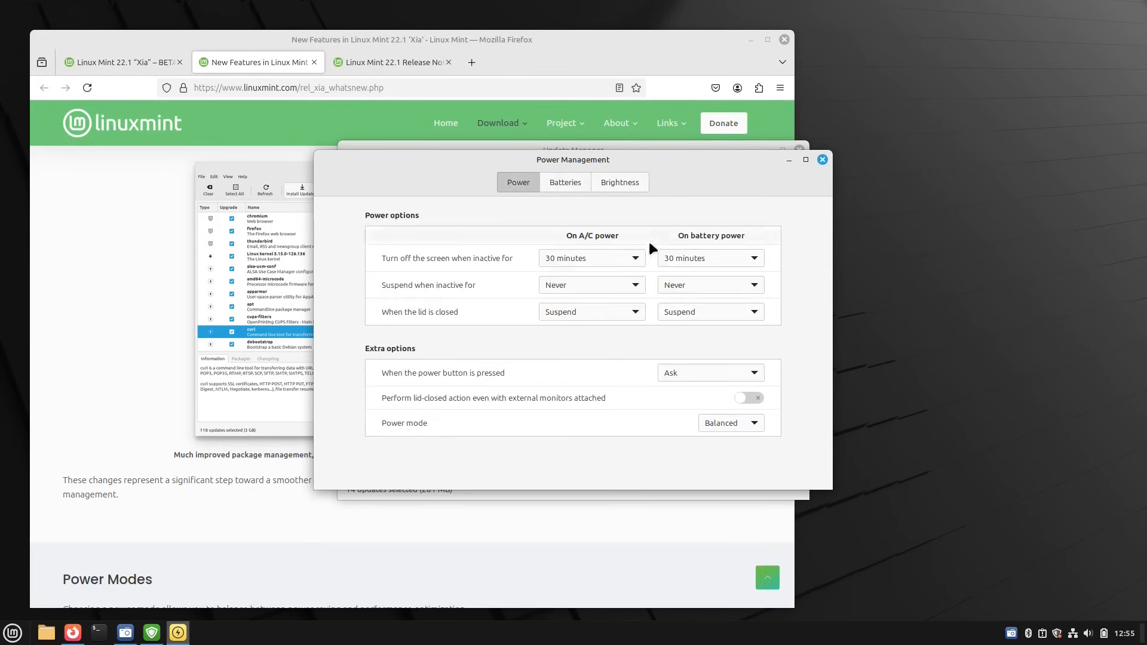
{"action": "mouse_move", "coordinate": [720, 340]}
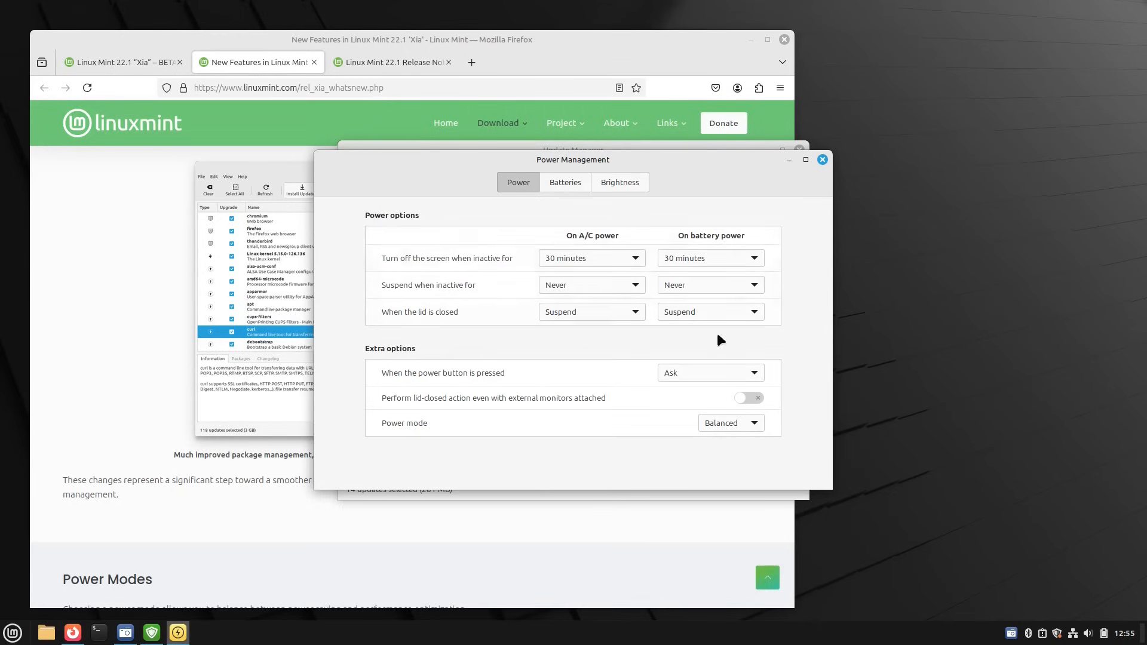
{"action": "mouse_move", "coordinate": [620, 242]}
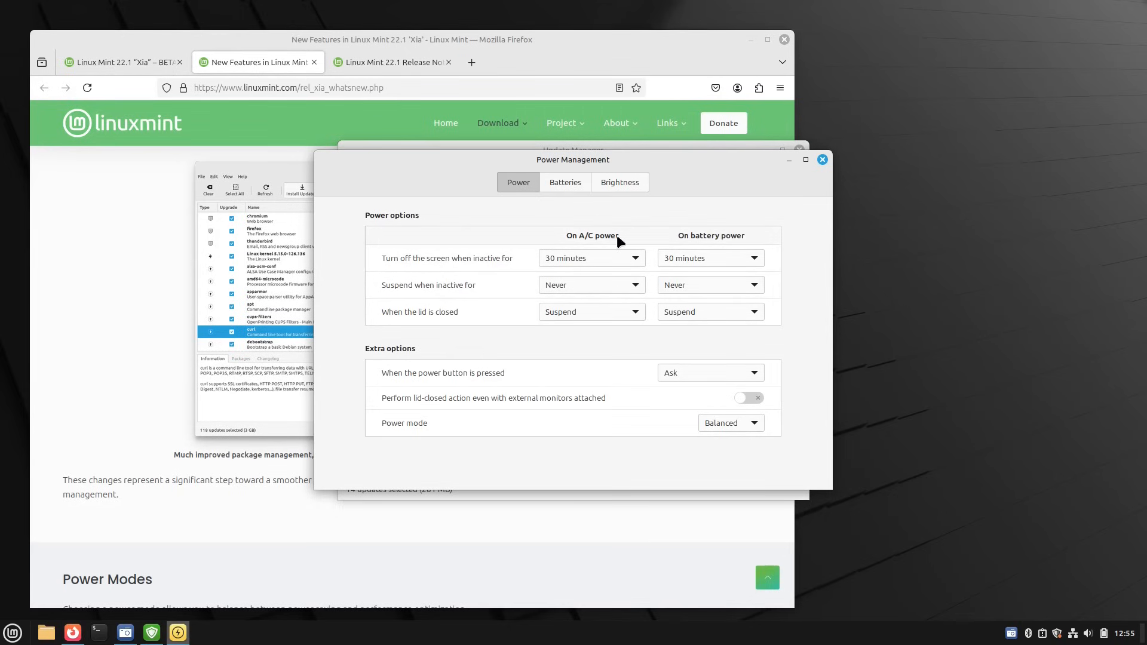
{"action": "mouse_move", "coordinate": [748, 342]}
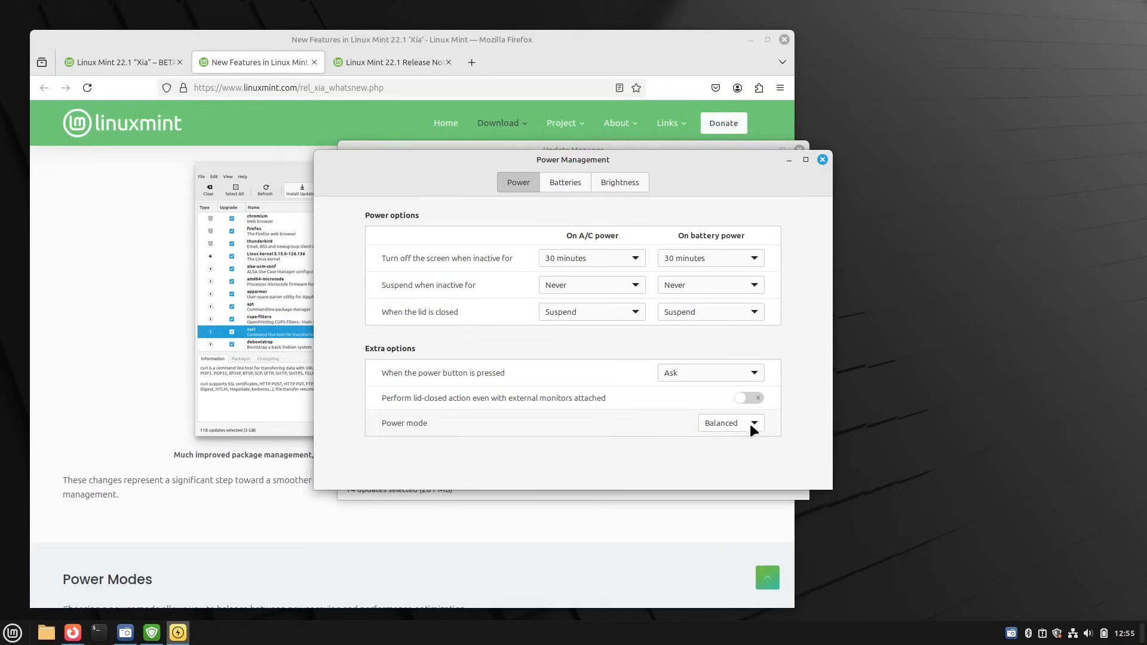
- Review the available power modes (Power Saver, Balanced) and keep Balanced selected
{"action": "left_click", "coordinate": [729, 423]}
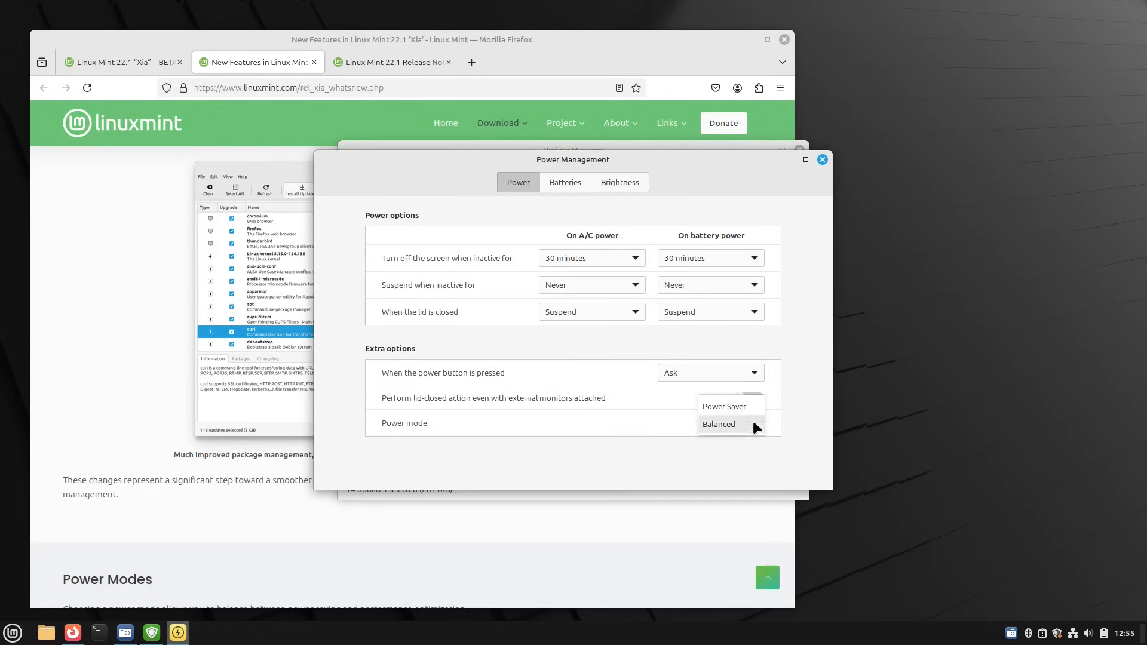
{"action": "left_click", "coordinate": [719, 424]}
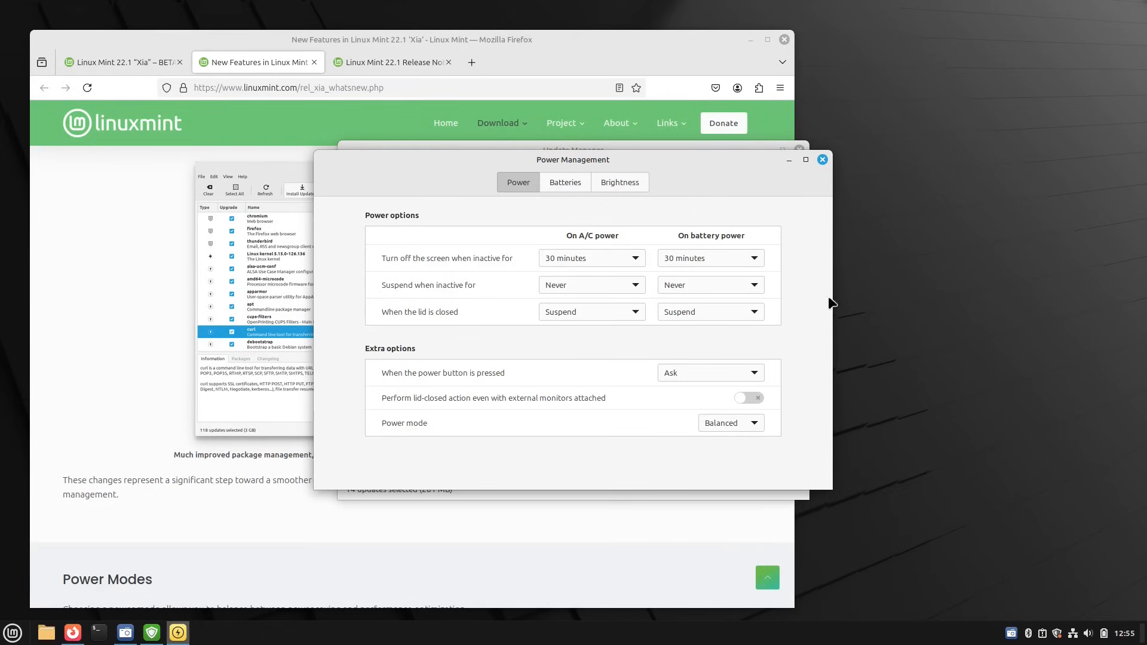
{"action": "mouse_move", "coordinate": [700, 161]}
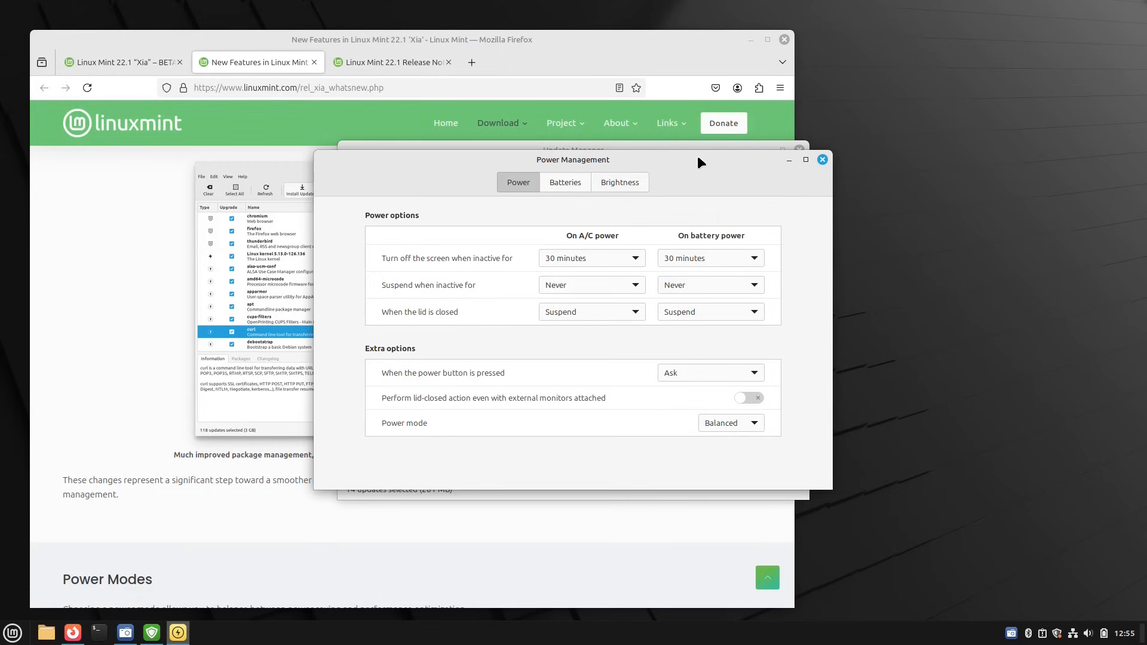
{"action": "mouse_move", "coordinate": [723, 122]}
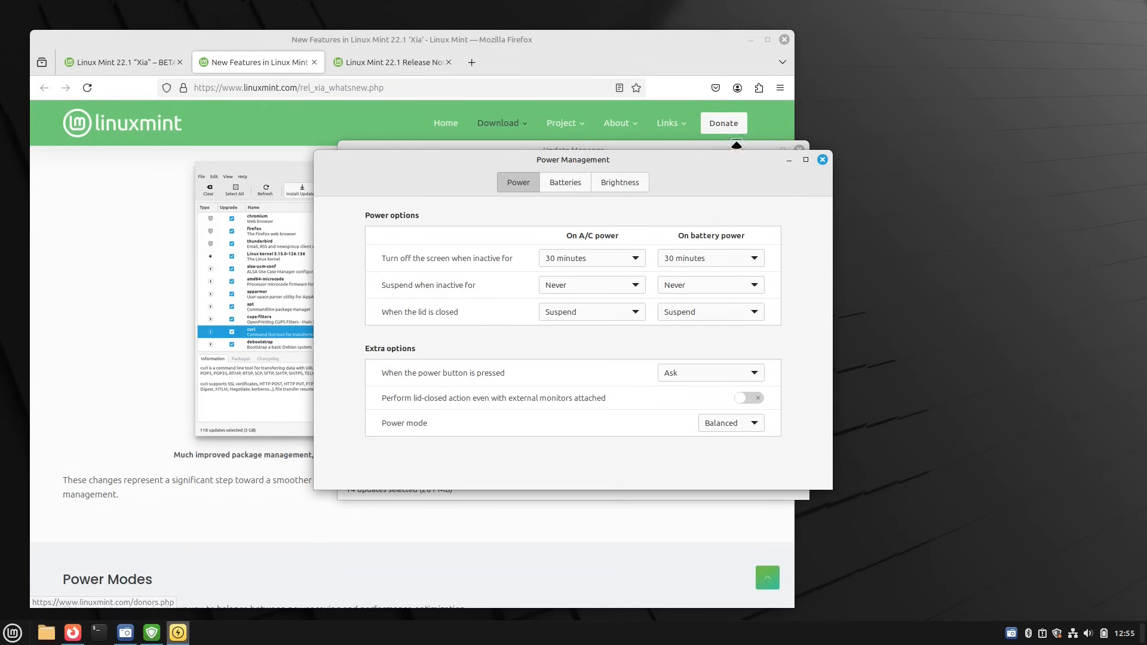
- Bring Update Manager forward and scroll through the 14 pending updates (281 MB)
{"action": "left_click", "coordinate": [822, 159]}
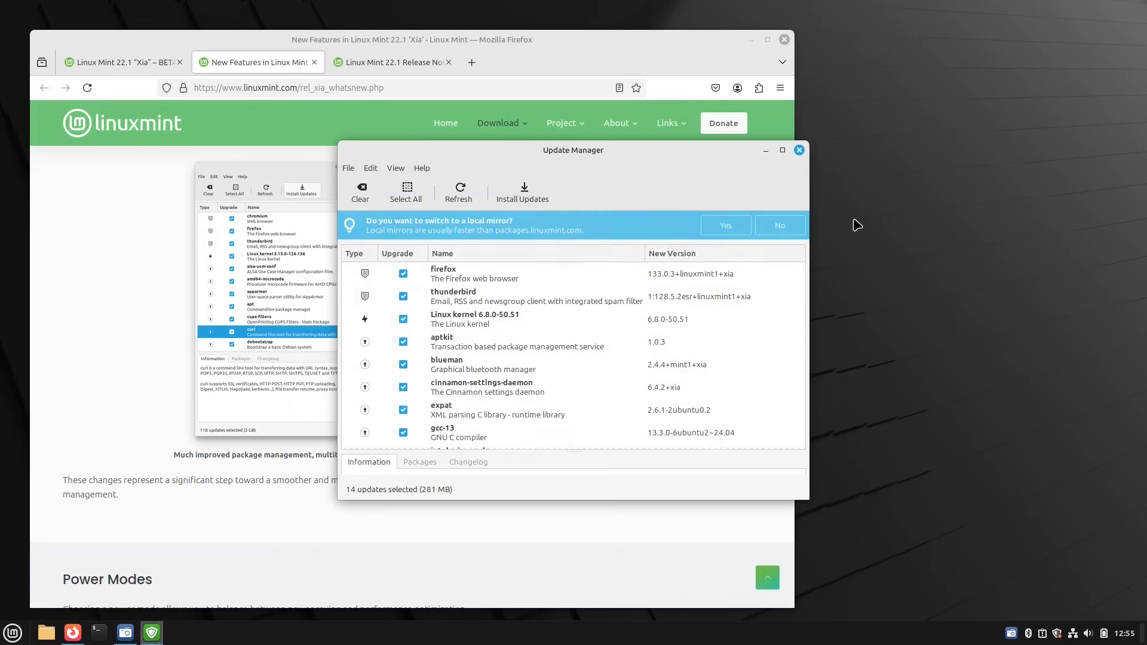
{"action": "scroll", "scroll_direction": "down", "scroll_amount": 3}
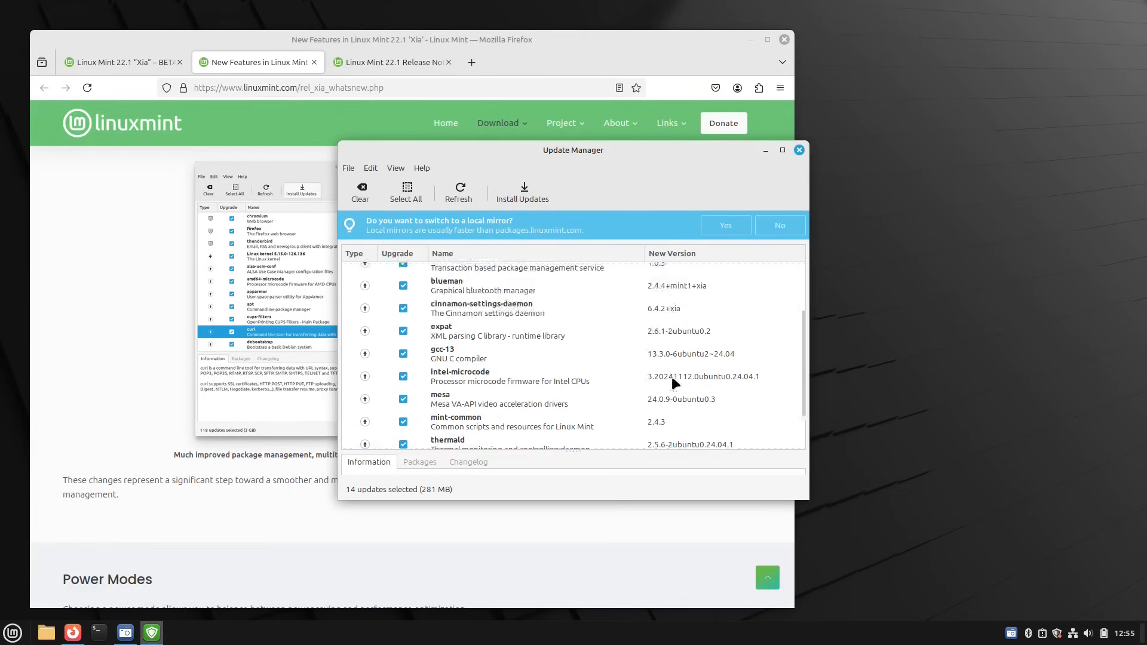
{"action": "scroll", "scroll_direction": "up", "scroll_amount": 3}
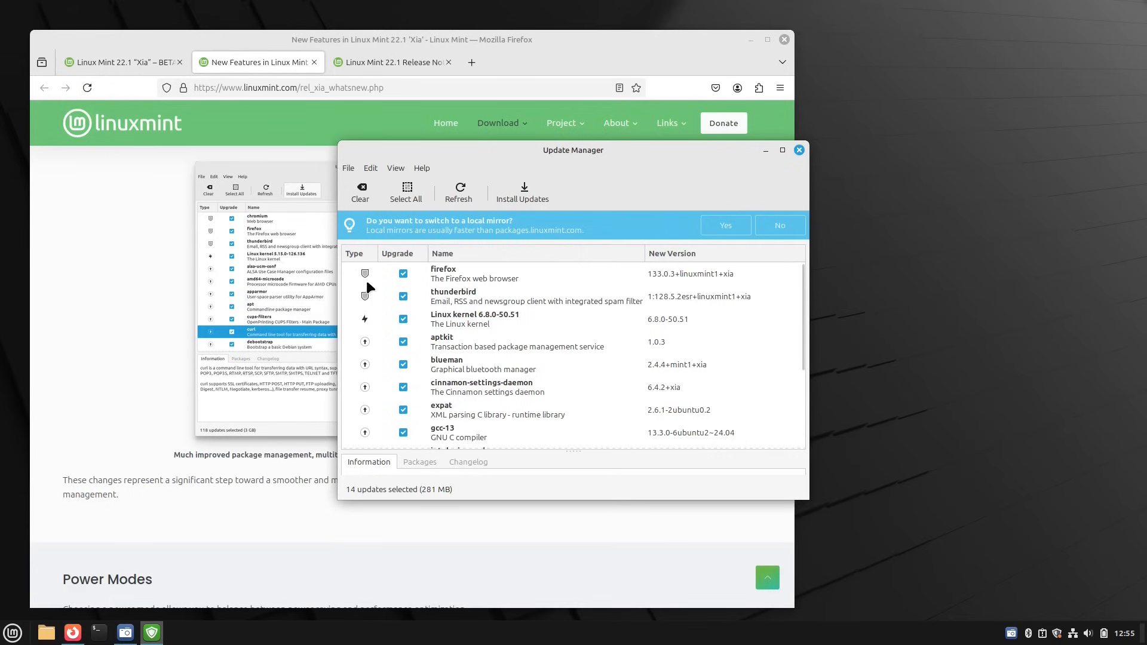
{"action": "mouse_move", "coordinate": [531, 335]}
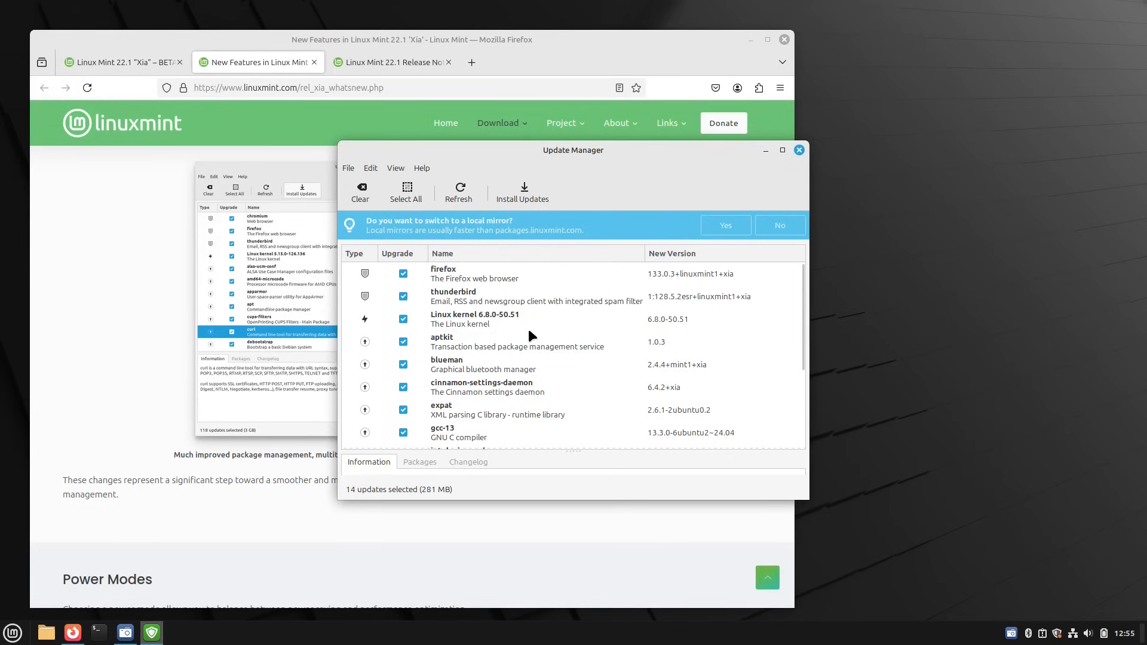
{"action": "scroll", "scroll_direction": "down", "scroll_amount": 3}
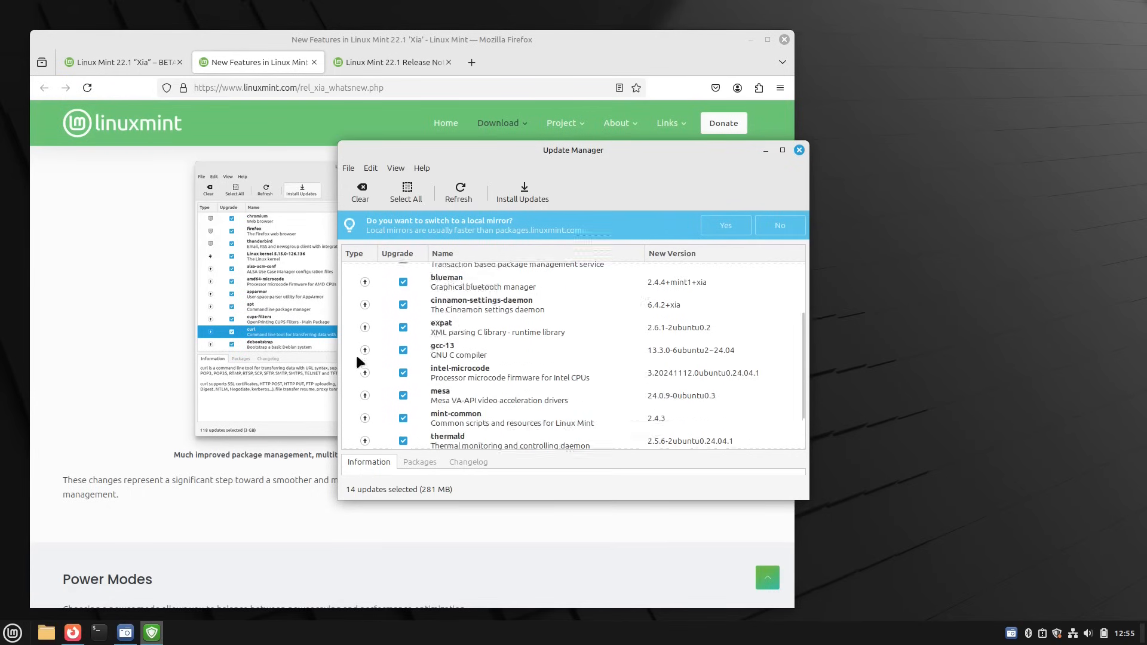
{"action": "scroll", "scroll_direction": "up", "scroll_amount": 3}
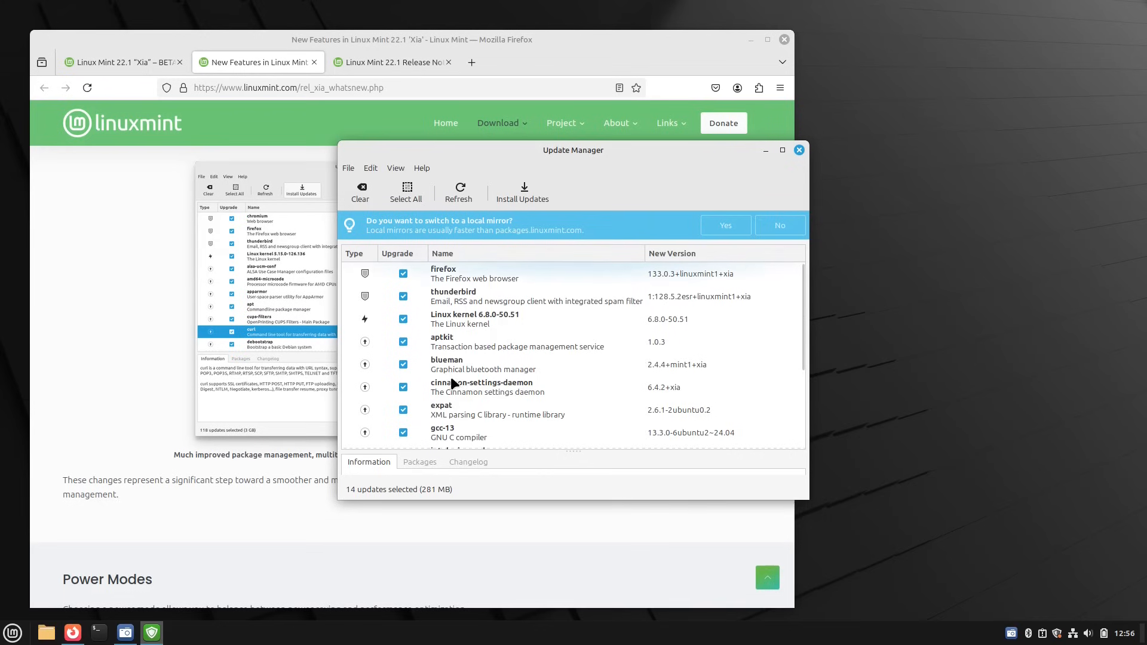
{"action": "mouse_move", "coordinate": [524, 192]}
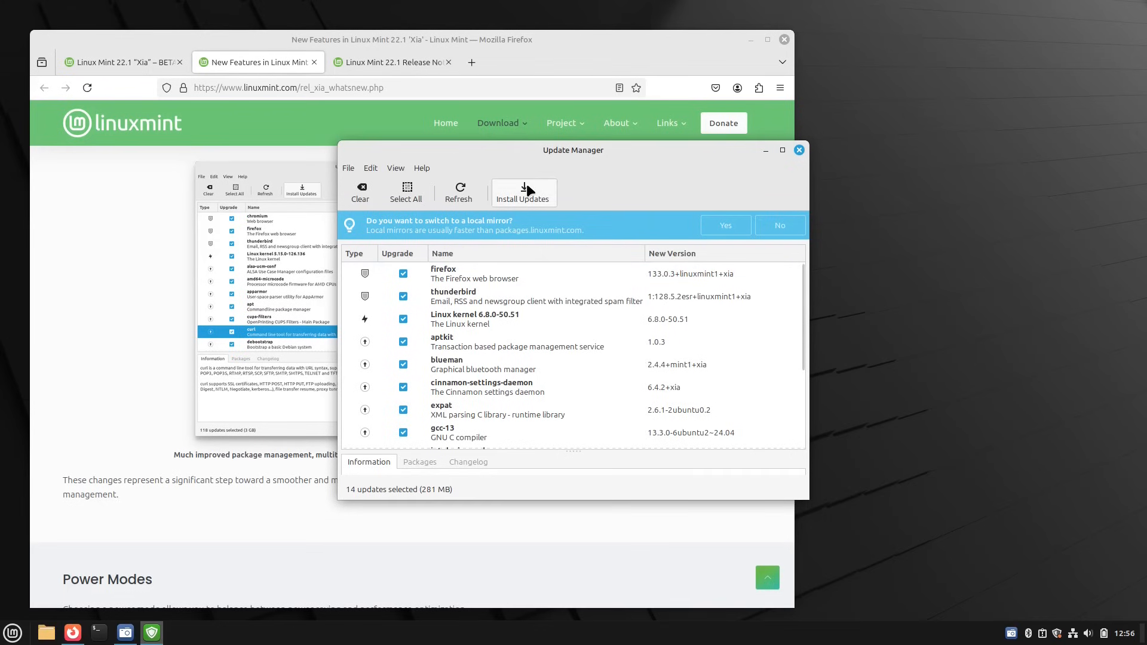
{"action": "mouse_move", "coordinate": [637, 230]}
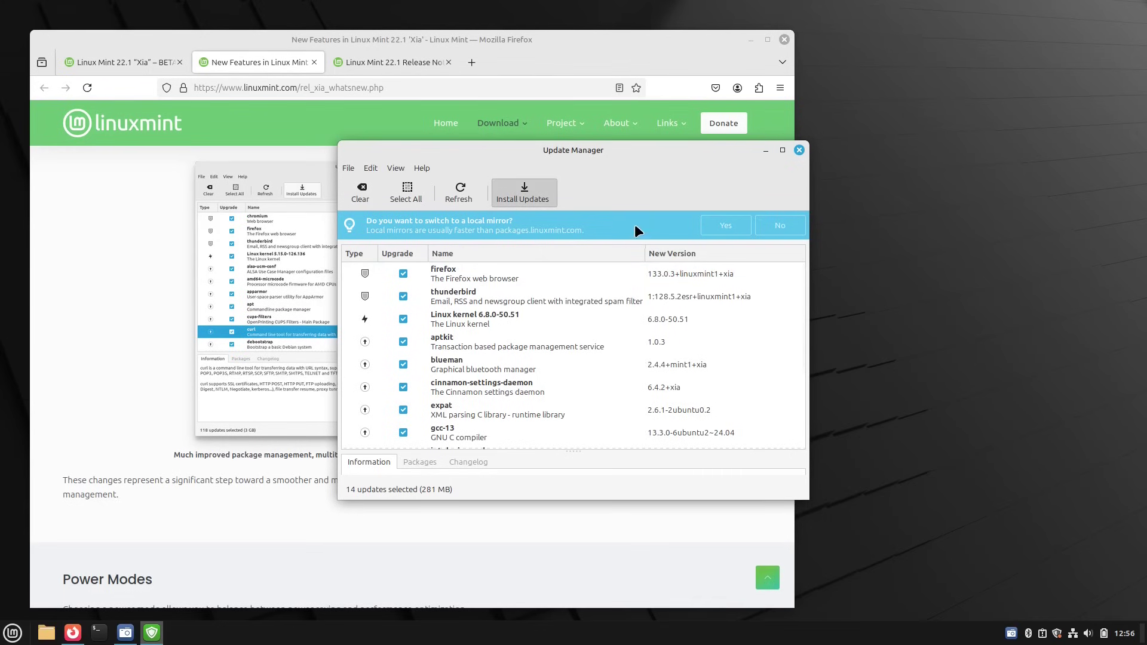
- Install the selected updates, accept the additional software and authenticate with the password
{"action": "left_click", "coordinate": [523, 192]}
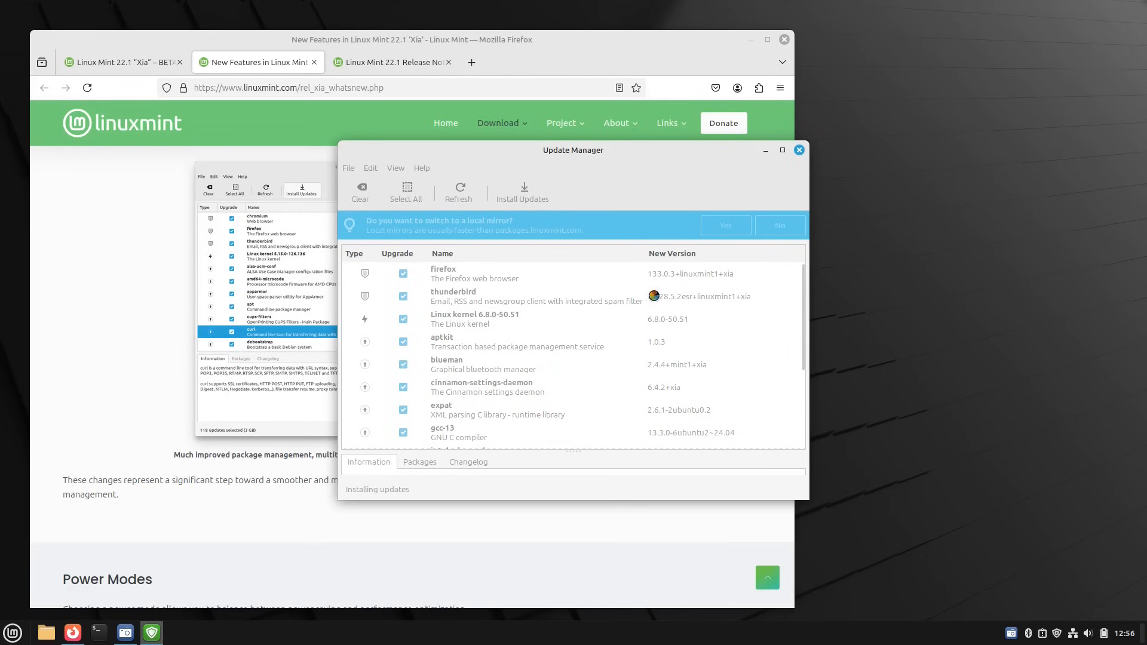
{"action": "left_click", "coordinate": [523, 193]}
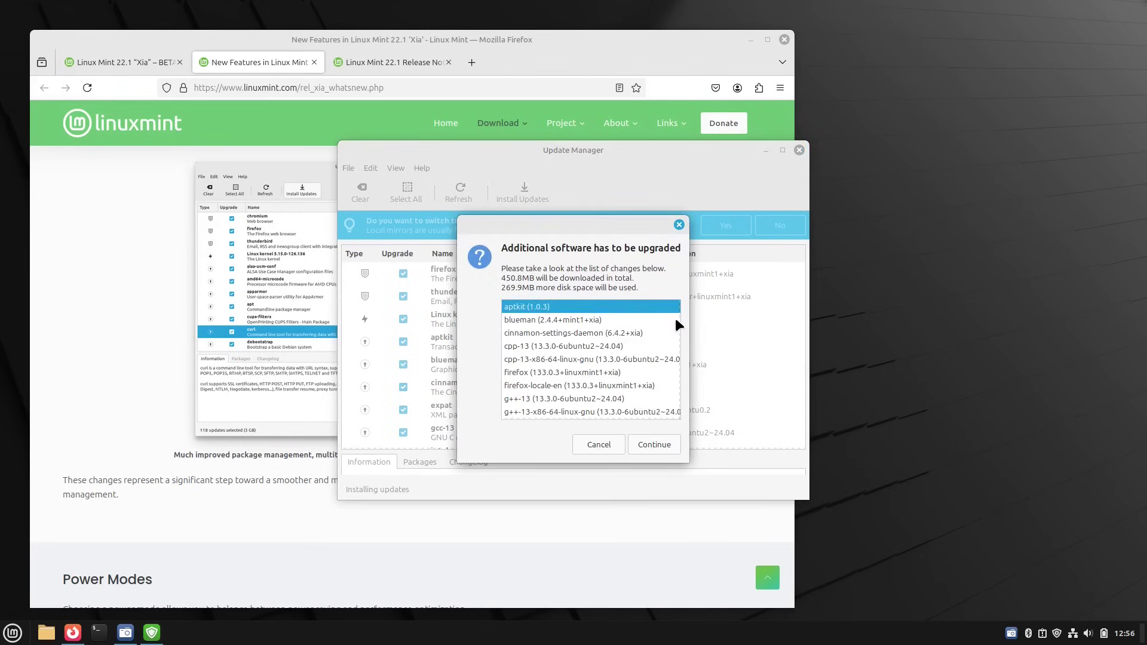
{"action": "left_click", "coordinate": [654, 444]}
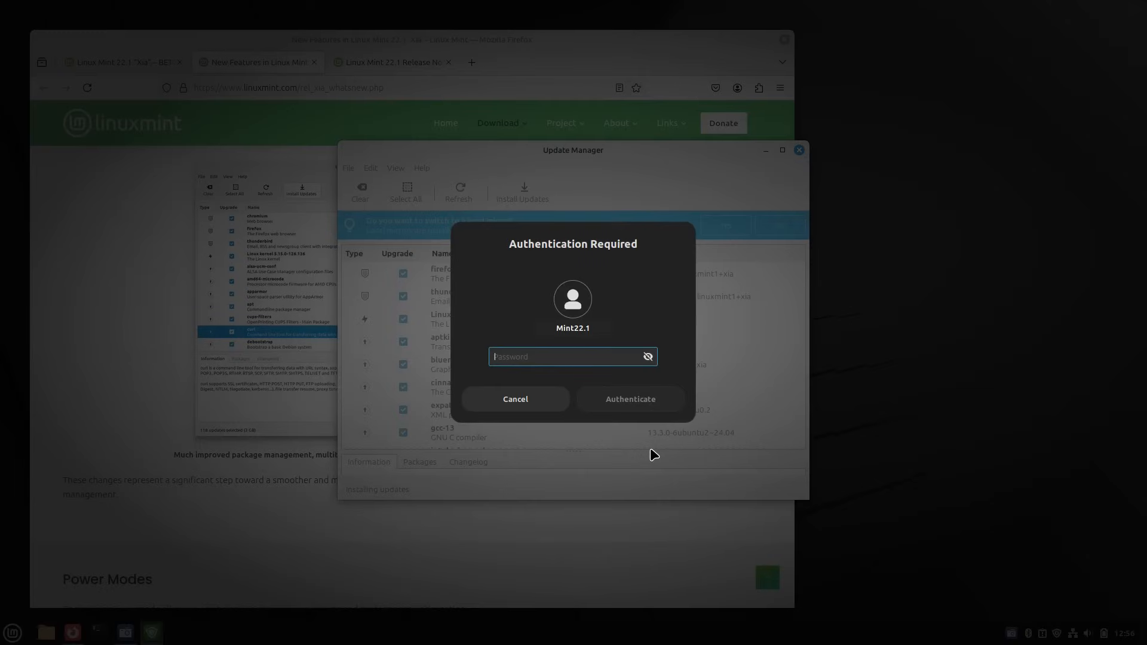
{"action": "type", "text": "password"}
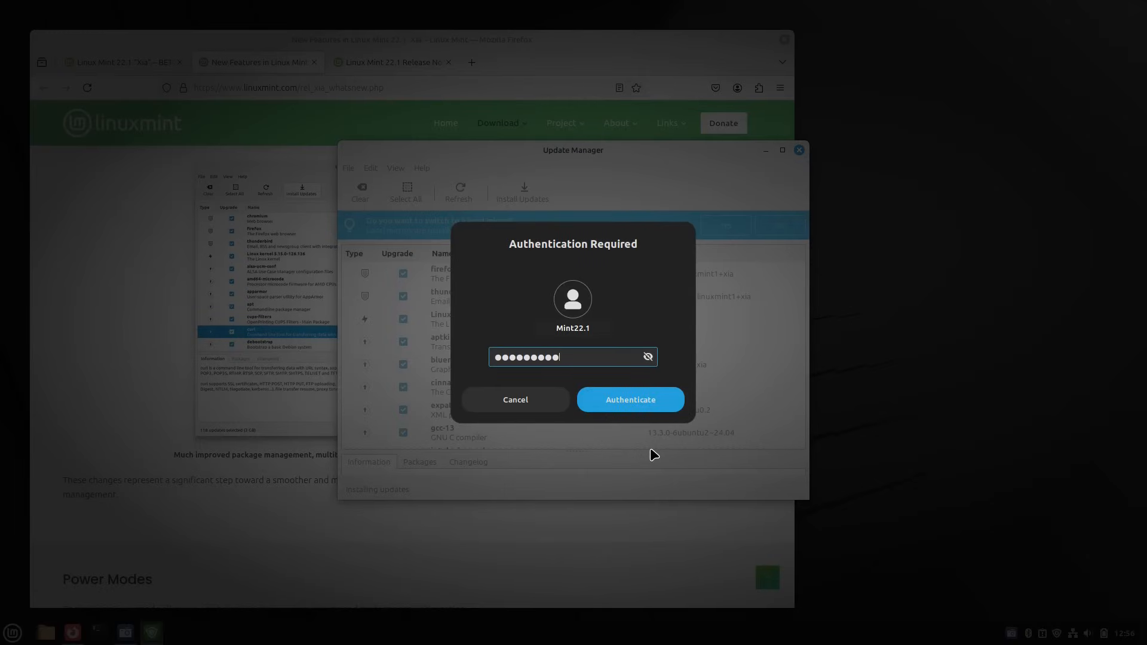
{"action": "left_click", "coordinate": [630, 399]}
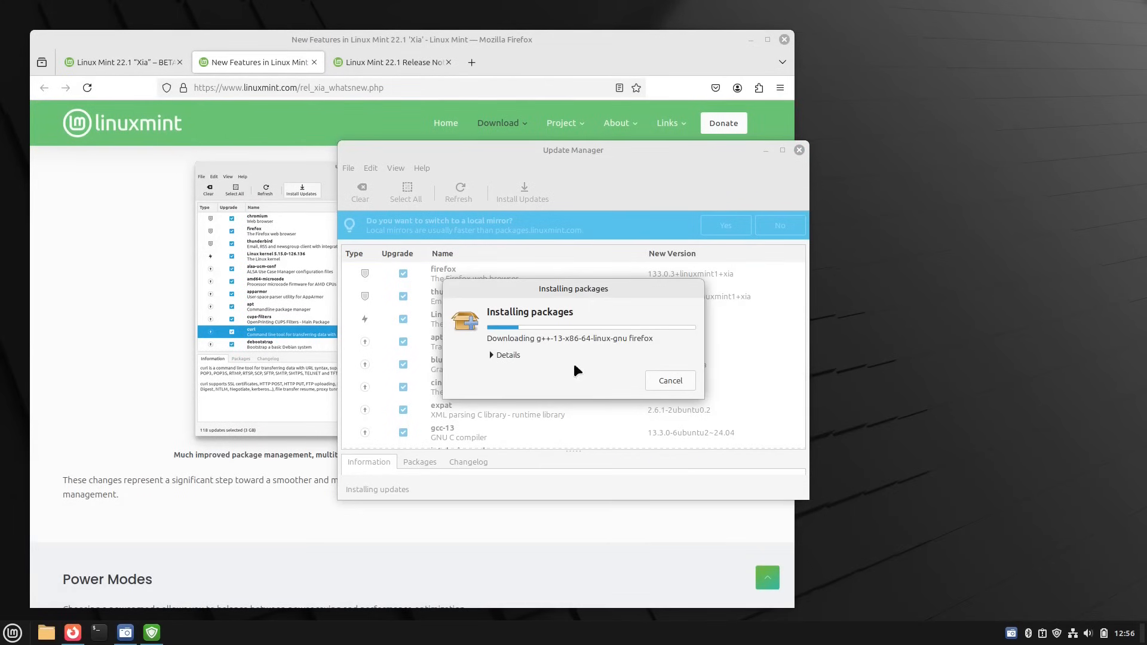
{"action": "mouse_move", "coordinate": [494, 360]}
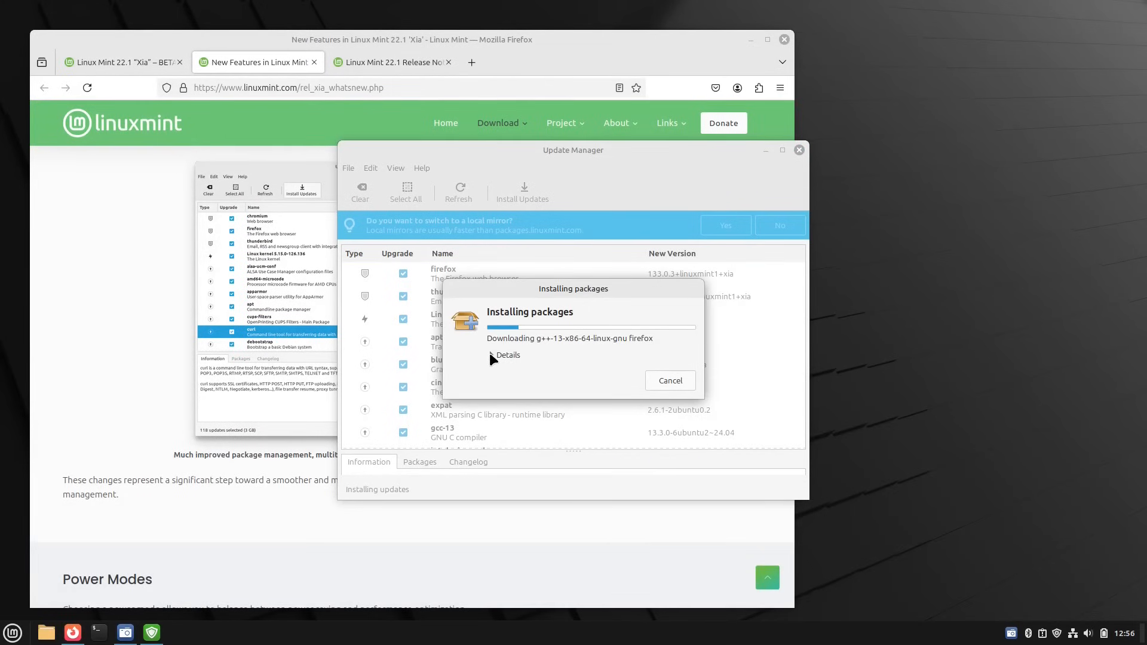
{"action": "left_click", "coordinate": [505, 355]}
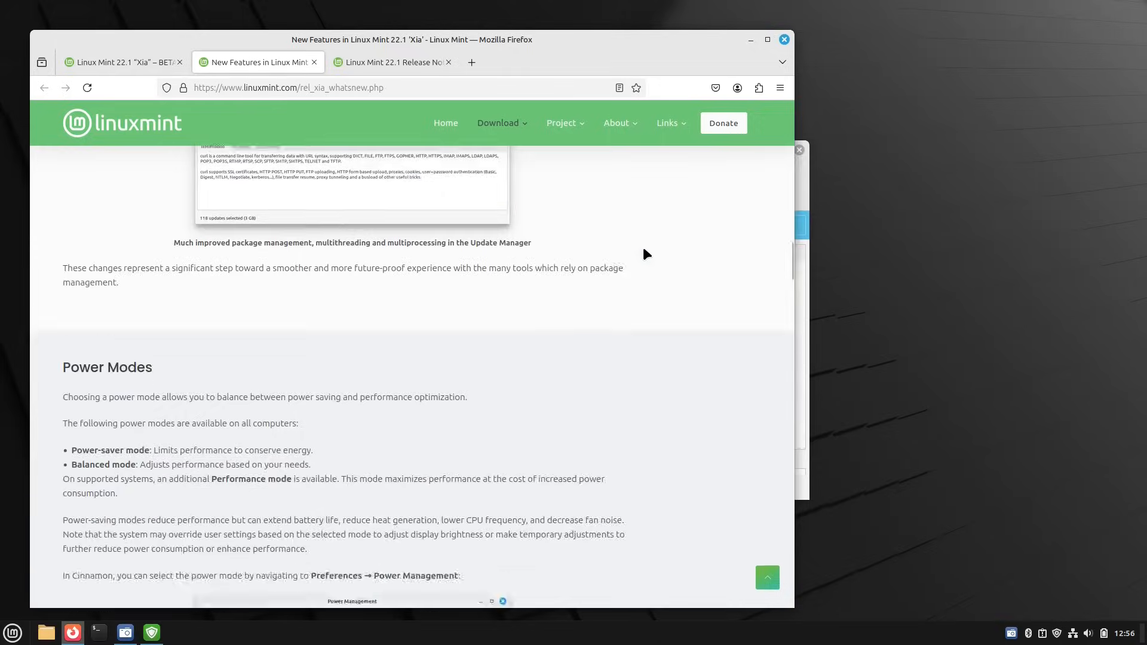
- Scroll the 22.1 new features page past the new theme and dialogs to Improved Wayland compatibility
{"action": "scroll", "scroll_direction": "down", "scroll_amount": 3}
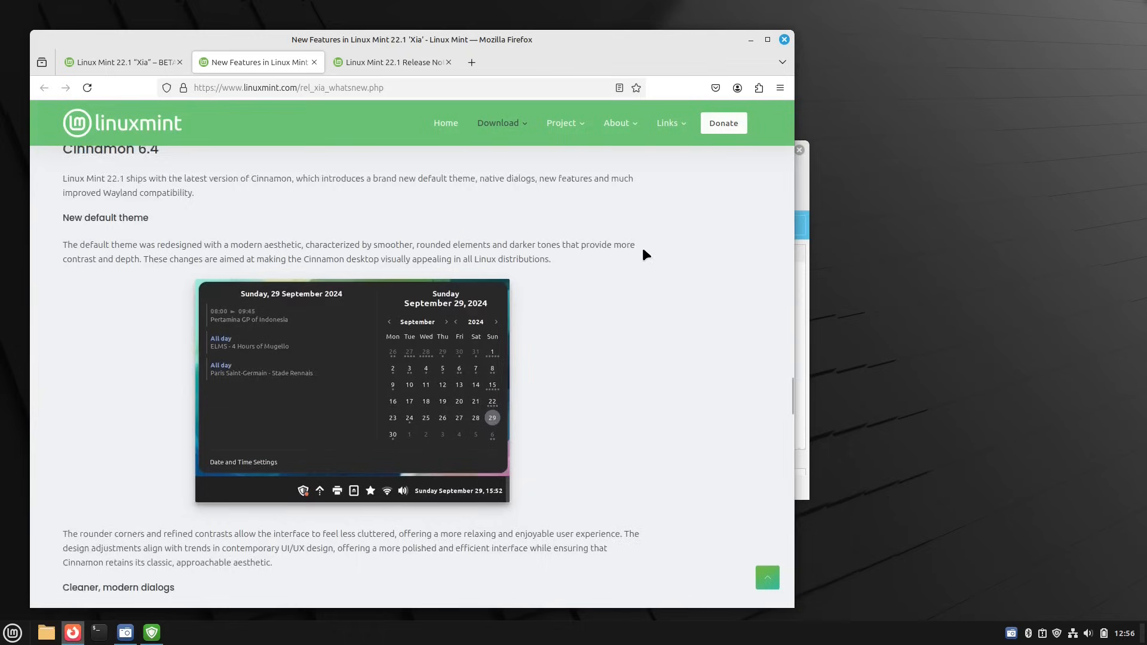
{"action": "scroll", "scroll_direction": "down", "scroll_amount": 3}
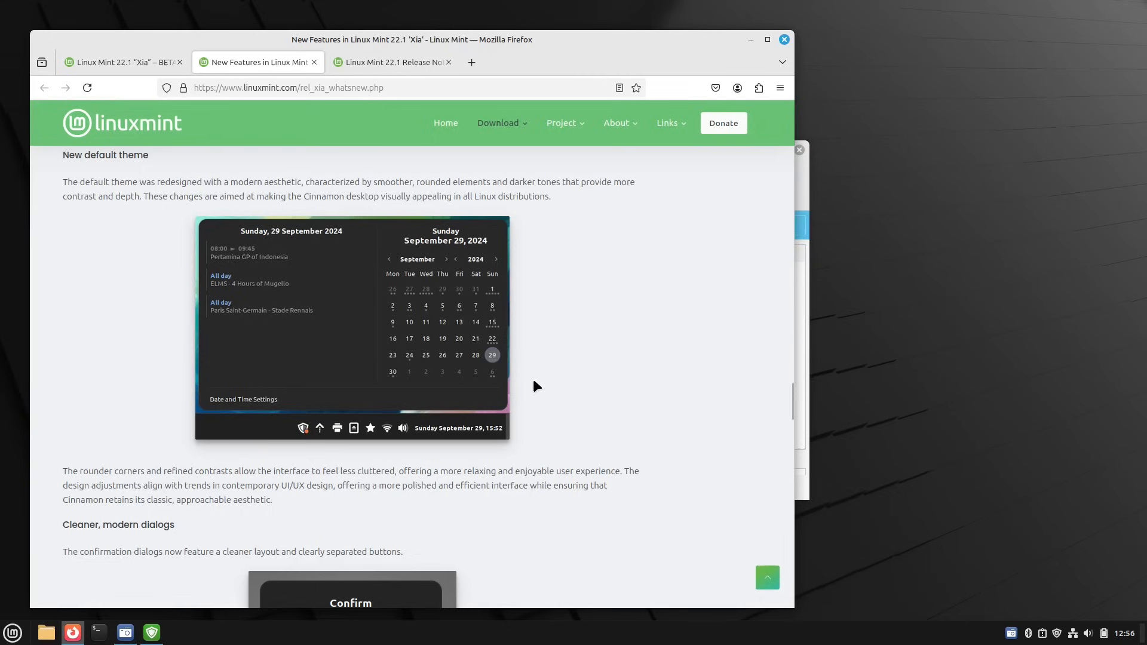
{"action": "mouse_move", "coordinate": [786, 472]}
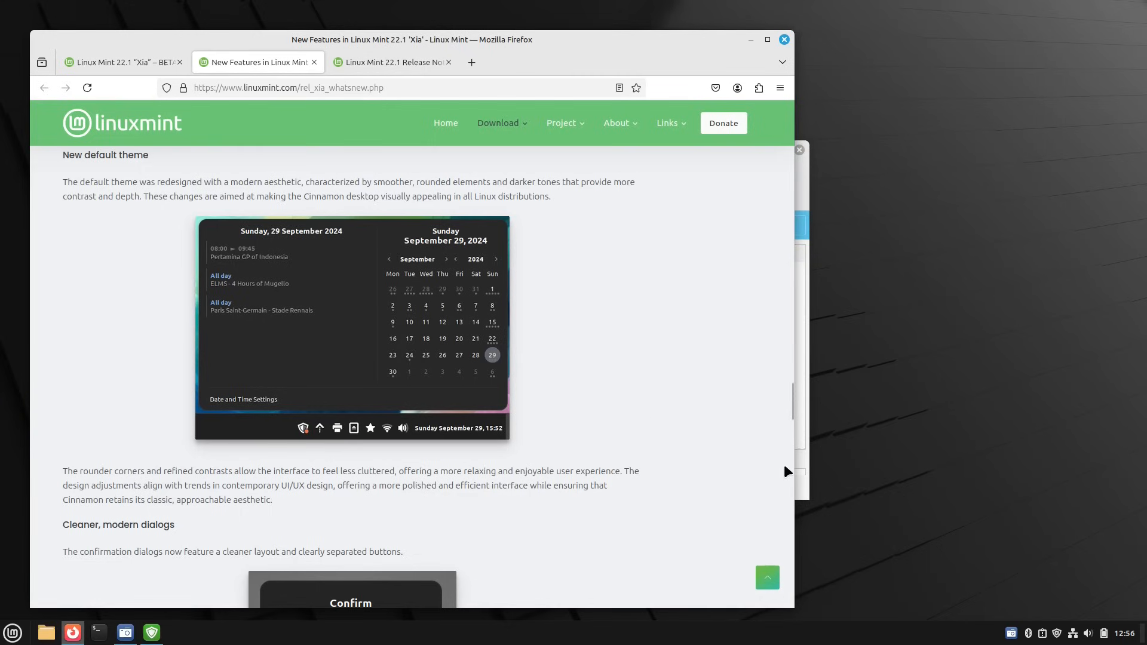
{"action": "mouse_move", "coordinate": [769, 459]}
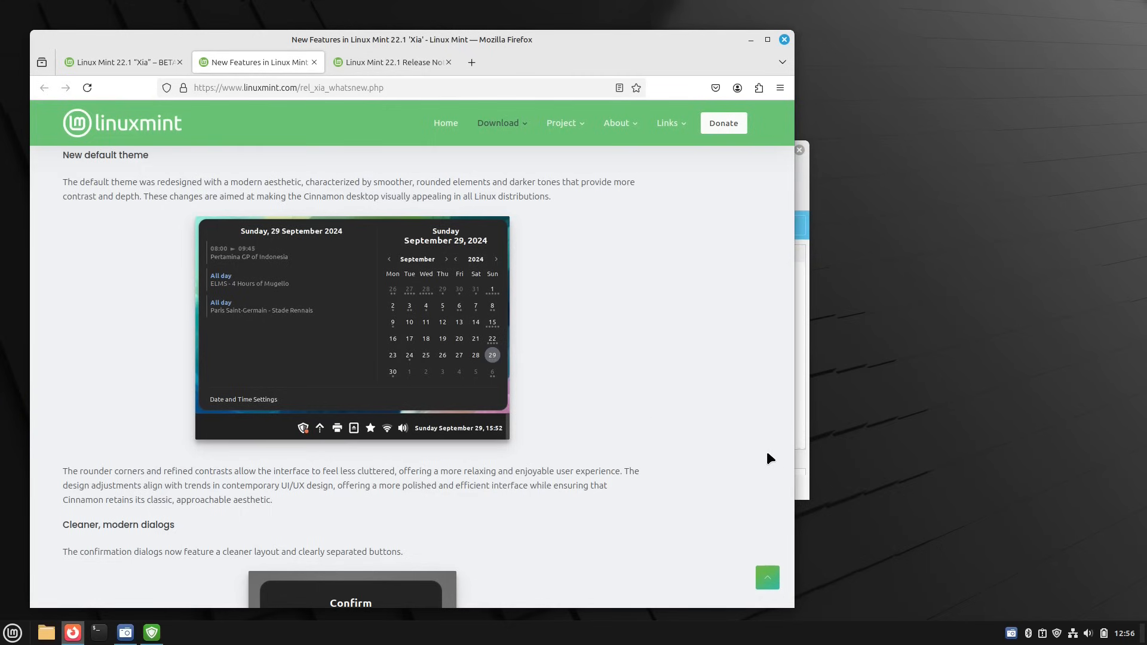
{"action": "scroll", "scroll_direction": "down", "scroll_amount": 3}
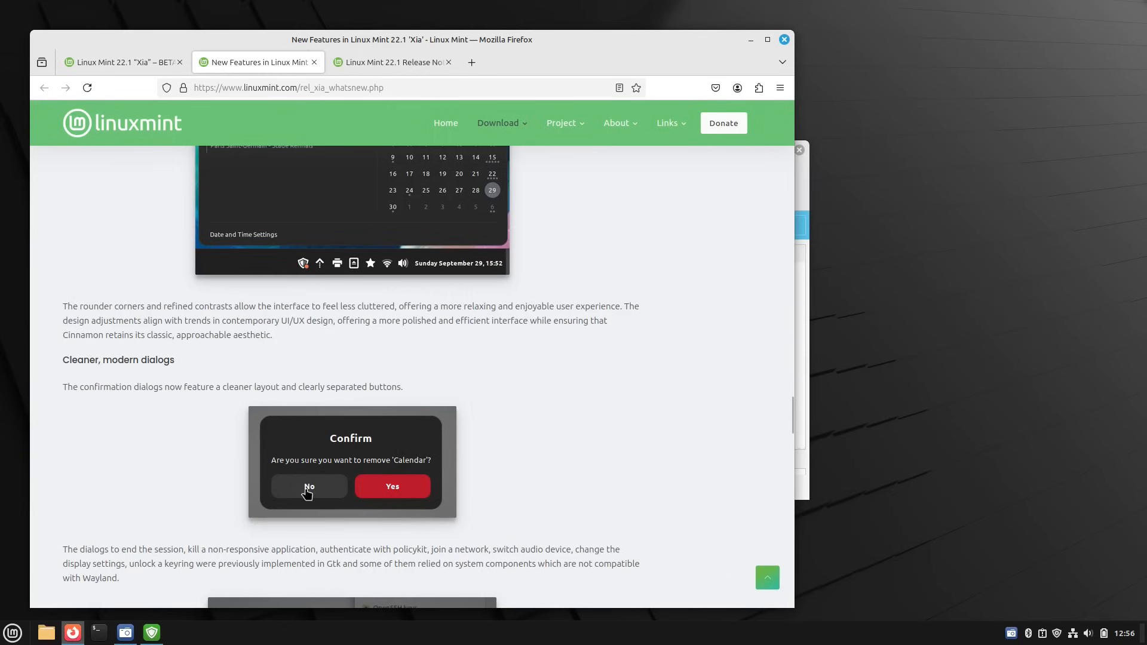
{"action": "scroll", "scroll_direction": "down", "scroll_amount": 3}
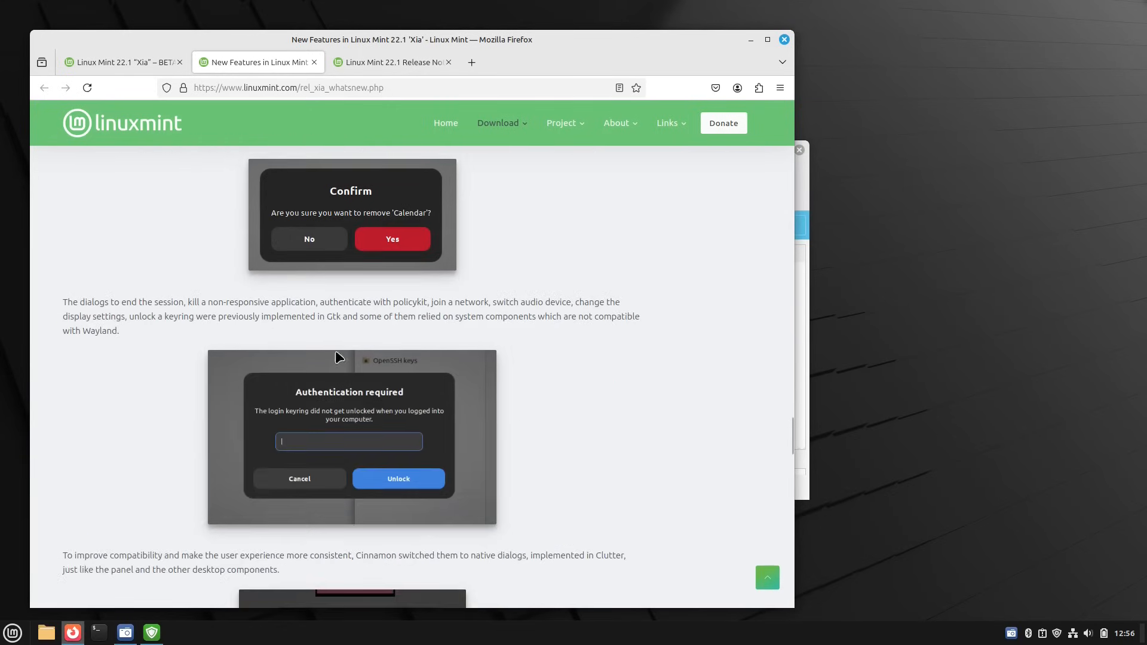
{"action": "mouse_move", "coordinate": [418, 233]}
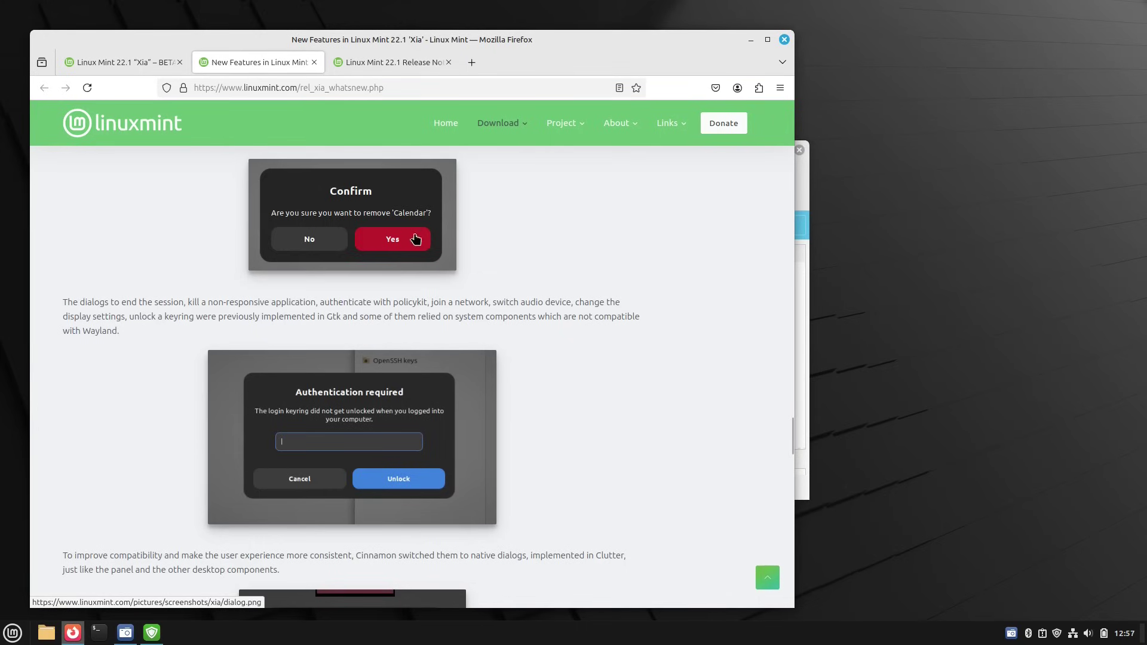
{"action": "mouse_move", "coordinate": [343, 227]}
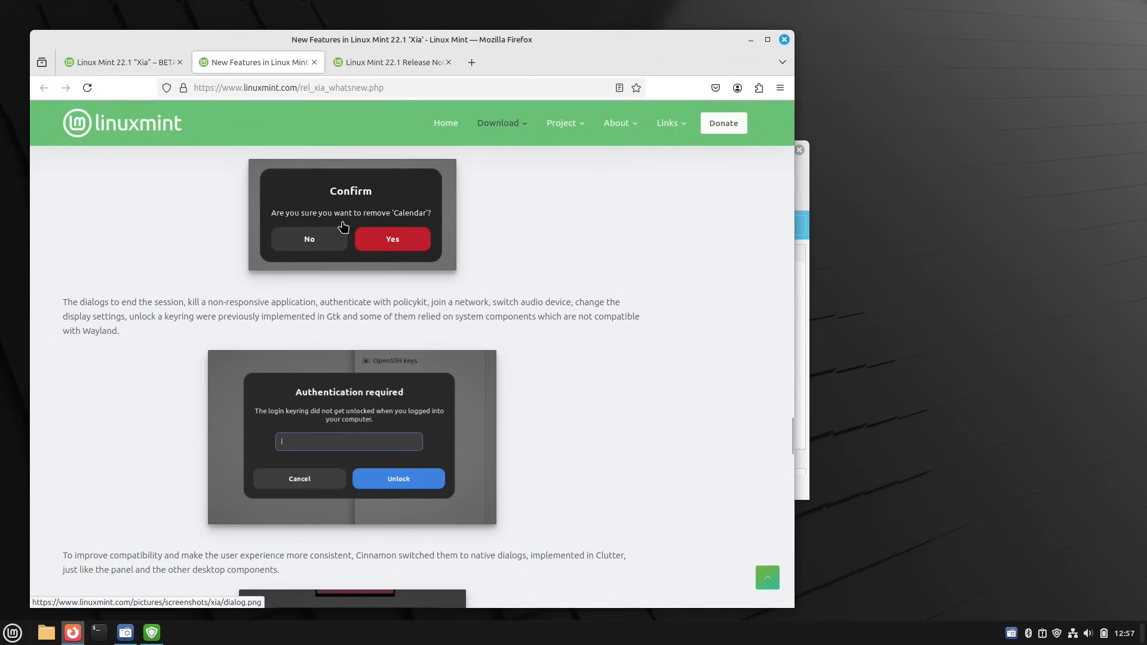
{"action": "scroll", "scroll_direction": "down", "scroll_amount": 3}
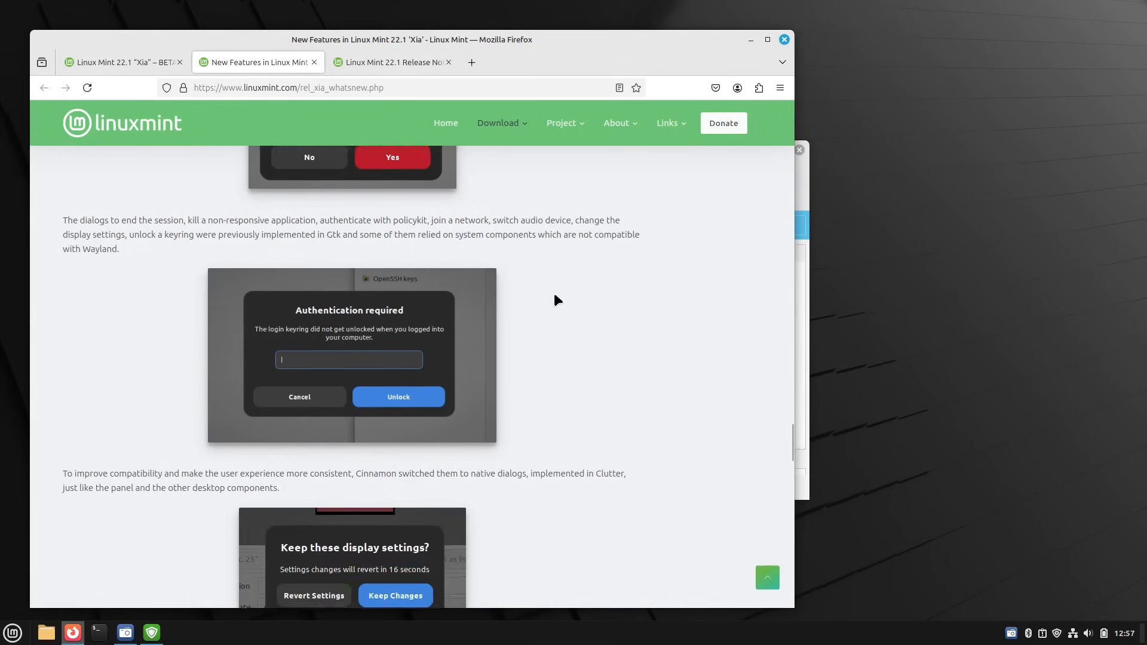
{"action": "scroll", "scroll_direction": "down", "scroll_amount": 3}
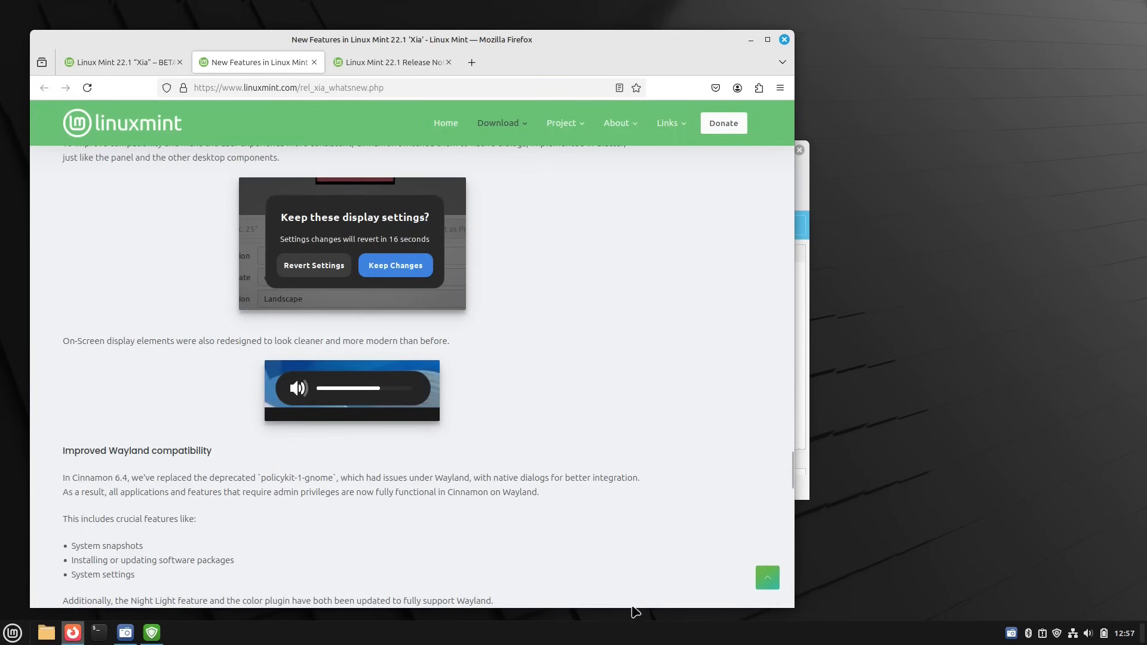
{"action": "mouse_move", "coordinate": [482, 366]}
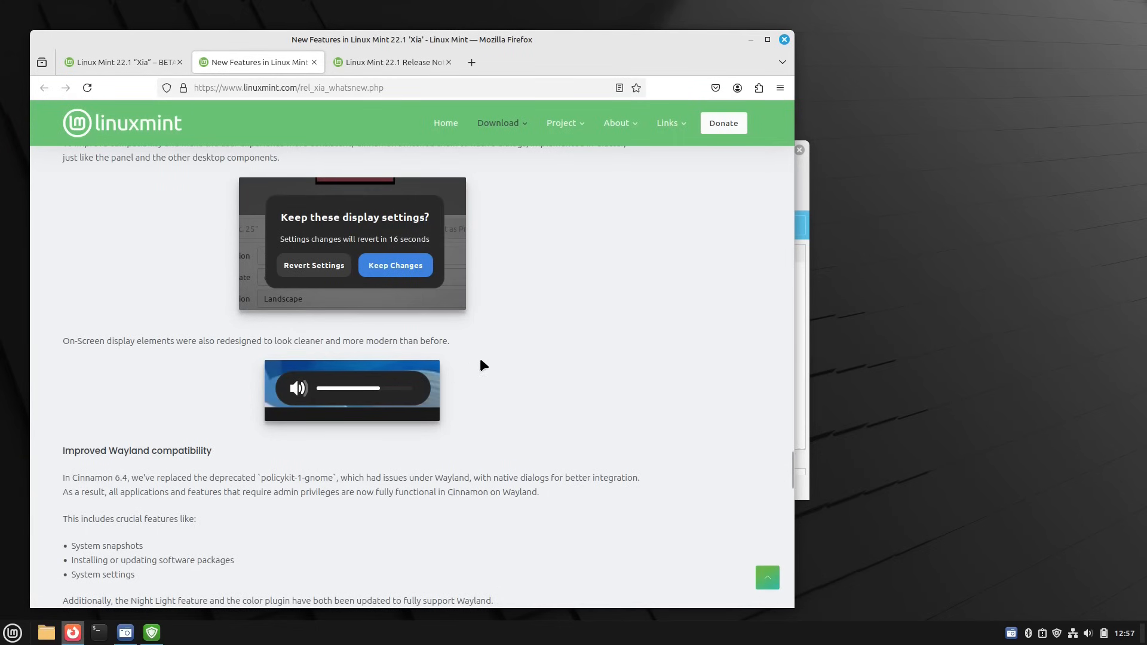
- Scroll down to the Other Cinnamon improvements list and the start of Other improvements
{"action": "scroll", "scroll_direction": "down", "scroll_amount": 3}
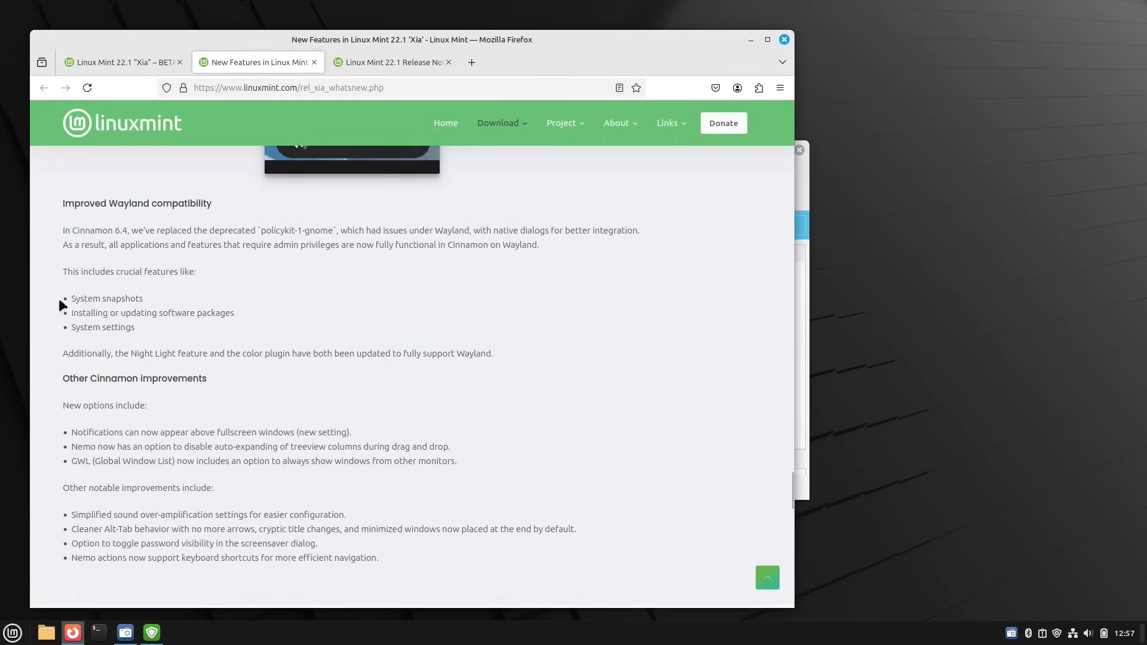
{"action": "mouse_move", "coordinate": [155, 231]}
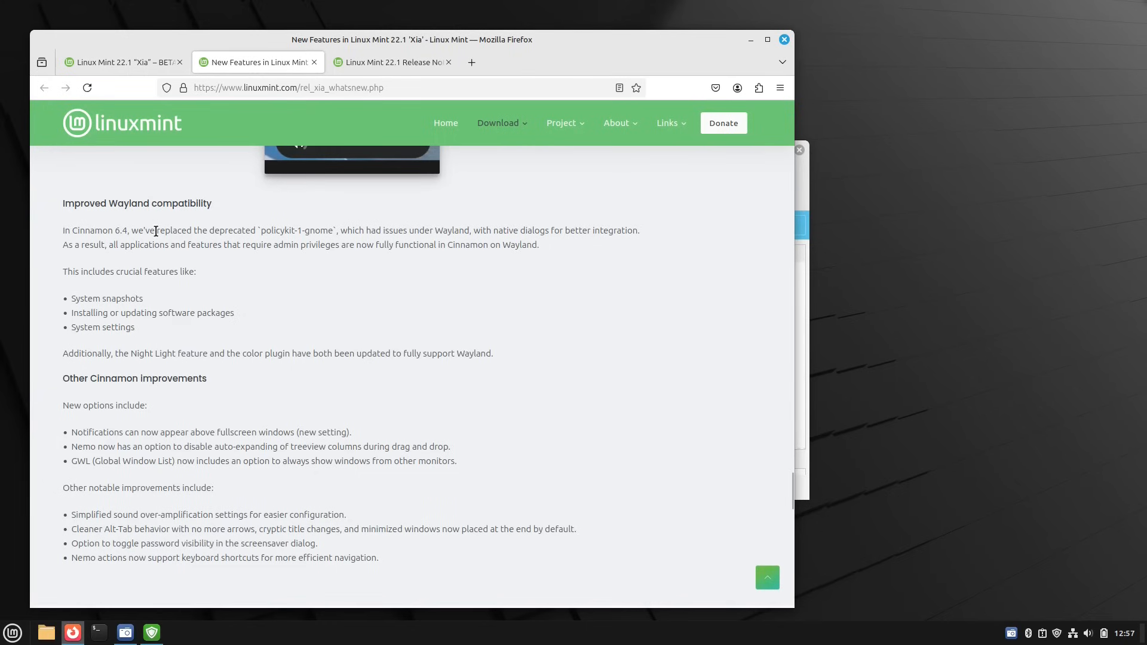
{"action": "mouse_move", "coordinate": [266, 231]}
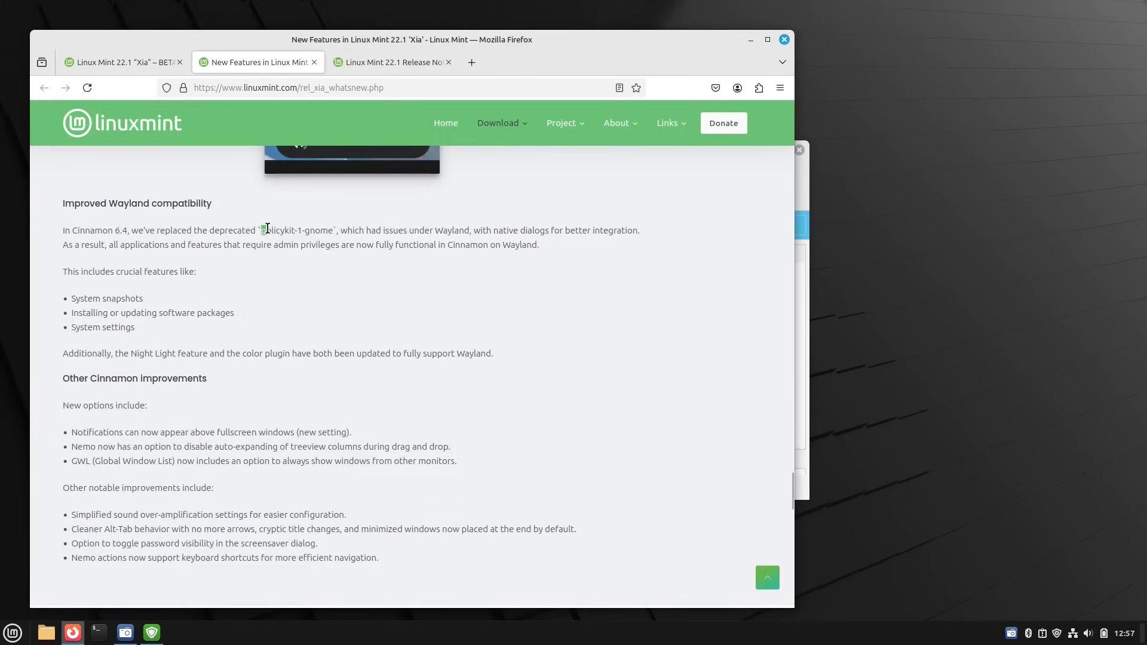
{"action": "mouse_move", "coordinate": [736, 247]}
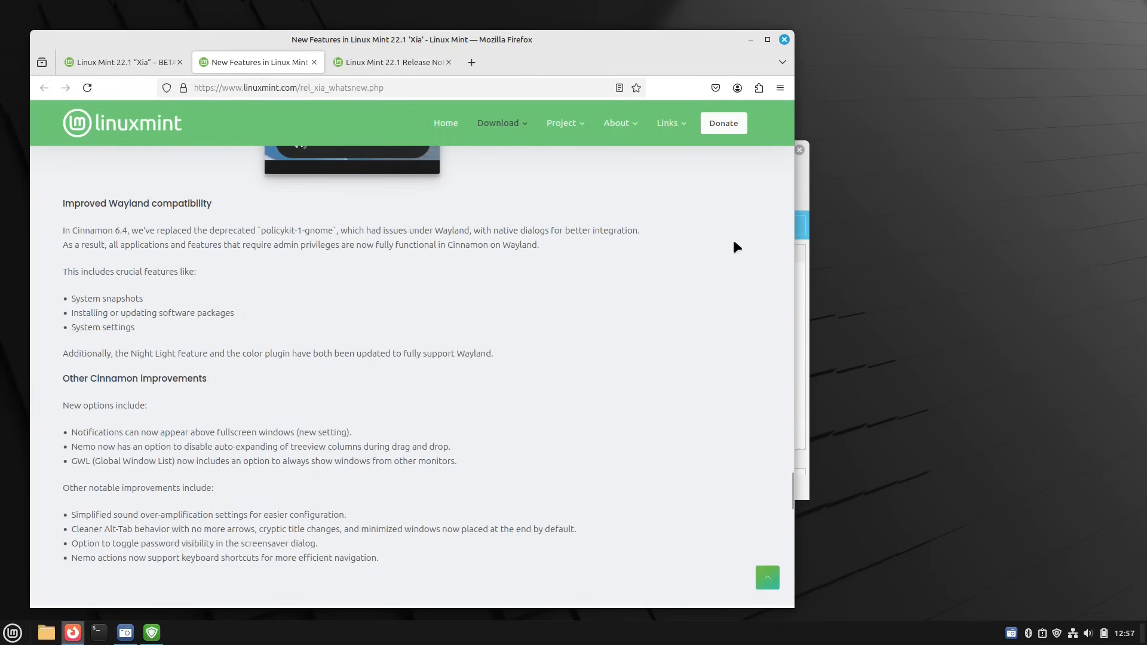
{"action": "mouse_move", "coordinate": [258, 262]}
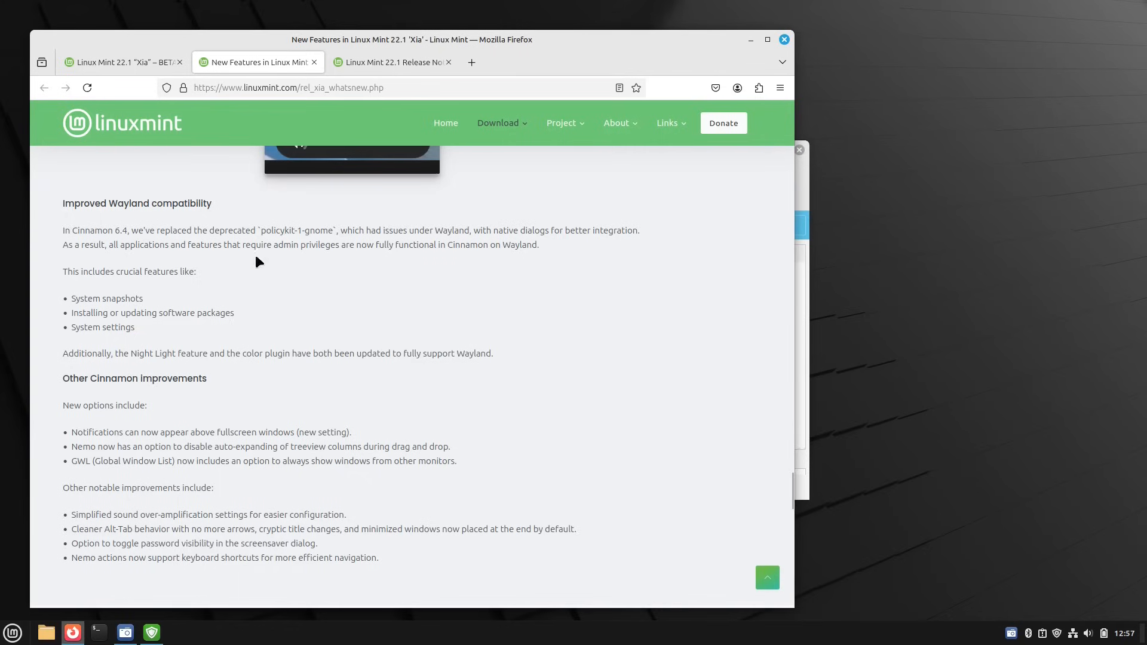
{"action": "mouse_move", "coordinate": [407, 280]}
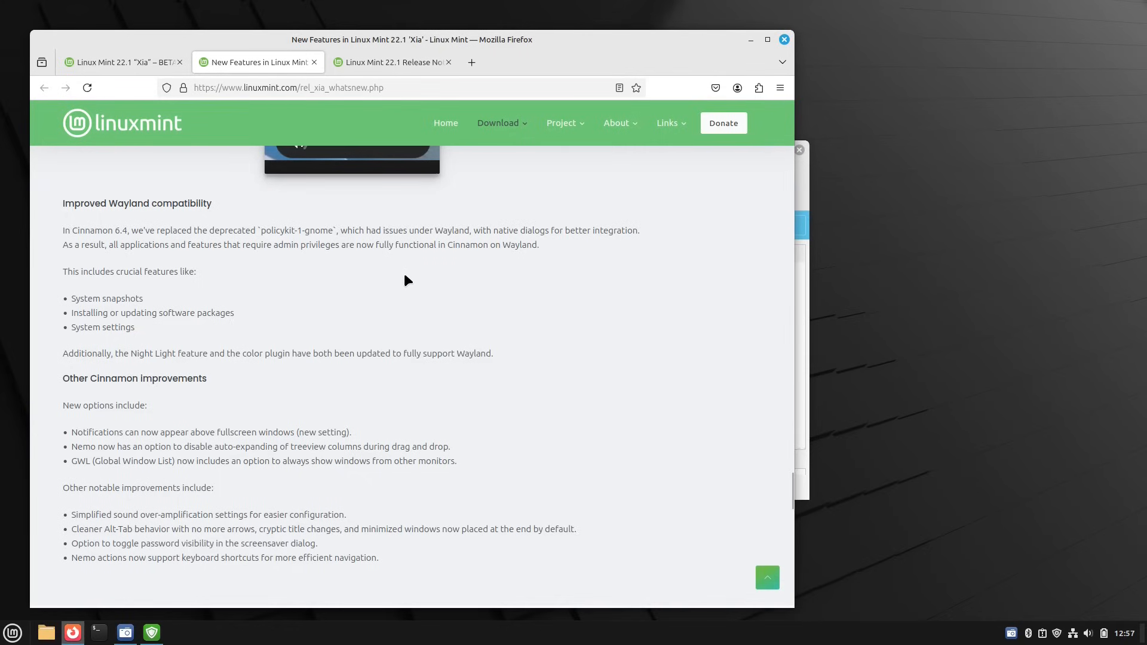
{"action": "mouse_move", "coordinate": [194, 298]}
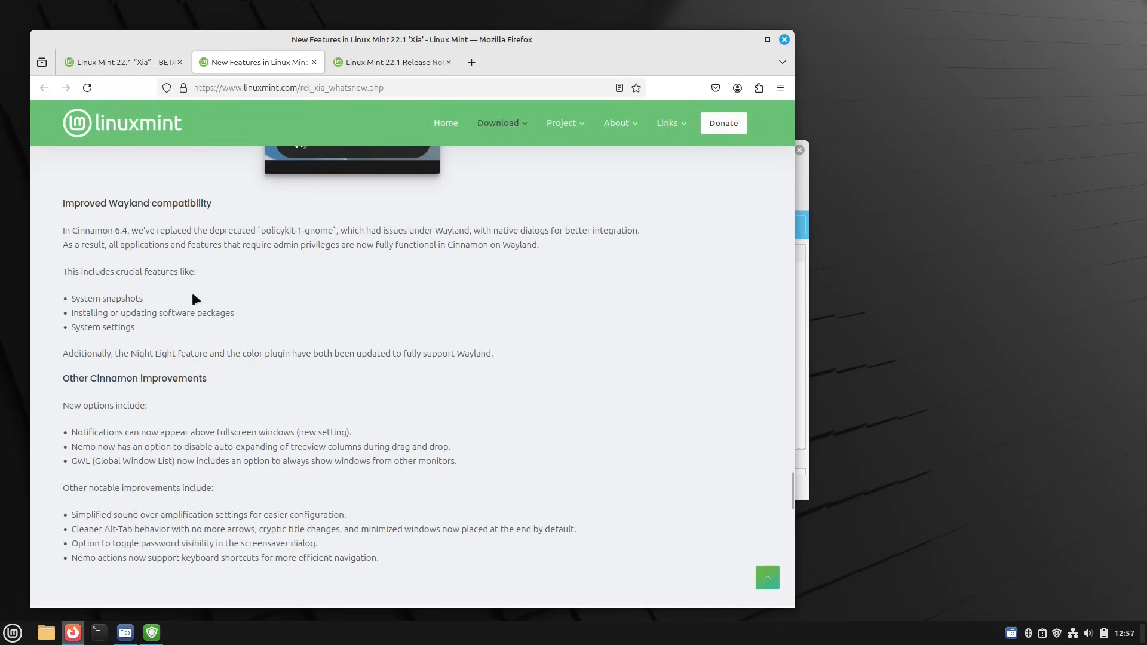
{"action": "mouse_move", "coordinate": [155, 266]}
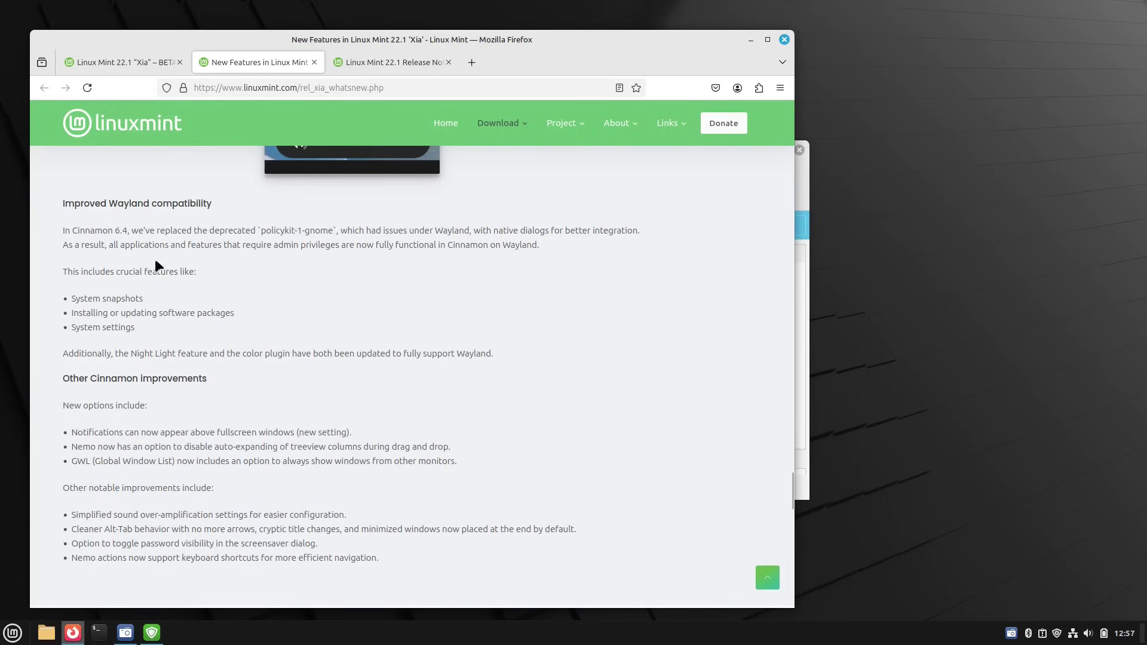
{"action": "mouse_move", "coordinate": [243, 317]}
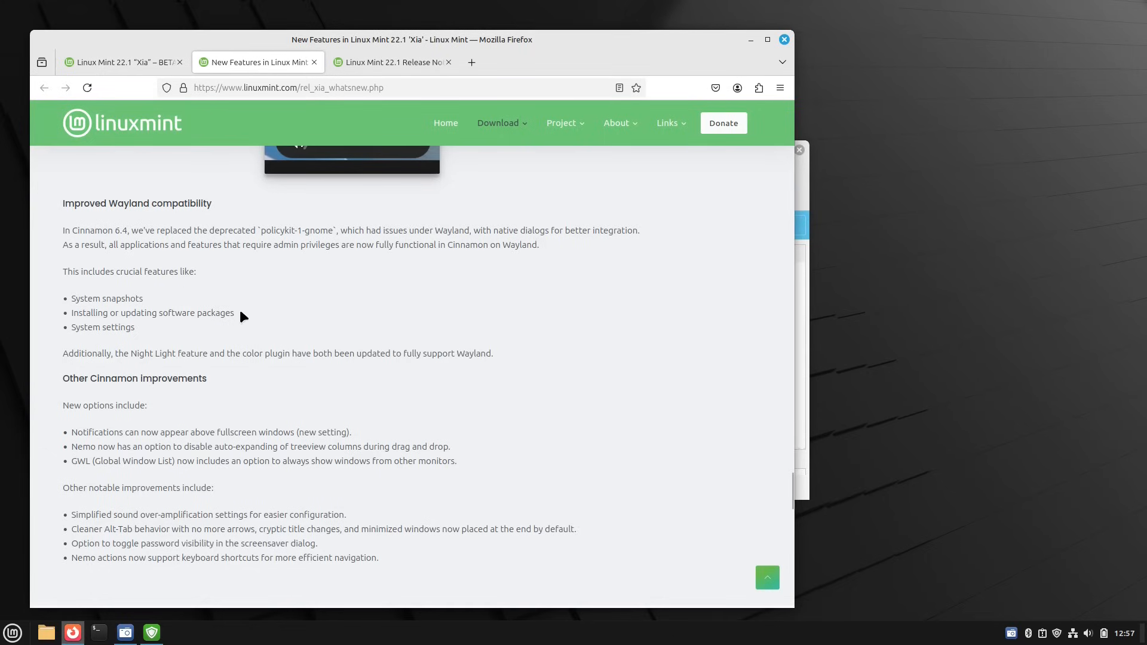
{"action": "mouse_move", "coordinate": [748, 191]}
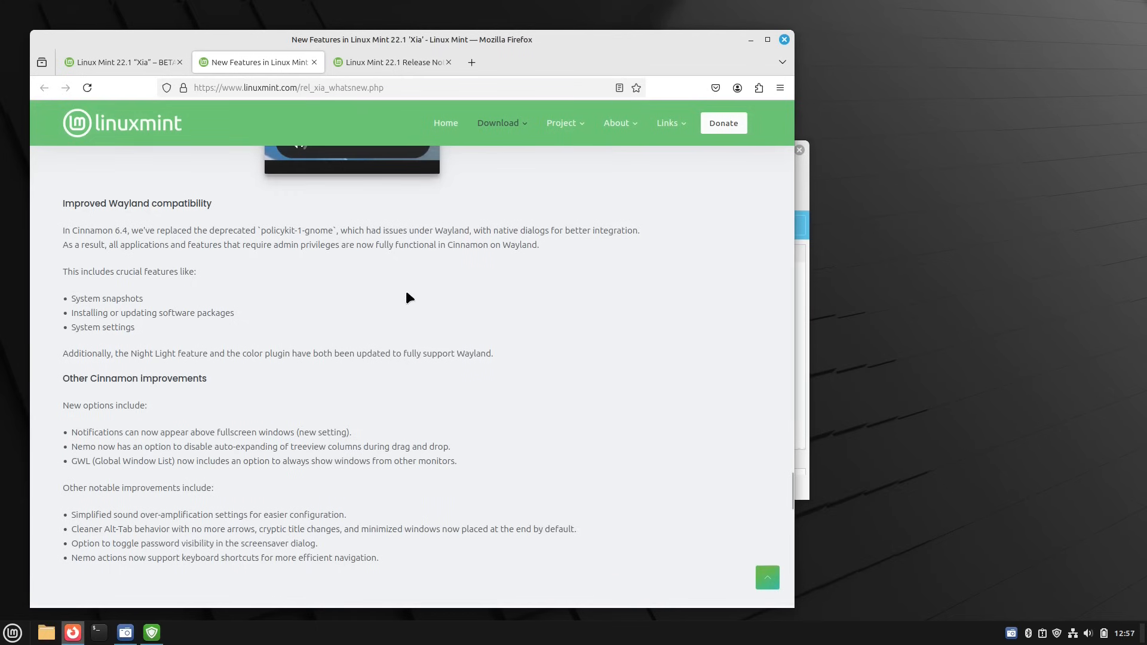
{"action": "scroll", "scroll_direction": "down", "scroll_amount": 3}
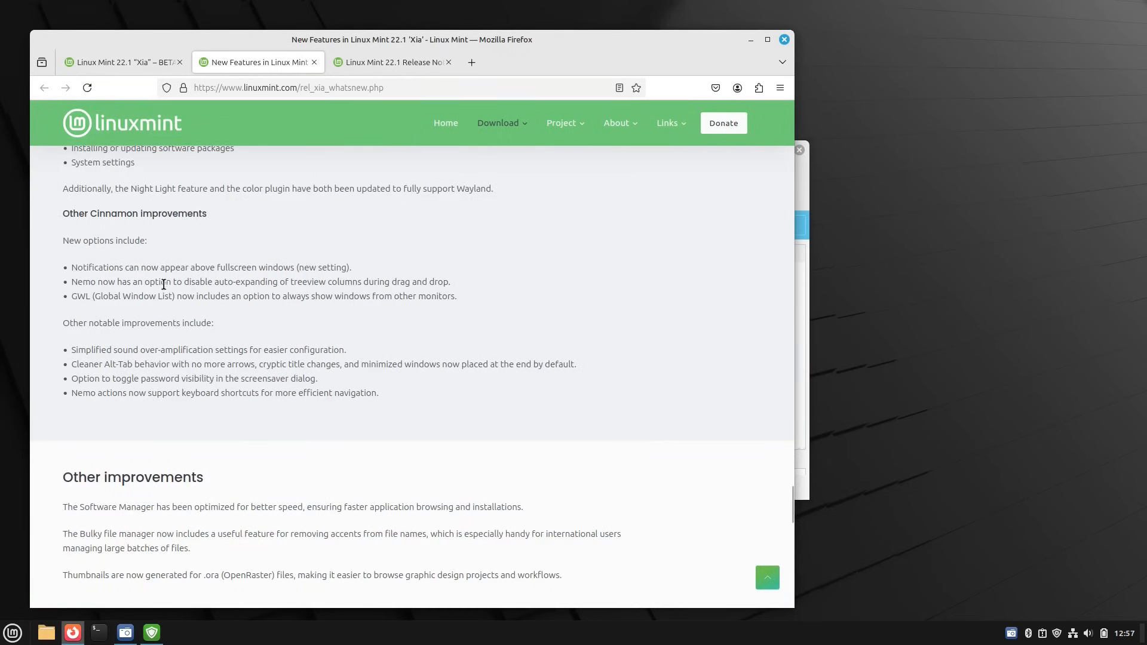
{"action": "mouse_move", "coordinate": [147, 280]}
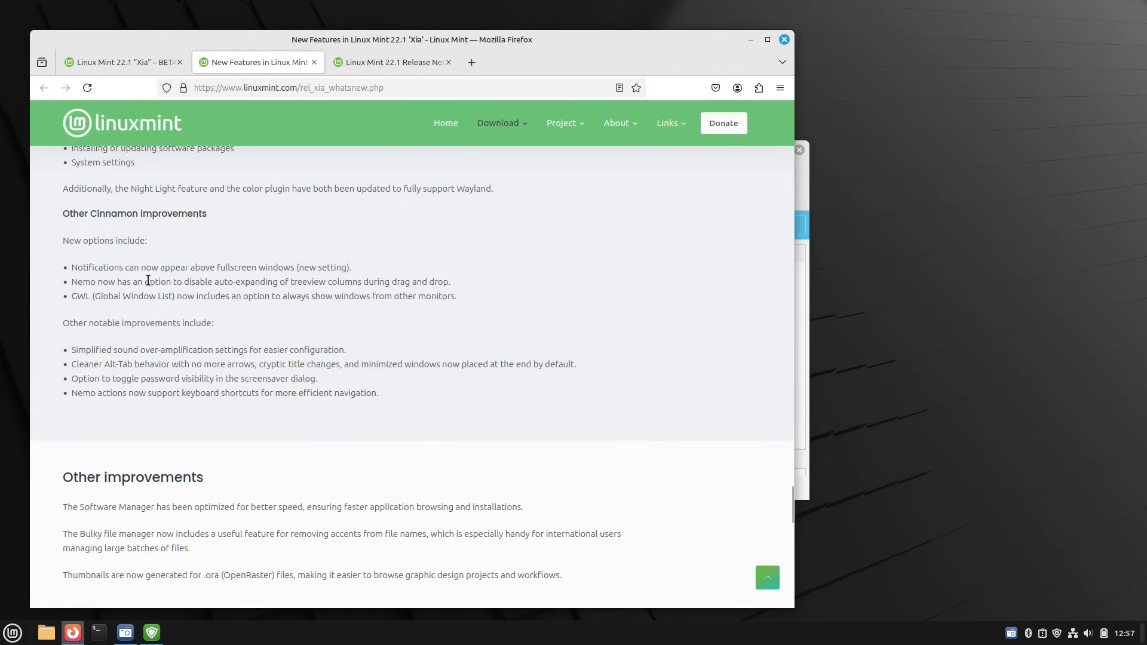
{"action": "mouse_move", "coordinate": [306, 312]}
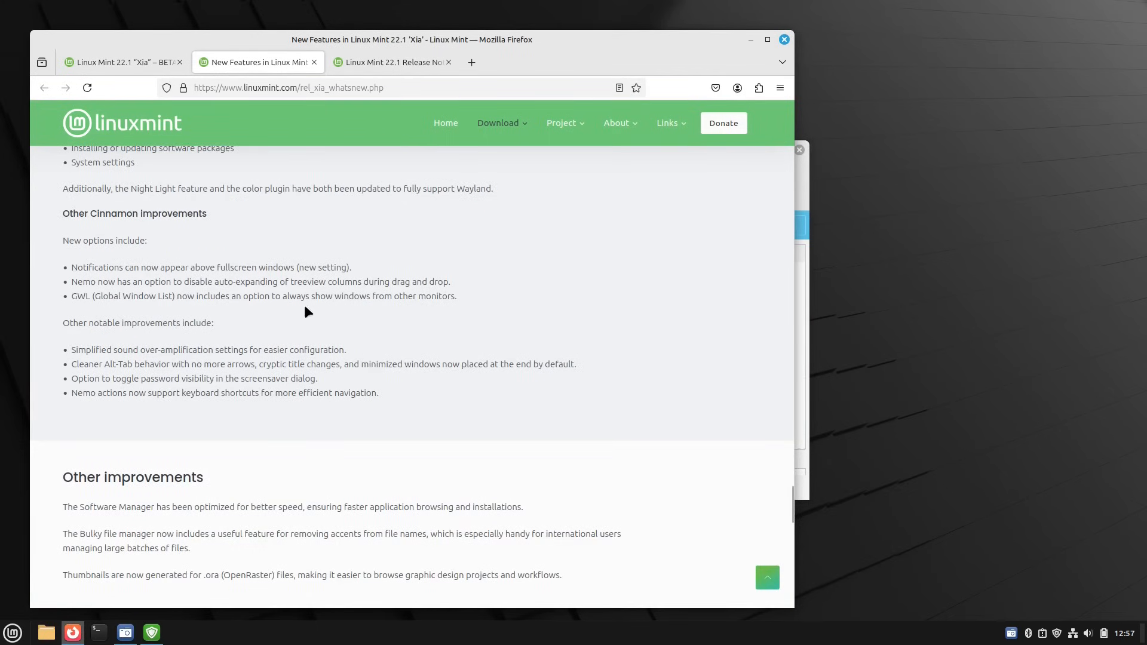
{"action": "mouse_move", "coordinate": [330, 283]}
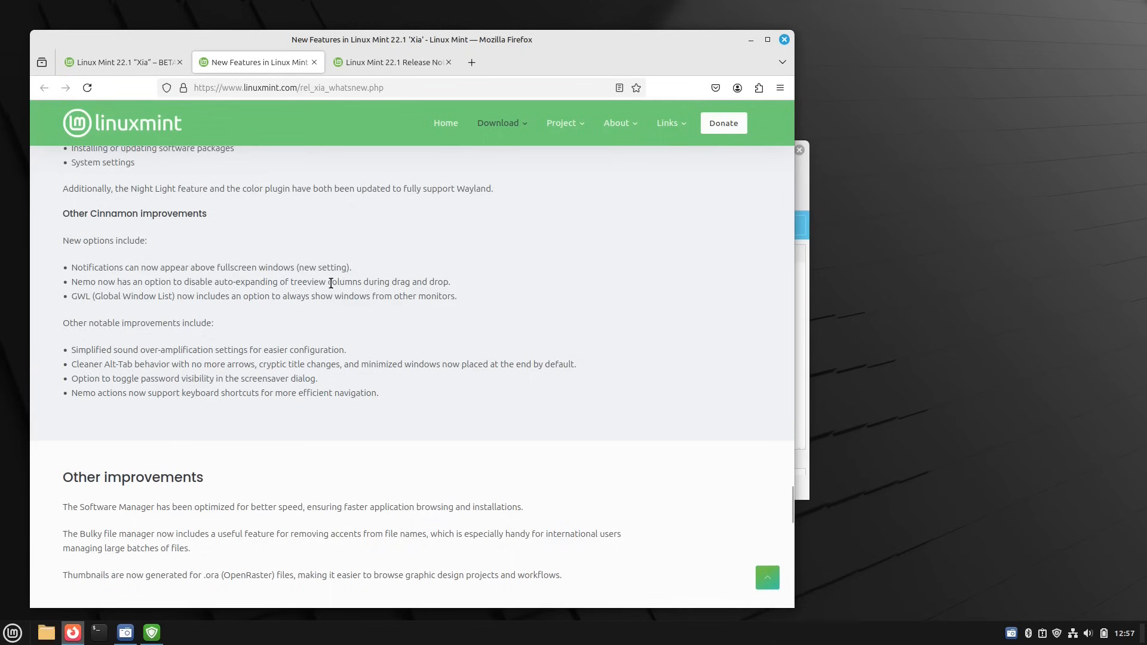
{"action": "mouse_move", "coordinate": [155, 534]}
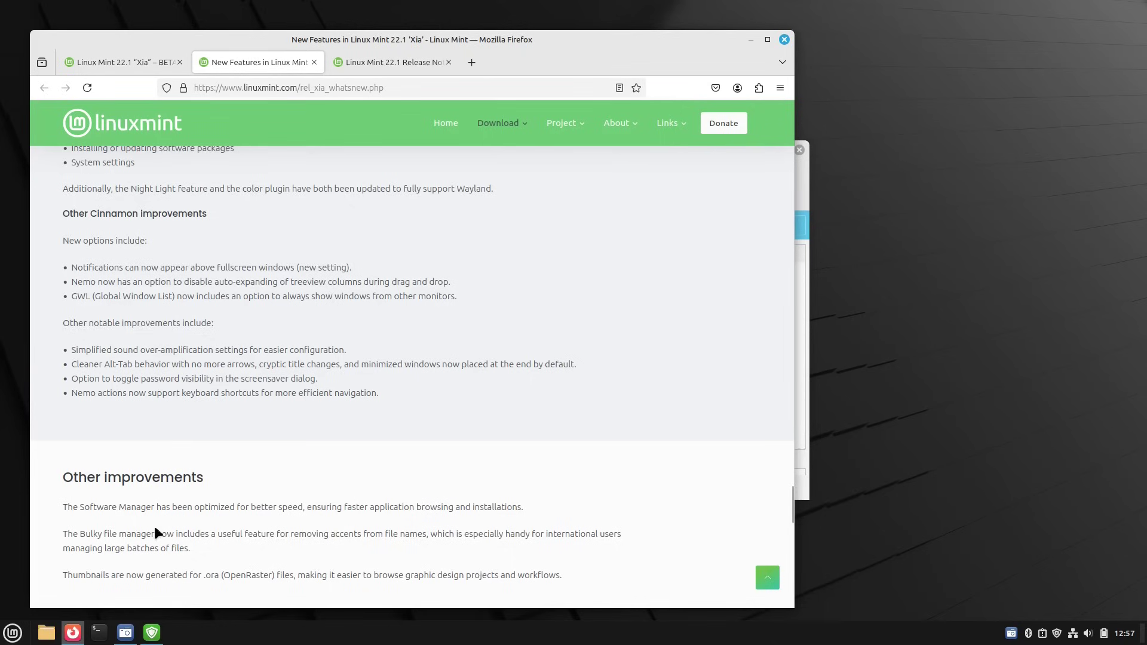
{"action": "left_click", "coordinate": [47, 631]}
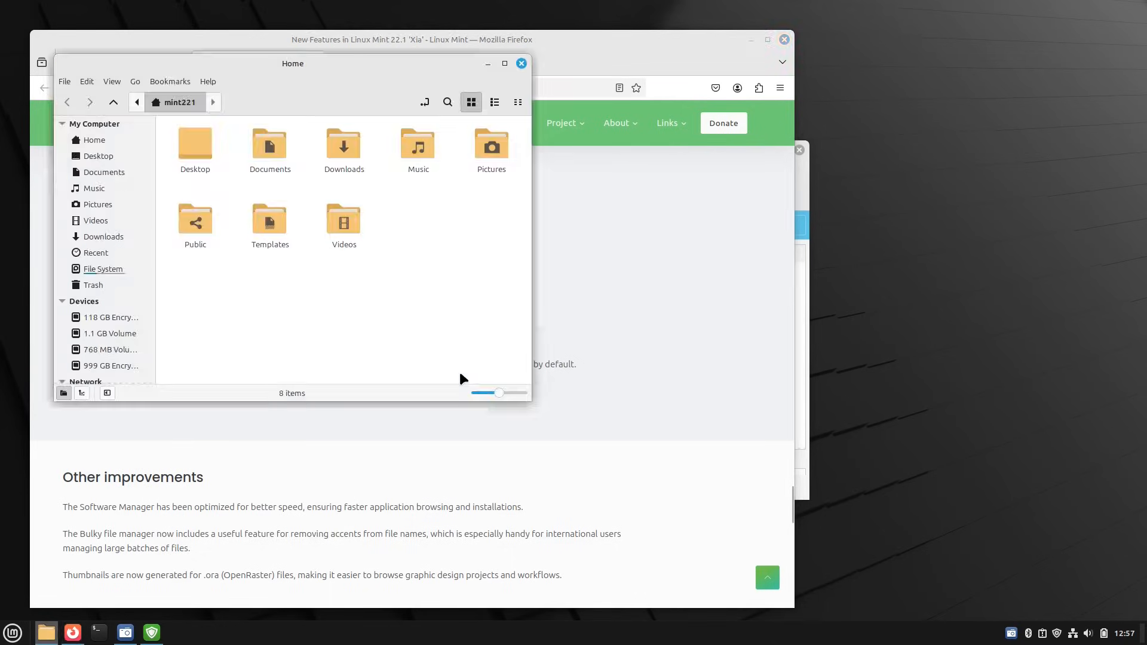
{"action": "mouse_move", "coordinate": [102, 236]}
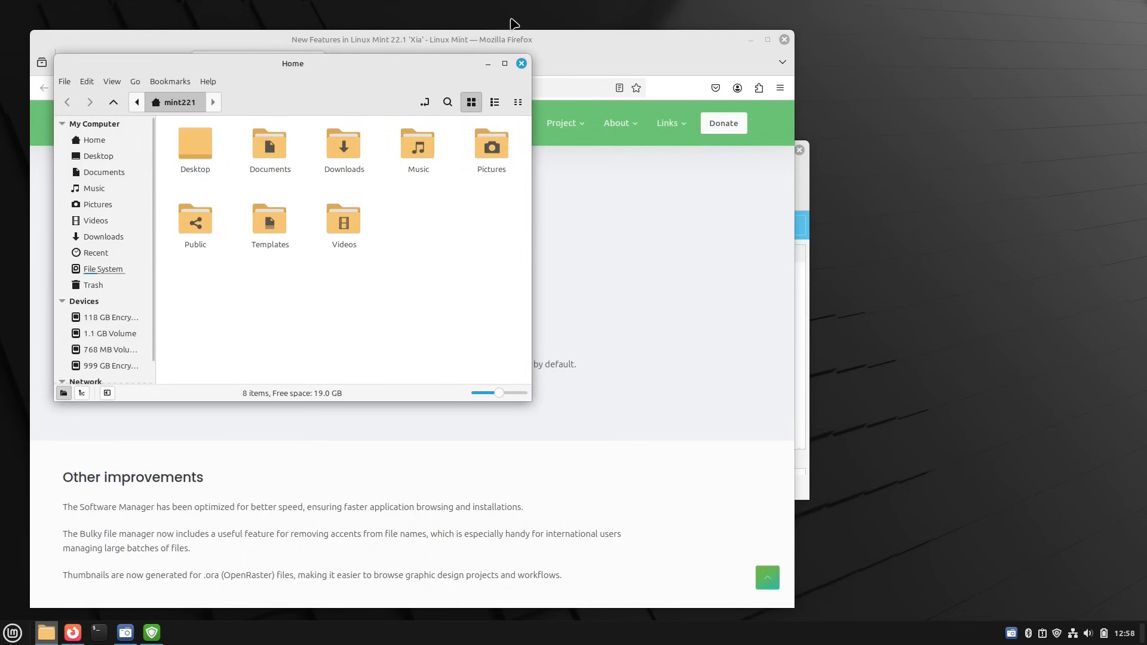
{"action": "left_click", "coordinate": [520, 63]}
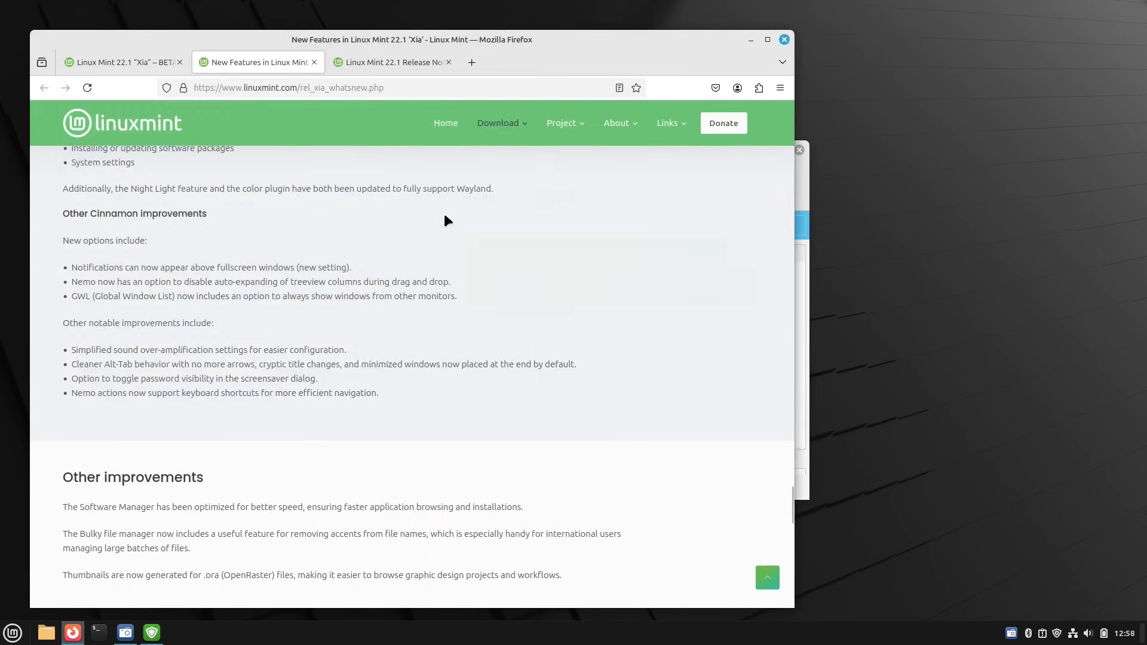
- Scroll down to the Other improvements section with the Bulky file-name accents paragraph
{"action": "scroll", "scroll_direction": "down", "scroll_amount": 3}
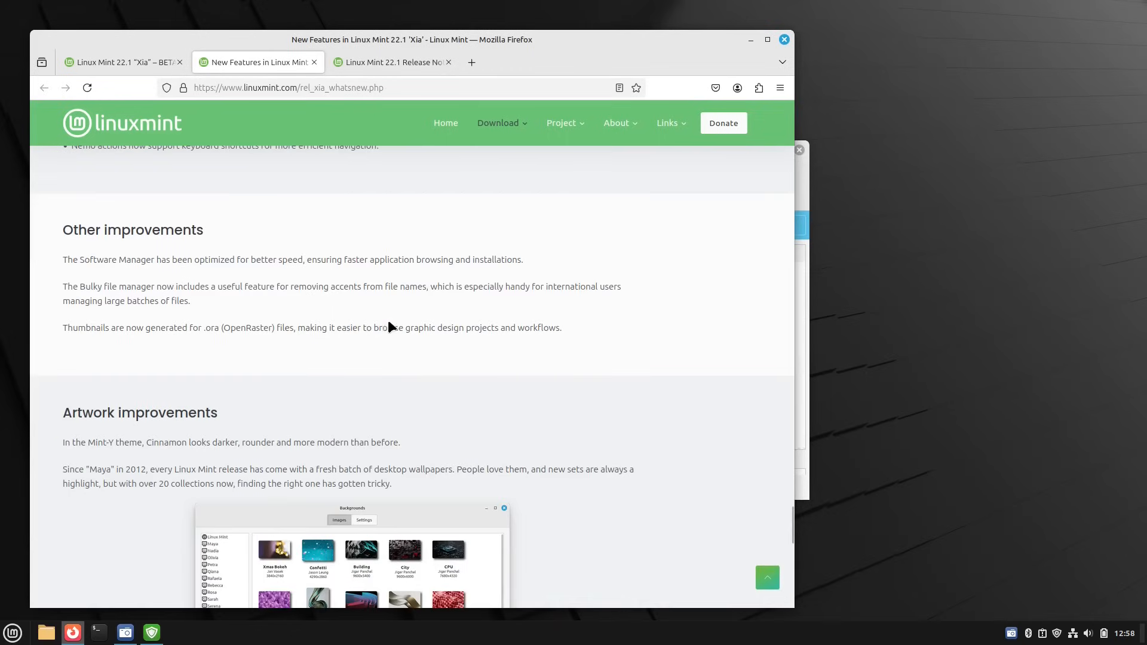
{"action": "mouse_move", "coordinate": [45, 250]}
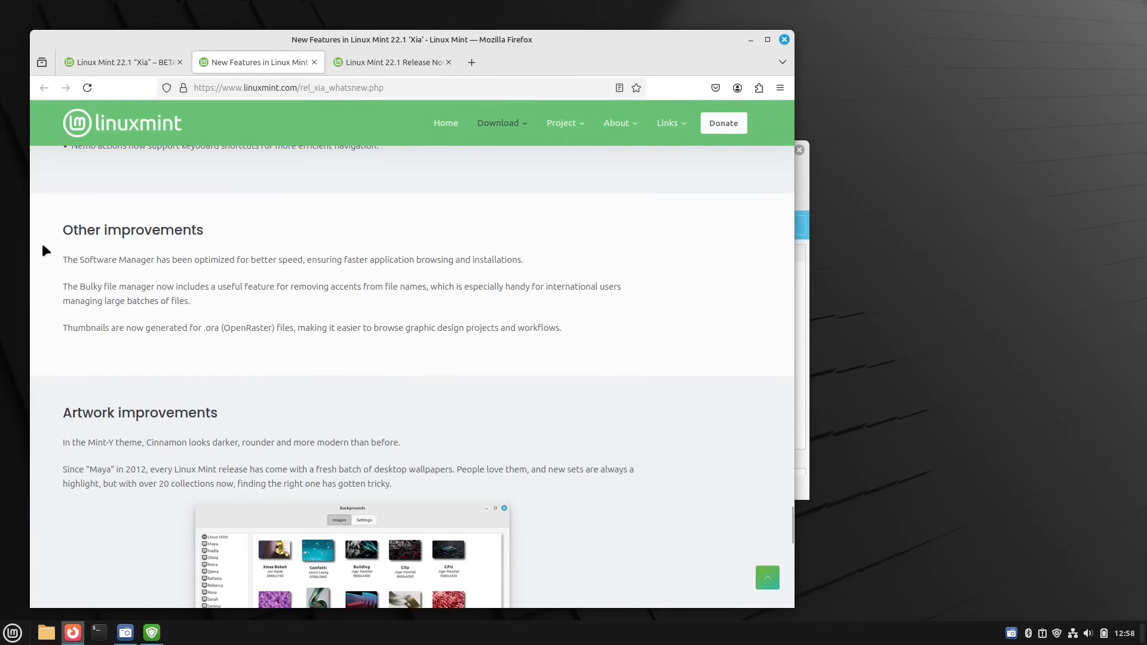
{"action": "mouse_move", "coordinate": [104, 301]}
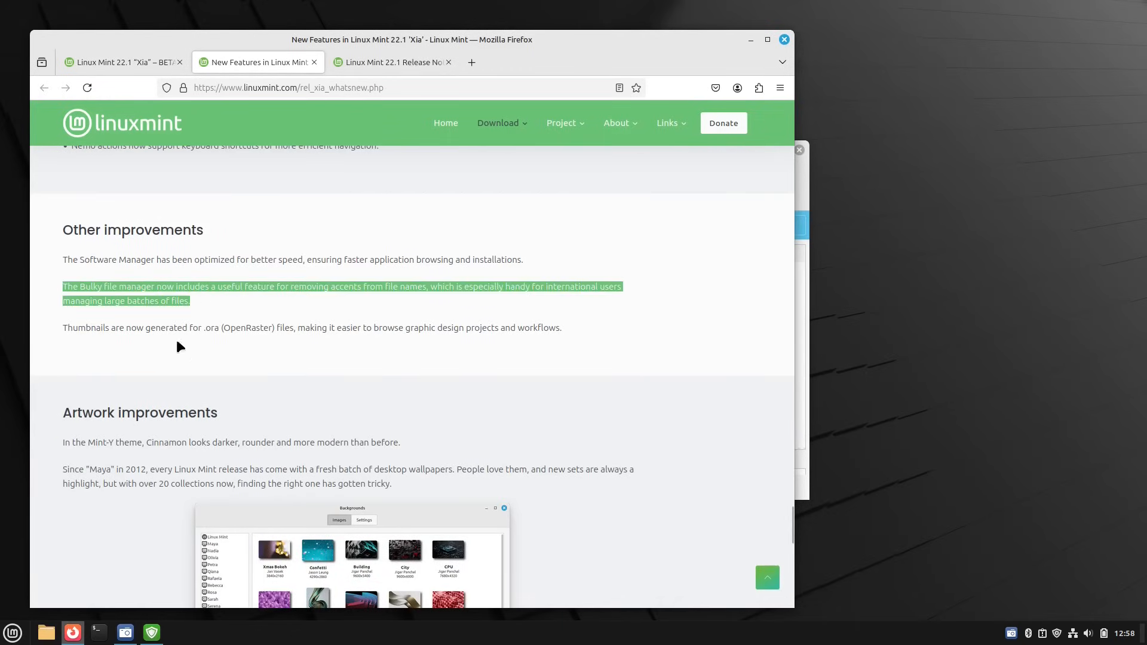
- Launch File Renamer (Bulky) from the menu by searching 'ren', then close it
{"action": "left_click", "coordinate": [12, 631]}
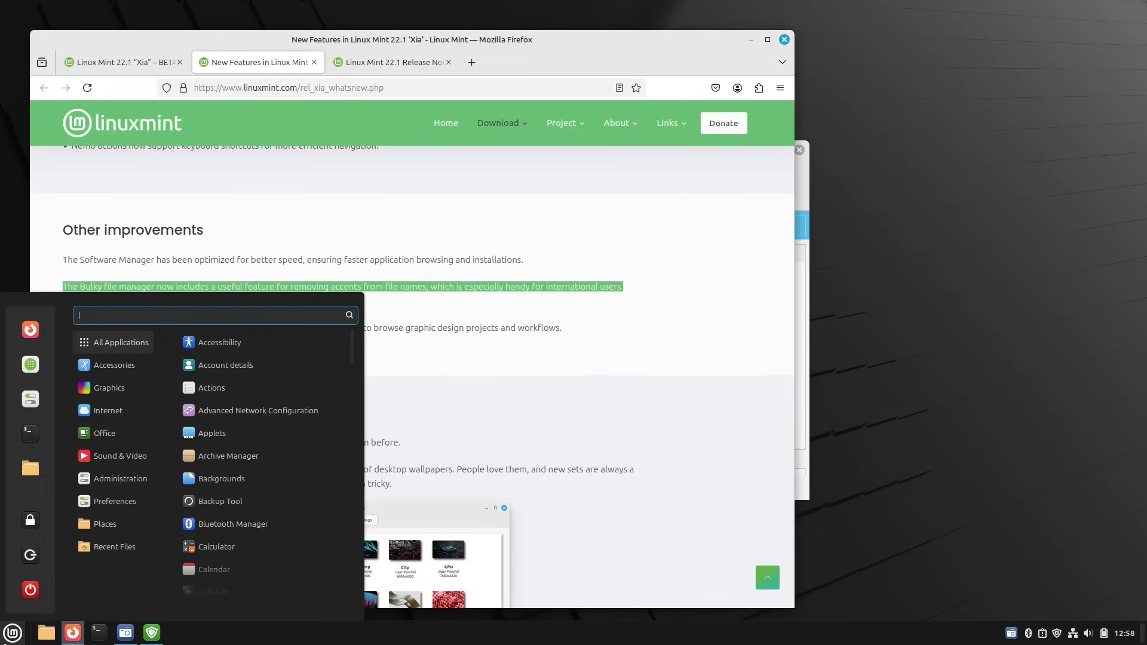
{"action": "type", "text": "ren"}
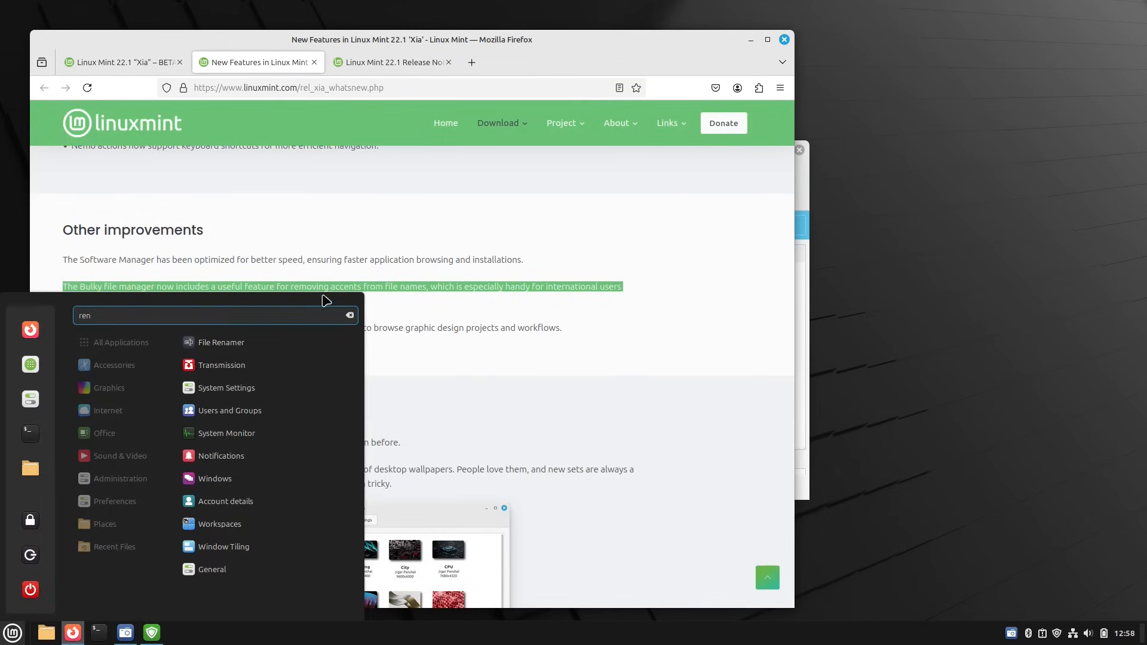
{"action": "left_click", "coordinate": [221, 343]}
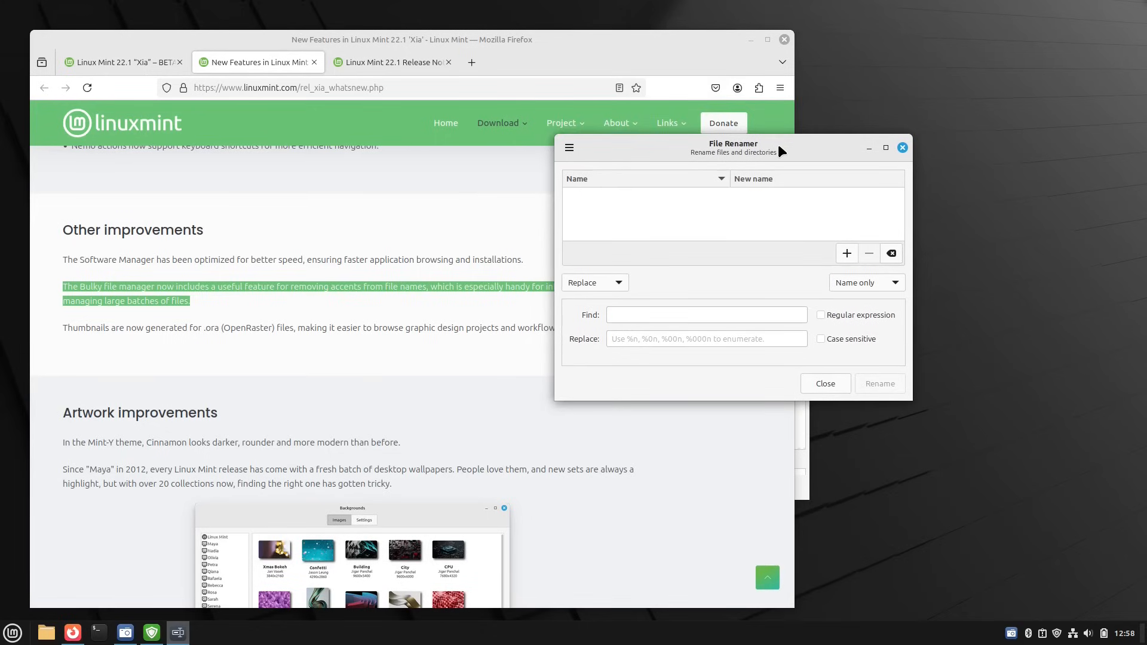
{"action": "mouse_move", "coordinate": [790, 178]}
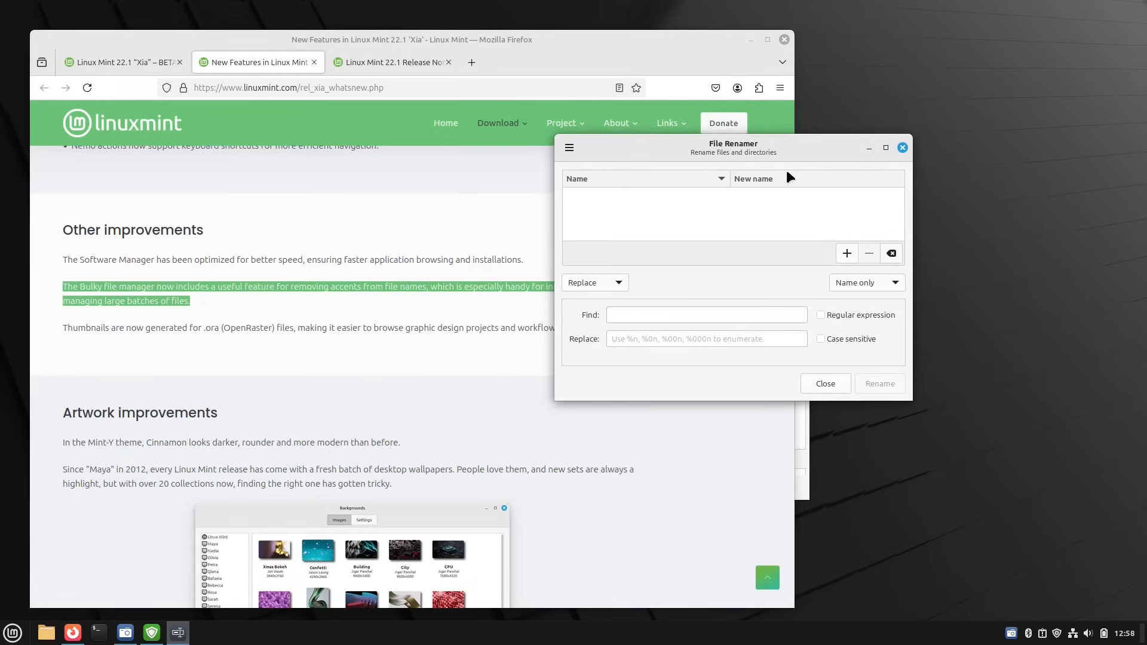
{"action": "mouse_move", "coordinate": [801, 157]}
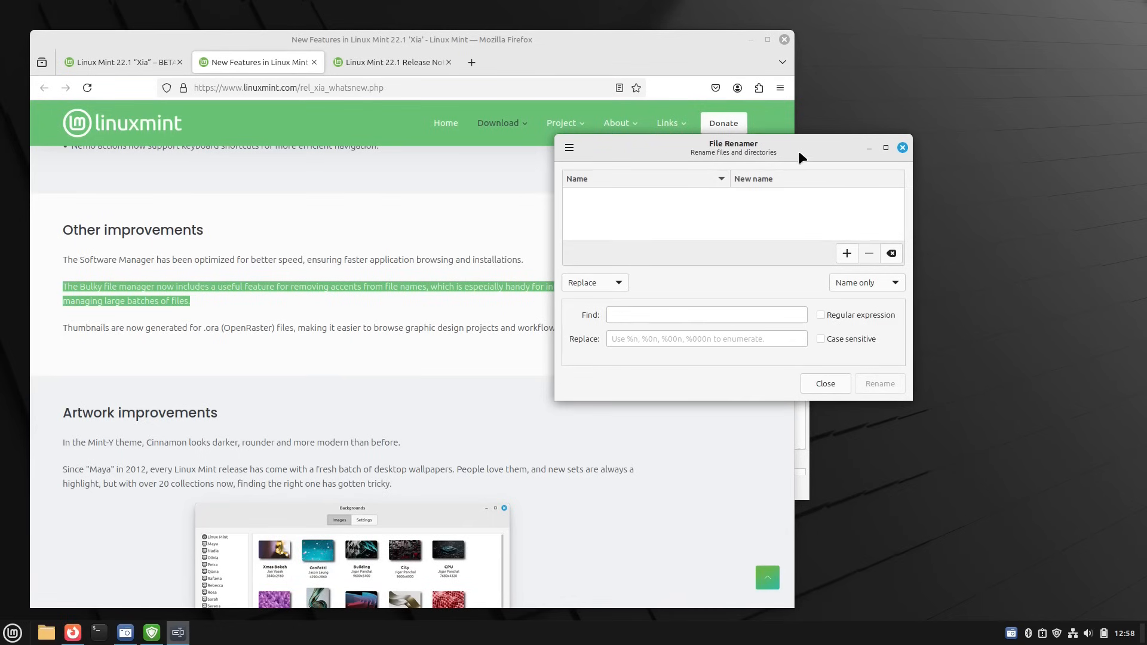
{"action": "mouse_move", "coordinate": [604, 156]}
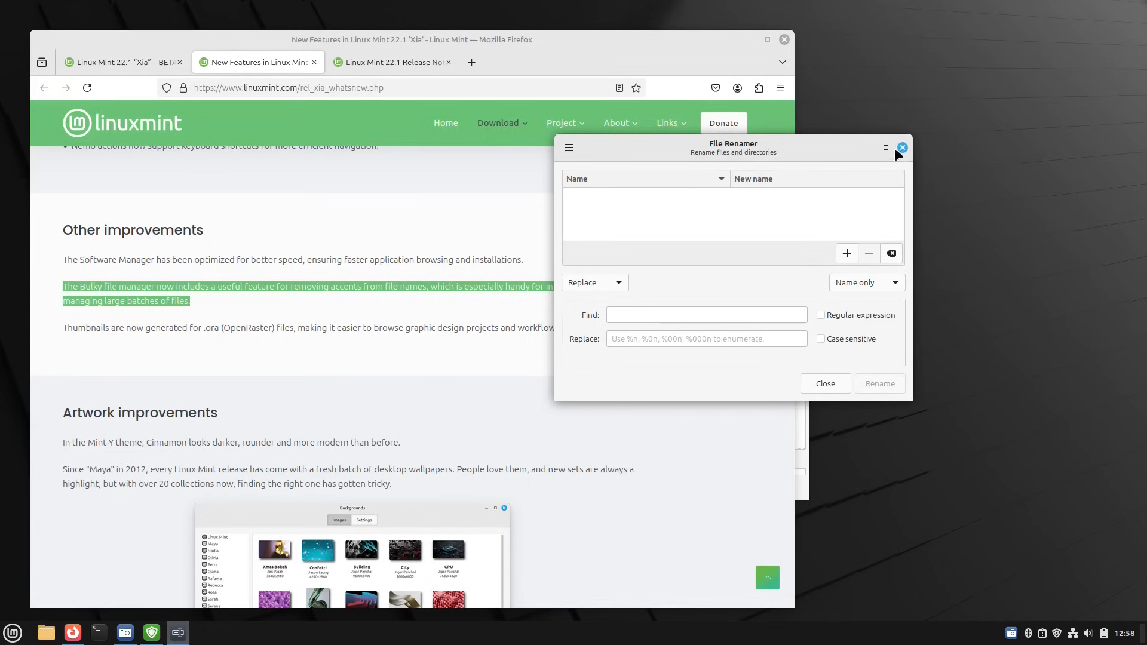
{"action": "left_click", "coordinate": [903, 147]}
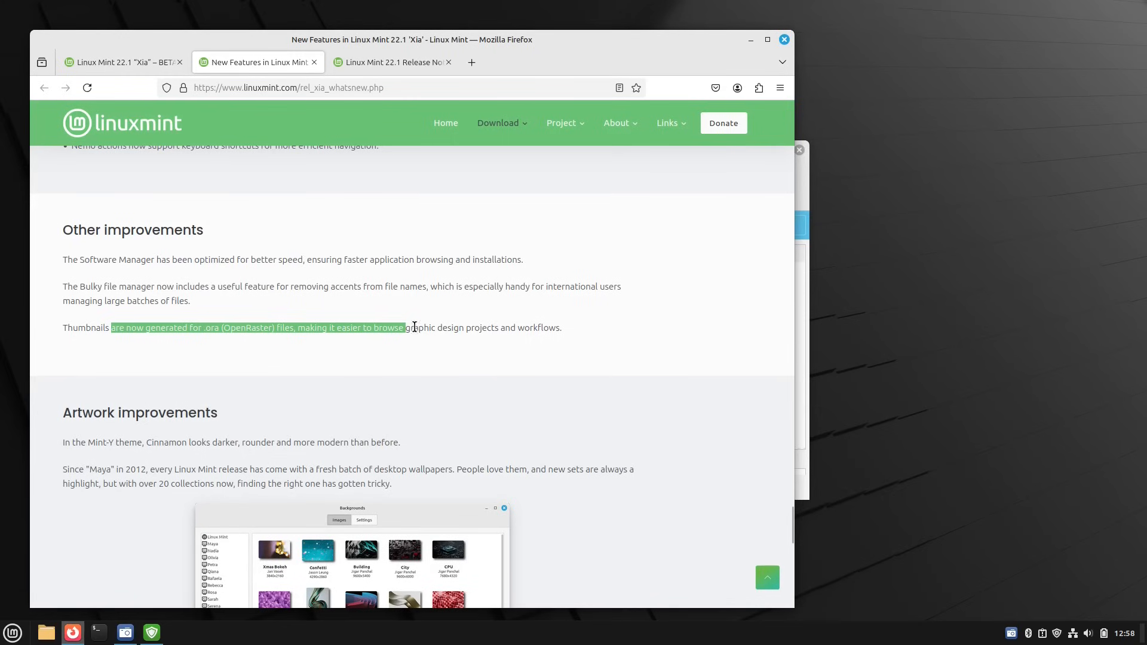
- Clear the highlighted sentence and scroll down toward the Artwork improvements section
{"action": "left_click", "coordinate": [558, 330]}
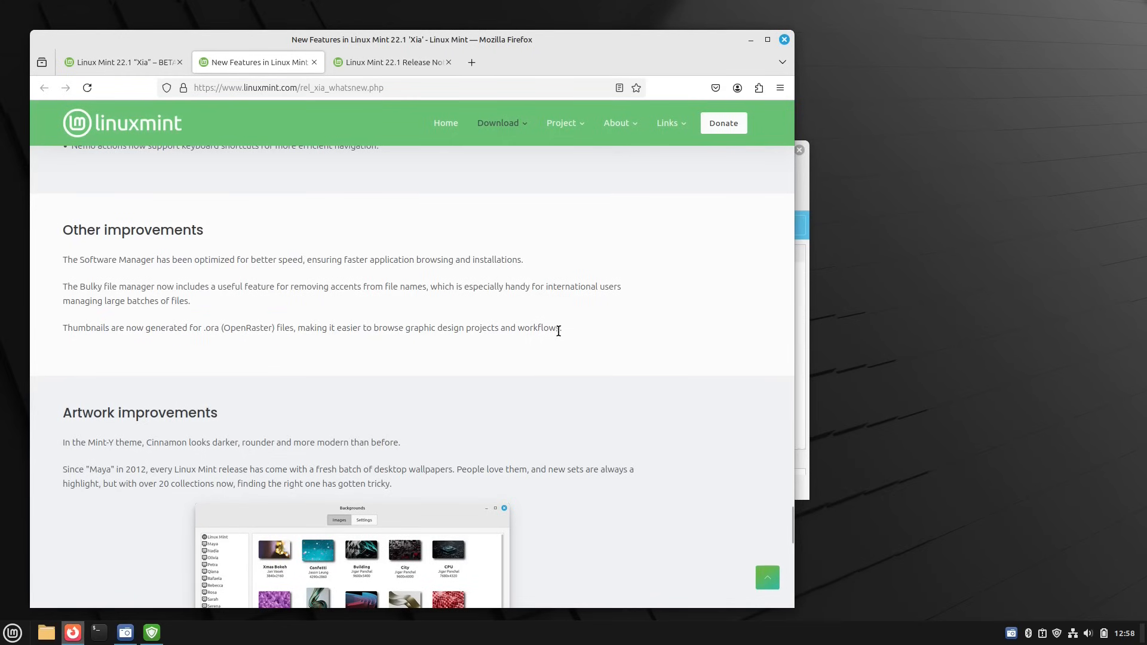
{"action": "scroll", "scroll_direction": "down", "scroll_amount": 3}
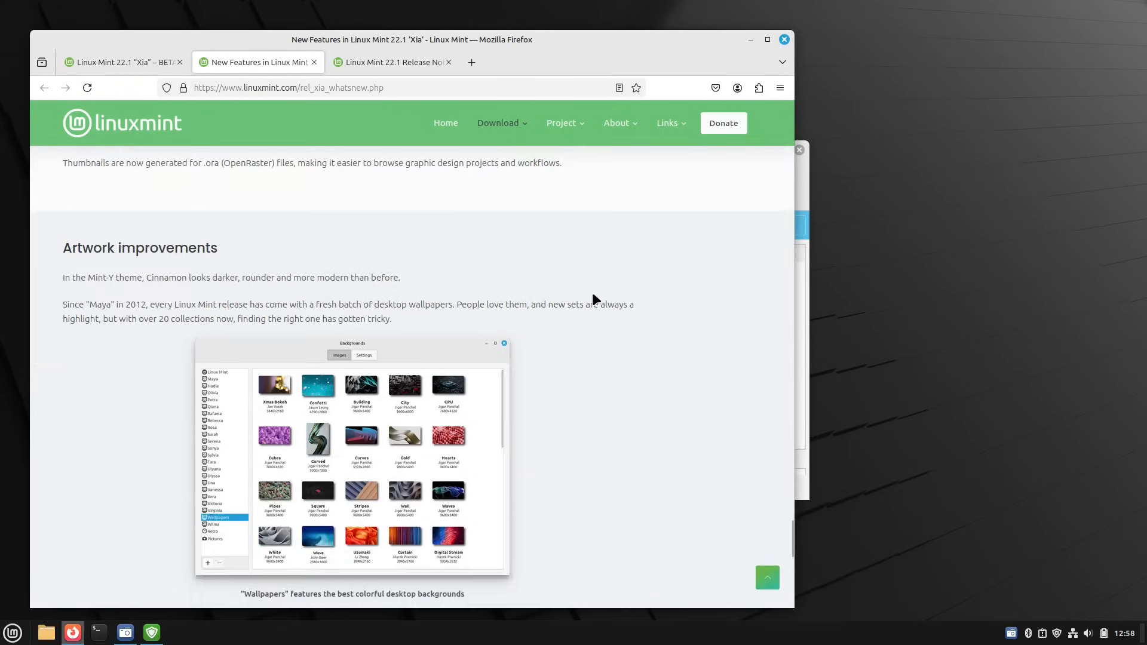
- Scroll further down the What's New page before leaving the browser
{"action": "scroll", "scroll_direction": "down", "scroll_amount": 3}
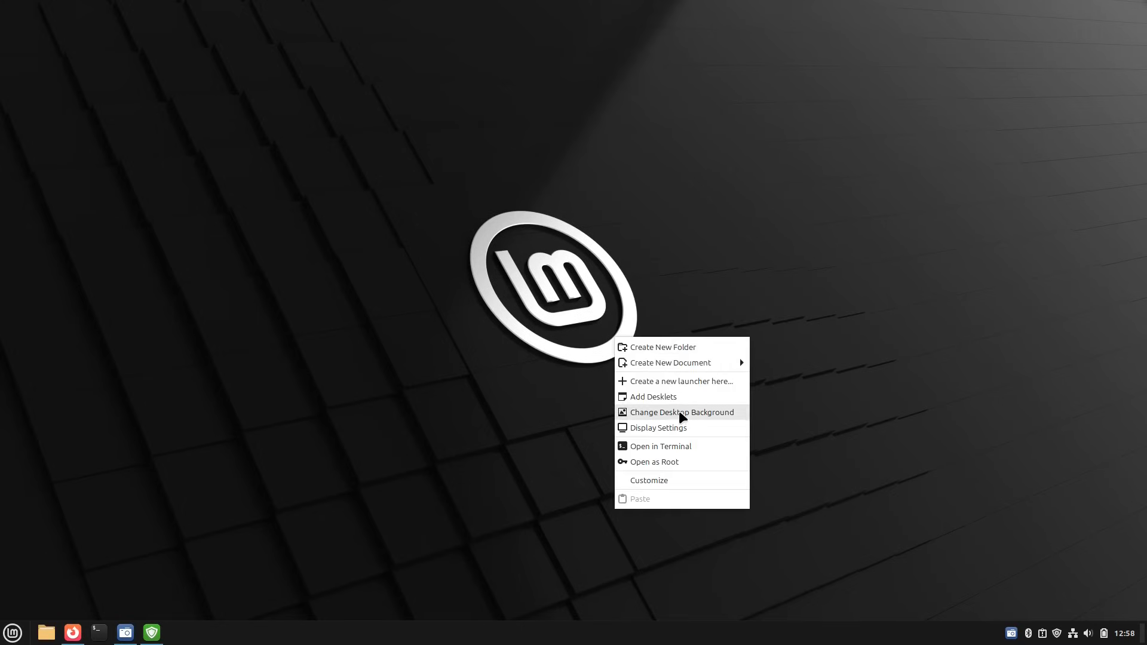
- Browse the Wallpapers and Wilma collections in Backgrounds and set Xmas Bokeh as the desktop background
{"action": "left_click", "coordinate": [680, 413]}
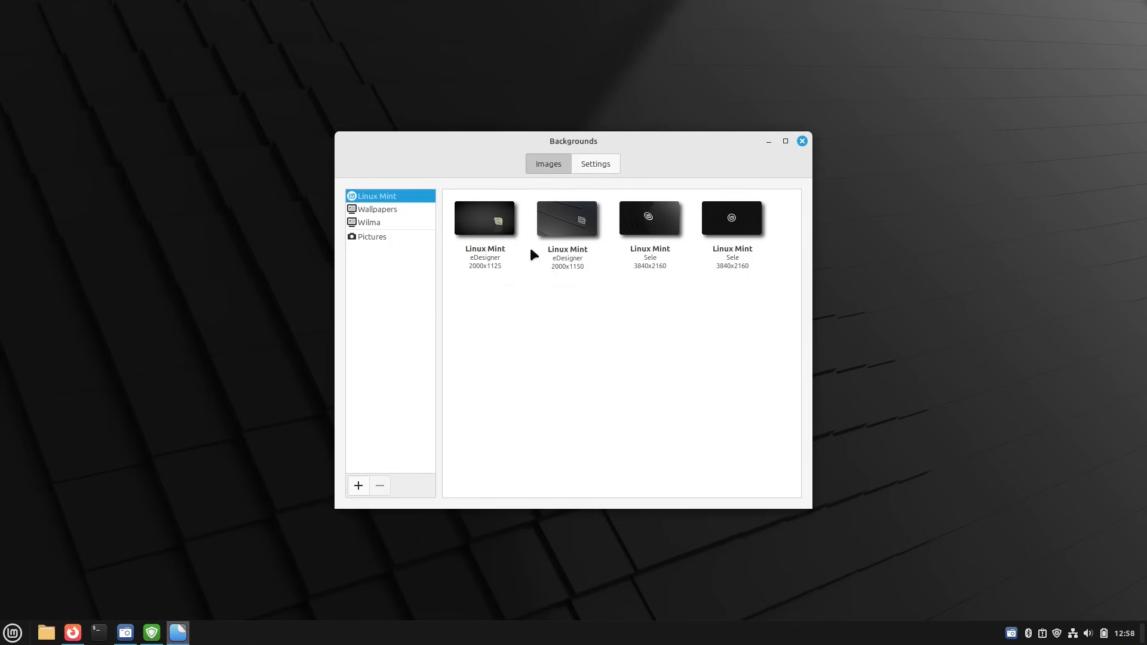
{"action": "scroll", "scroll_direction": "down", "scroll_amount": 3}
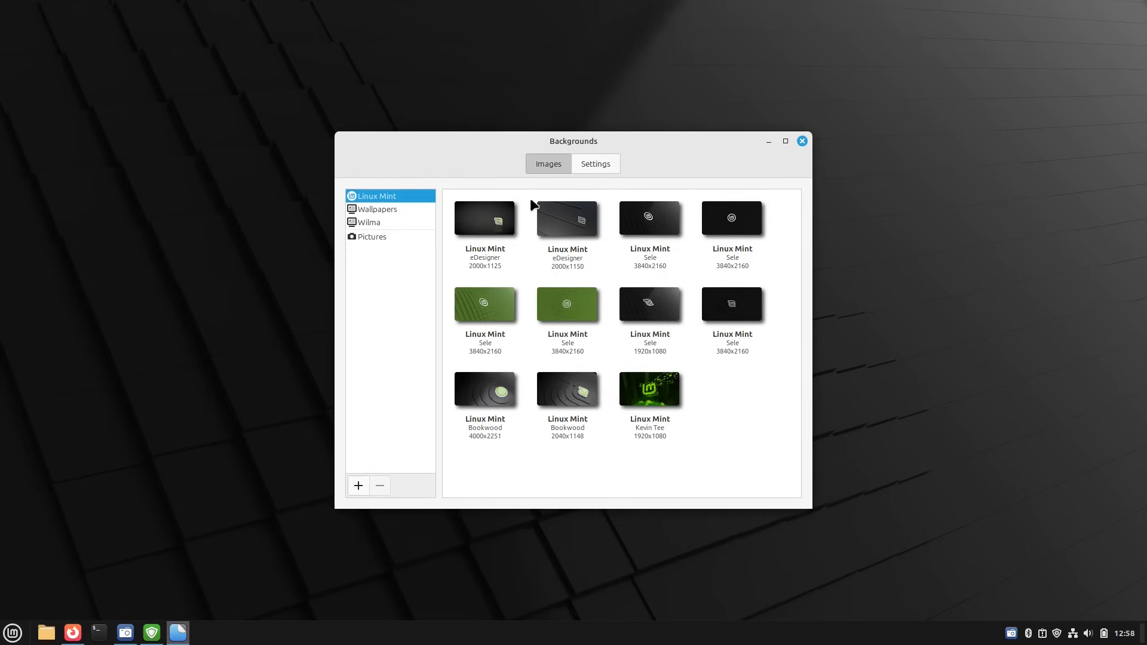
{"action": "mouse_move", "coordinate": [395, 212]}
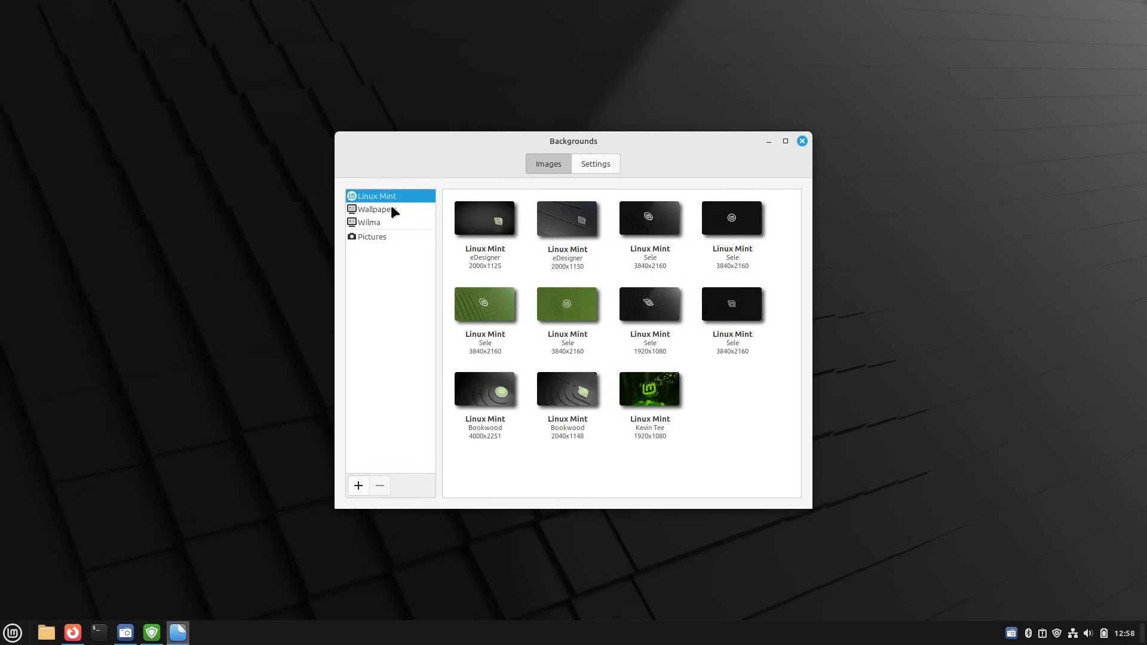
{"action": "left_click", "coordinate": [377, 208]}
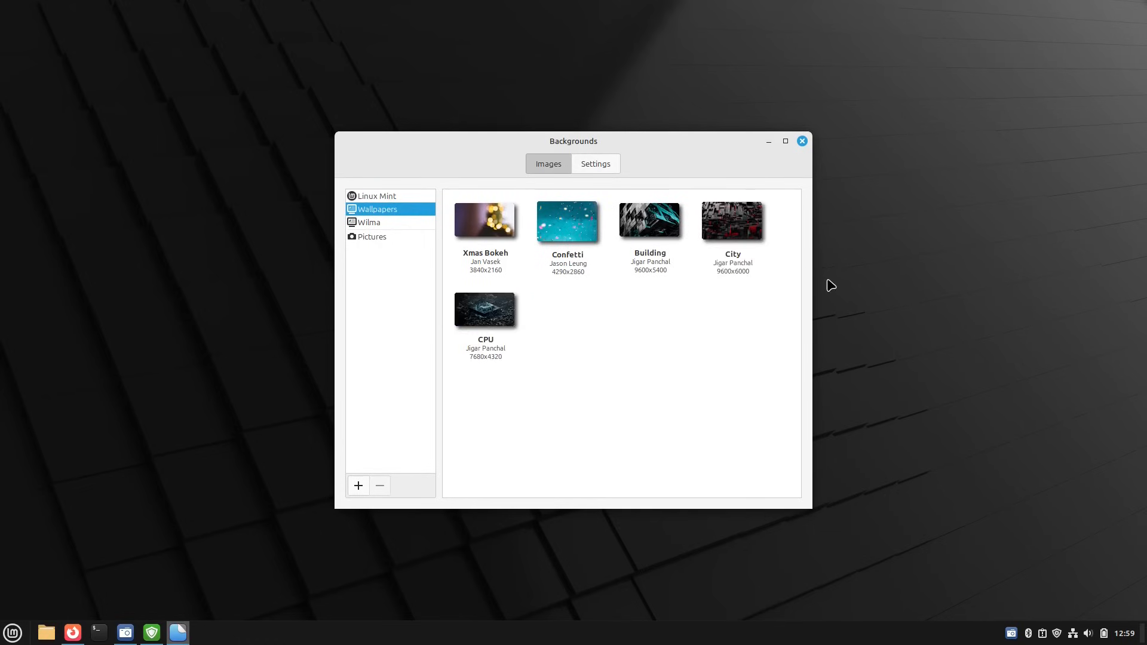
{"action": "scroll", "scroll_direction": "down", "scroll_amount": 3}
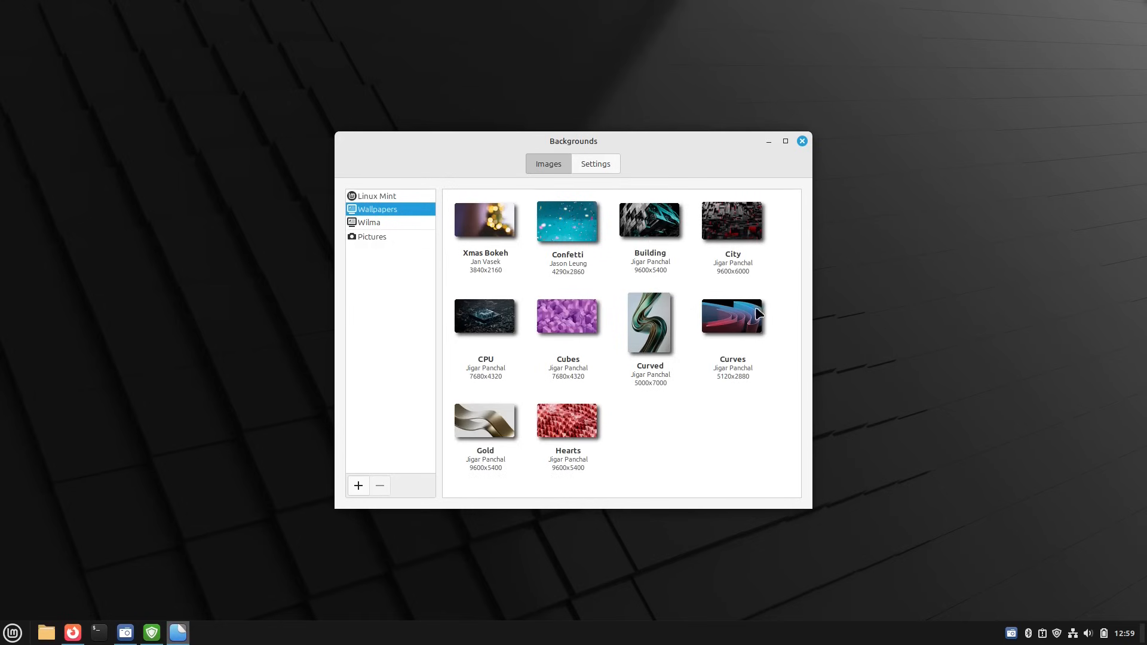
{"action": "left_click", "coordinate": [369, 222]}
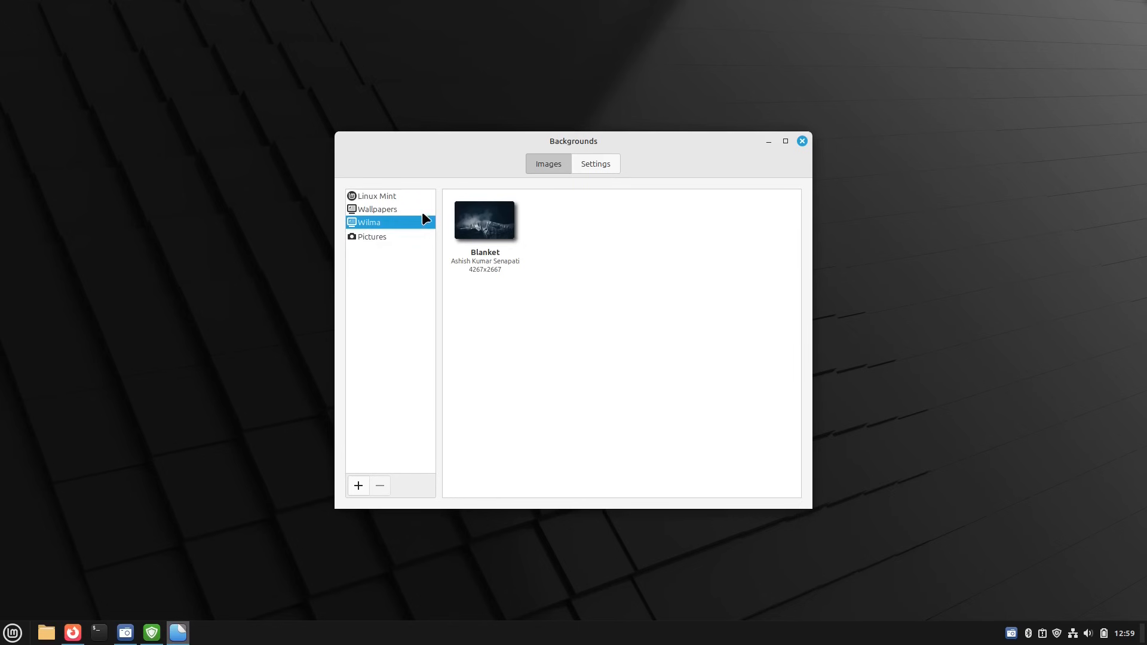
{"action": "left_click", "coordinate": [369, 223]}
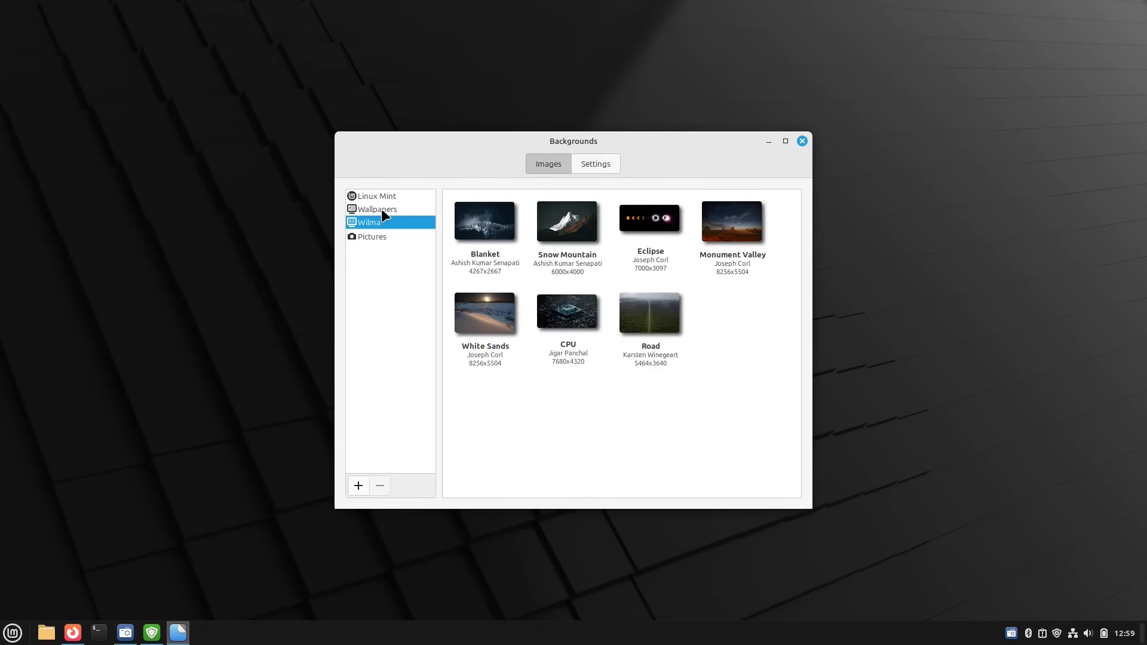
{"action": "left_click", "coordinate": [379, 208]}
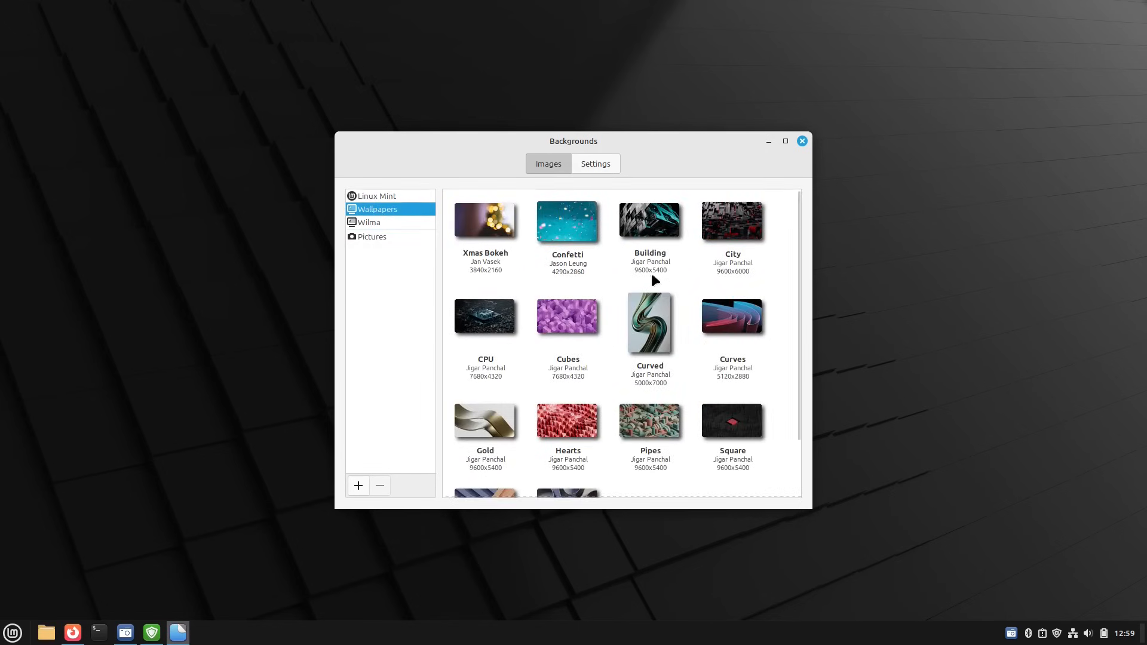
{"action": "left_click", "coordinate": [484, 220]}
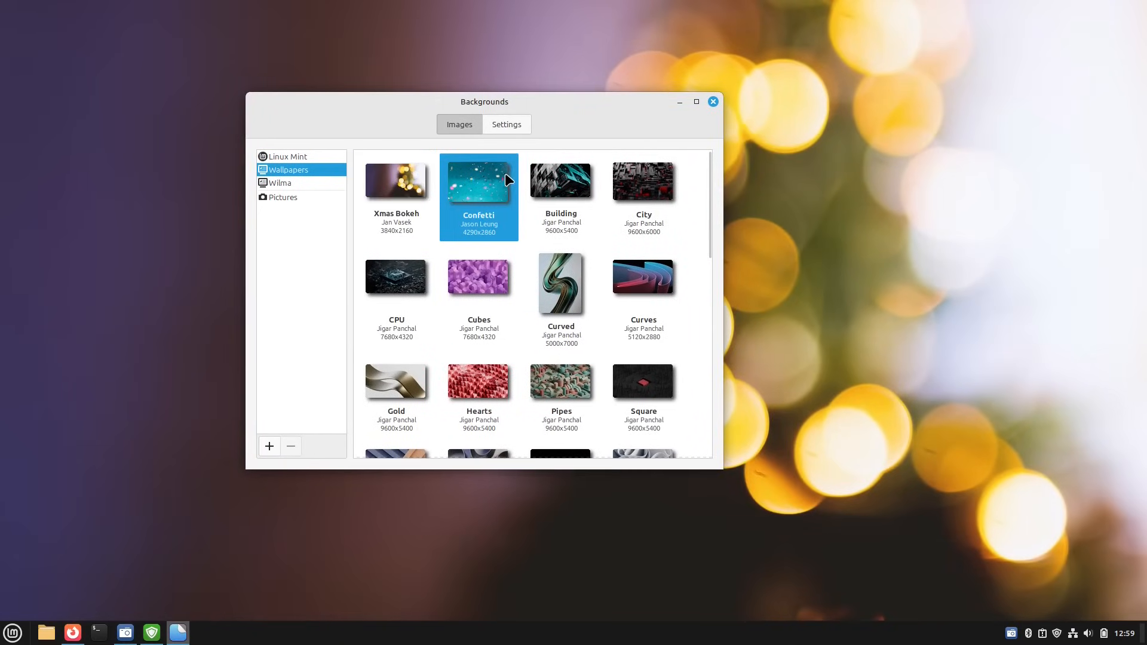
- Try the Confetti, Building, City, Sphere and Deeper wallpapers on the desktop in turn
{"action": "left_click", "coordinate": [478, 183]}
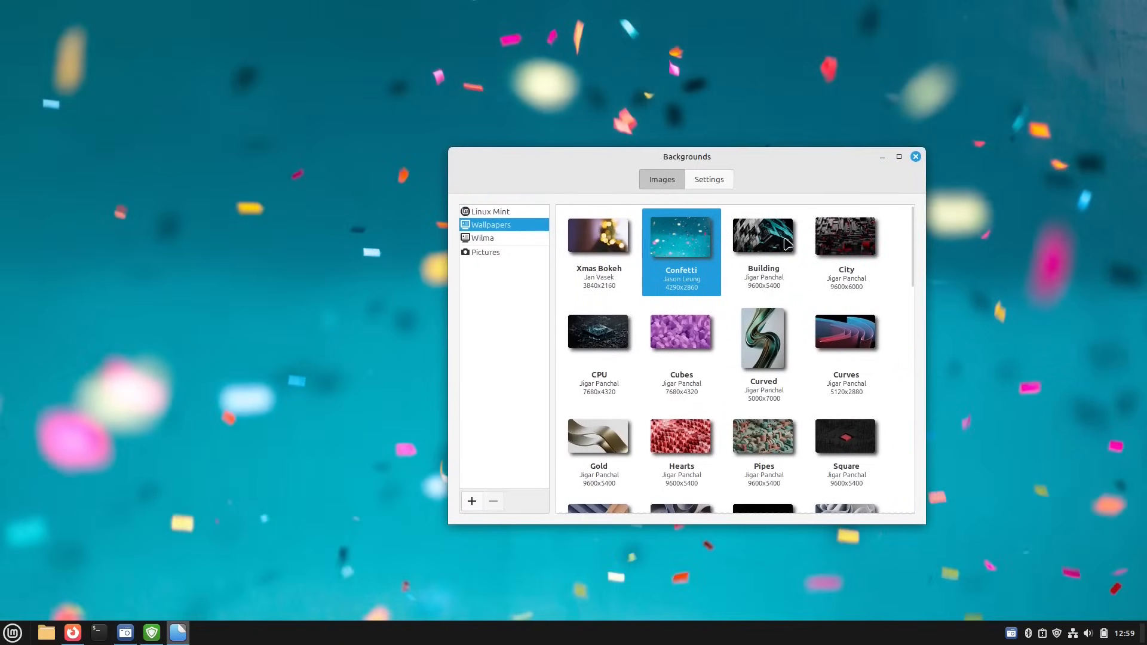
{"action": "left_click", "coordinate": [763, 236]}
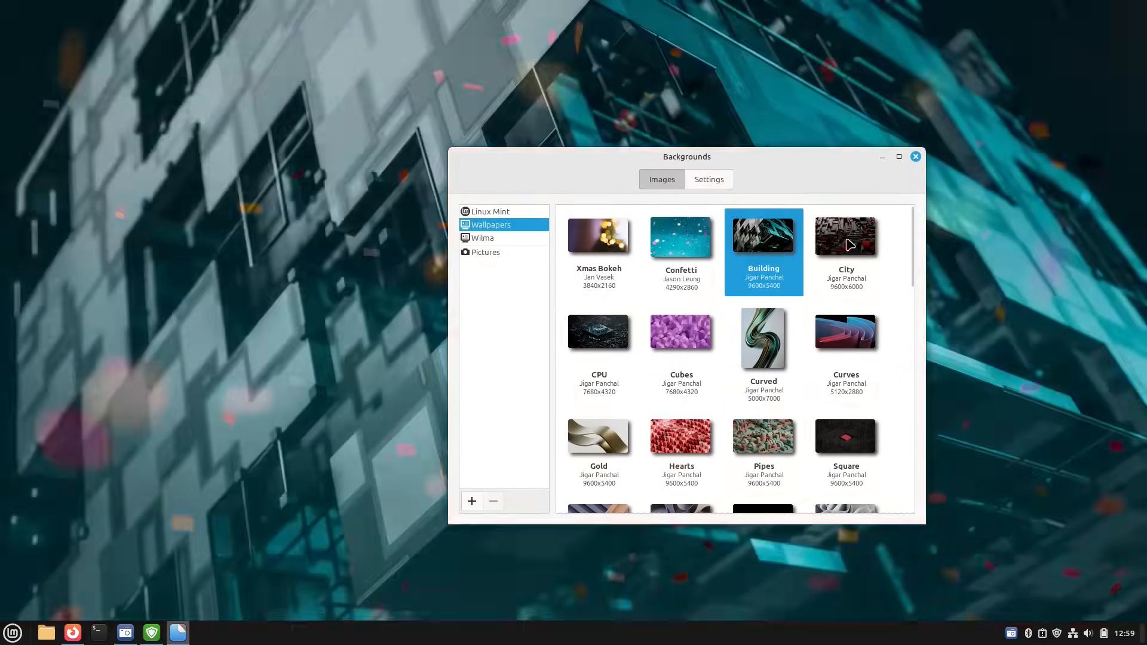
{"action": "left_click", "coordinate": [846, 235]}
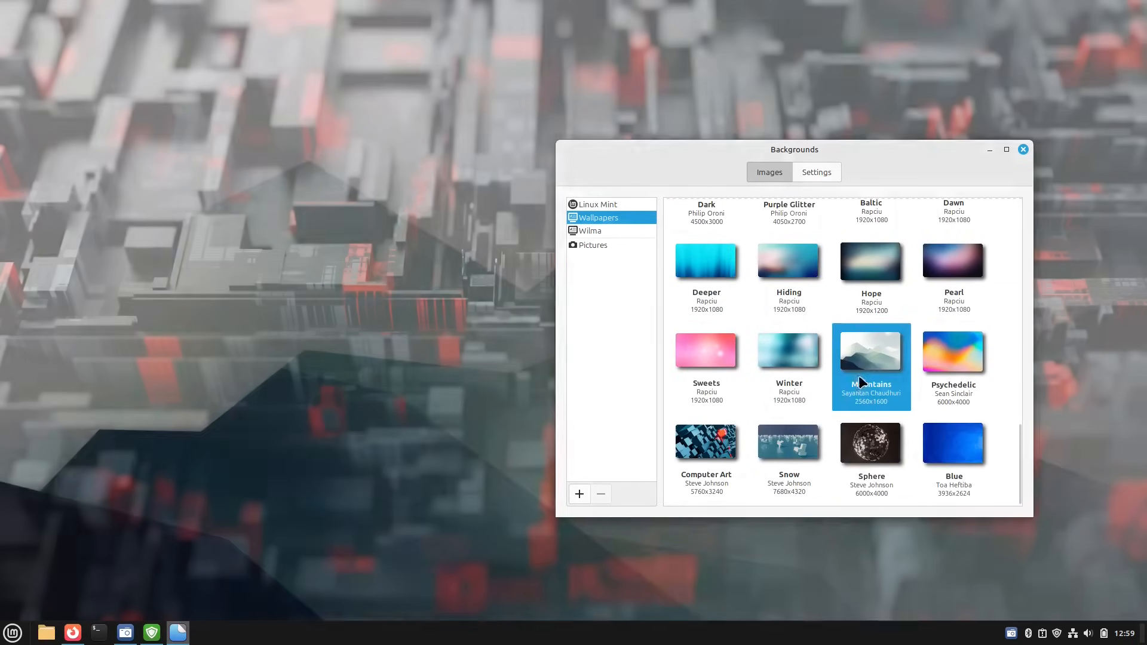
{"action": "left_click", "coordinate": [871, 443]}
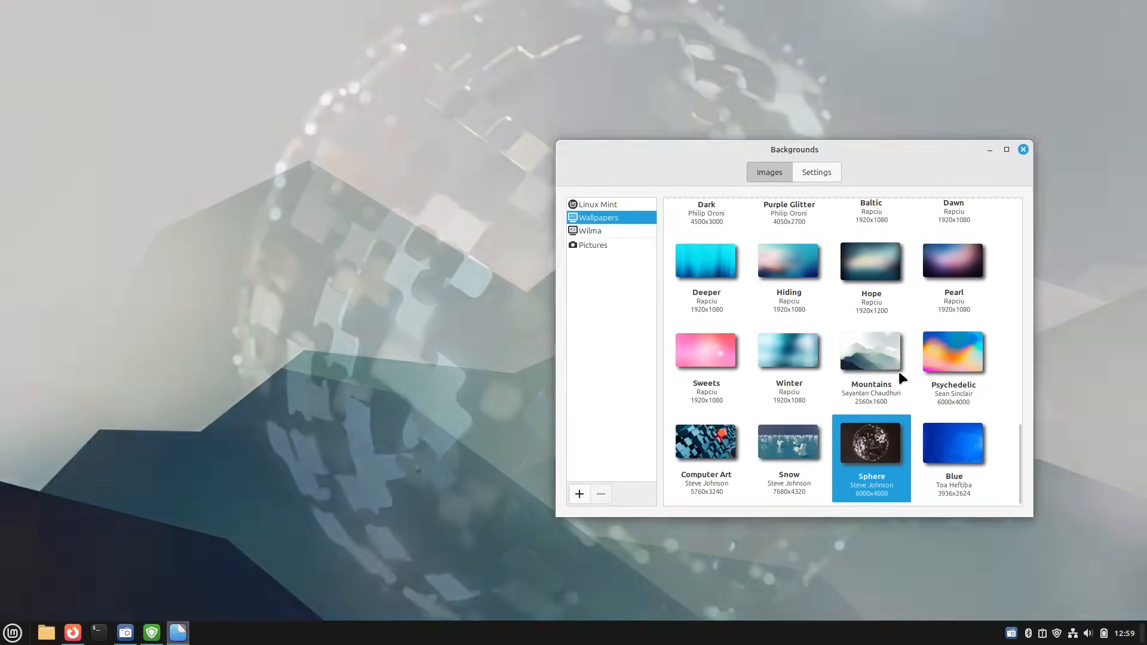
{"action": "left_click", "coordinate": [705, 444]}
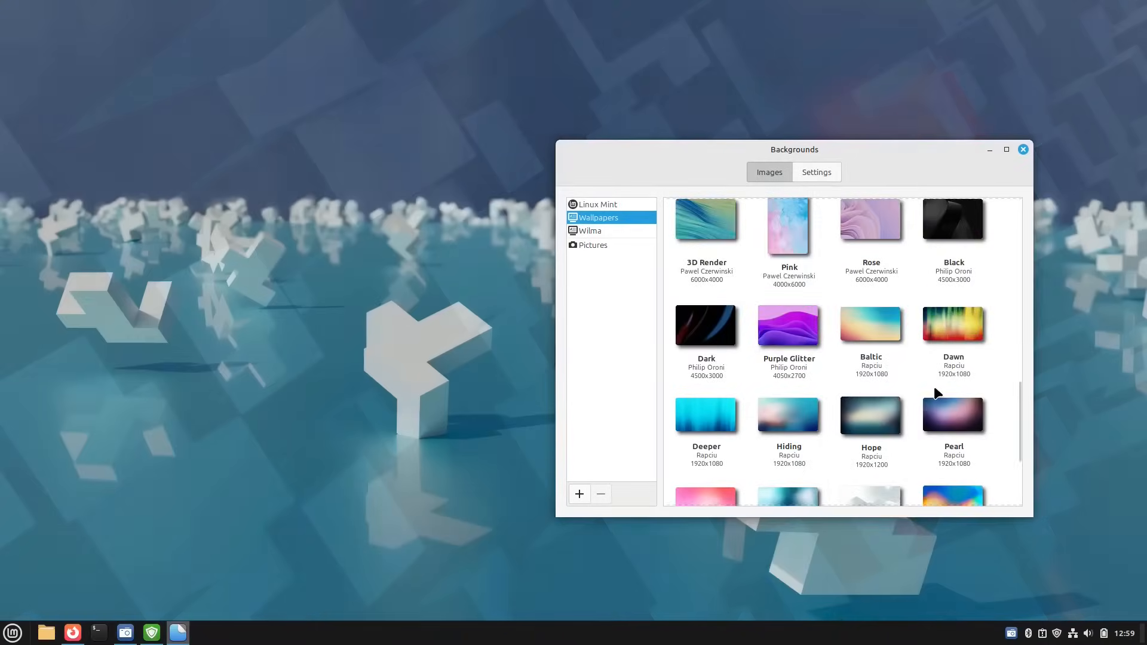
{"action": "left_click", "coordinate": [953, 466]}
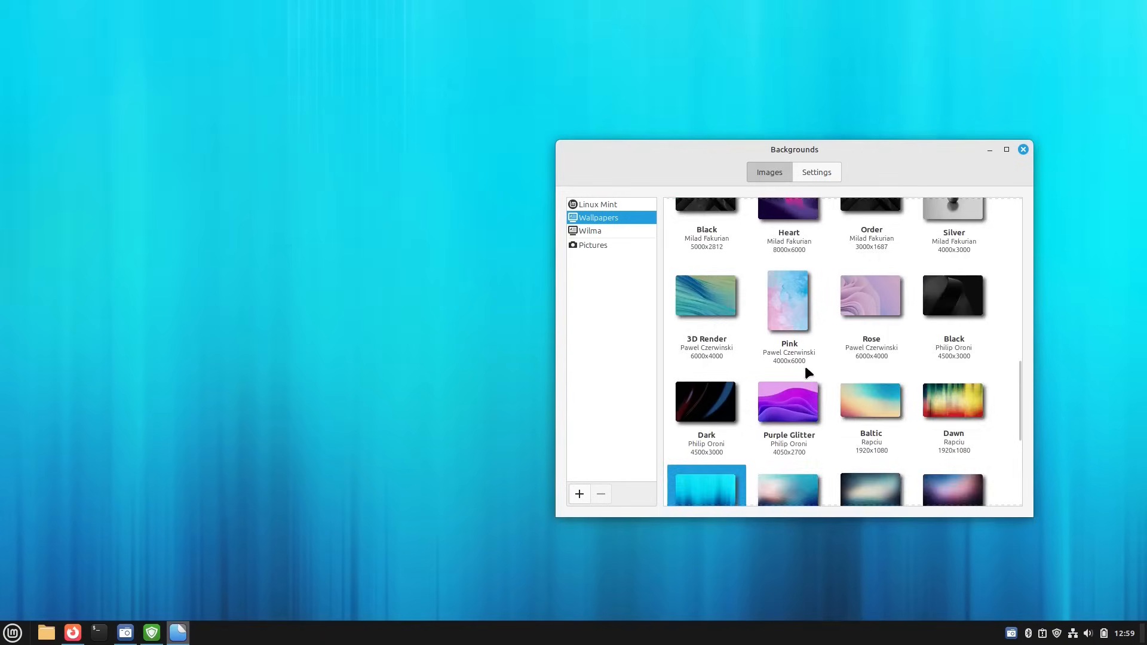
- Browse the Wilma collection, then switch to the Linux Mint image collection
{"action": "scroll", "scroll_direction": "up", "scroll_amount": 3}
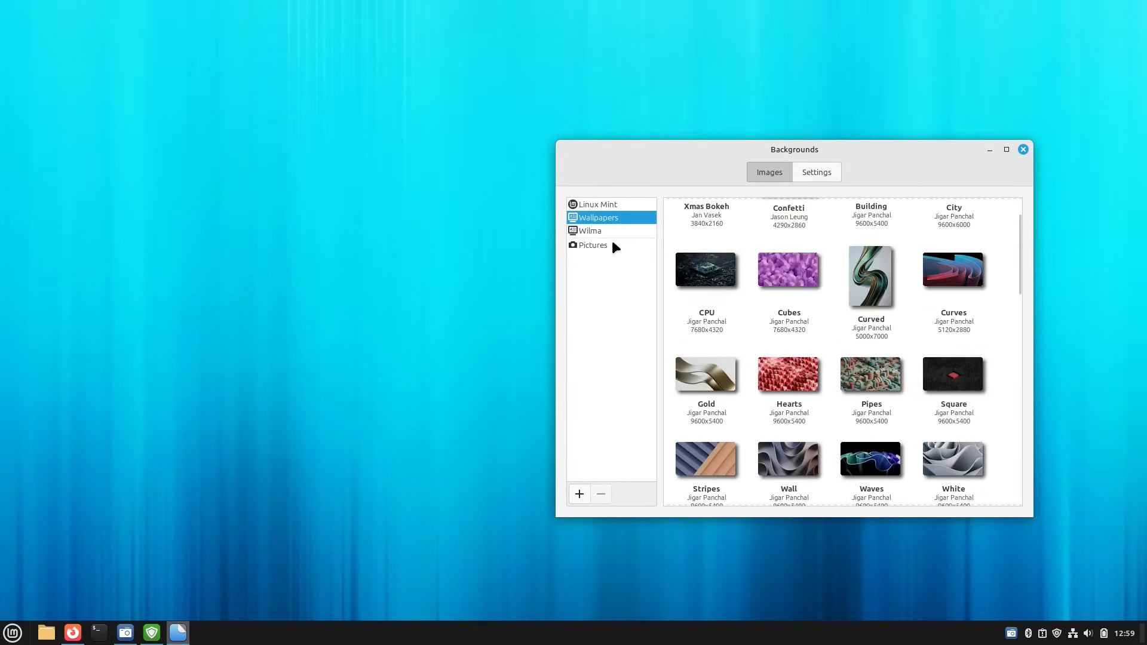
{"action": "left_click", "coordinate": [589, 230]}
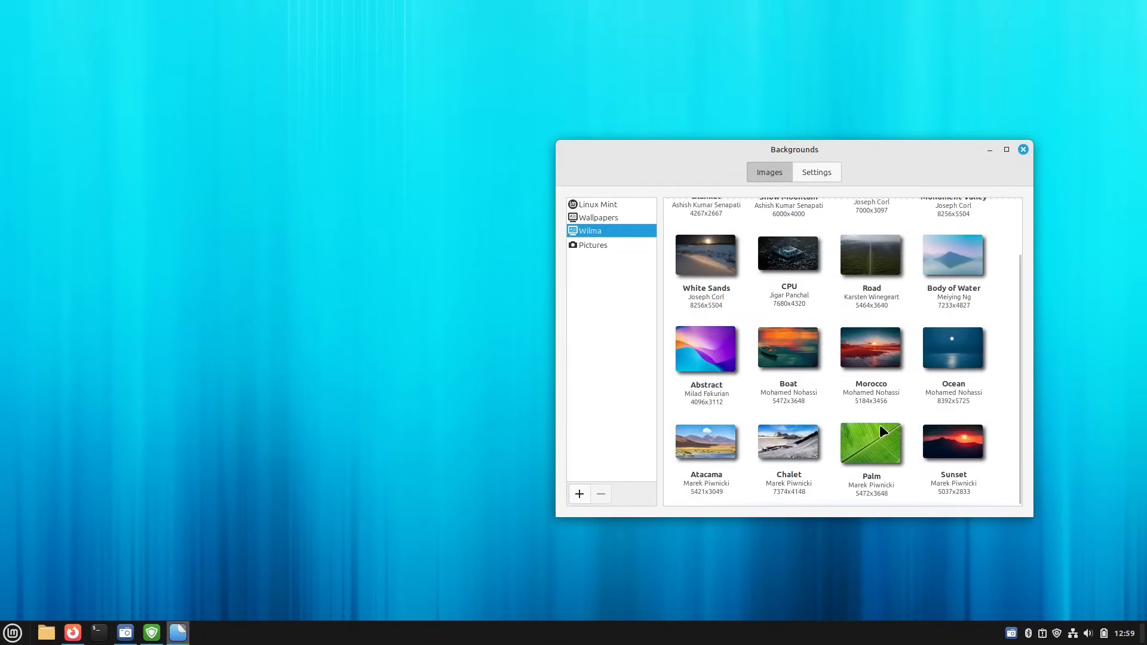
{"action": "scroll", "scroll_direction": "down", "scroll_amount": 3}
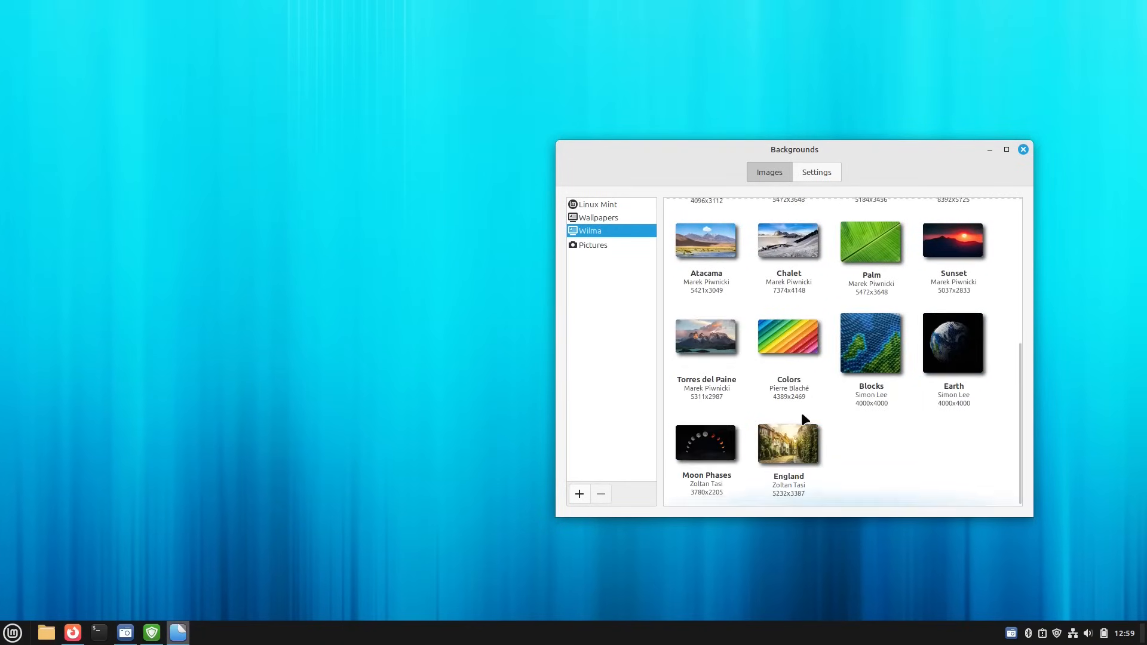
{"action": "scroll", "scroll_direction": "up", "scroll_amount": 3}
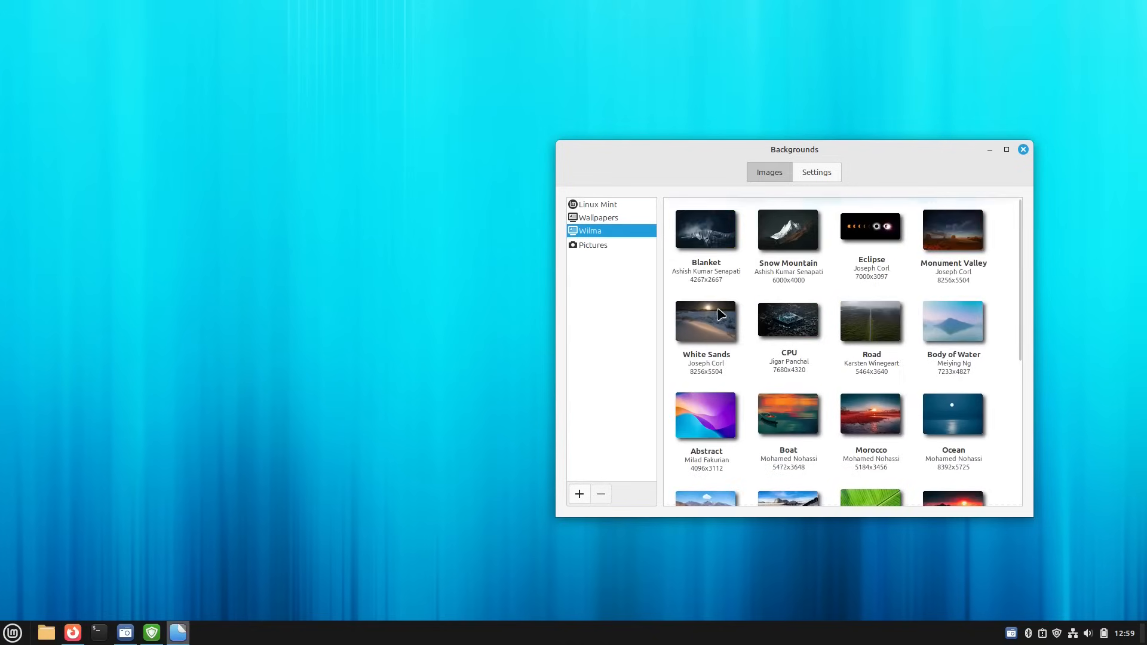
{"action": "left_click", "coordinate": [597, 204]}
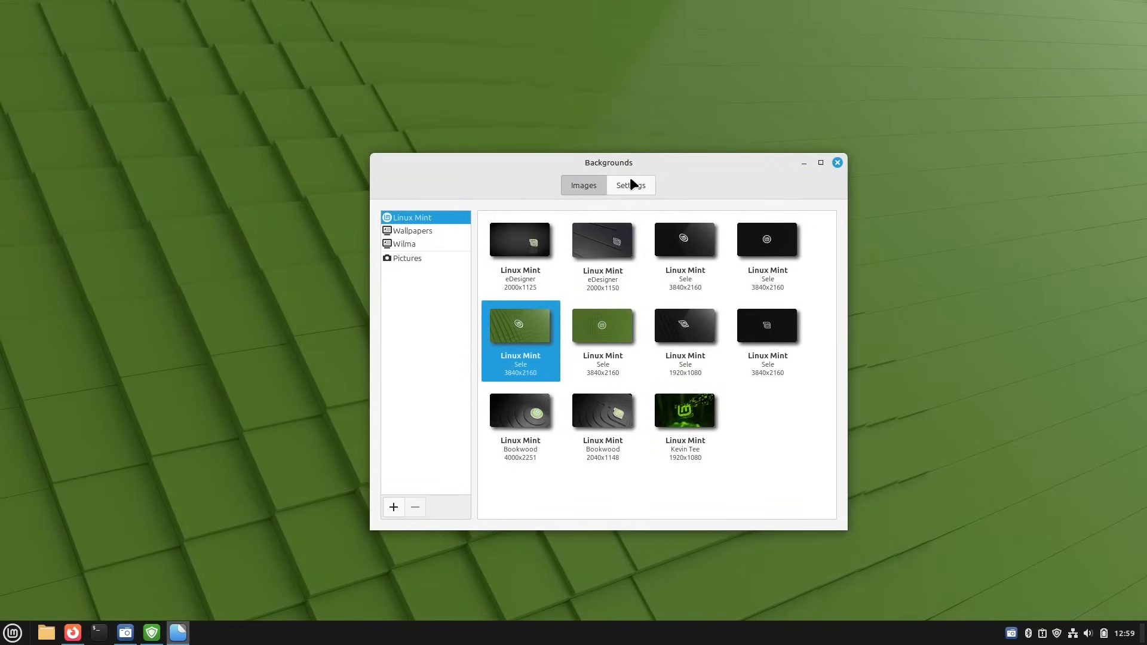
{"action": "mouse_move", "coordinate": [831, 176]}
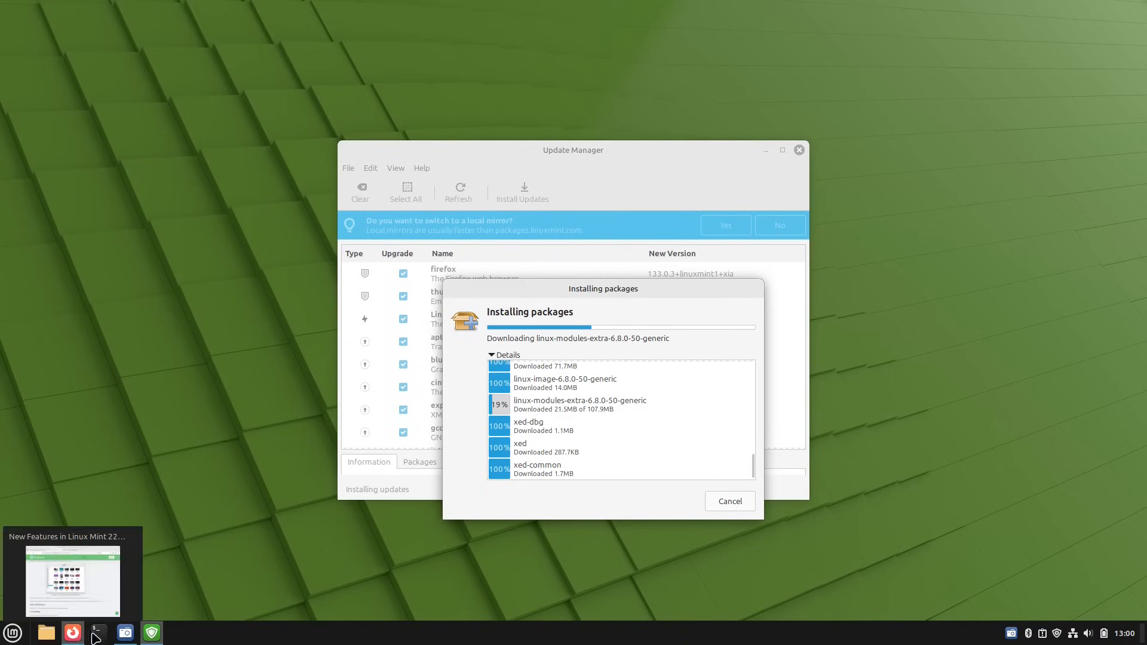
- Bring Firefox's What's New page back and scroll to Main components and LTS strategy
{"action": "left_click", "coordinate": [72, 581]}
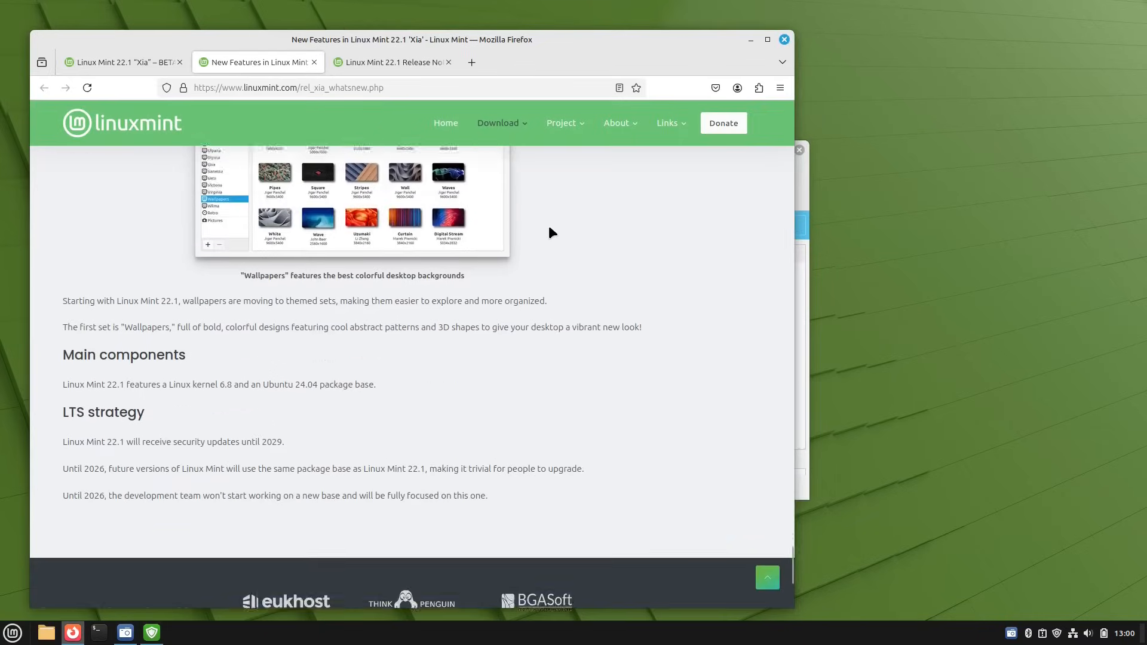
{"action": "scroll", "scroll_direction": "down", "scroll_amount": 3}
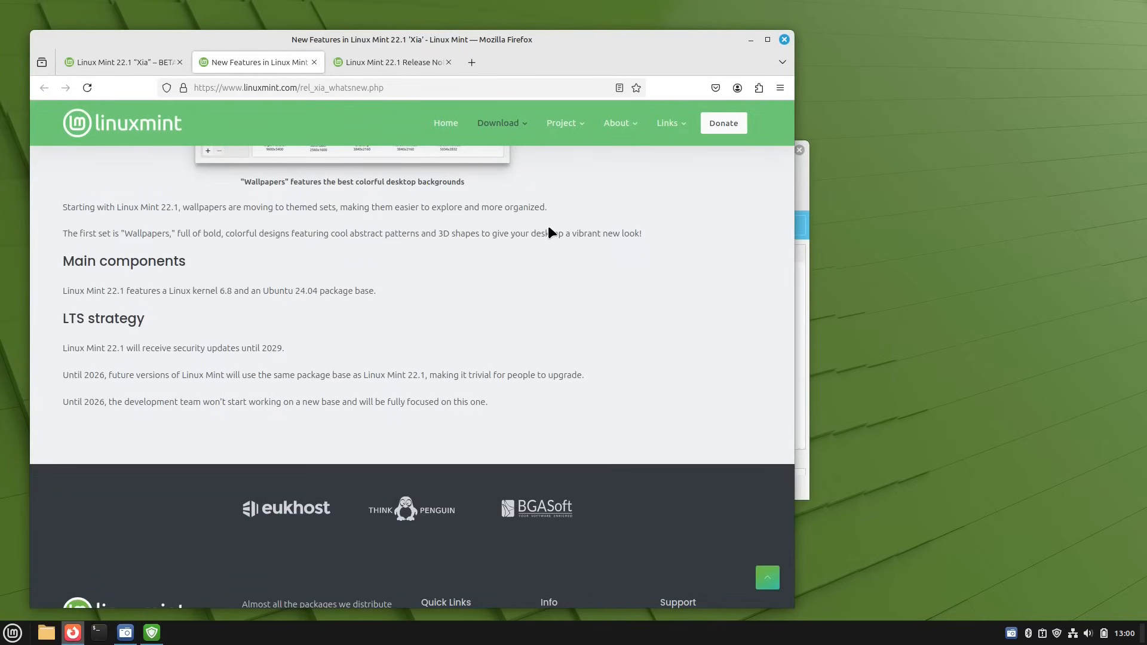
{"action": "mouse_move", "coordinate": [193, 296]}
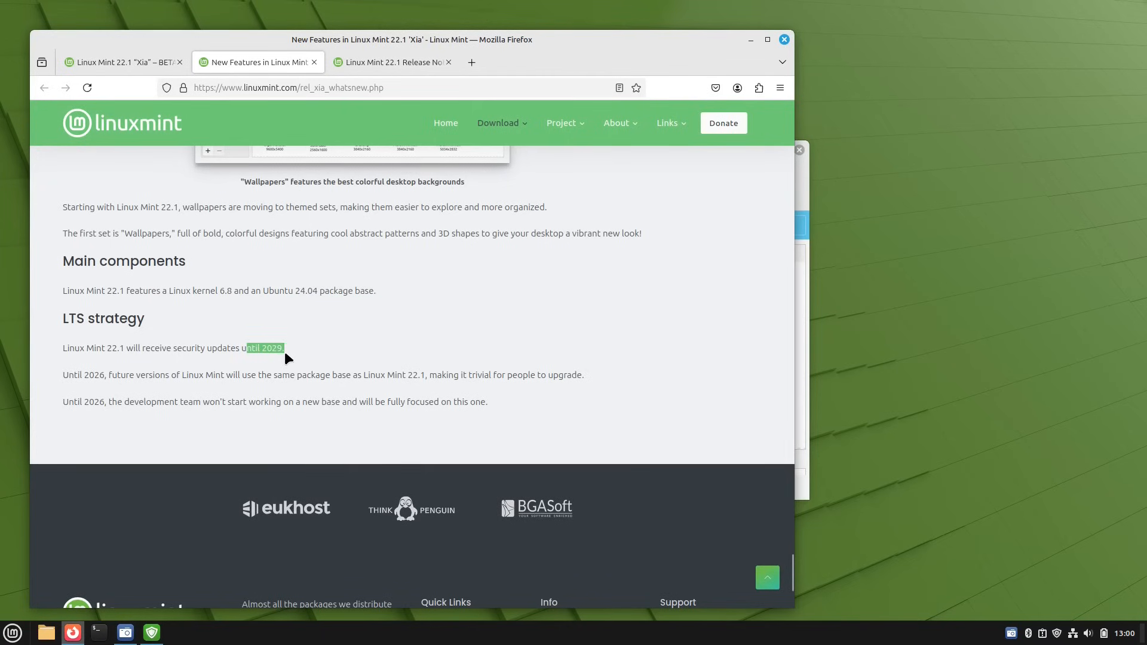
{"action": "mouse_move", "coordinate": [351, 106]}
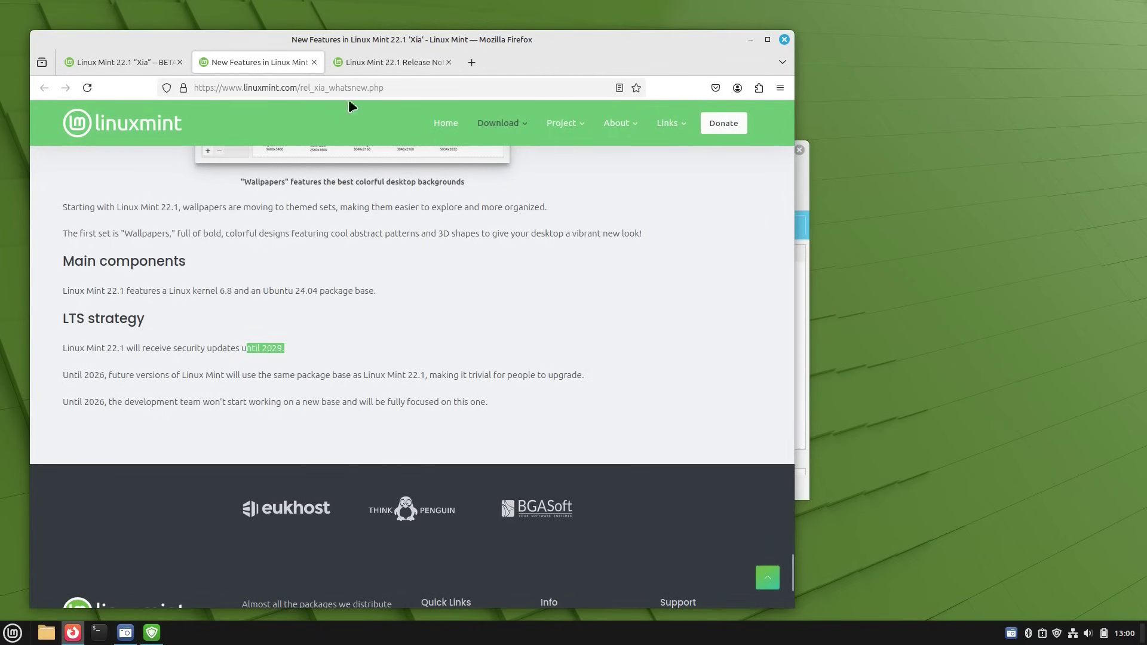
- Switch to the Release Notes tab and scroll through Known issues to Thinner Ubuntu fonts and Sound issues
{"action": "left_click", "coordinate": [388, 61]}
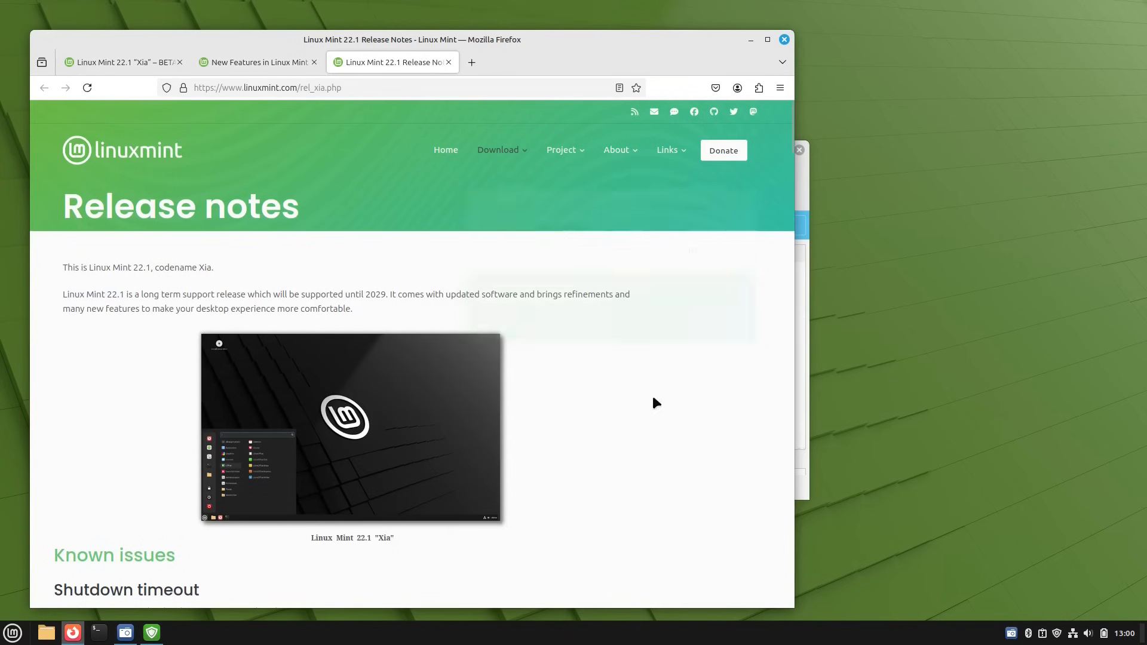
{"action": "scroll", "scroll_direction": "down", "scroll_amount": 3}
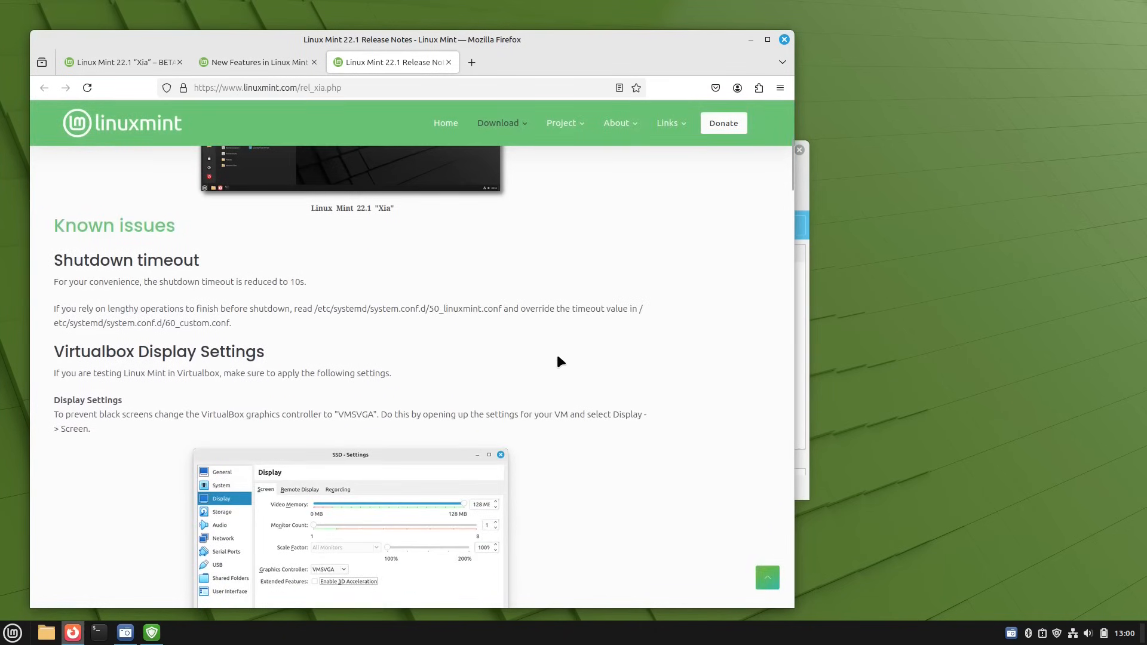
{"action": "mouse_move", "coordinate": [600, 433]}
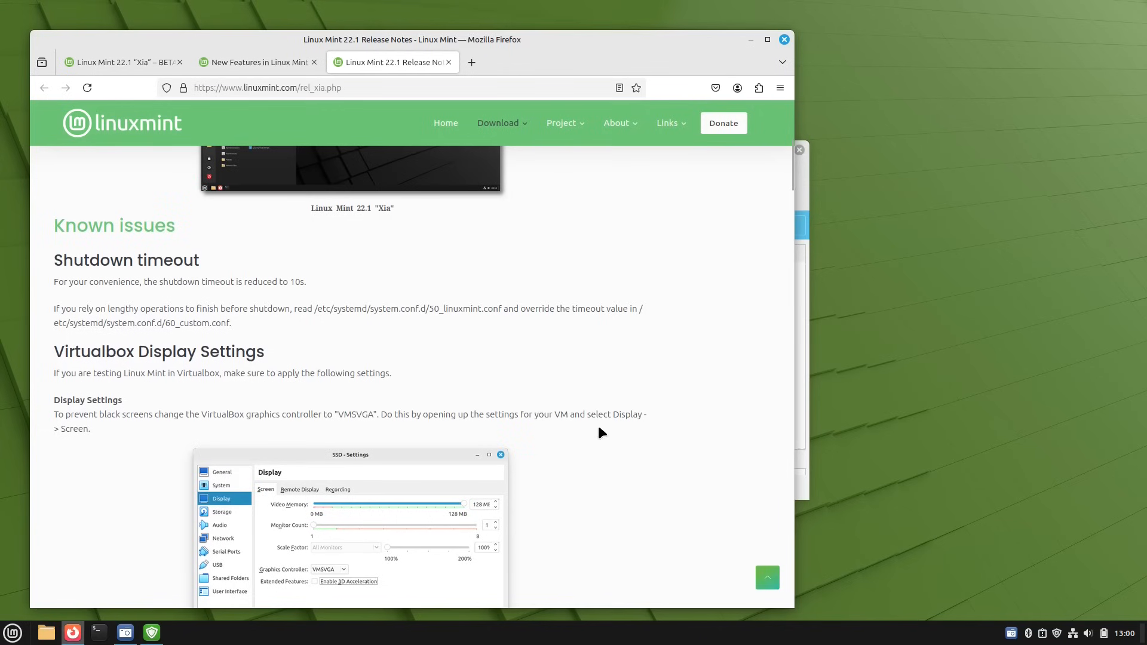
{"action": "scroll", "scroll_direction": "down", "scroll_amount": 3}
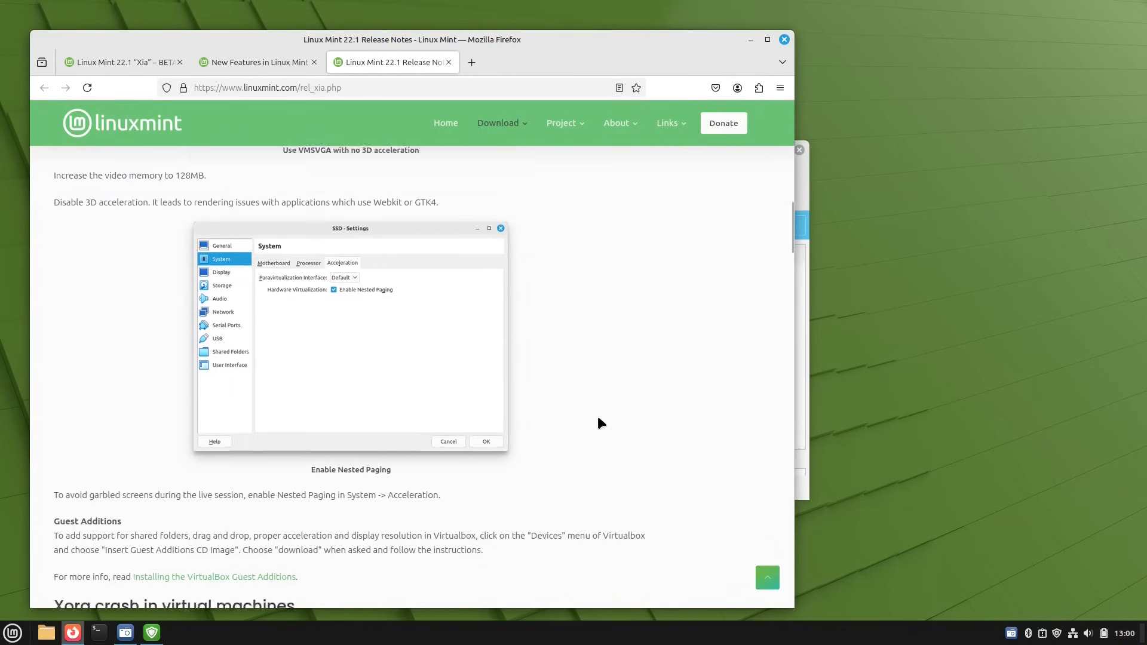
{"action": "scroll", "scroll_direction": "down", "scroll_amount": 3}
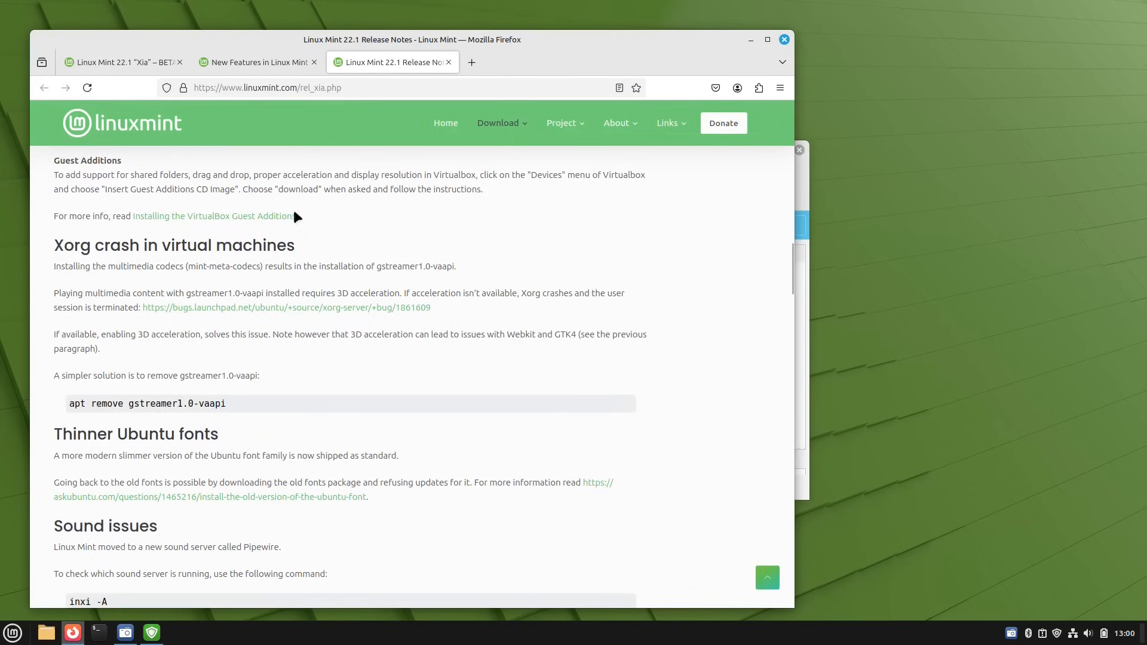
{"action": "mouse_move", "coordinate": [442, 336]}
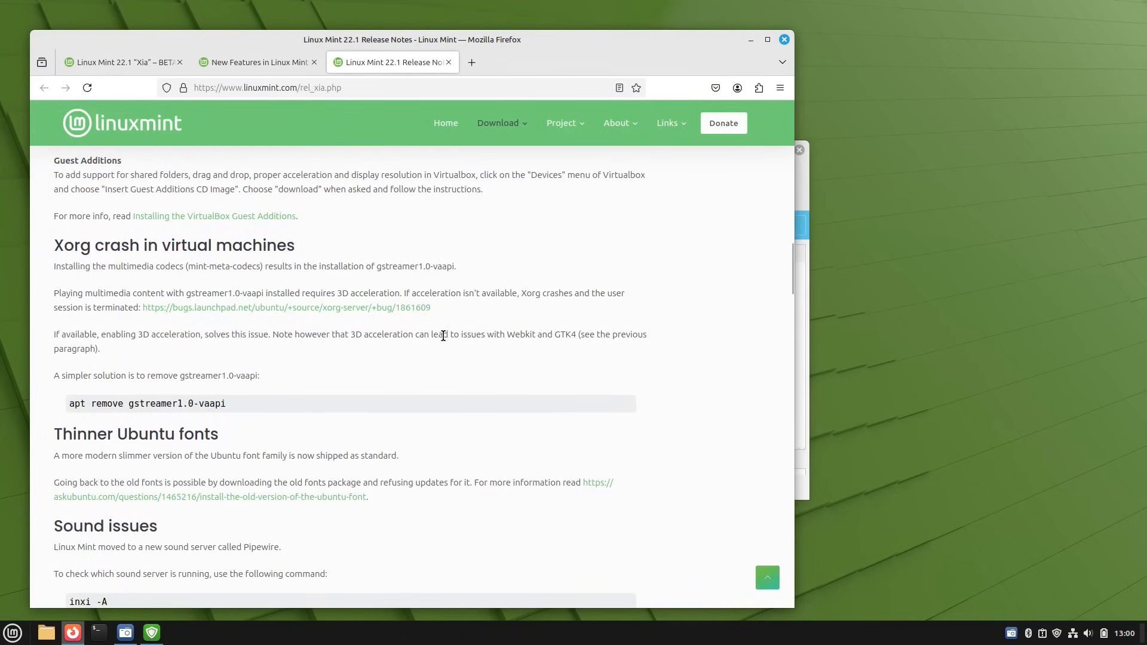
{"action": "scroll", "scroll_direction": "down", "scroll_amount": 3}
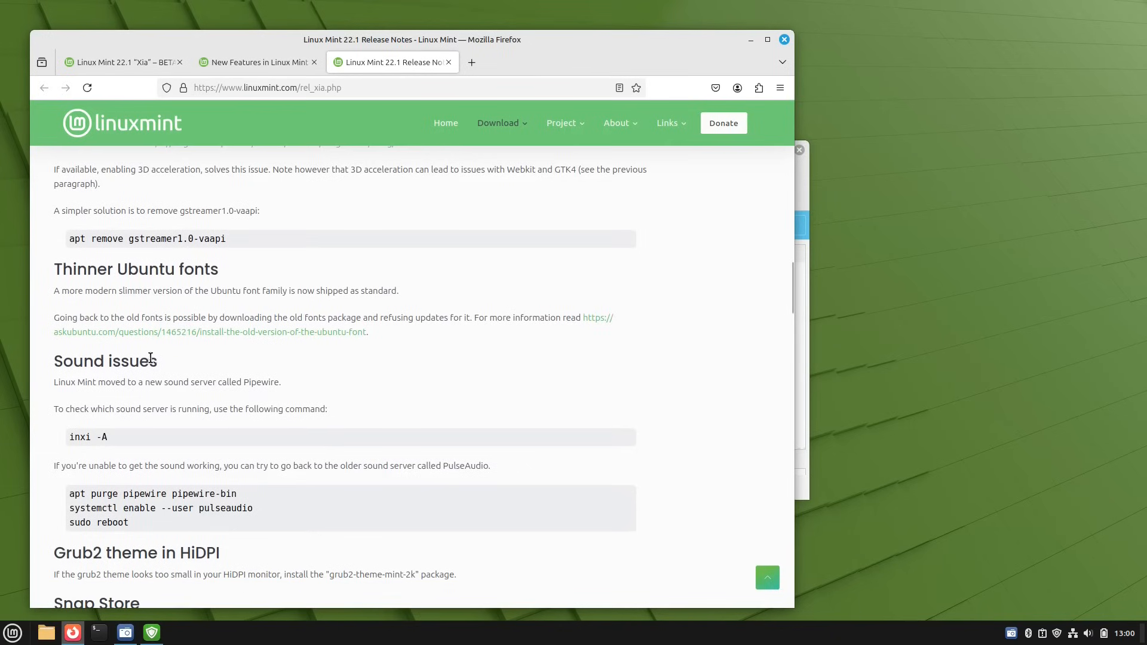
{"action": "mouse_move", "coordinate": [262, 319]}
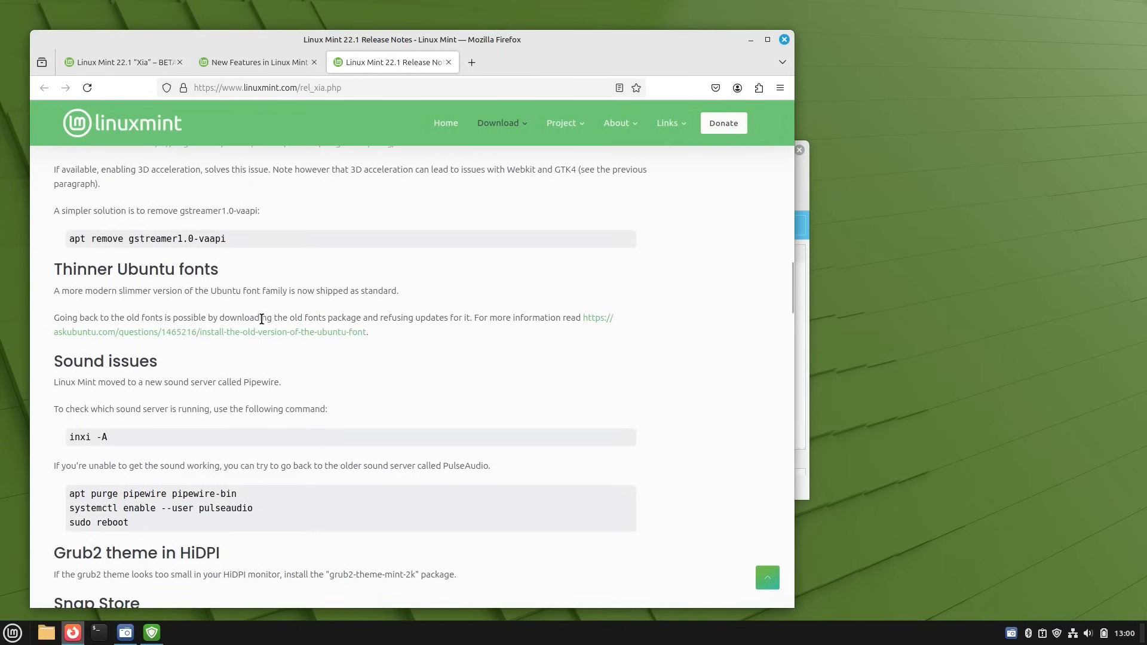
{"action": "mouse_move", "coordinate": [42, 626]}
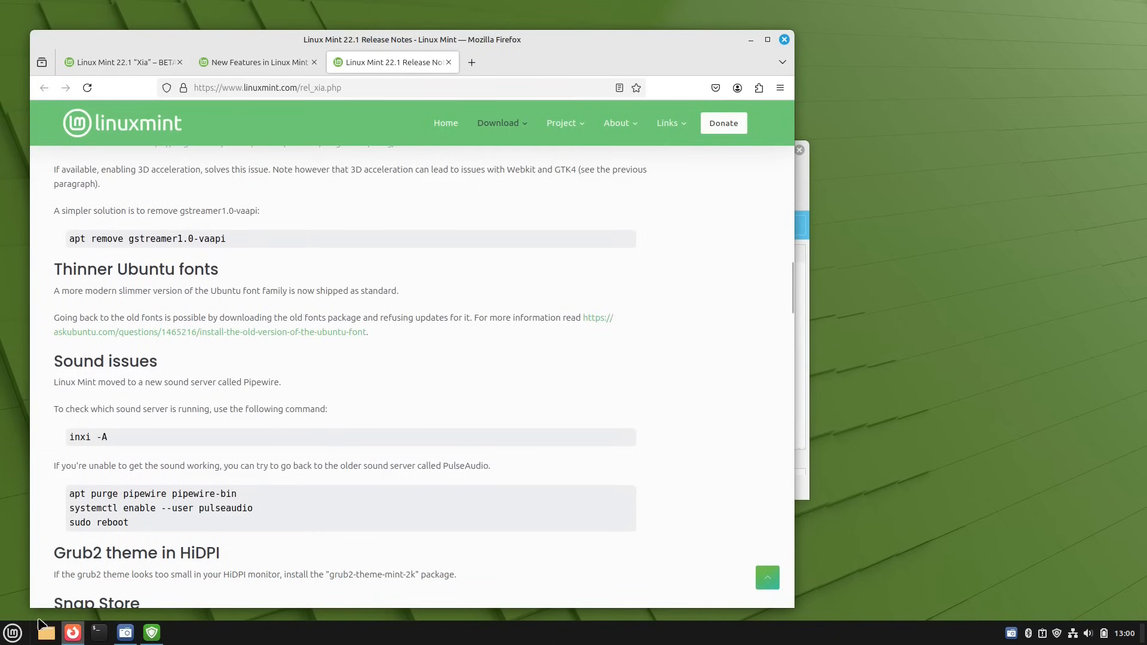
{"action": "mouse_move", "coordinate": [559, 254]}
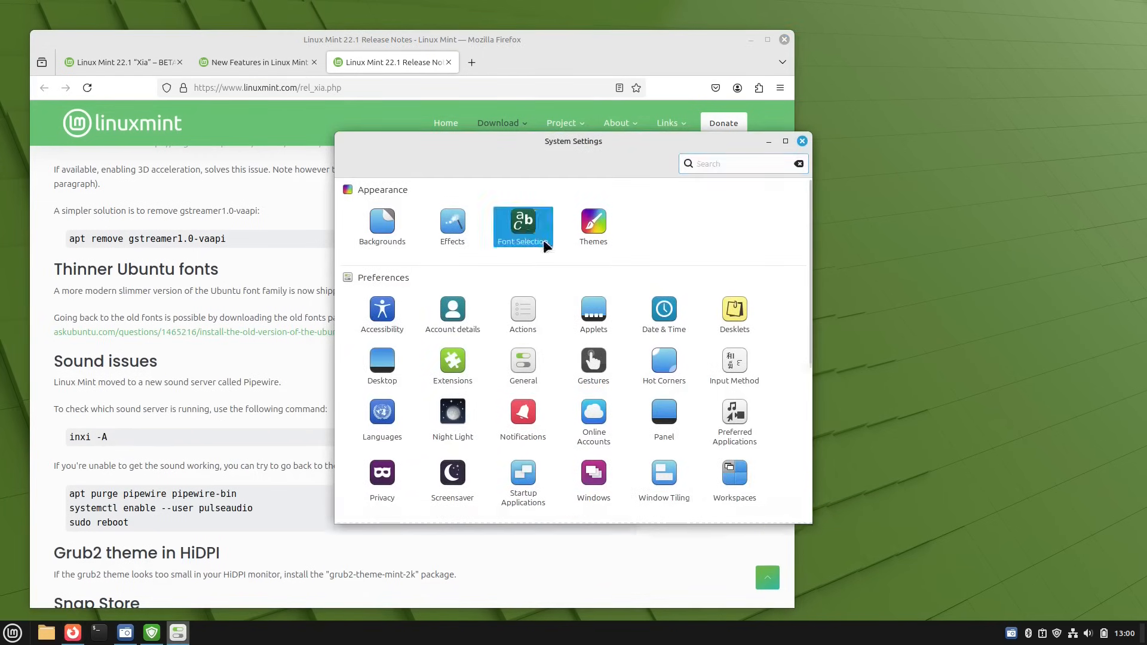
- View Font Selection and browse the default font picker, leaving Ubuntu Regular 10 unchanged
{"action": "left_click", "coordinate": [523, 224]}
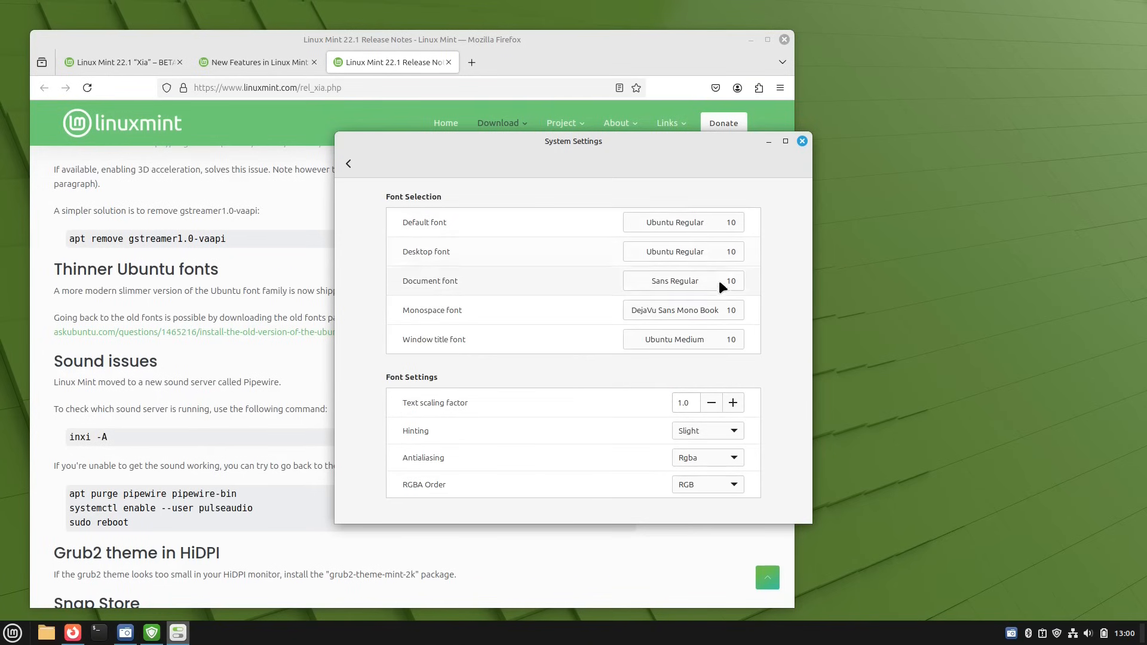
{"action": "mouse_move", "coordinate": [714, 229]}
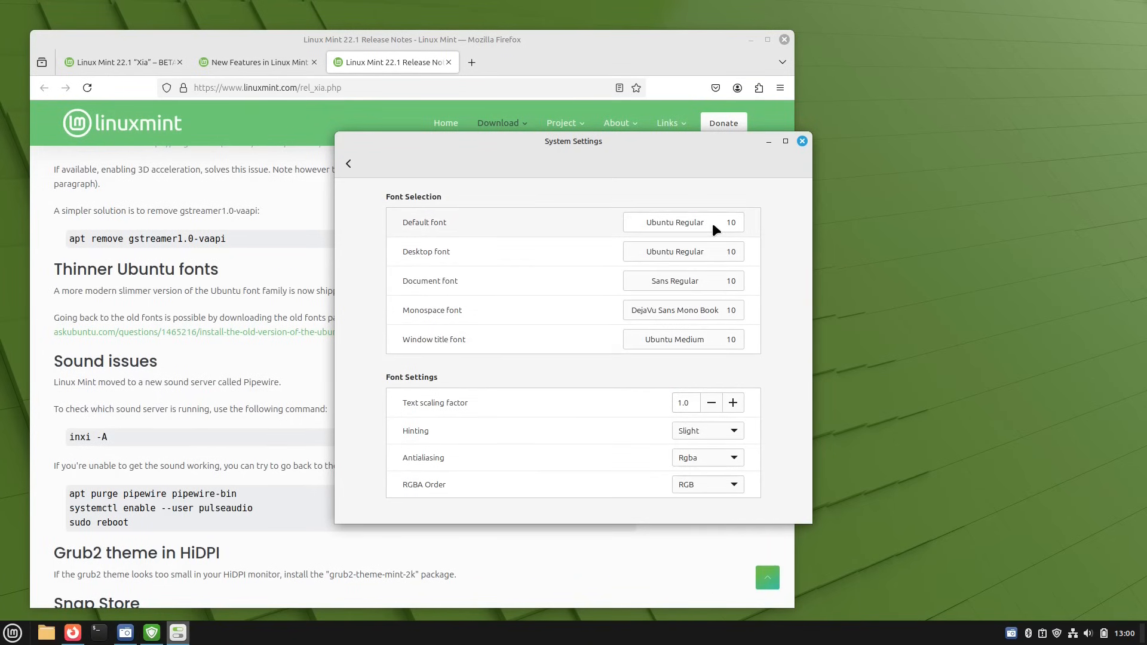
{"action": "left_click", "coordinate": [674, 222]}
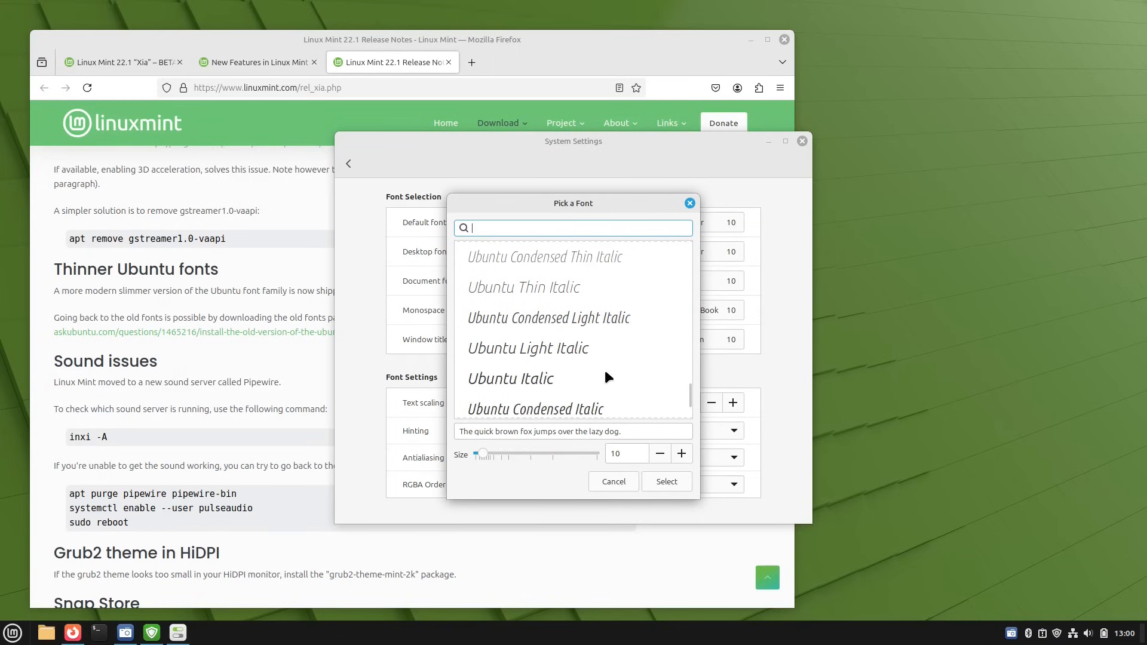
{"action": "scroll", "scroll_direction": "down", "scroll_amount": 3}
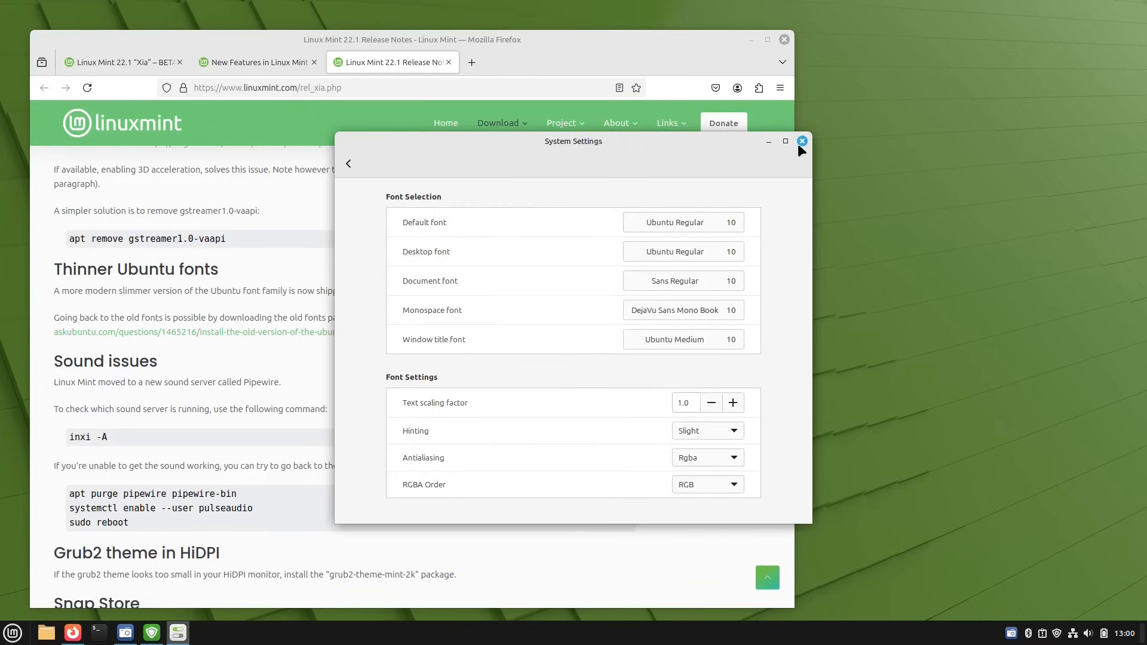
- Close font settings and scroll the release notes through Snap Store, home encryption and touchpad drivers
{"action": "left_click", "coordinate": [801, 141]}
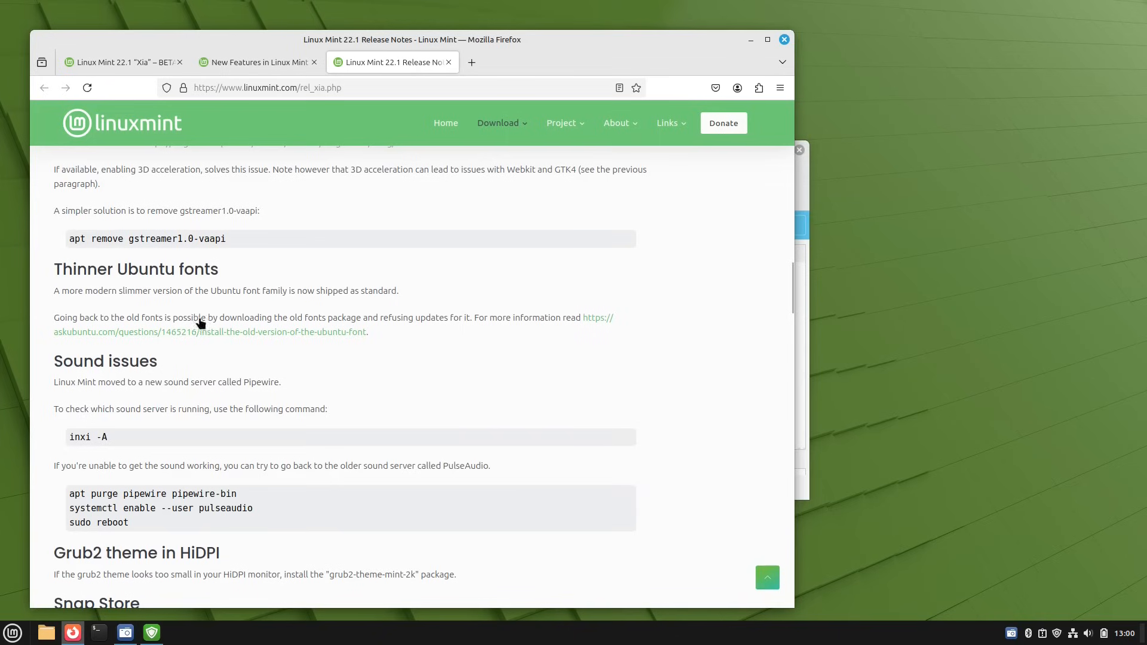
{"action": "mouse_move", "coordinate": [298, 293]}
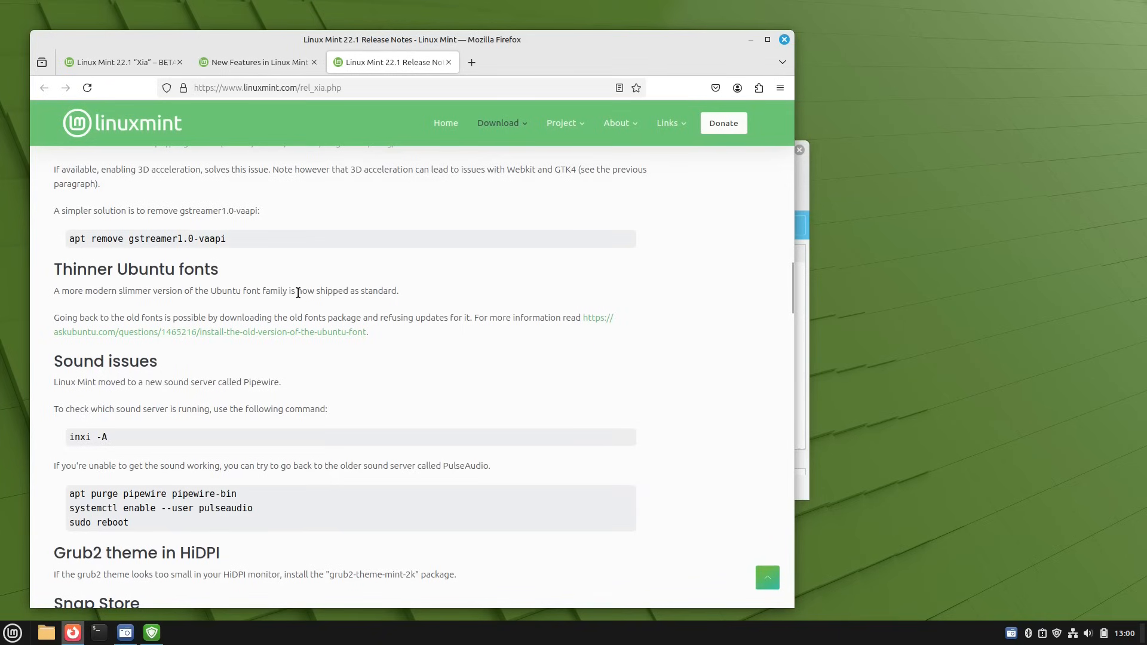
{"action": "mouse_move", "coordinate": [386, 321]}
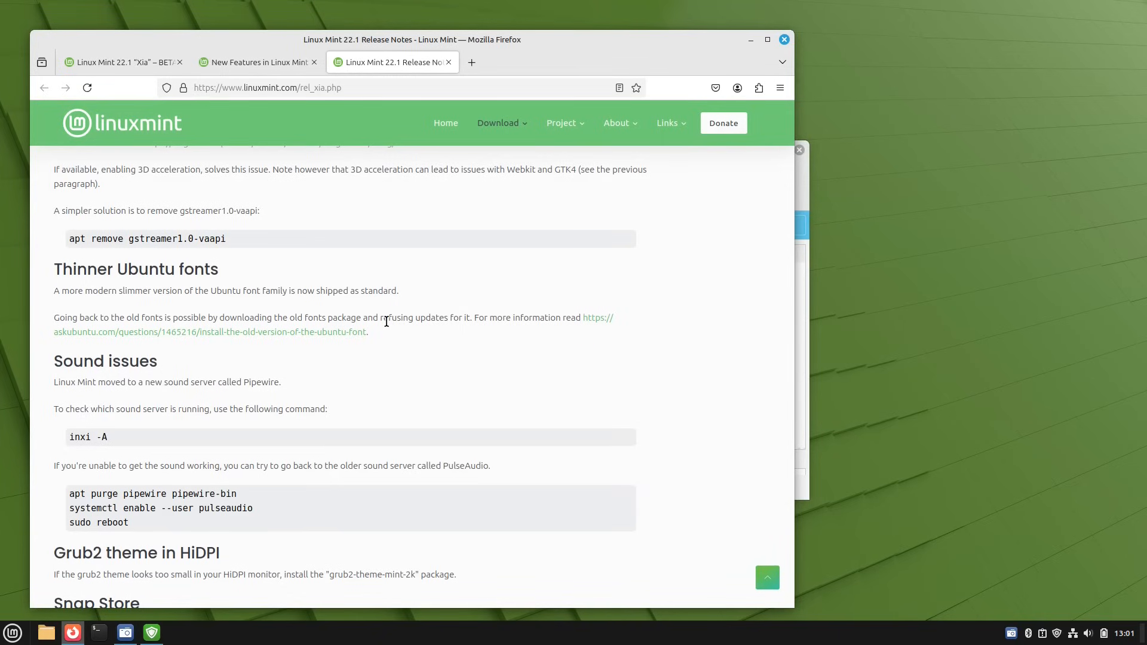
{"action": "scroll", "scroll_direction": "down", "scroll_amount": 3}
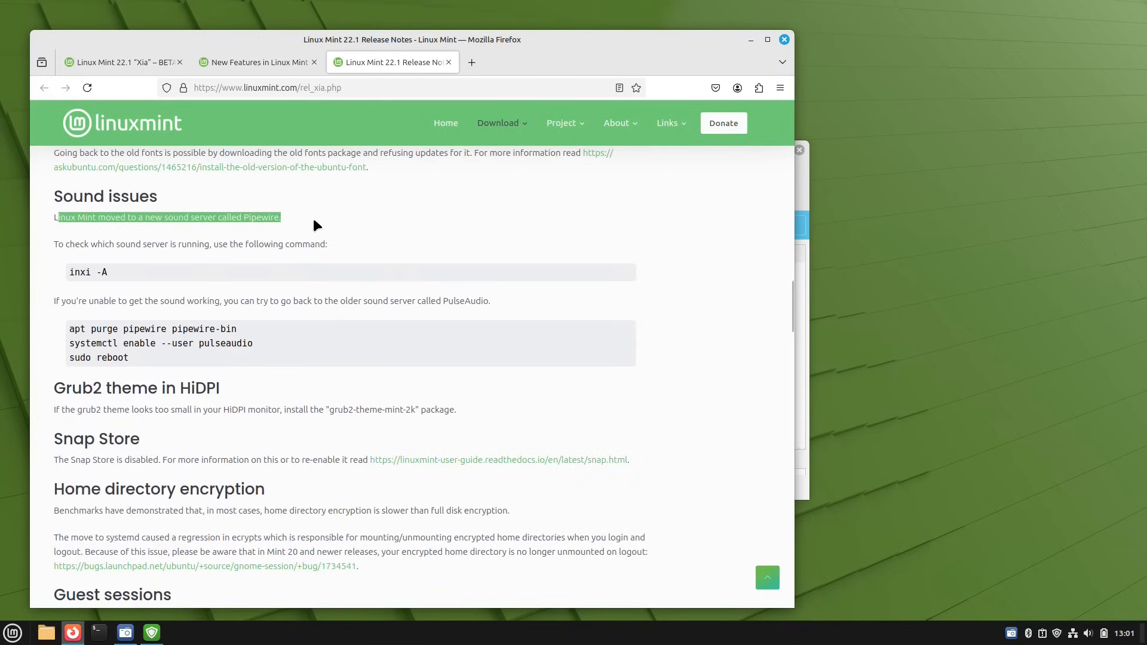
{"action": "mouse_move", "coordinate": [285, 285]}
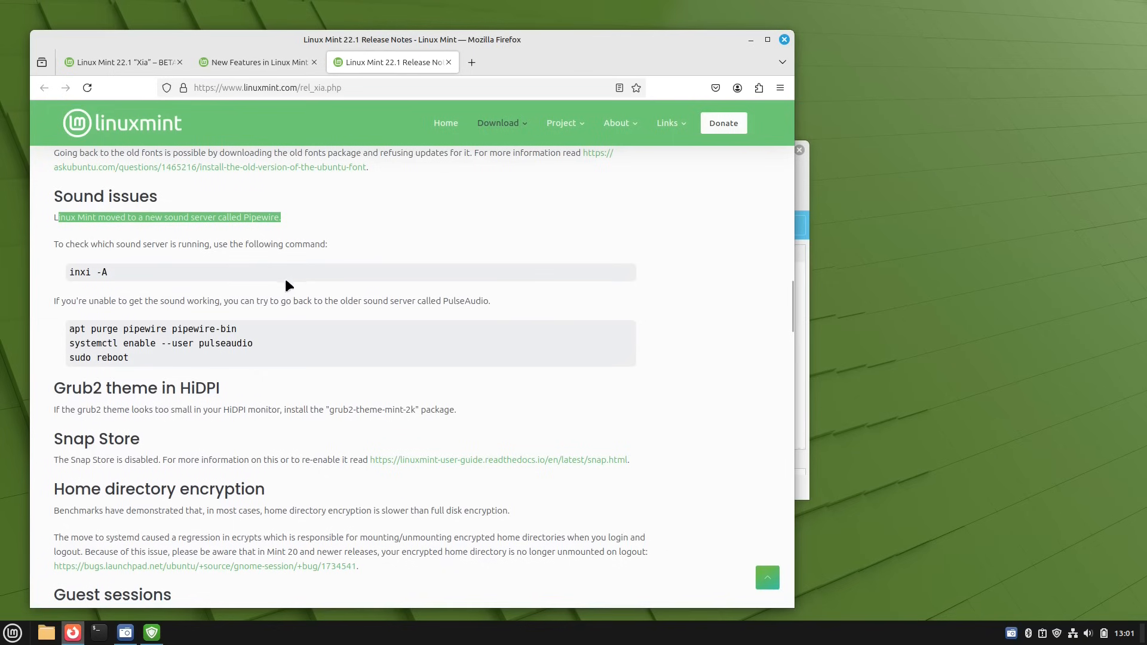
{"action": "mouse_move", "coordinate": [143, 369]}
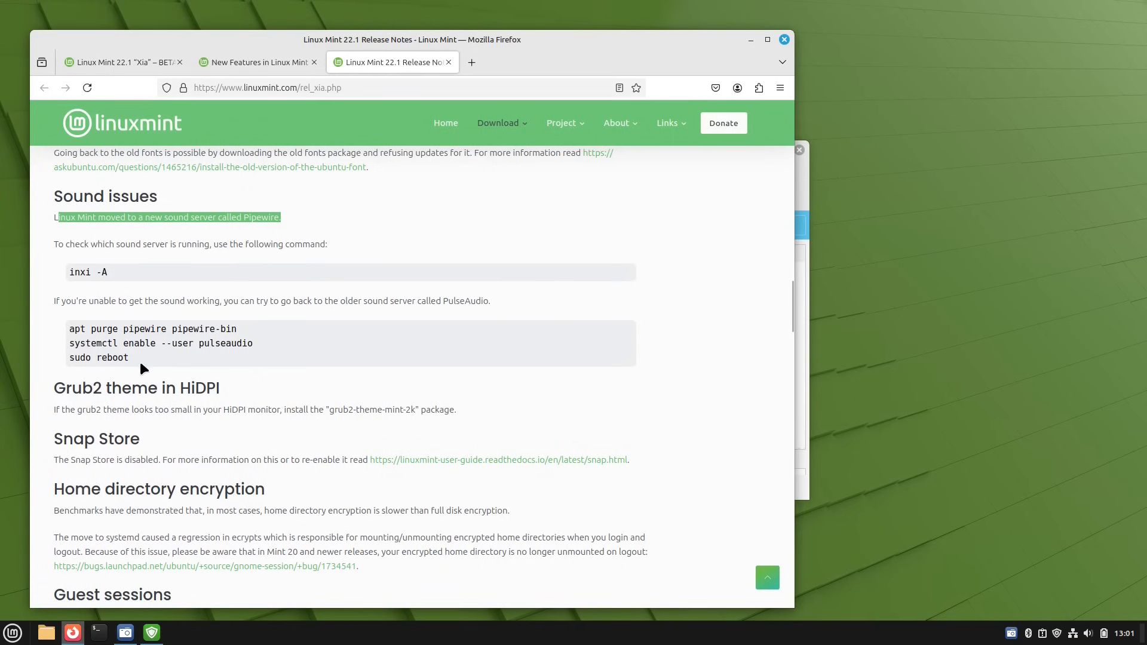
{"action": "scroll", "scroll_direction": "down", "scroll_amount": 3}
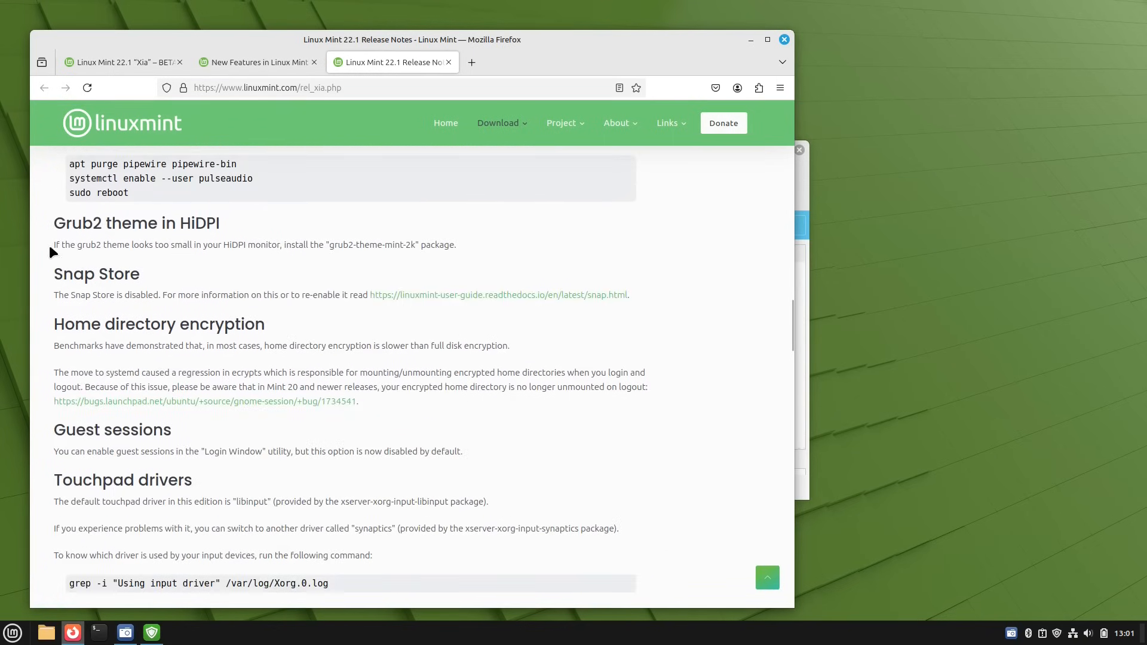
{"action": "mouse_move", "coordinate": [541, 292]}
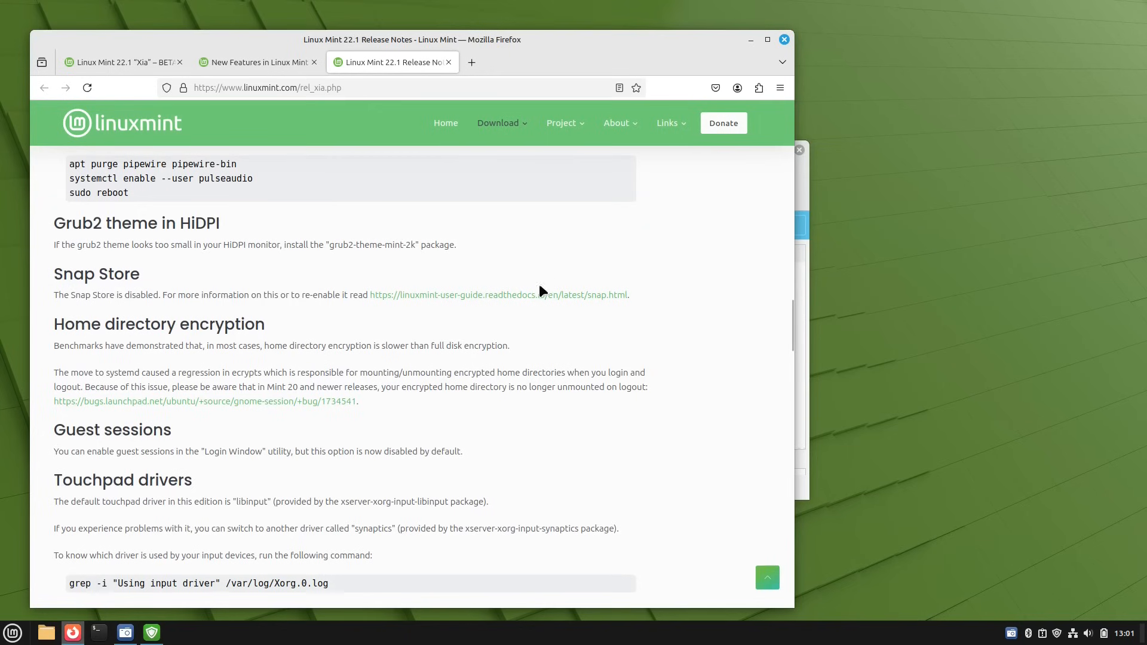
{"action": "mouse_move", "coordinate": [466, 305]}
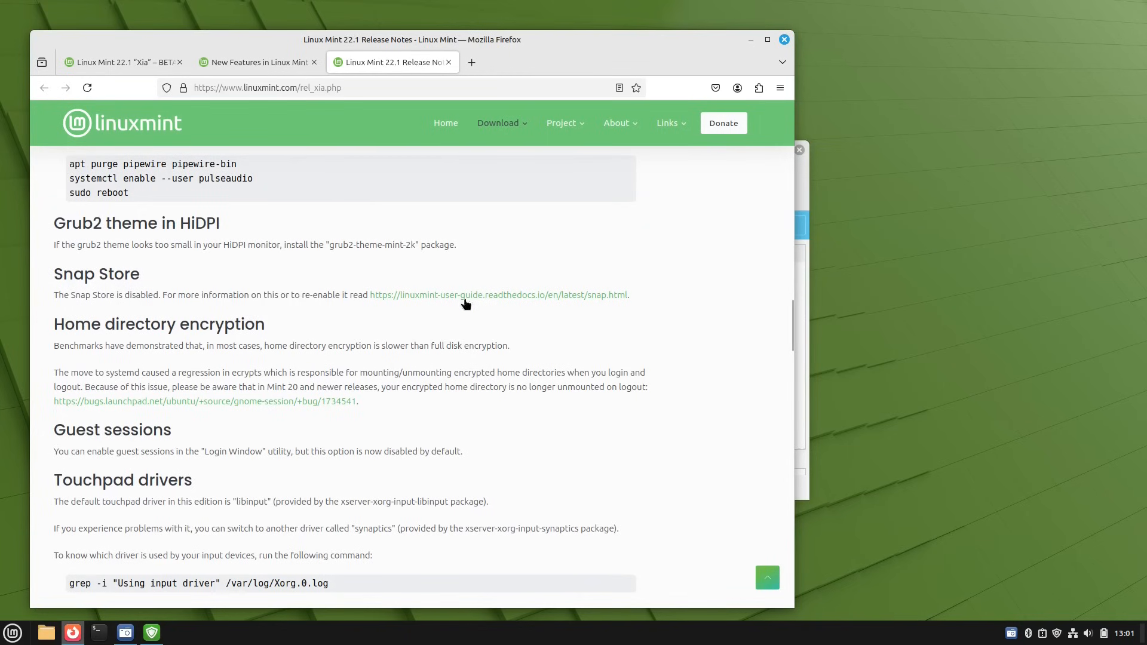
{"action": "mouse_move", "coordinate": [300, 369]}
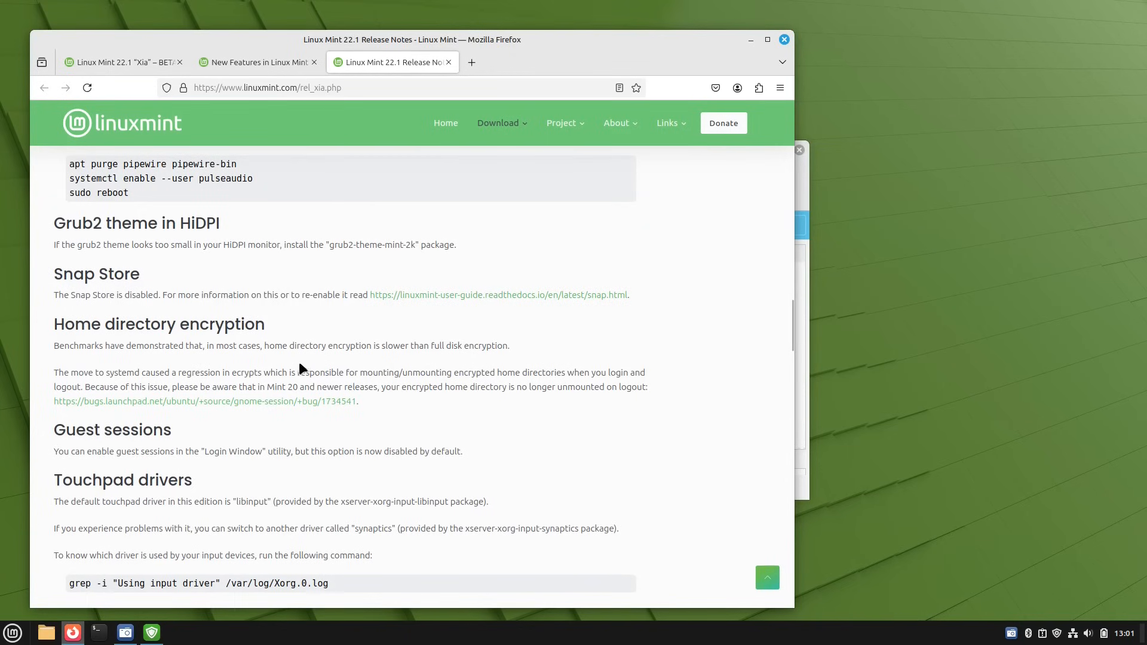
{"action": "mouse_move", "coordinate": [92, 368]}
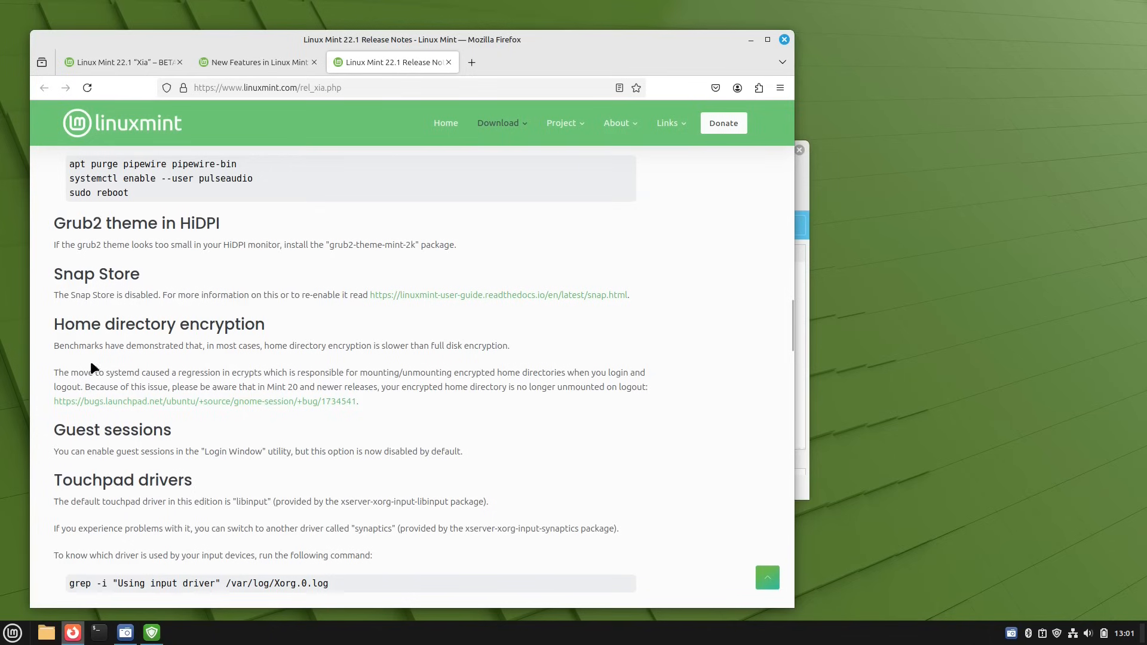
{"action": "mouse_move", "coordinate": [503, 366]}
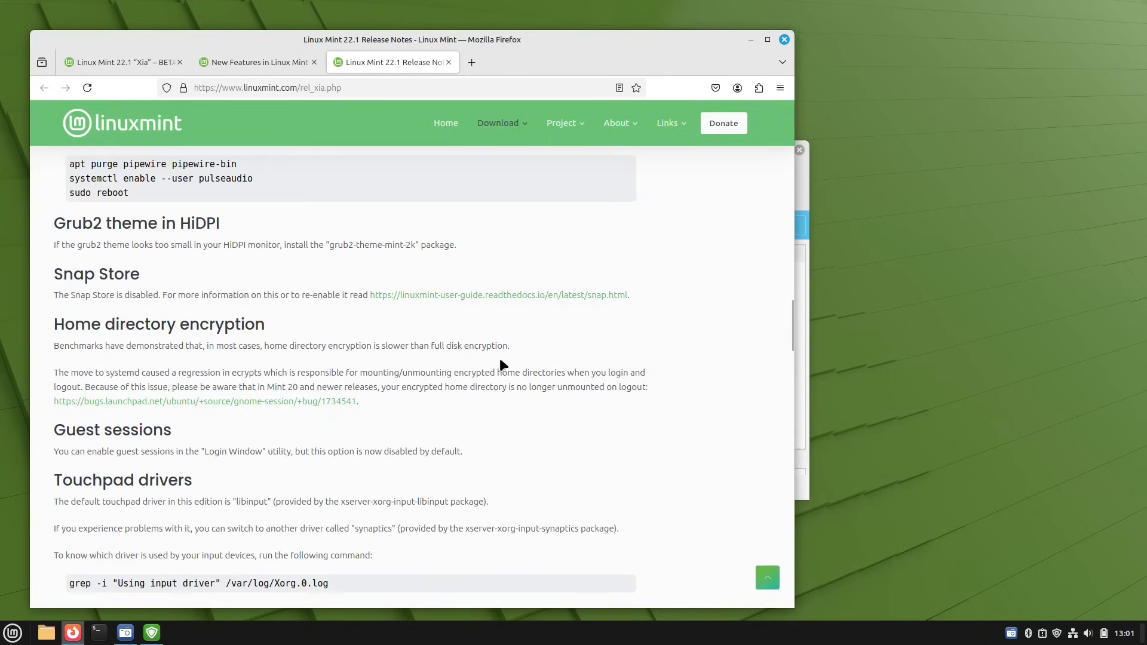
{"action": "mouse_move", "coordinate": [135, 386]}
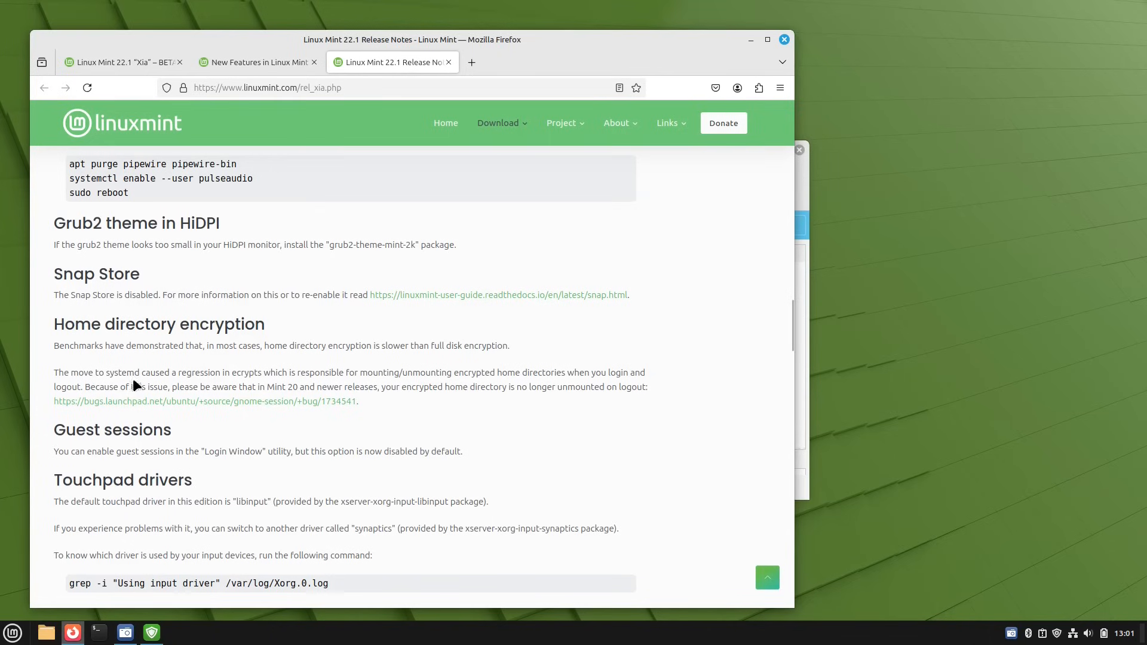
{"action": "mouse_move", "coordinate": [446, 418]}
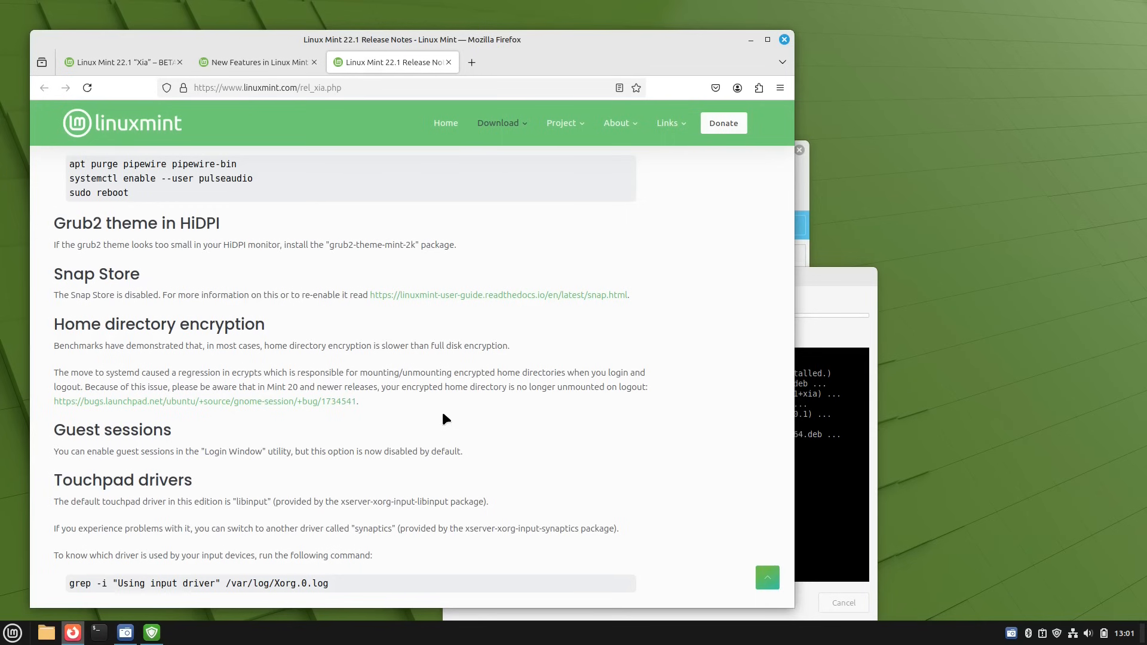
{"action": "scroll", "scroll_direction": "down", "scroll_amount": 3}
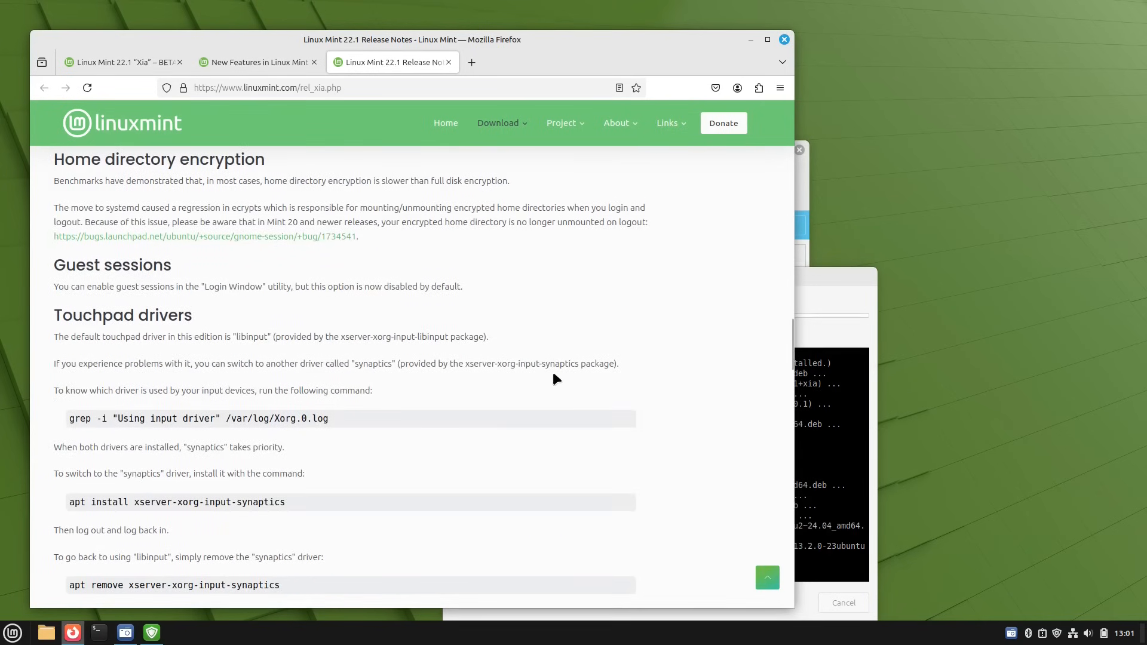
{"action": "scroll", "scroll_direction": "down", "scroll_amount": 3}
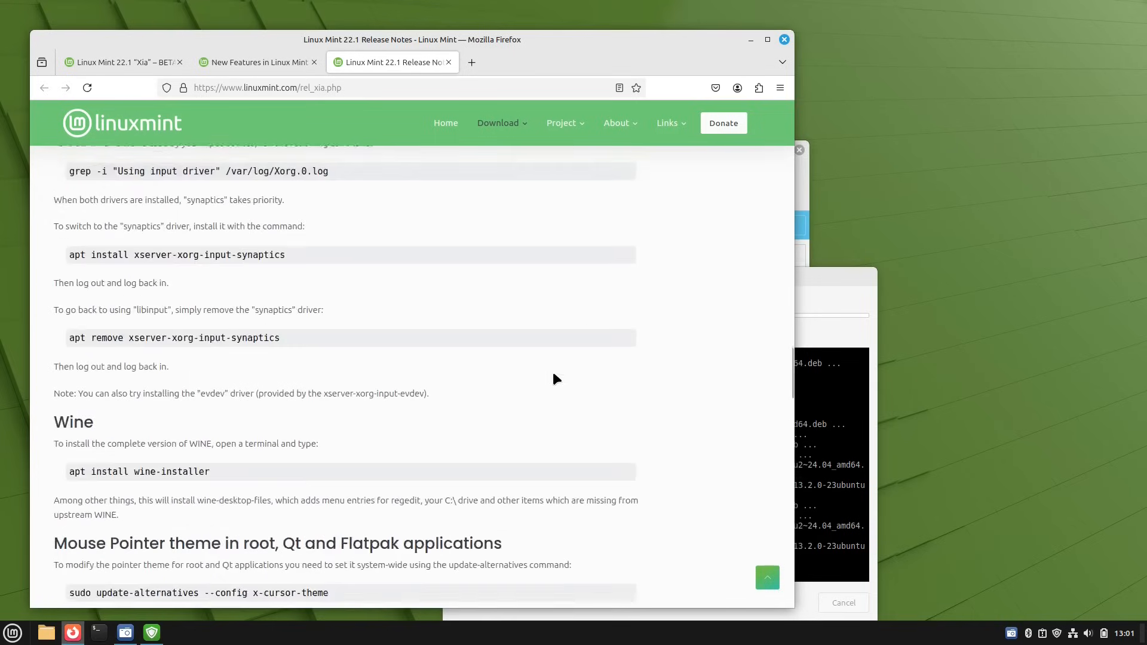
{"action": "scroll", "scroll_direction": "down", "scroll_amount": 3}
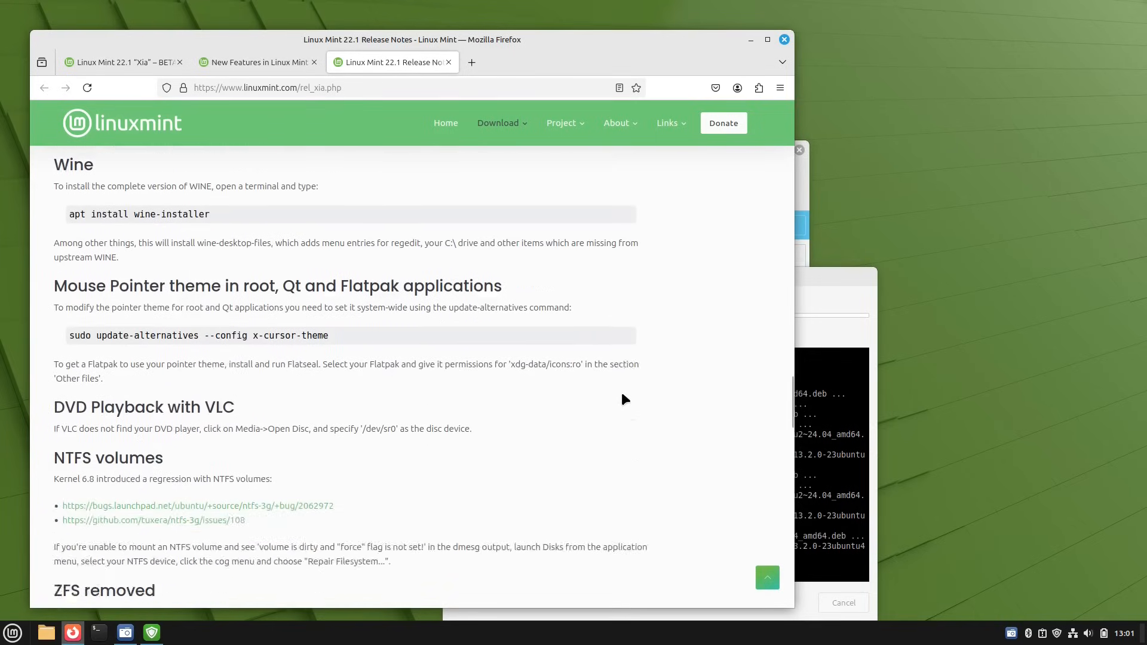
{"action": "scroll", "scroll_direction": "up", "scroll_amount": 3}
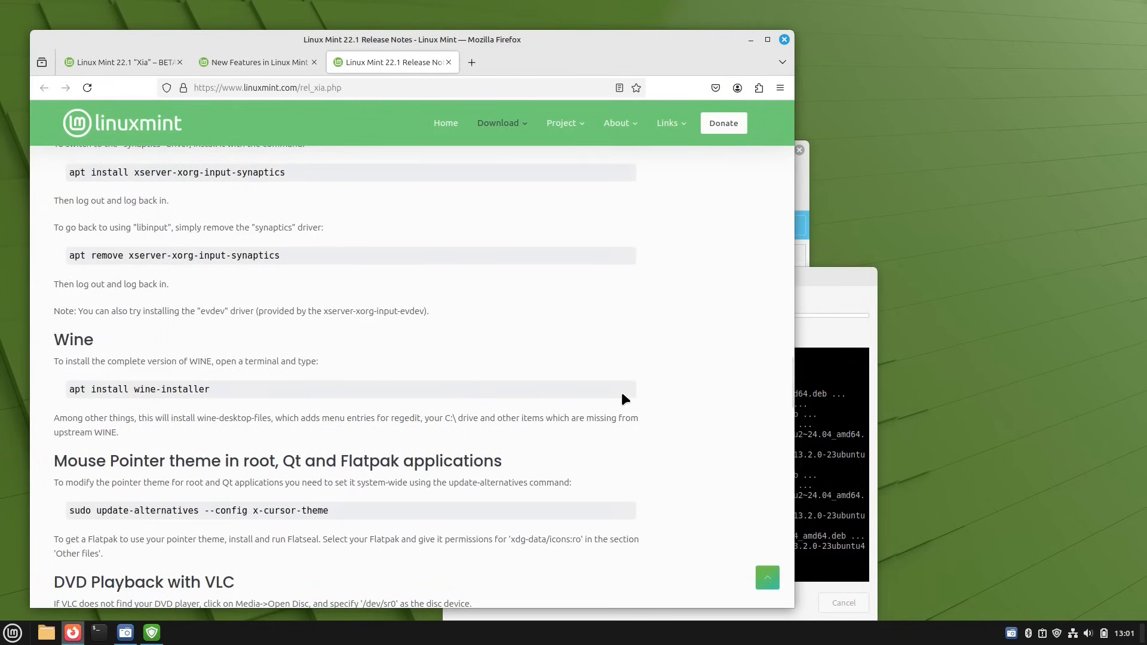
{"action": "scroll", "scroll_direction": "down", "scroll_amount": 3}
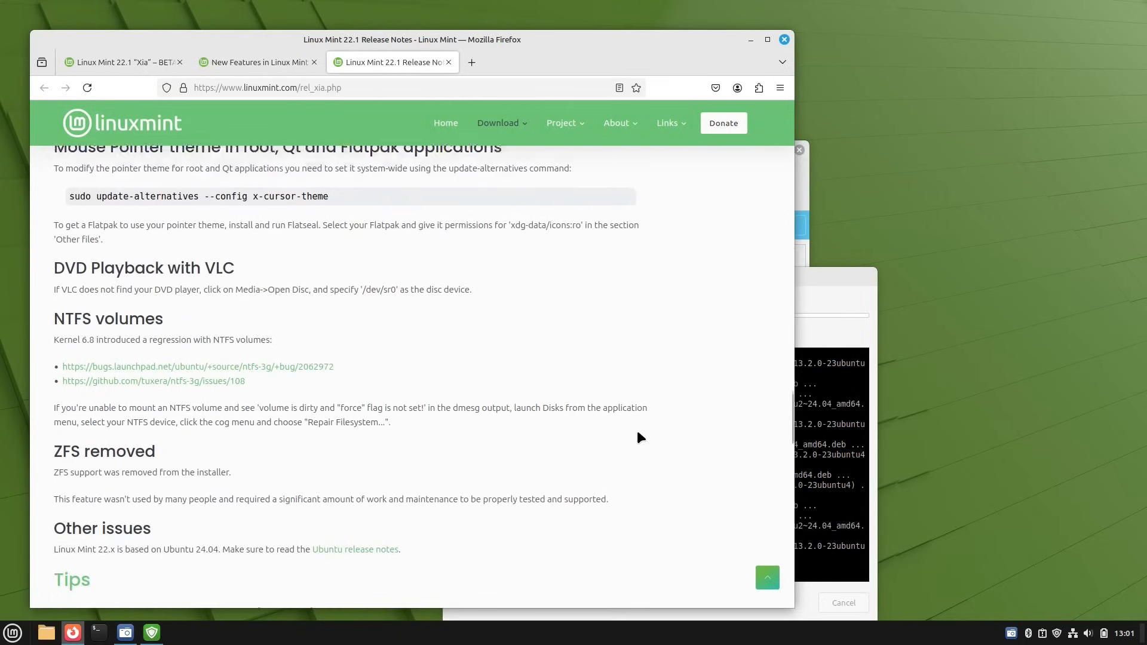
{"action": "scroll", "scroll_direction": "down", "scroll_amount": 3}
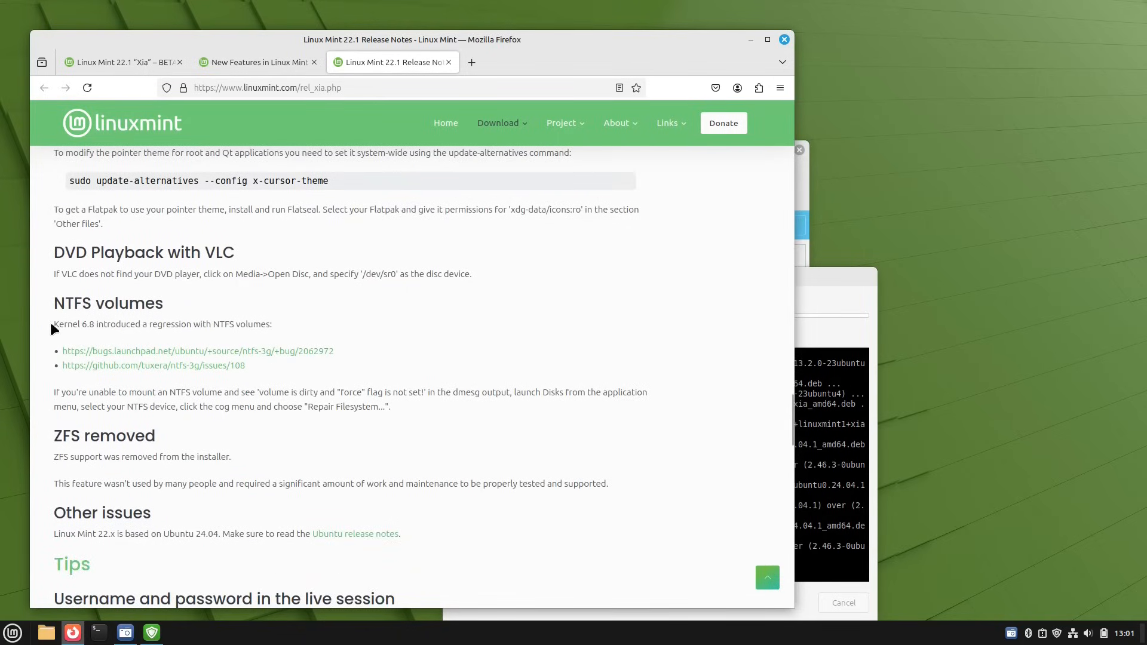
{"action": "double_click", "coordinate": [108, 303]}
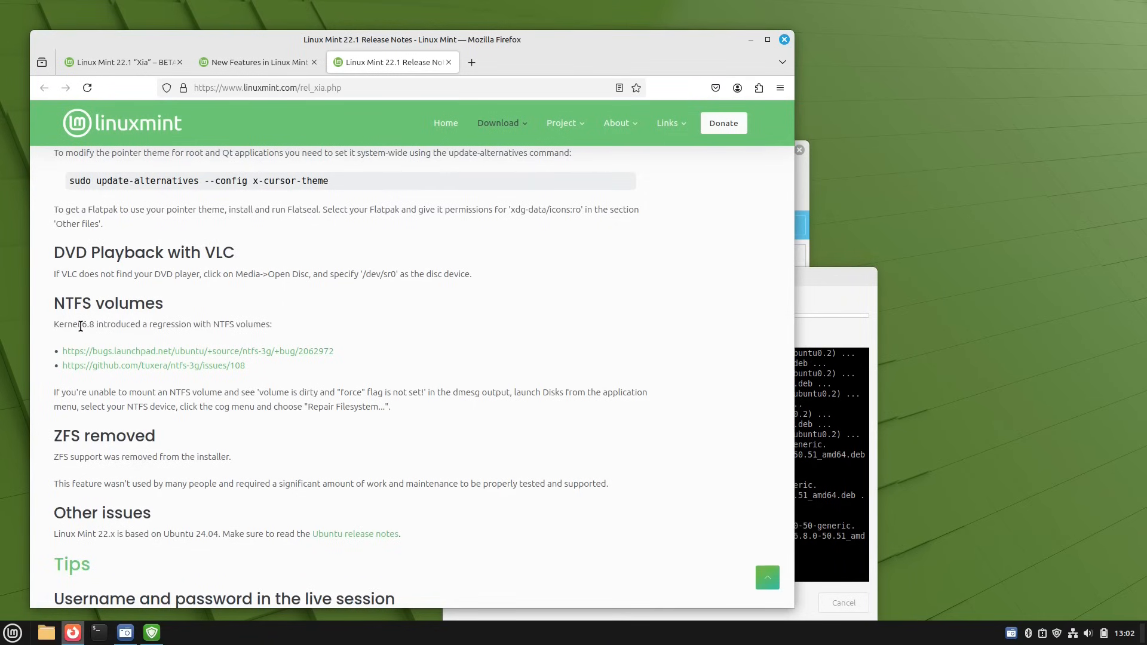
{"action": "mouse_move", "coordinate": [96, 324]}
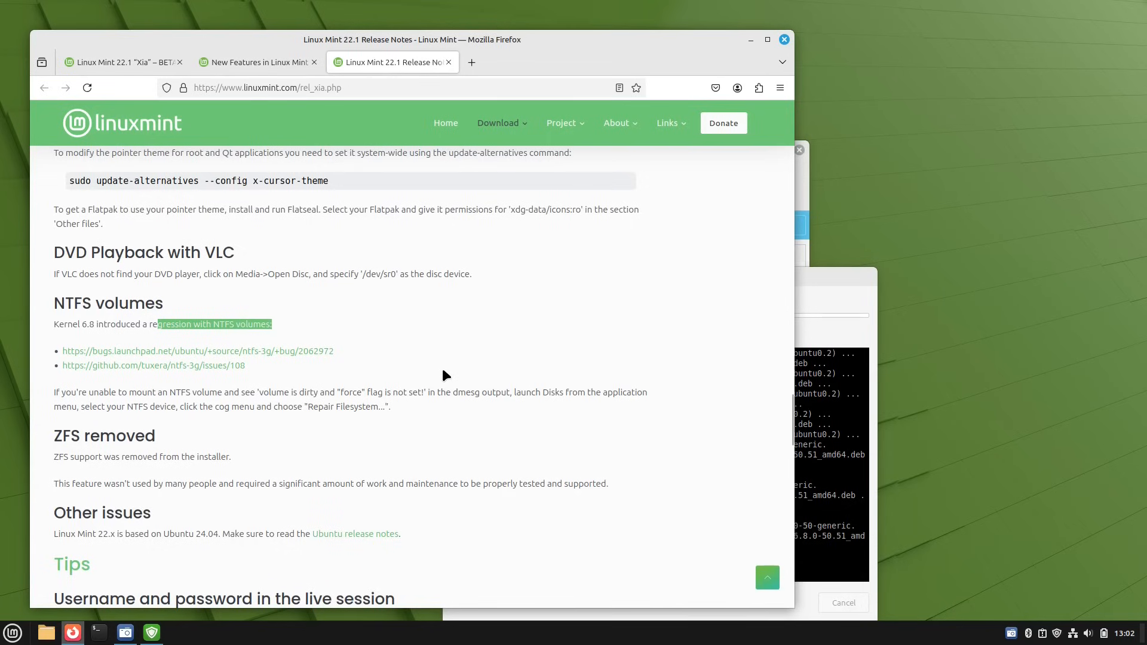
{"action": "mouse_move", "coordinate": [438, 357]}
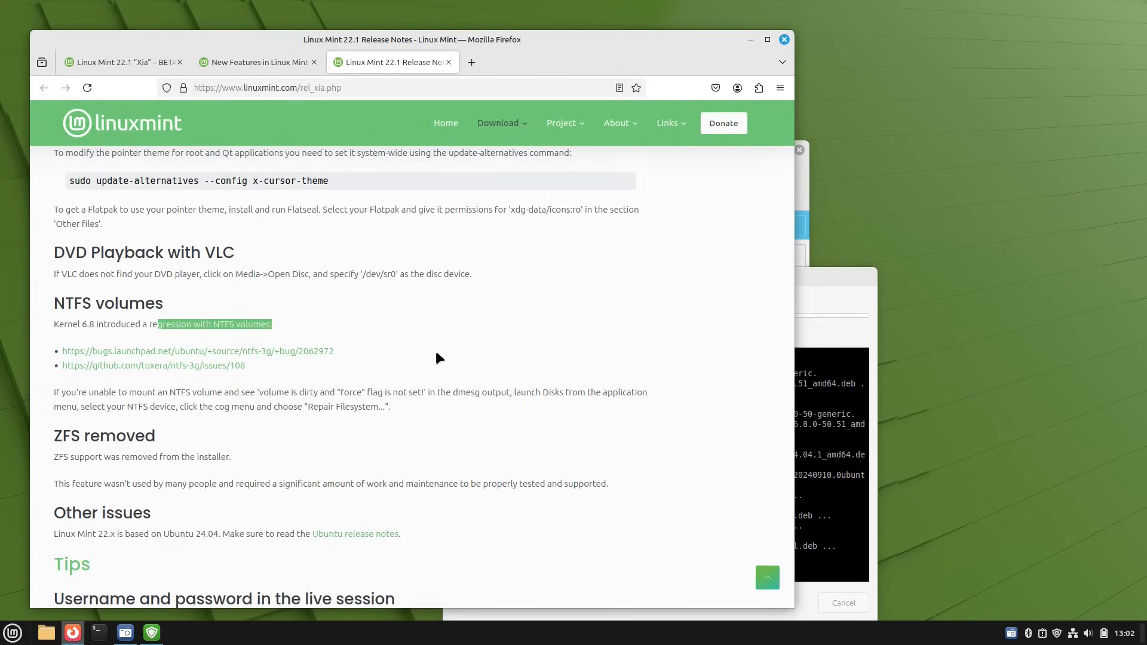
{"action": "mouse_move", "coordinate": [216, 349]}
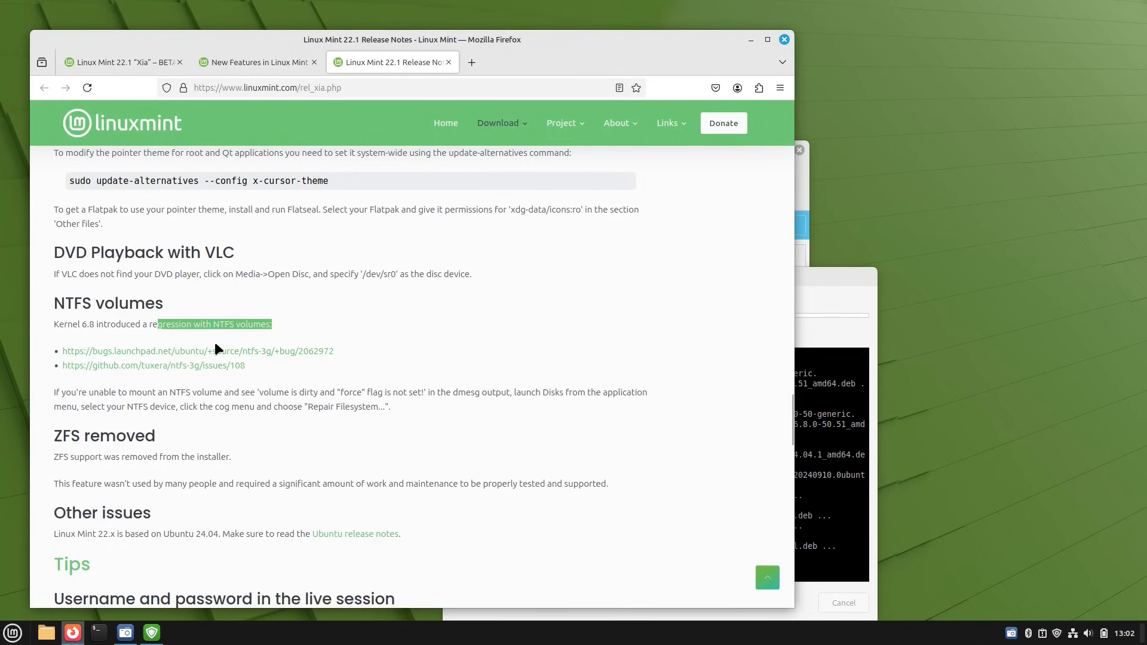
{"action": "mouse_move", "coordinate": [179, 393]}
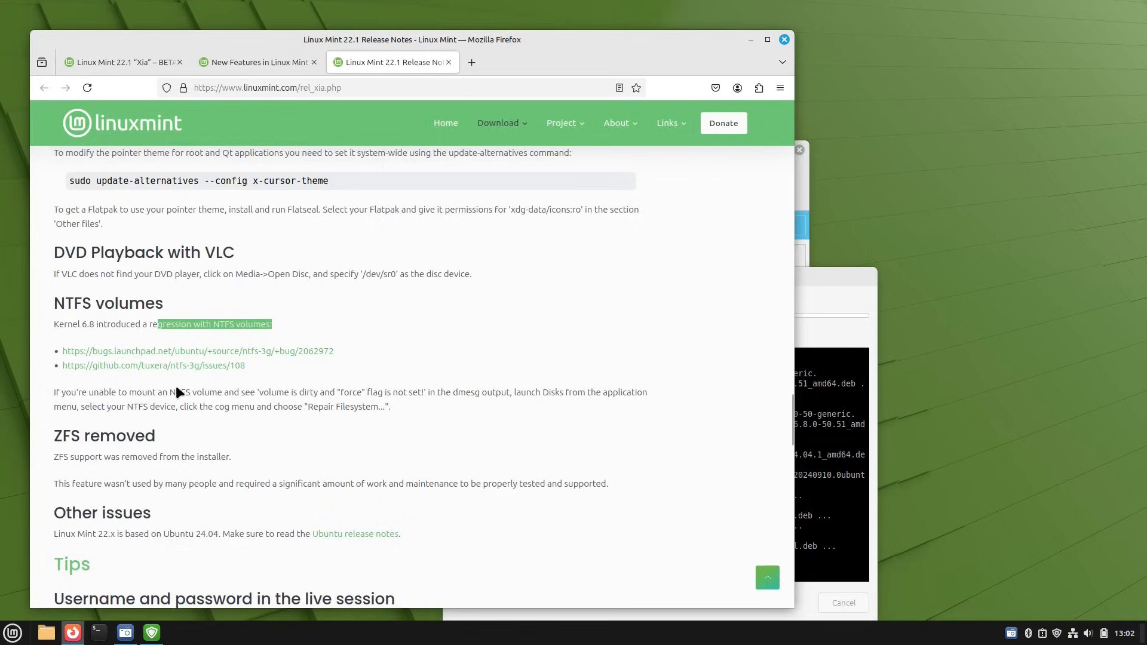
{"action": "mouse_move", "coordinate": [476, 394]}
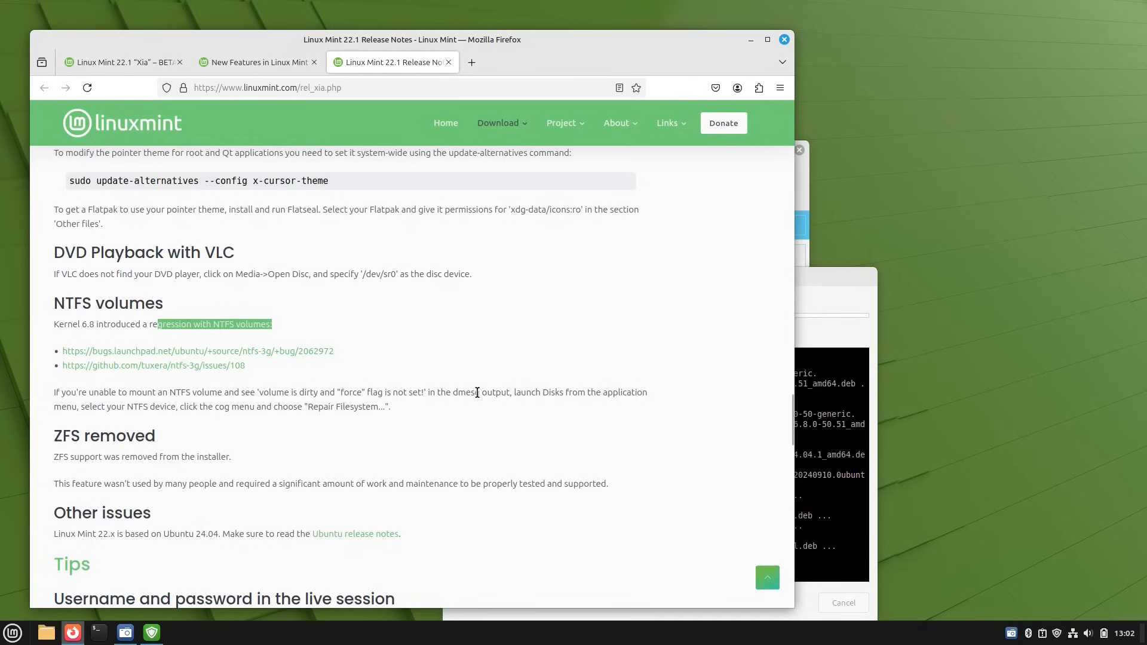
{"action": "mouse_move", "coordinate": [234, 427]}
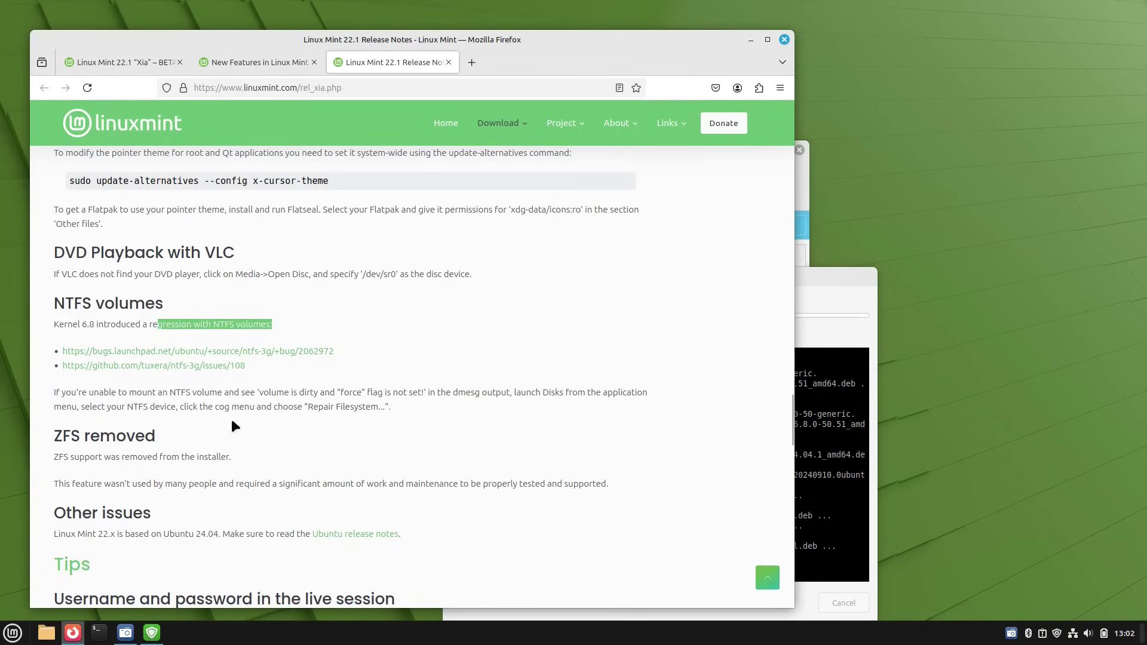
{"action": "mouse_move", "coordinate": [151, 419]}
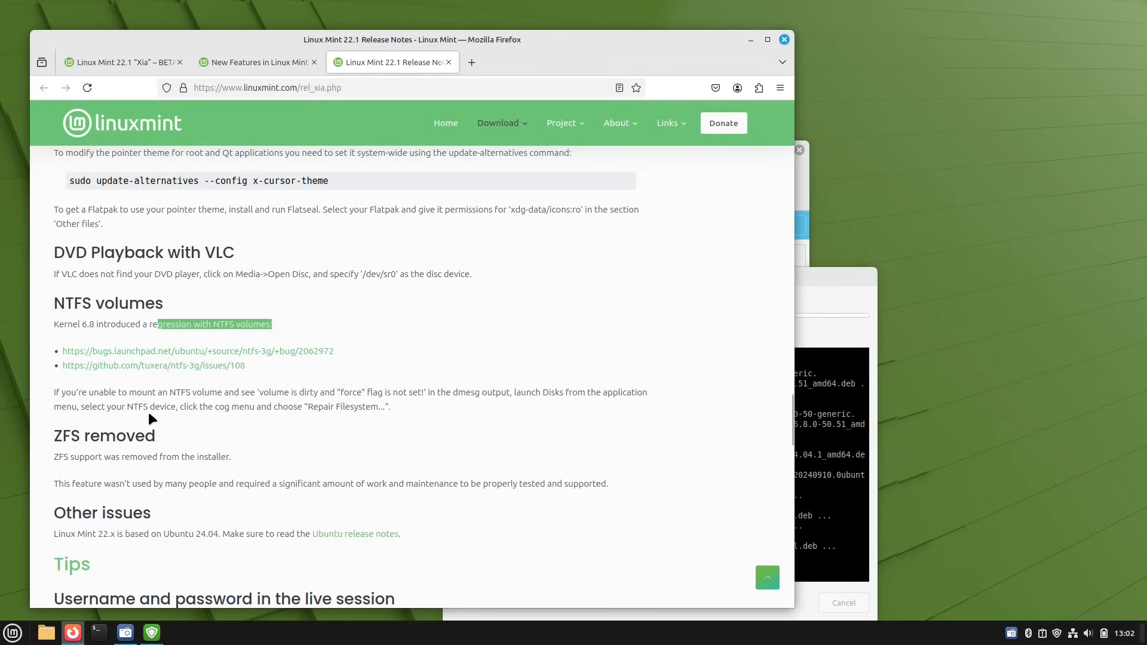
{"action": "mouse_move", "coordinate": [358, 422]}
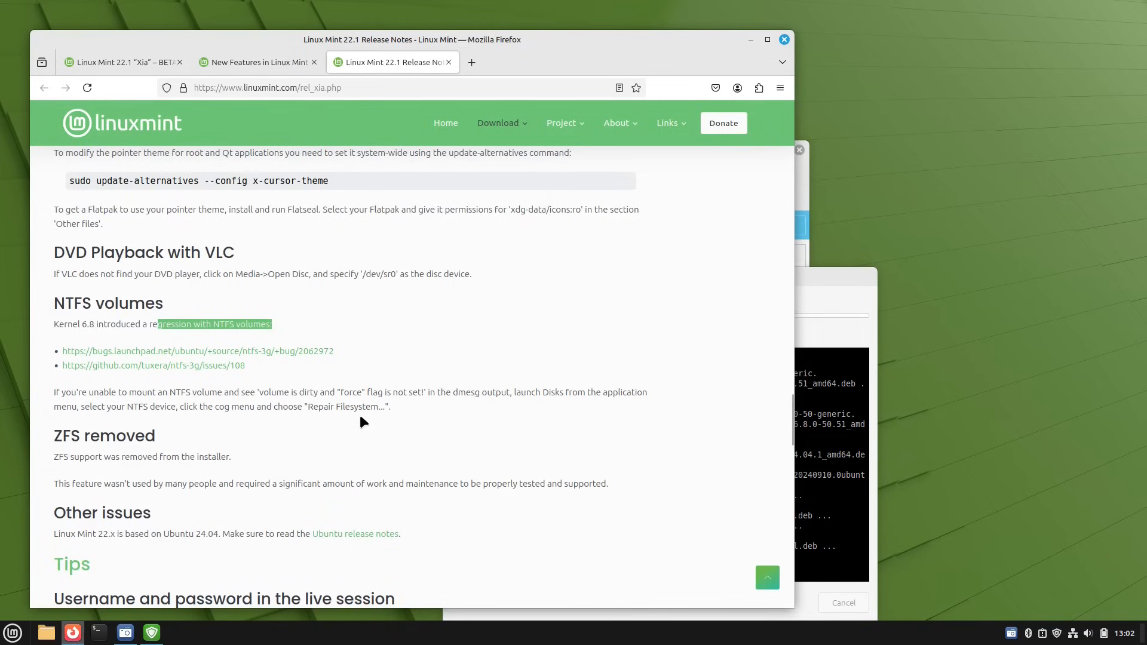
{"action": "scroll", "scroll_direction": "down", "scroll_amount": 3}
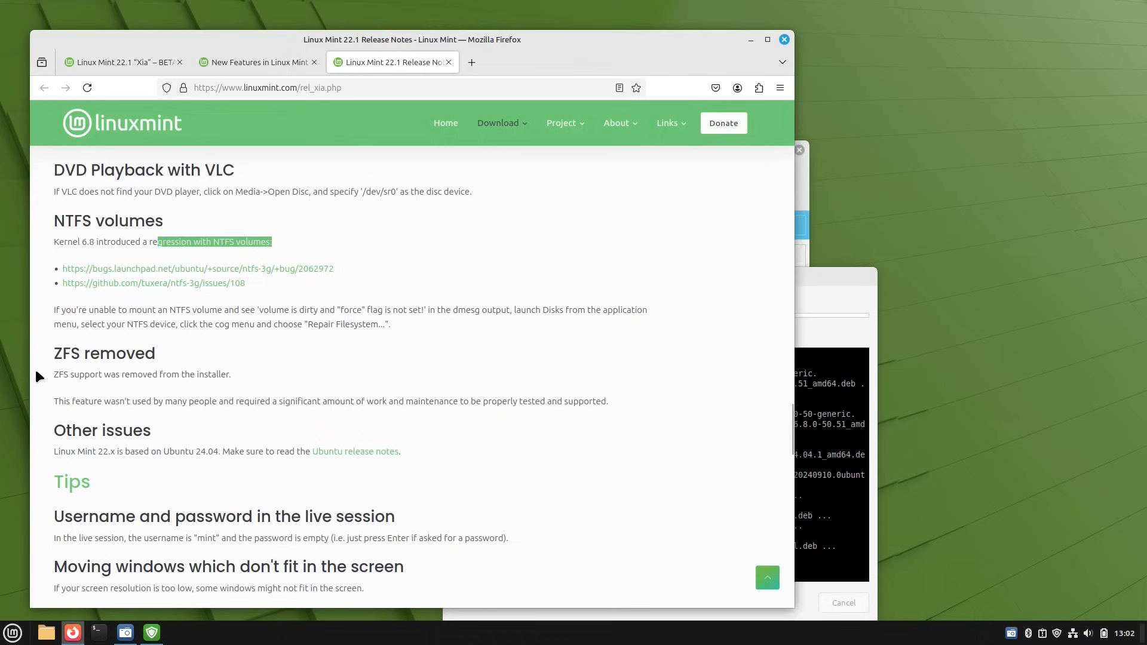
{"action": "mouse_move", "coordinate": [276, 386]}
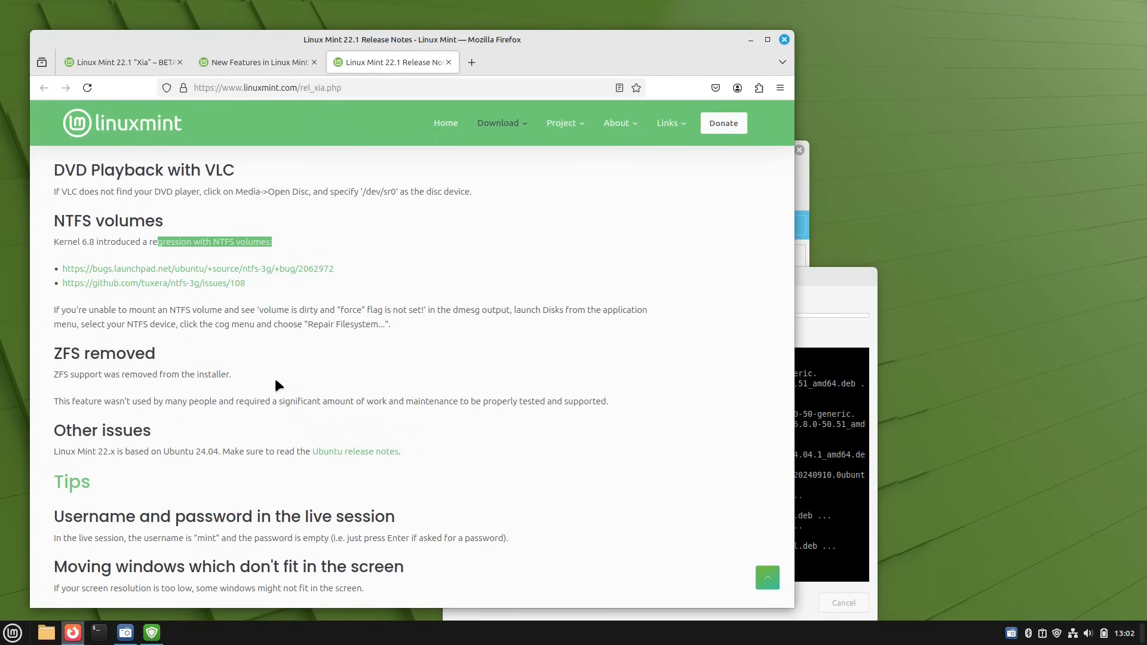
{"action": "mouse_move", "coordinate": [522, 416]}
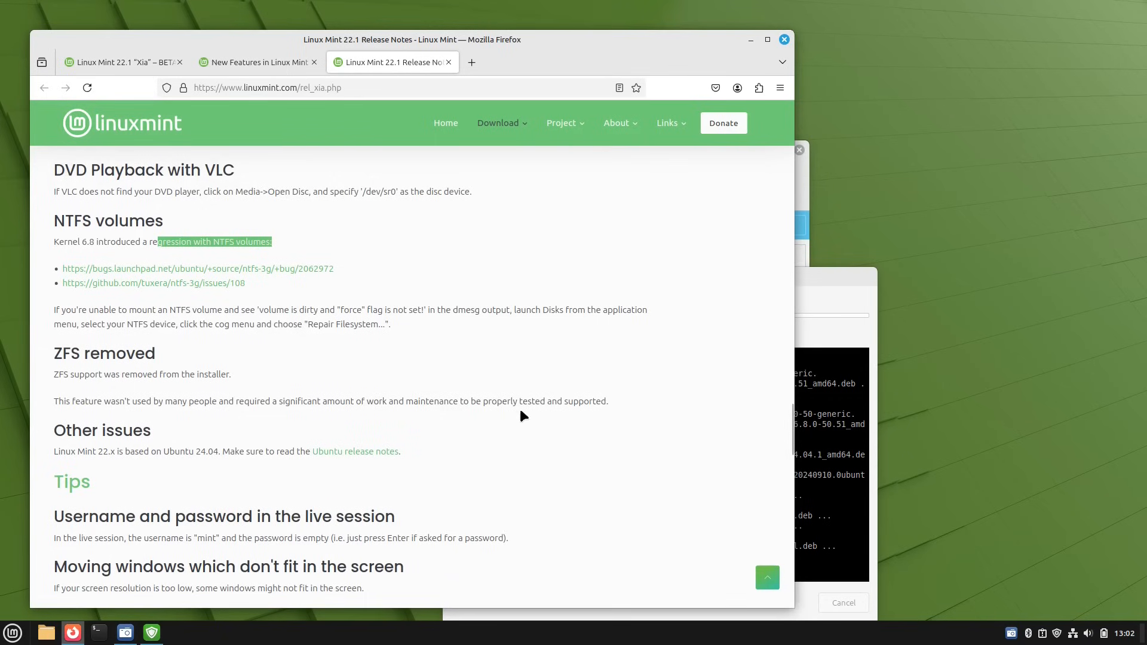
{"action": "mouse_move", "coordinate": [625, 410]}
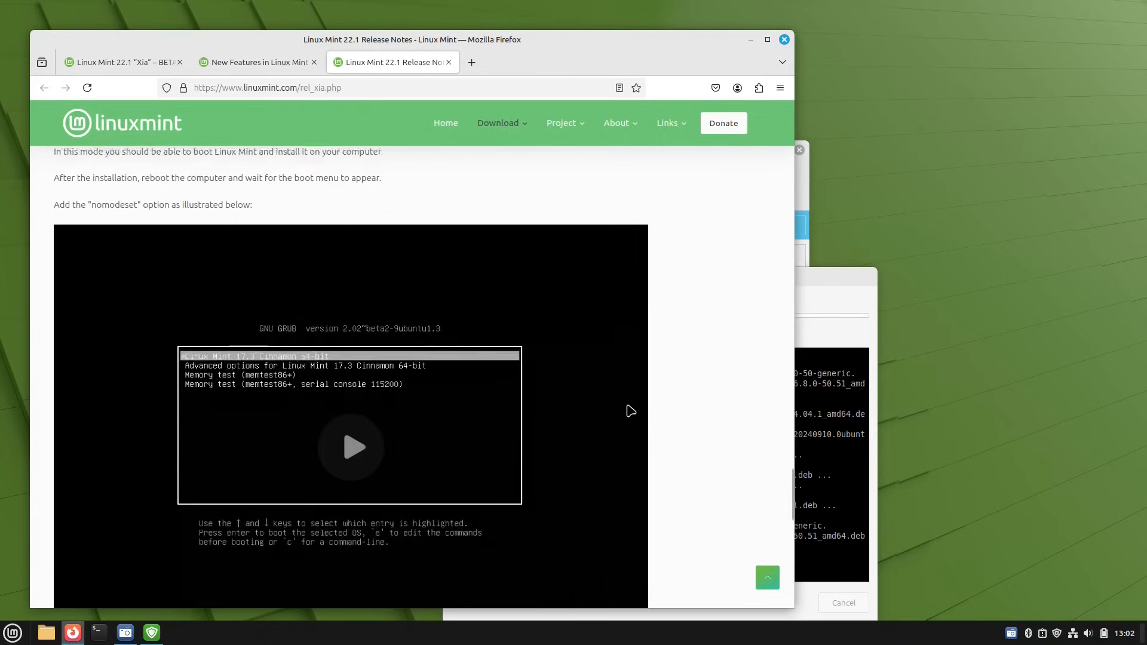
- Scroll the Release Notes page near its introduction and Known issues heading
{"action": "scroll", "scroll_direction": "down", "scroll_amount": 3}
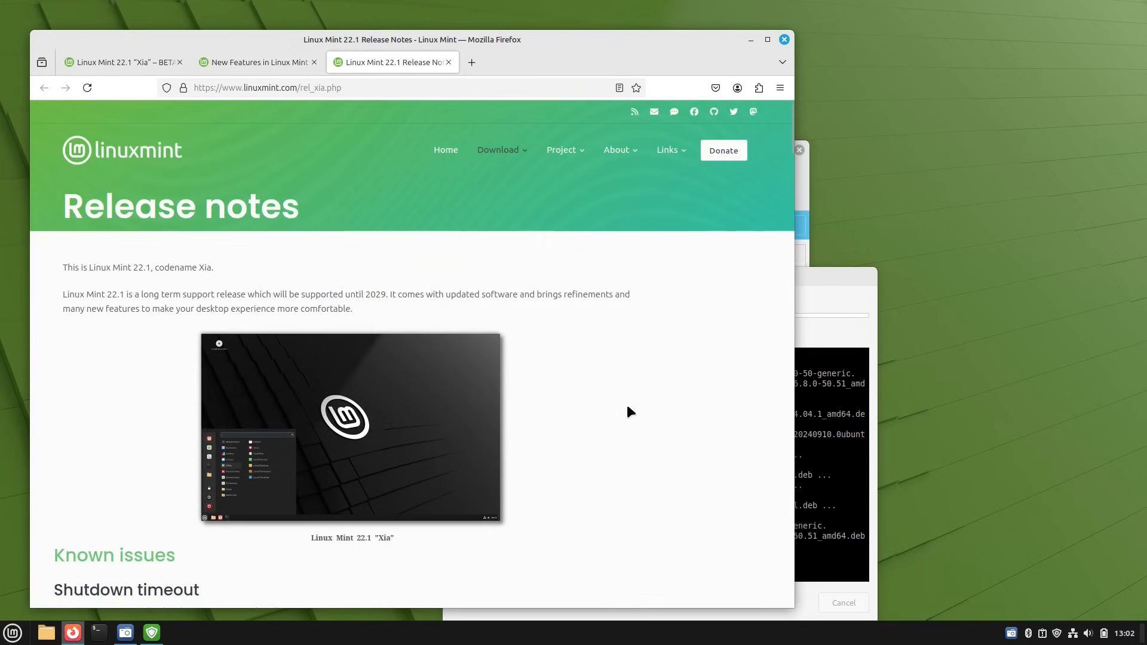
{"action": "mouse_move", "coordinate": [737, 232]}
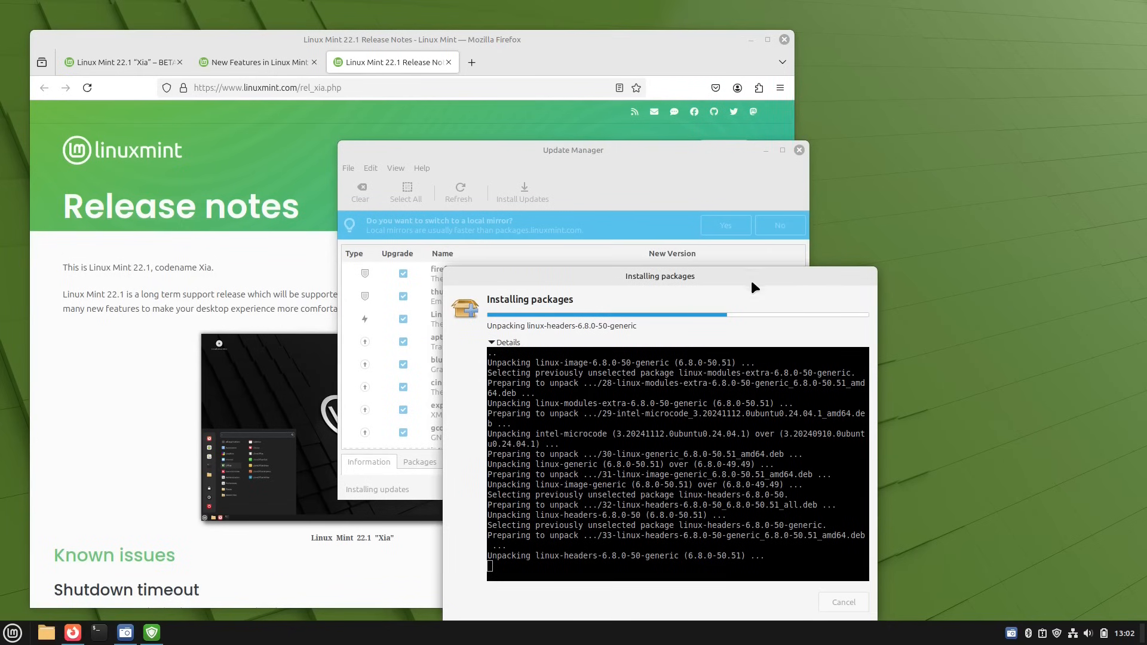
{"action": "mouse_move", "coordinate": [758, 380]}
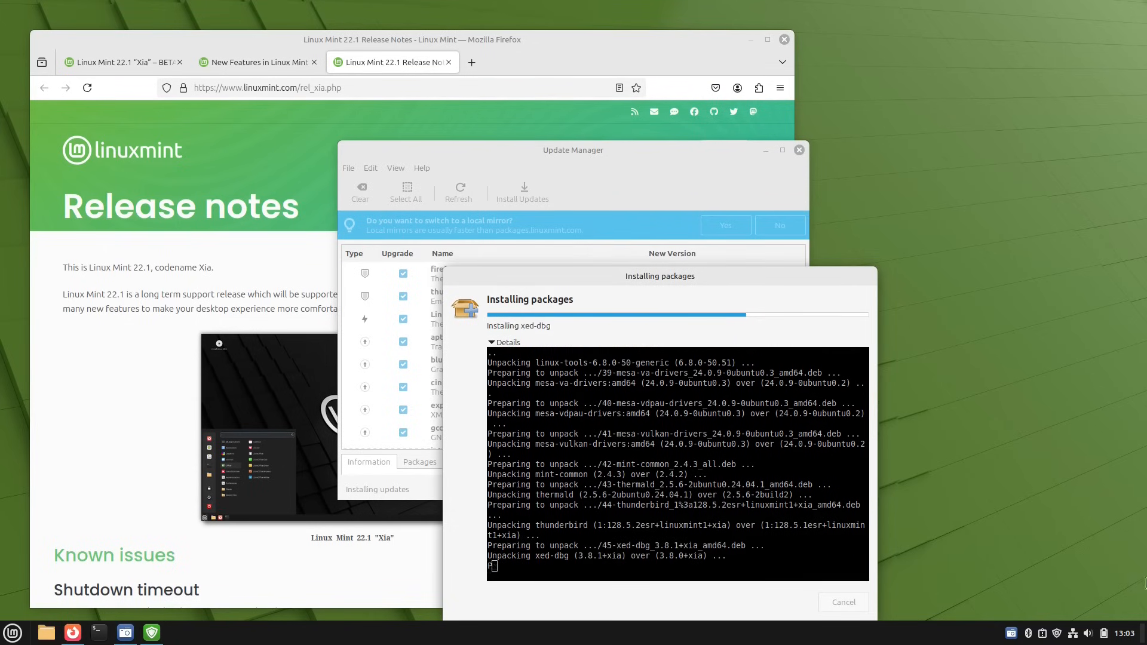
- Show the power applet popup: battery charging at 87%, wireless mouse battery good
{"action": "left_click", "coordinate": [1089, 634]}
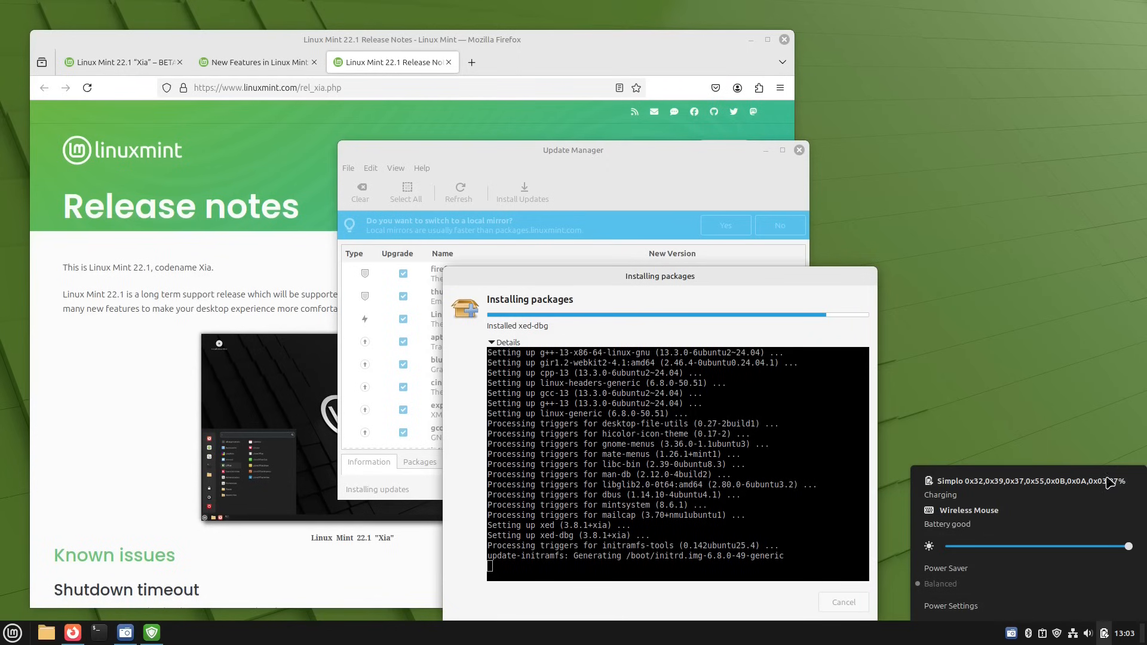
{"action": "mouse_move", "coordinate": [1116, 493]}
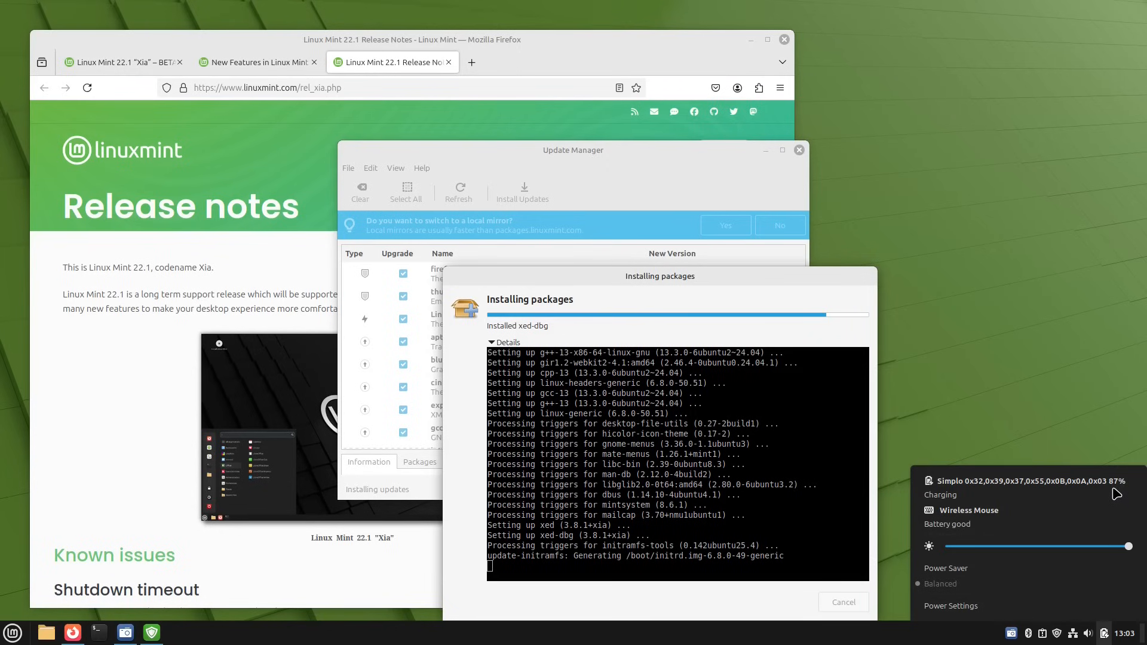
{"action": "mouse_move", "coordinate": [966, 626]}
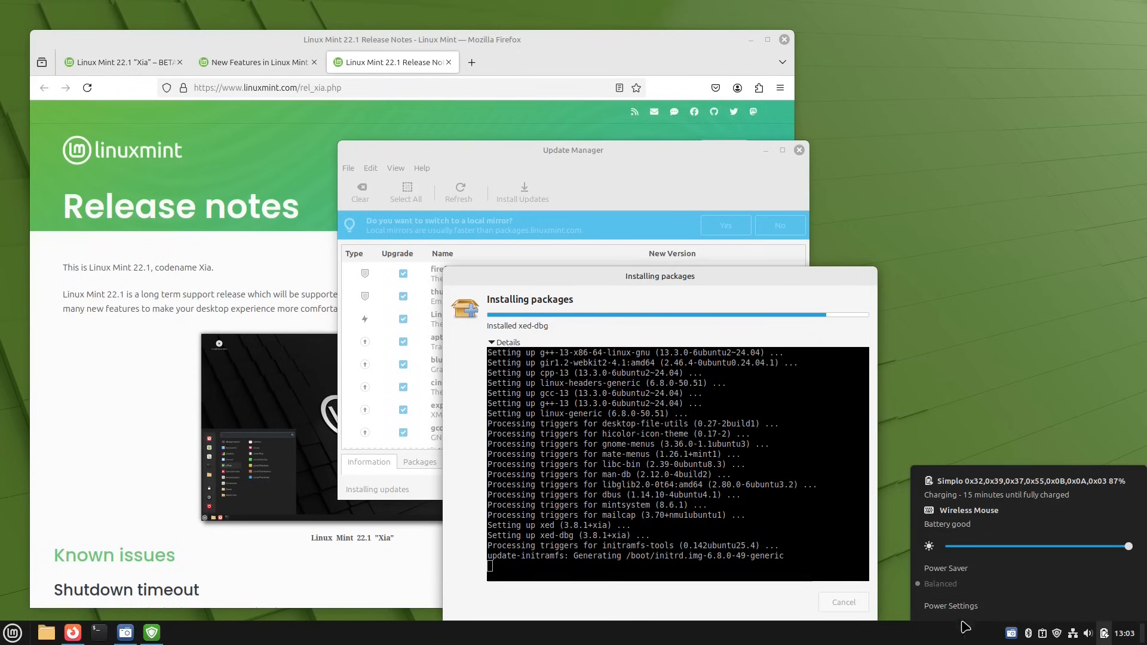
{"action": "mouse_move", "coordinate": [1029, 483]}
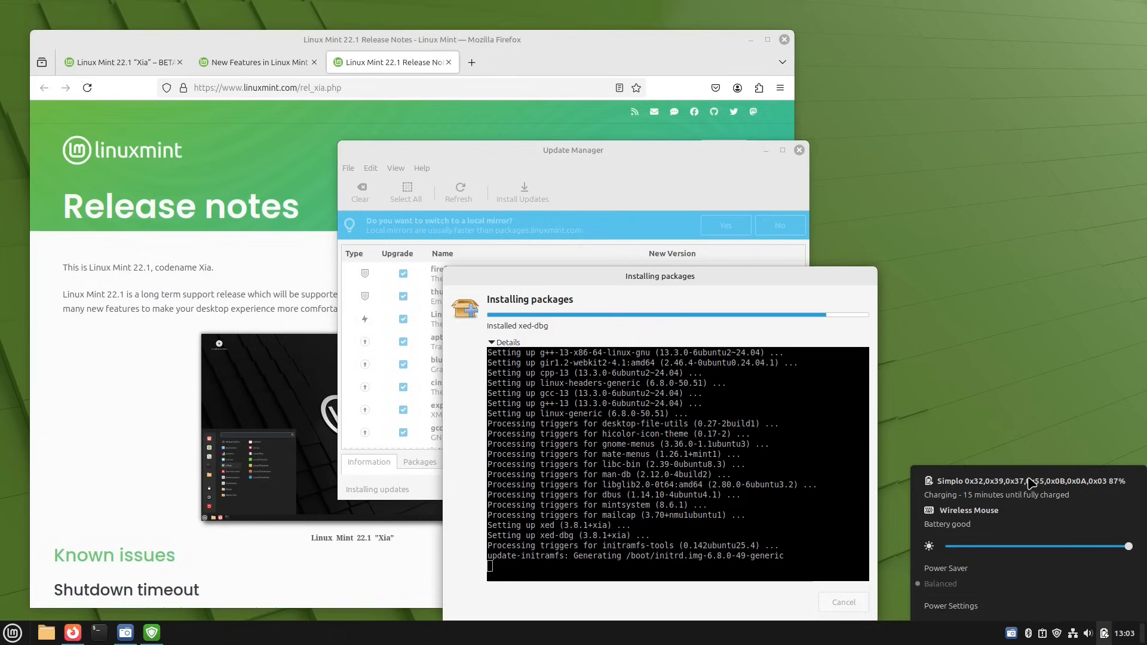
{"action": "mouse_move", "coordinate": [1090, 309]}
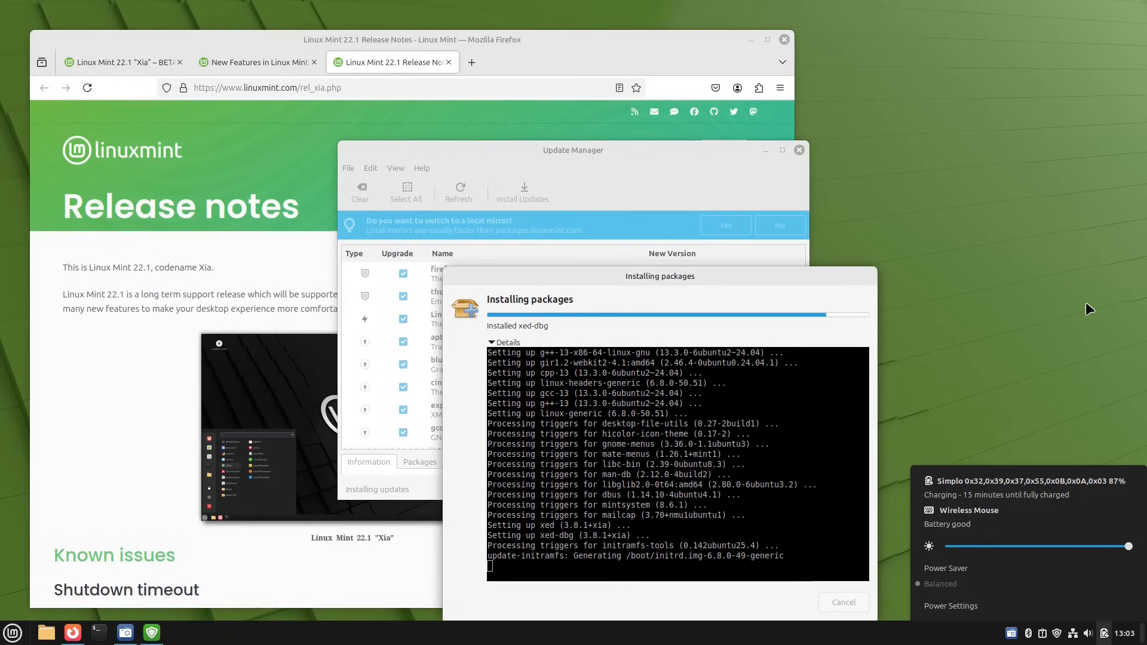